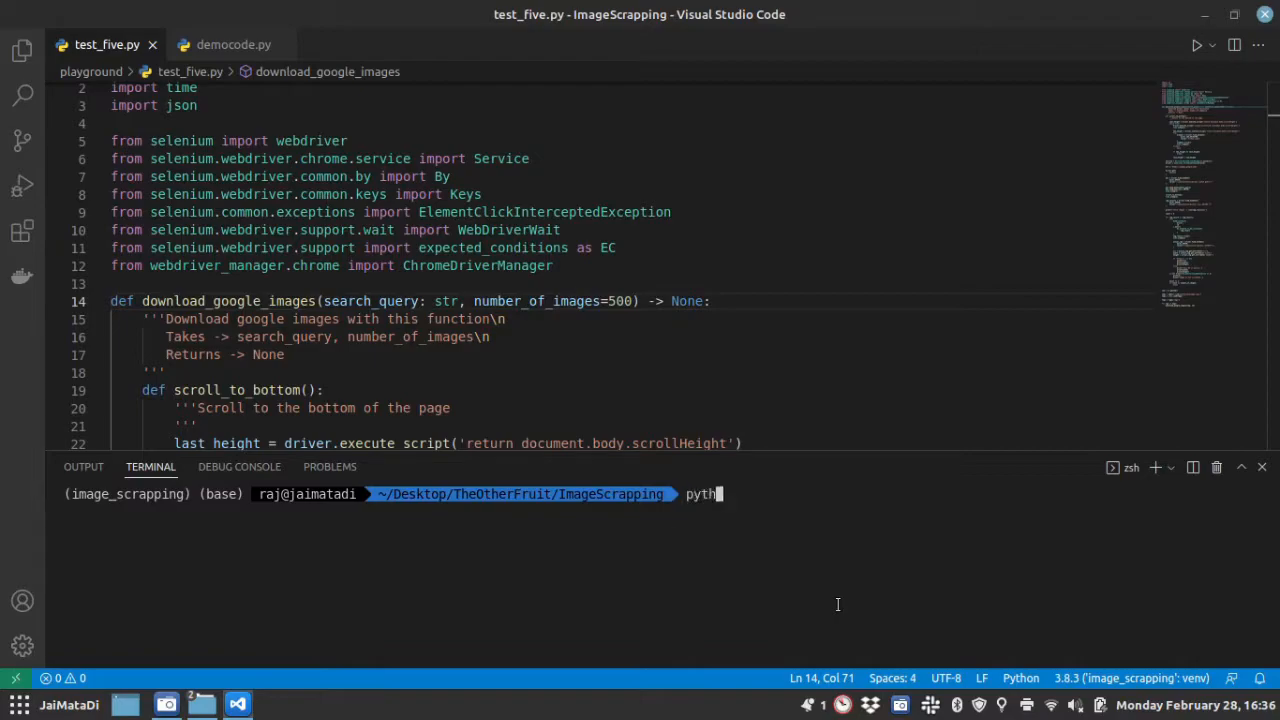
Run python playground/test_five.py from the integrated terminal
type("on playground/")
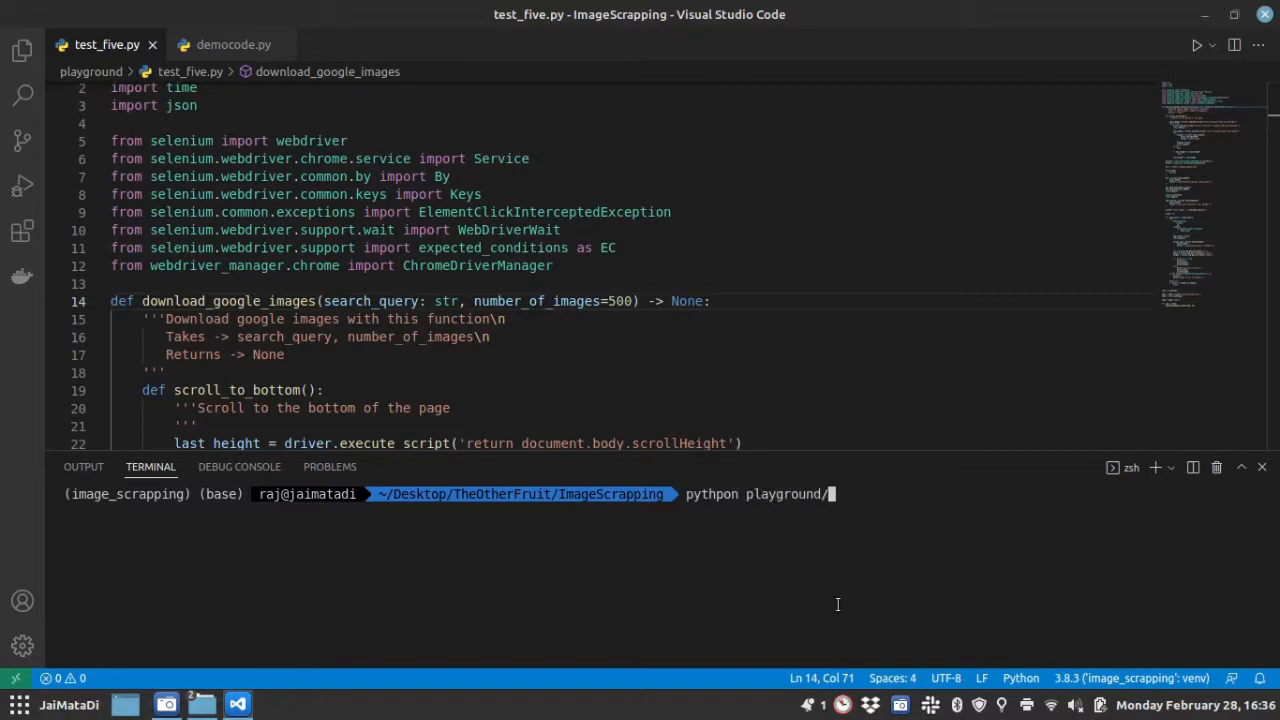
type("test_five.")
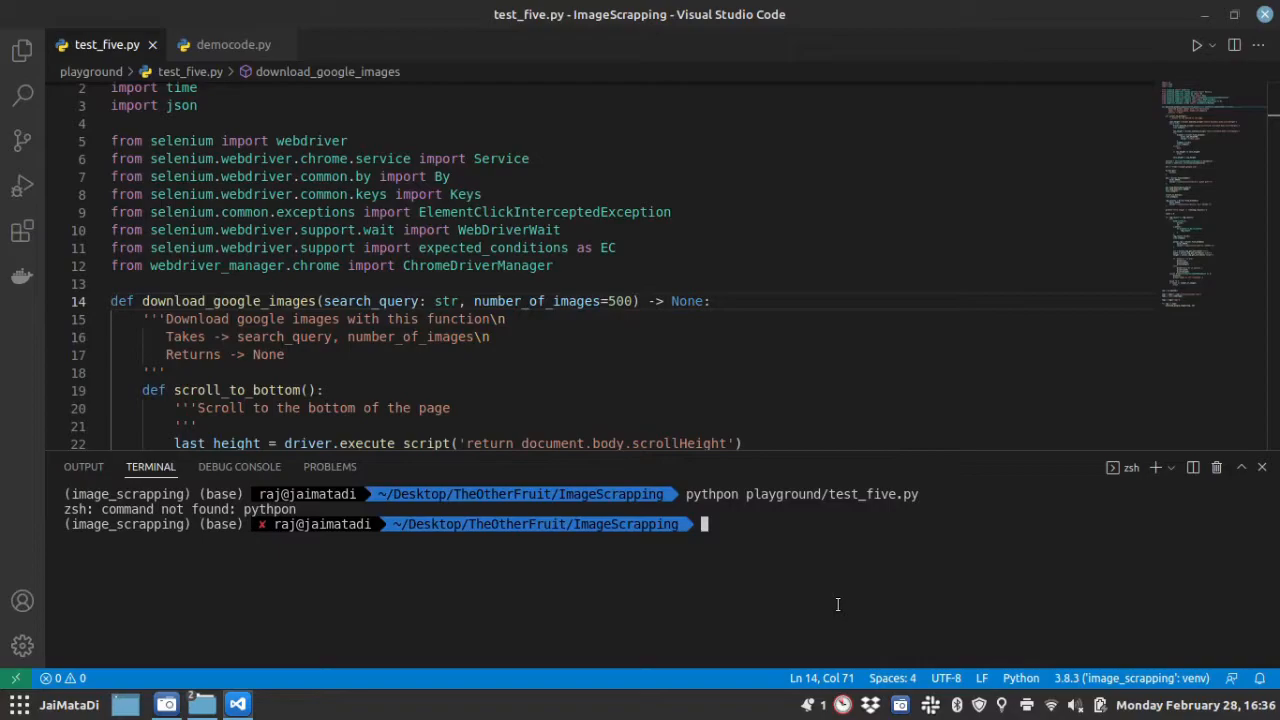
type("python playground/test_five.py")
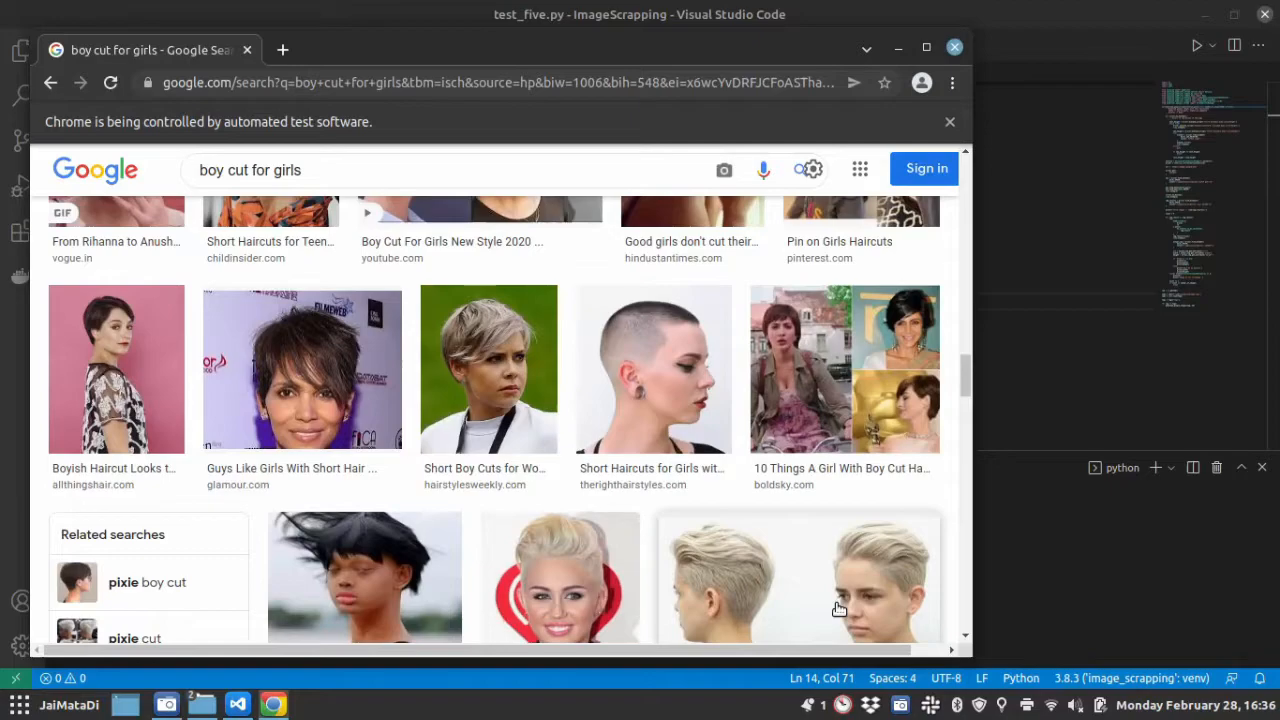
Scroll down through the Google Images results for boy cut for girls
scroll("down", 3)
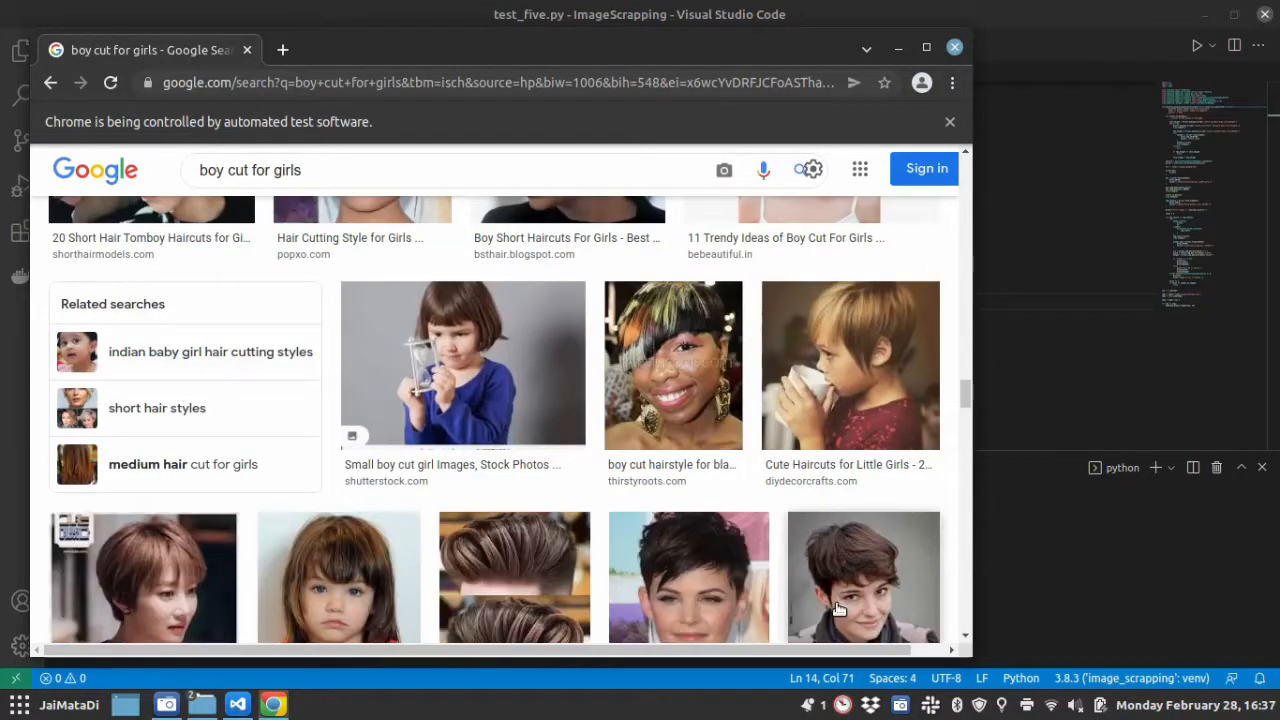
scroll("down", 3)
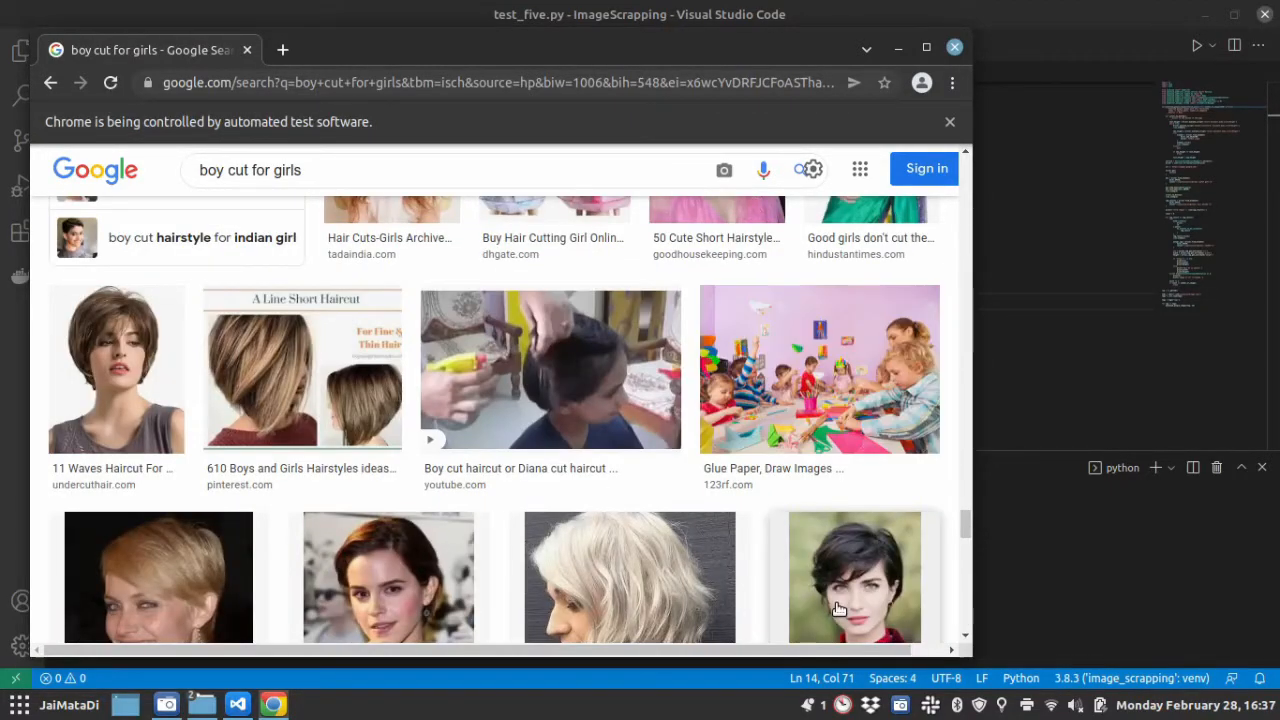
scroll("down", 3)
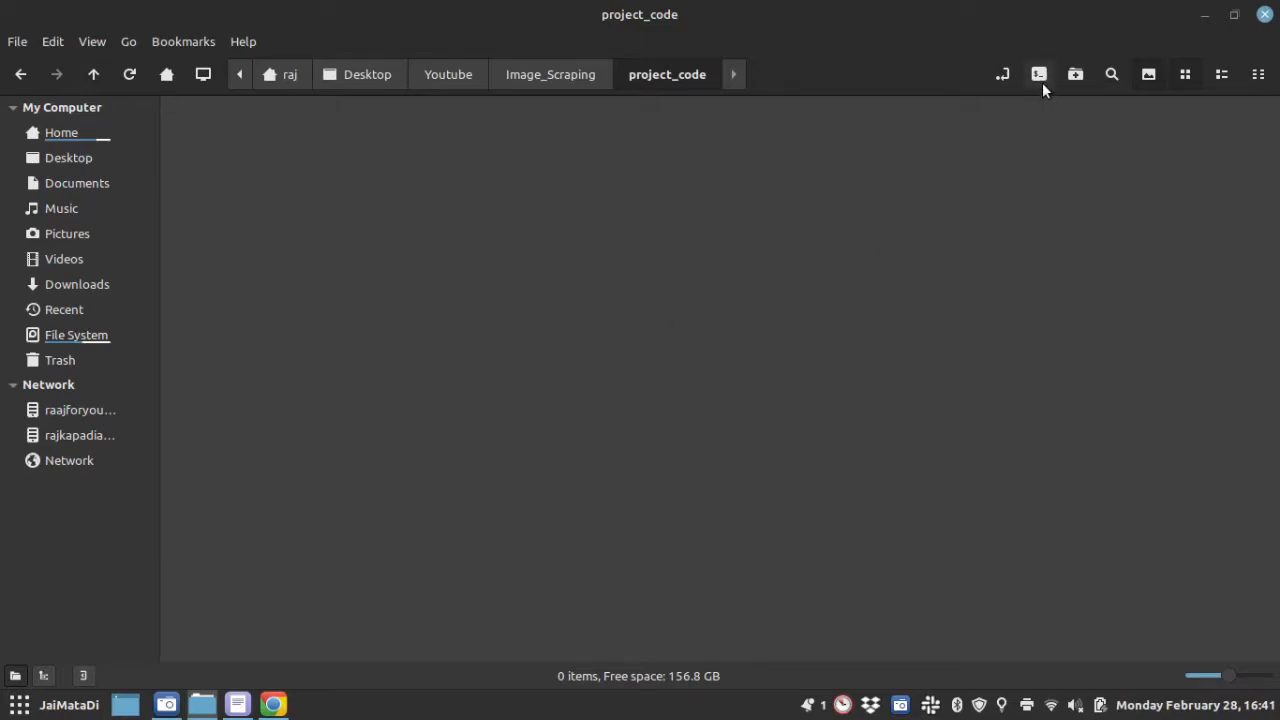
Open the empty project_code folder in Visual Studio Code from Nemo
left_click(1040, 74)
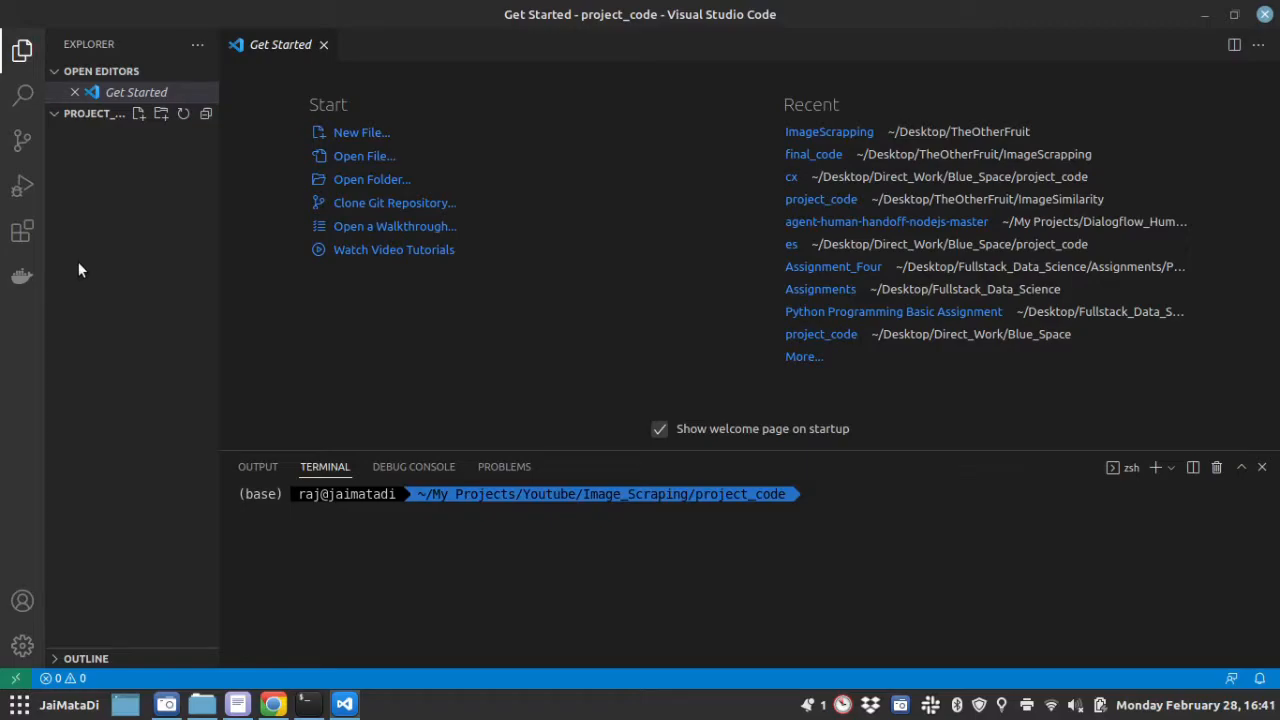
Search Google for python virtual environment and open the docs.python.org venv tutorial
left_click(272, 704)
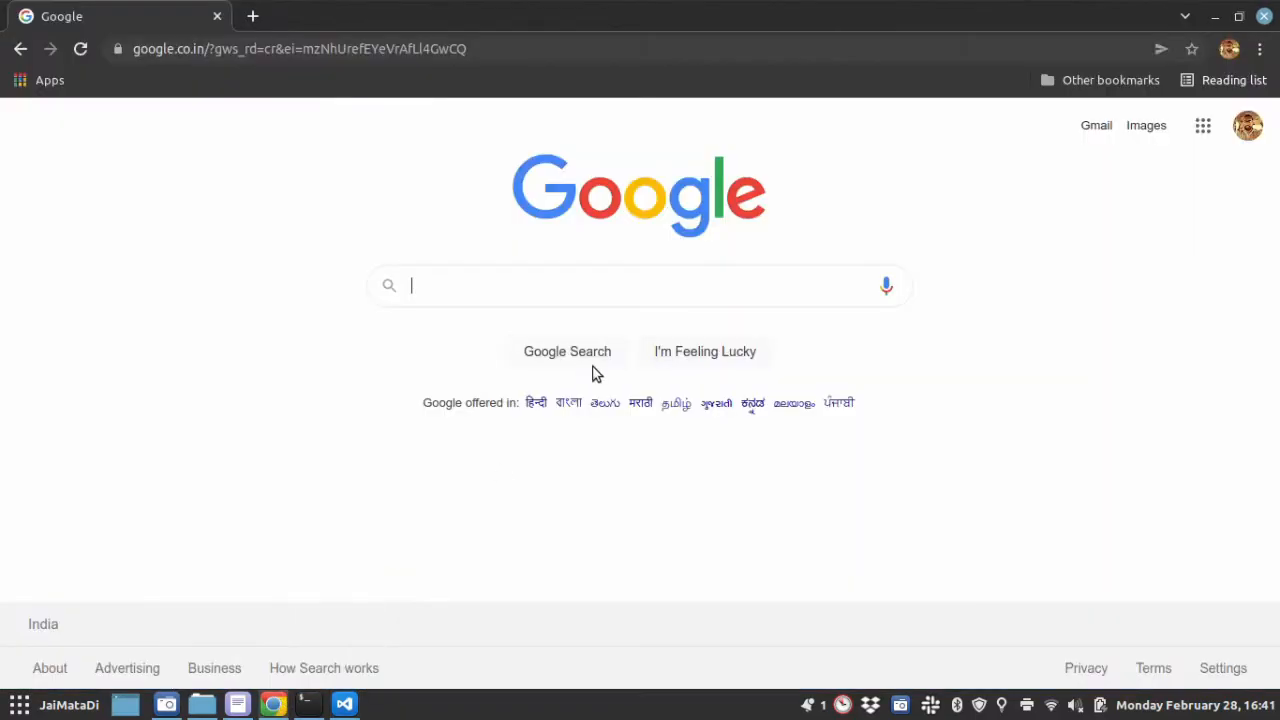
type("p")
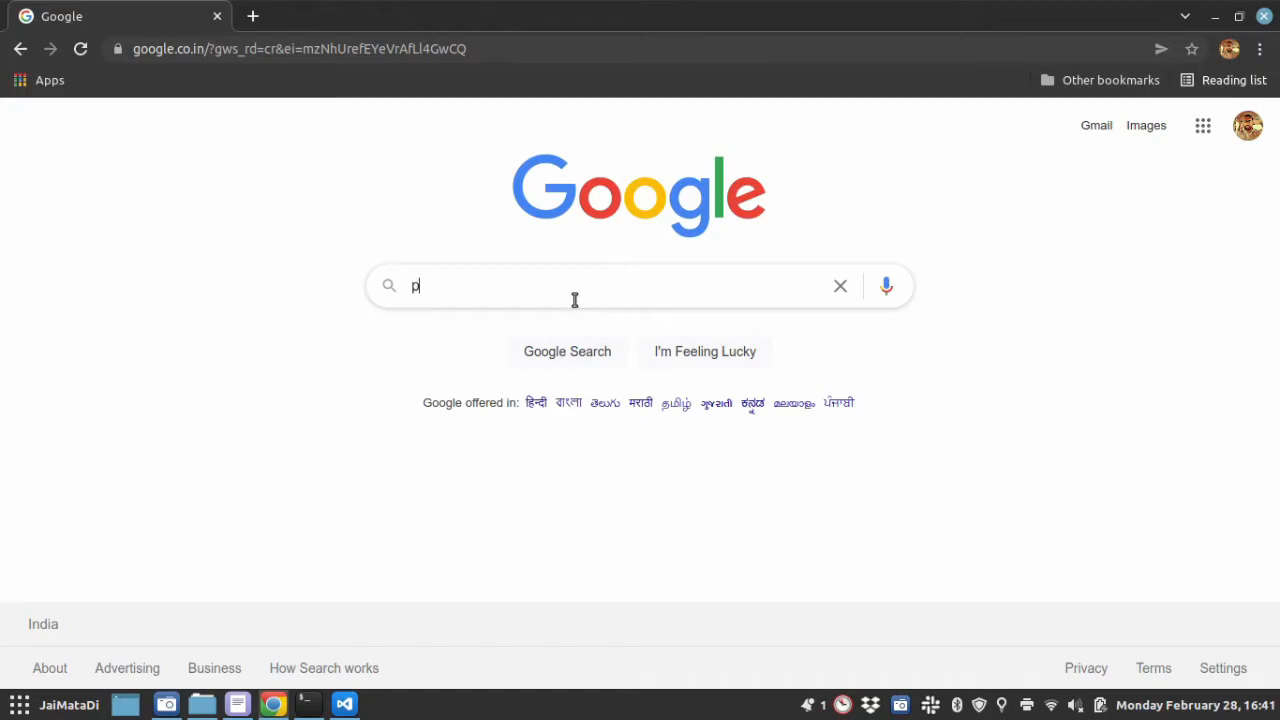
type("ython virt")
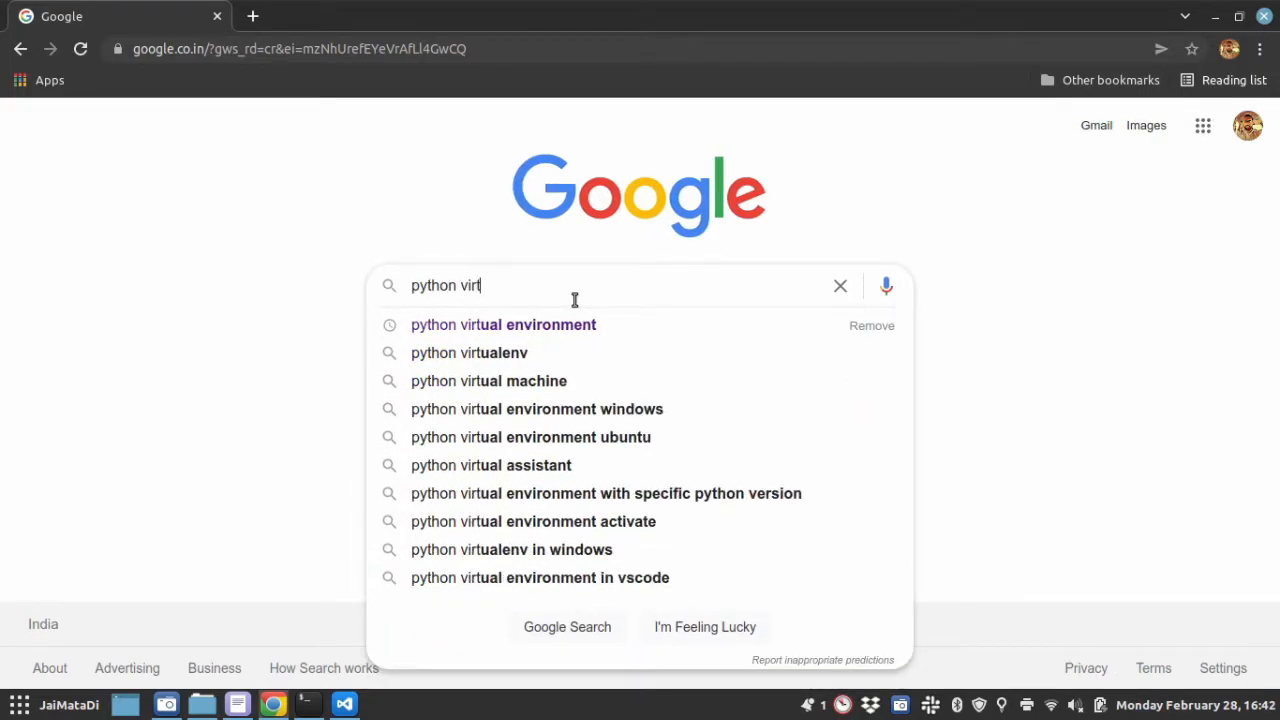
left_click(504, 324)
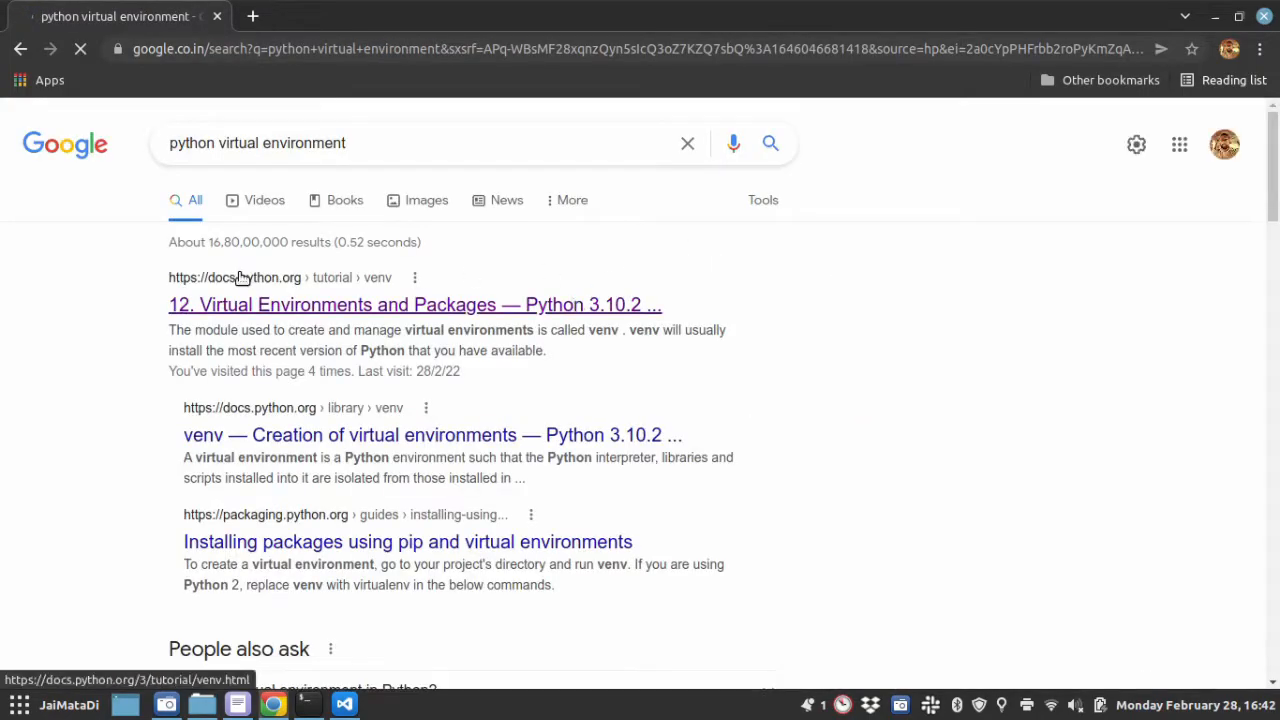
left_click(414, 304)
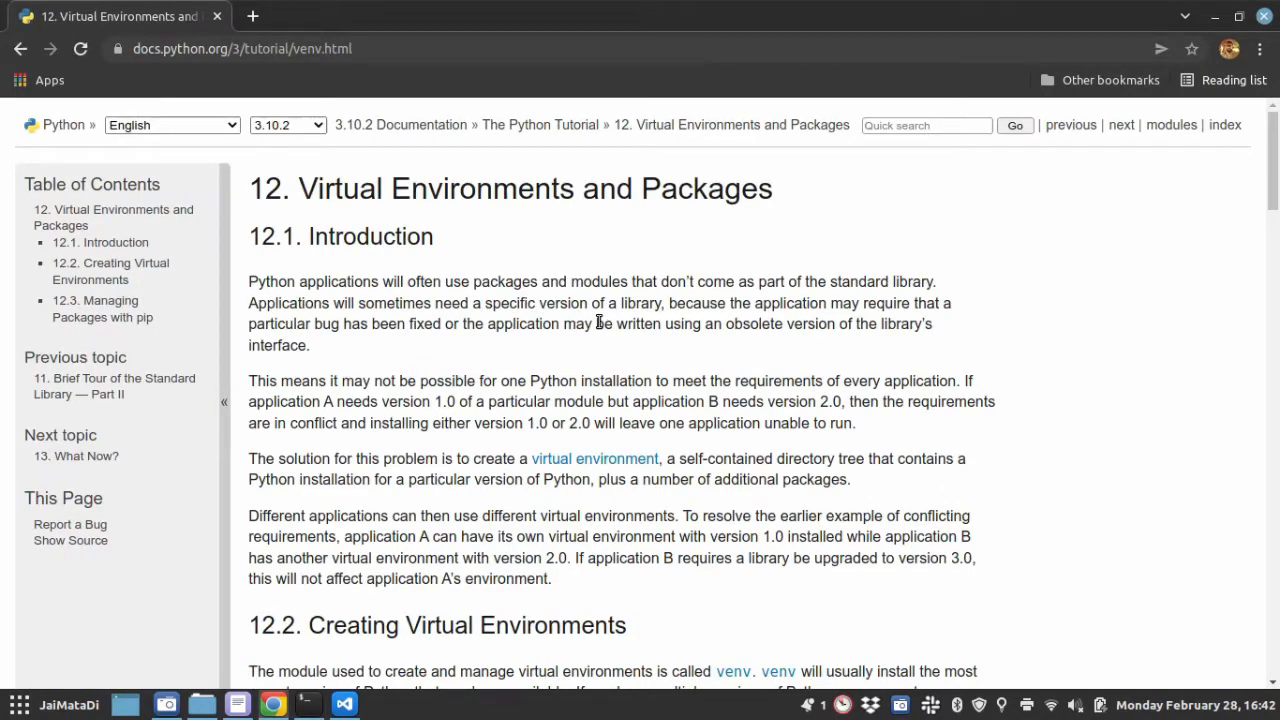
Review the tutorial's section 12.2 venv creation command, then return to Visual Studio Code
scroll("down", 3)
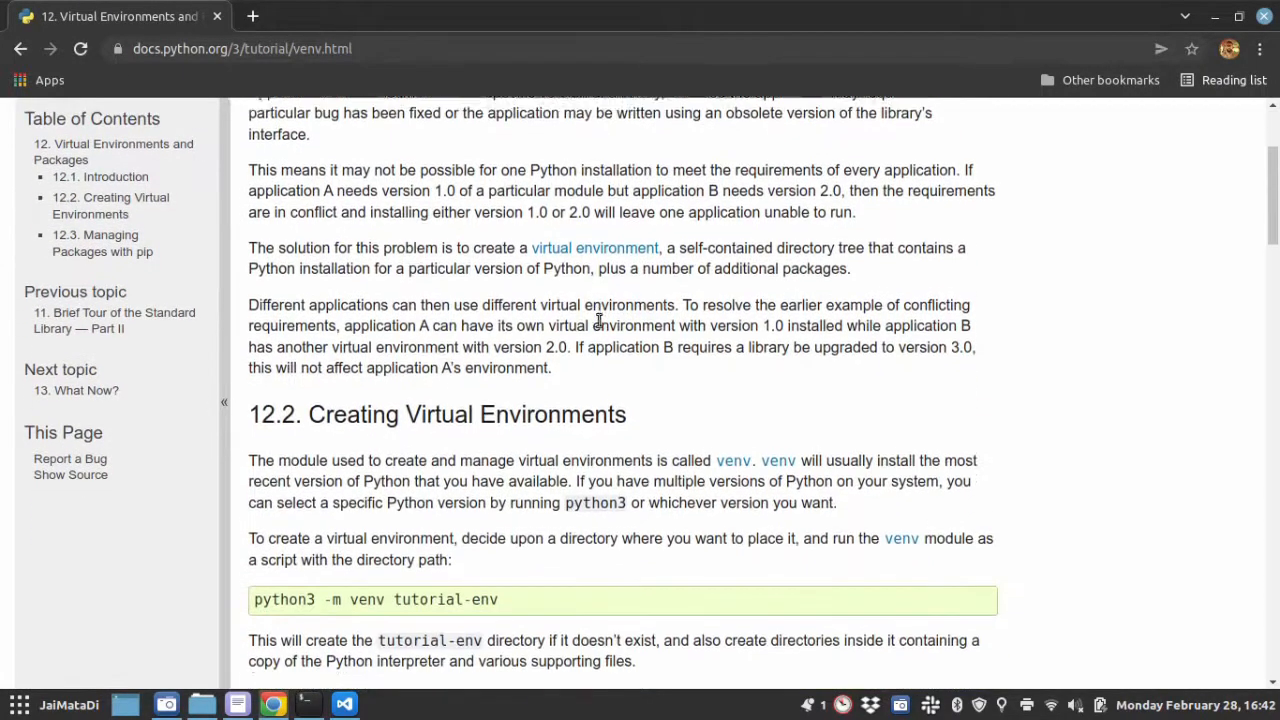
scroll("down", 3)
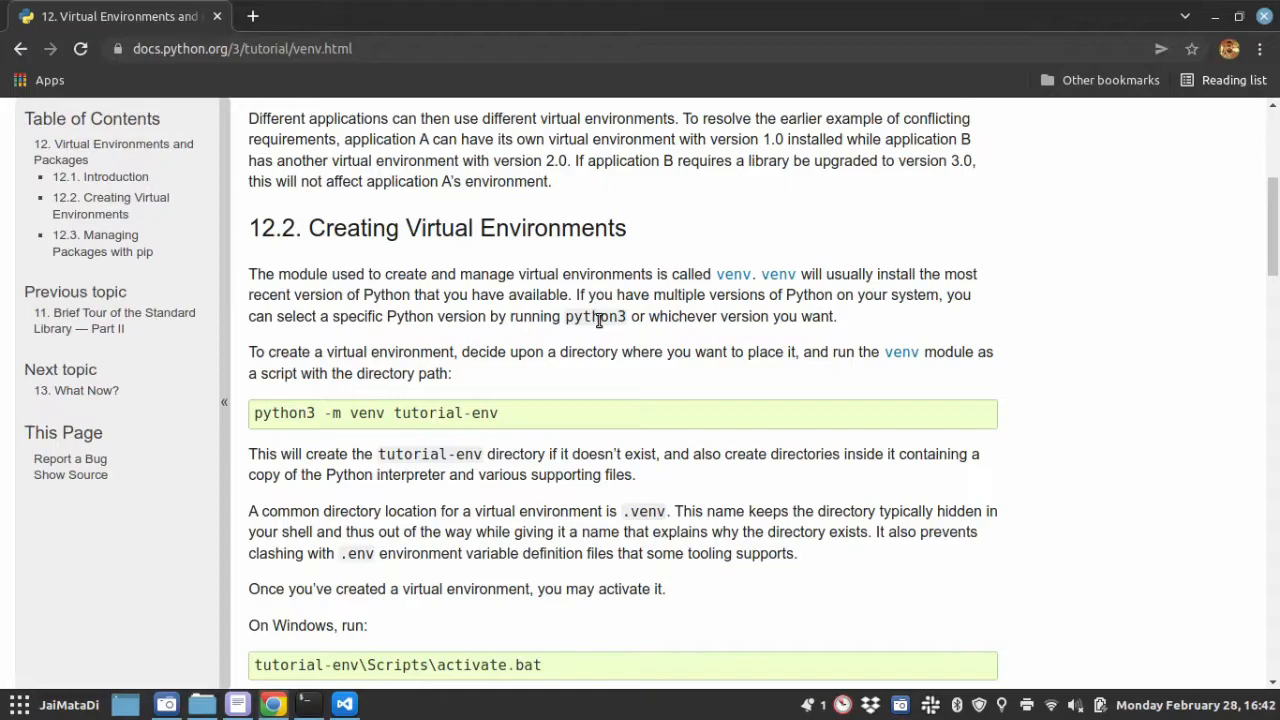
scroll("down", 3)
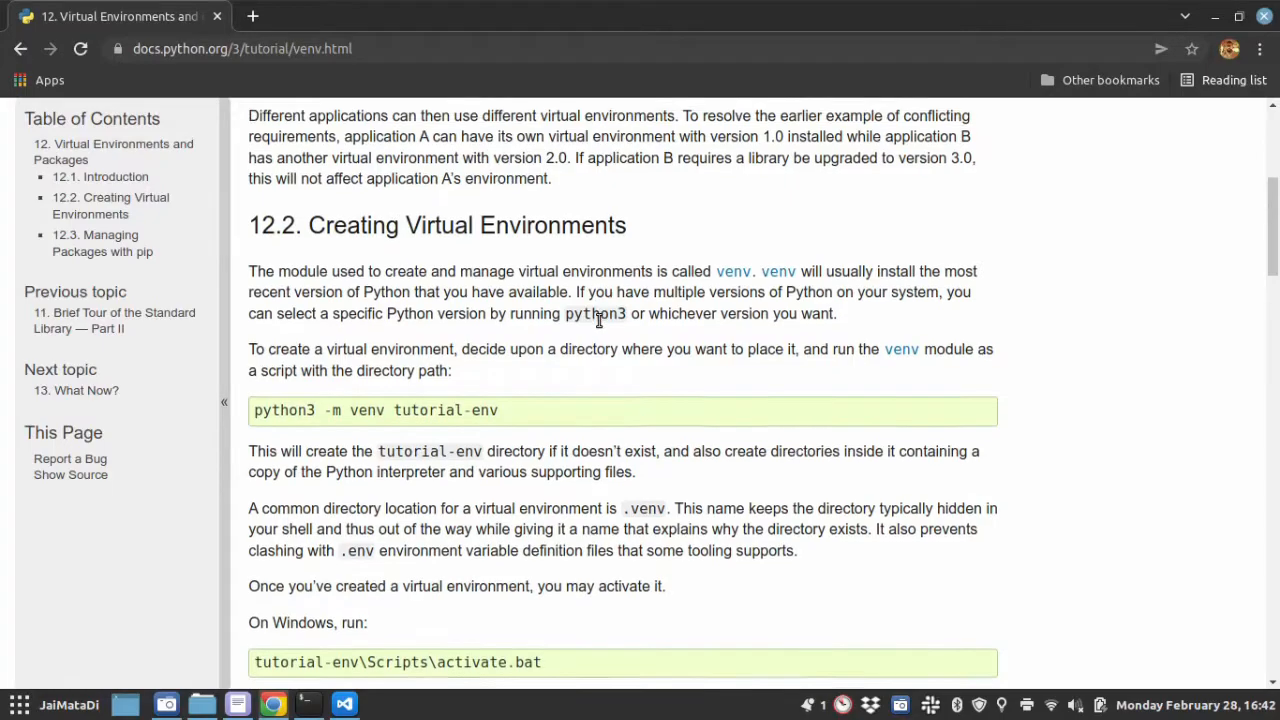
scroll("down", 3)
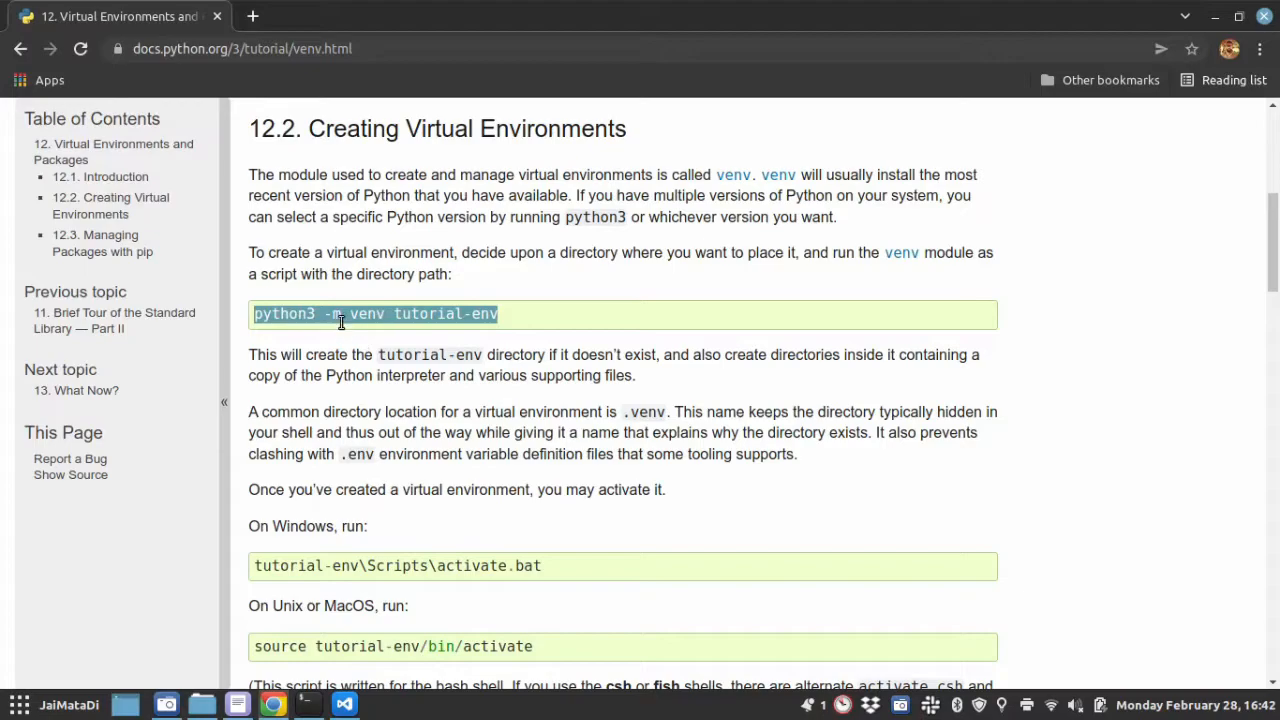
double_click(368, 314)
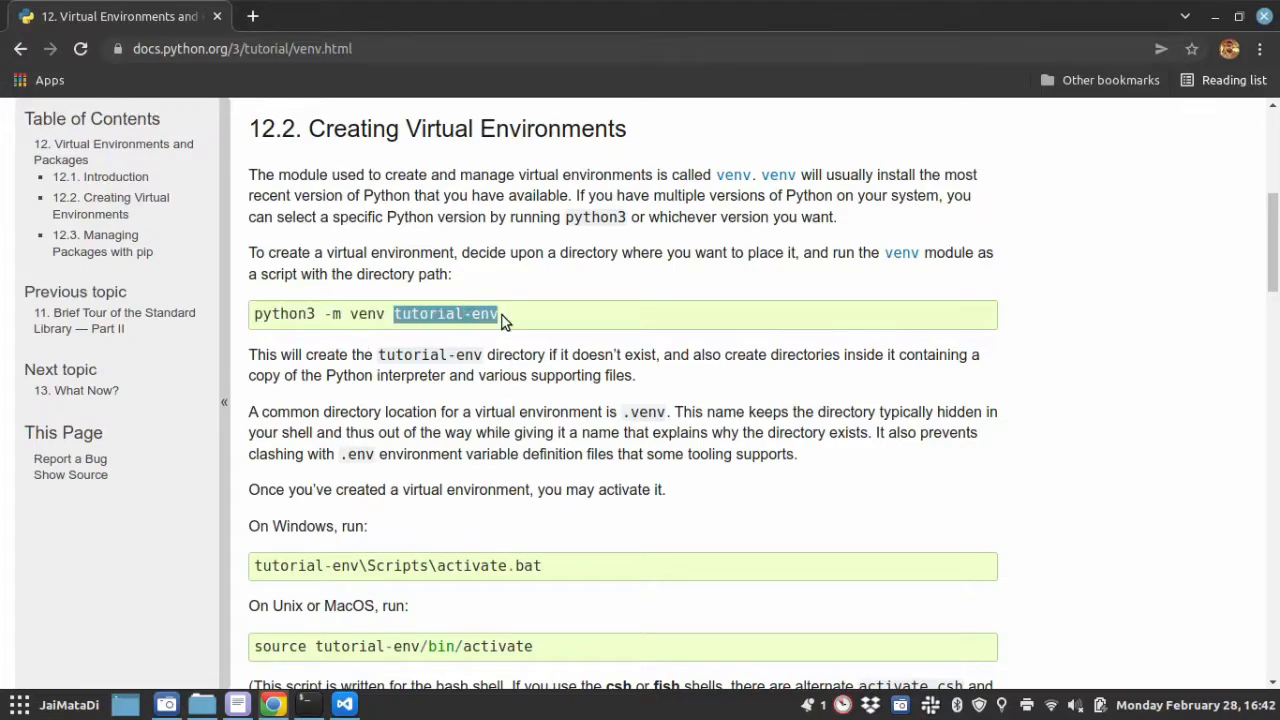
left_click(344, 704)
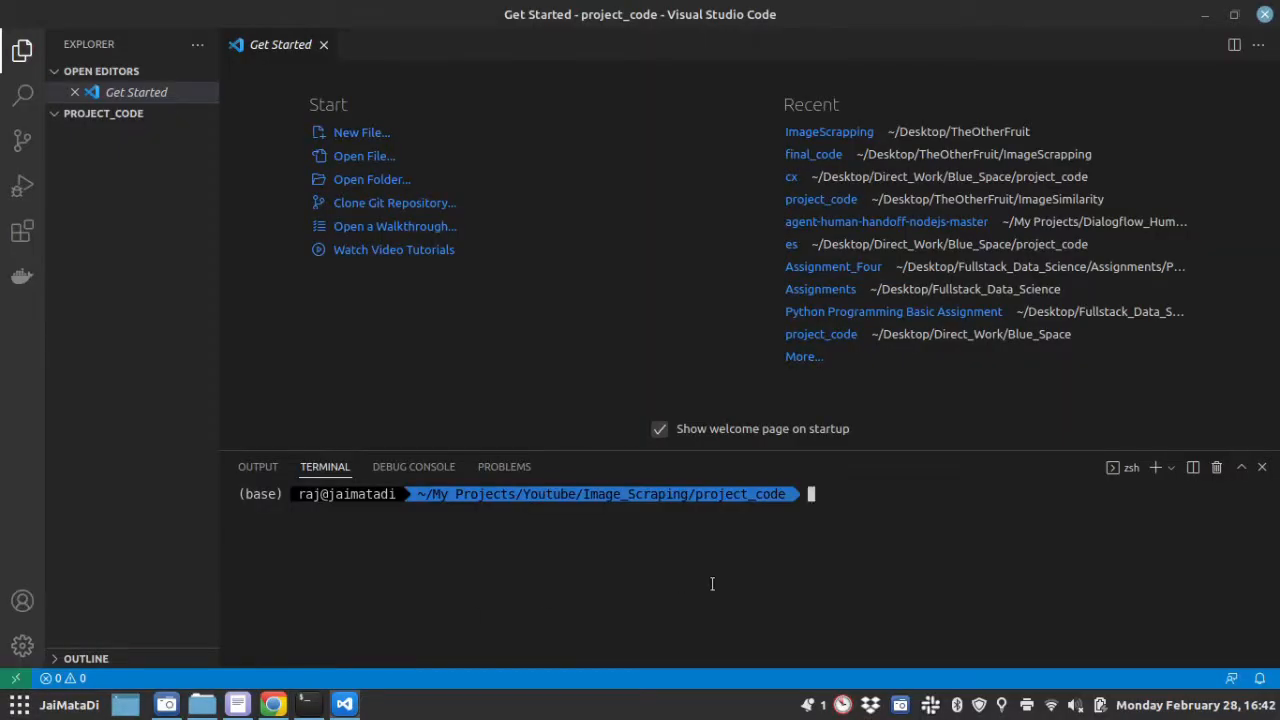
Check the python interpreter starts in the terminal, exit it and clear the screen
type("python")
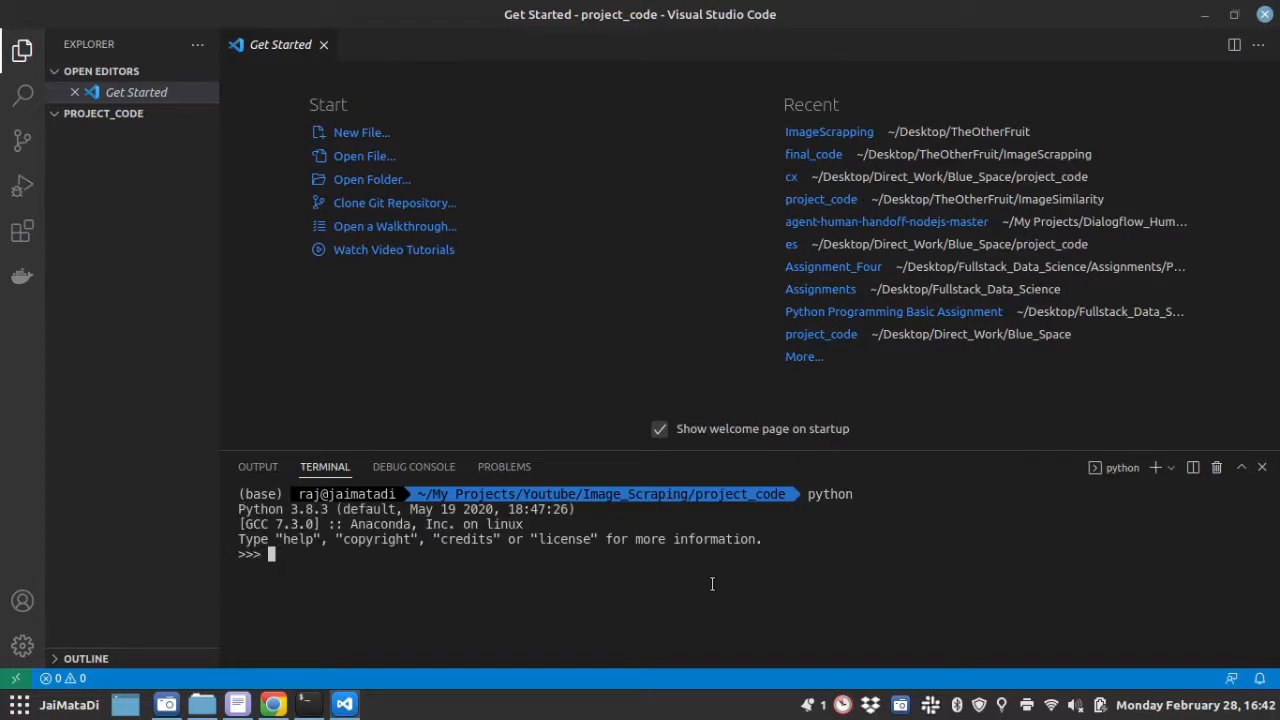
type("exit(")
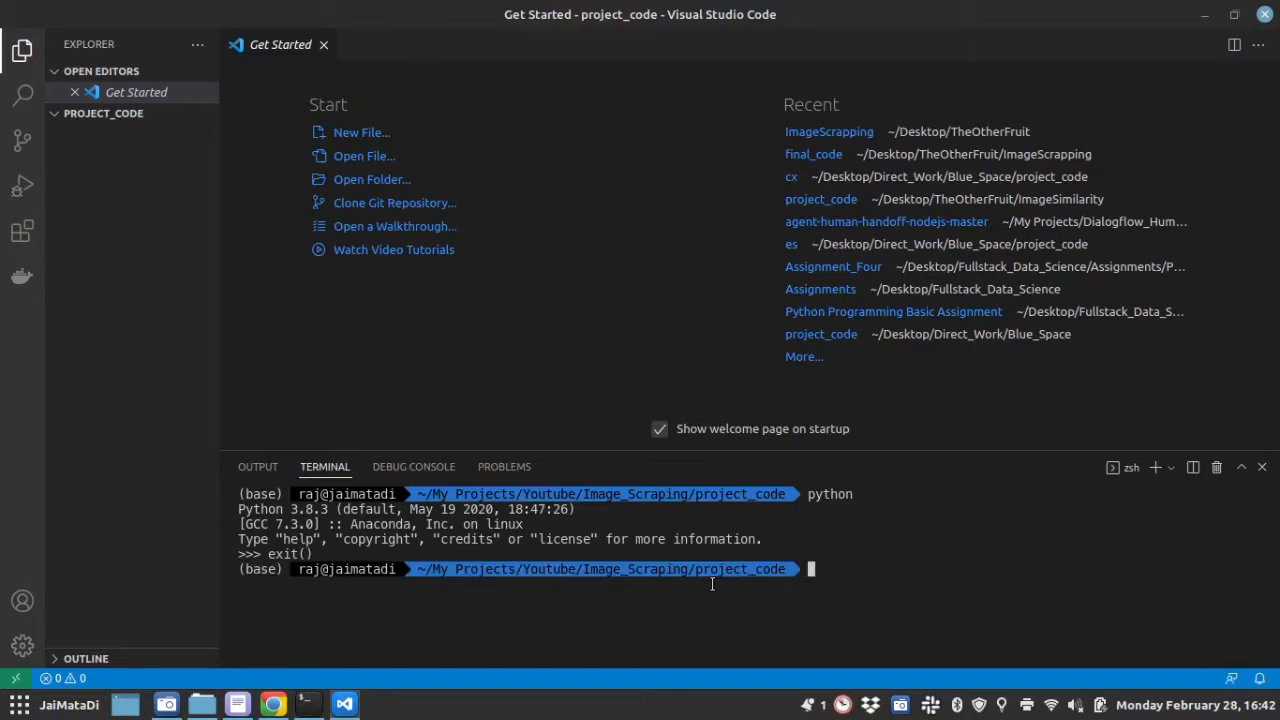
type("cl")
type("python -m")
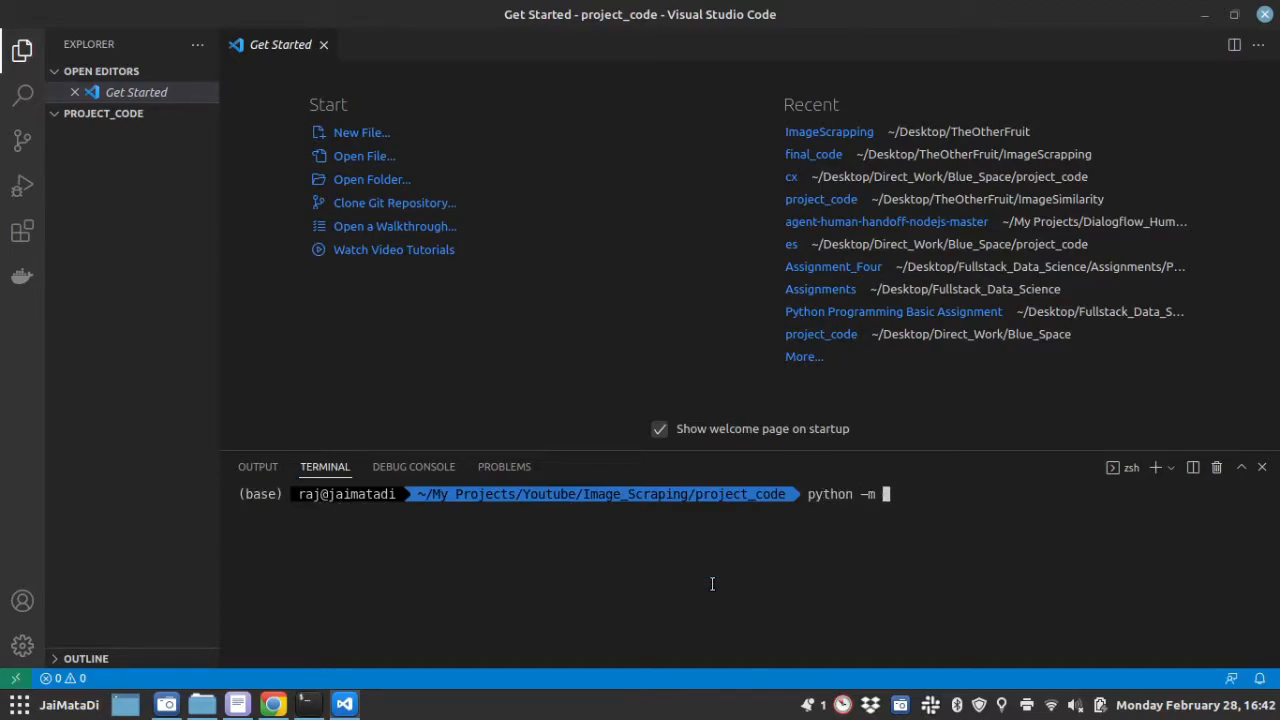
Create the image_scraping virtual environment with python -m venv image_scraping
type("venv")
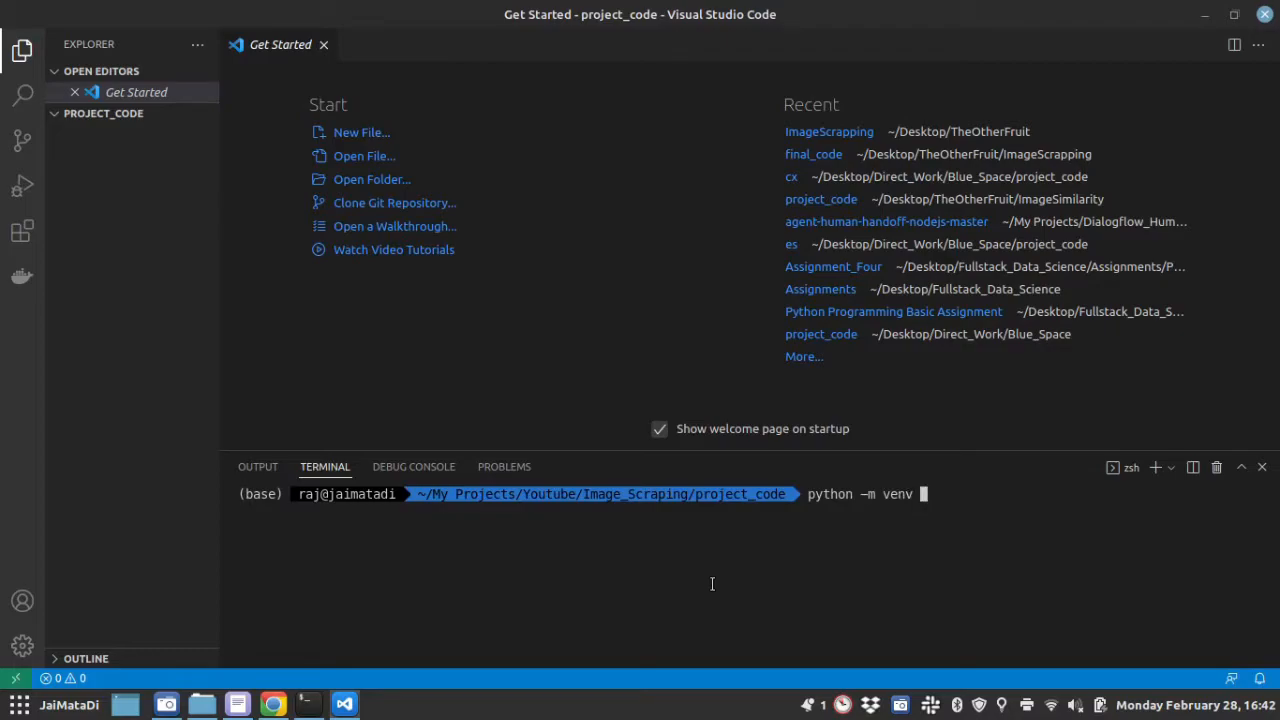
type("image_sc")
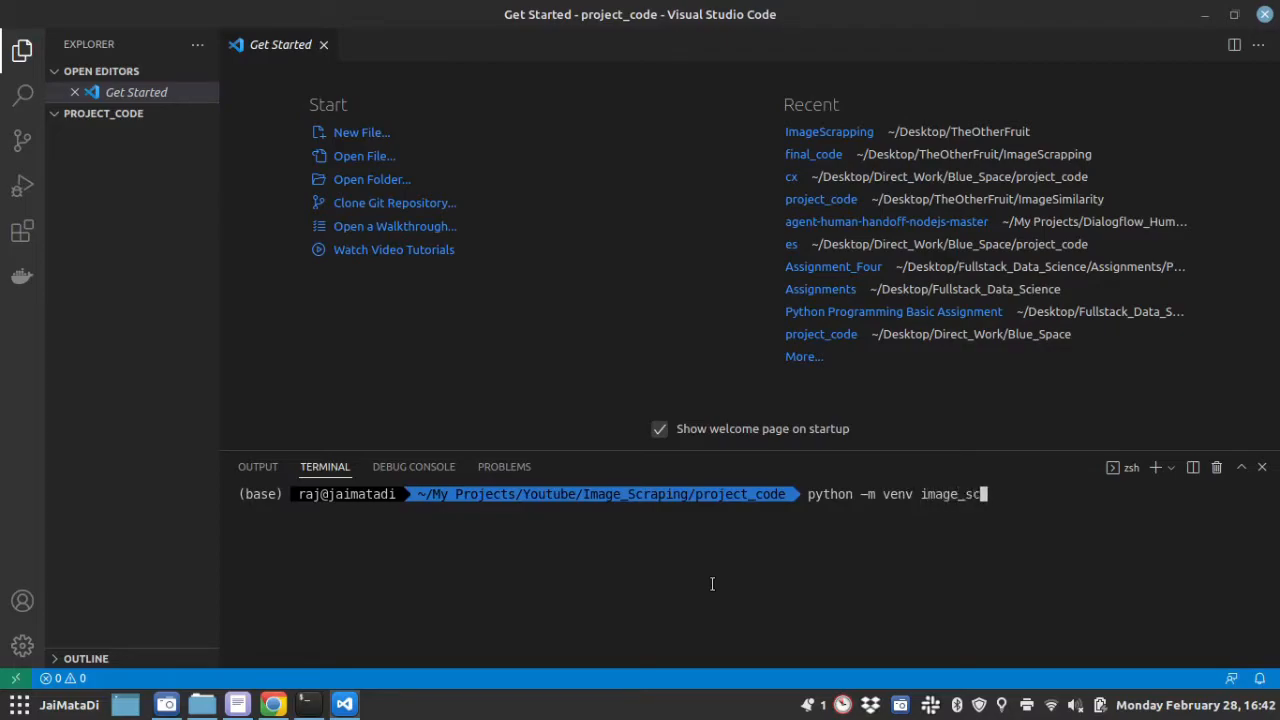
type("raping")
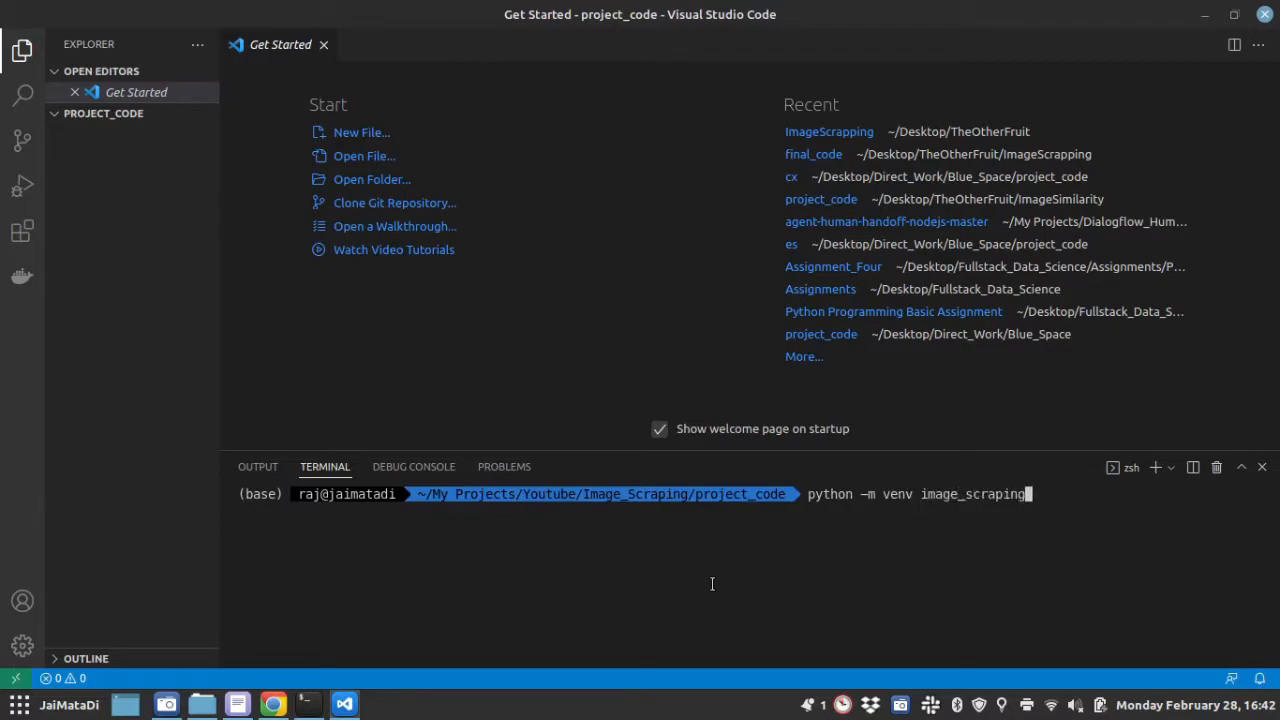
double_click(970, 492)
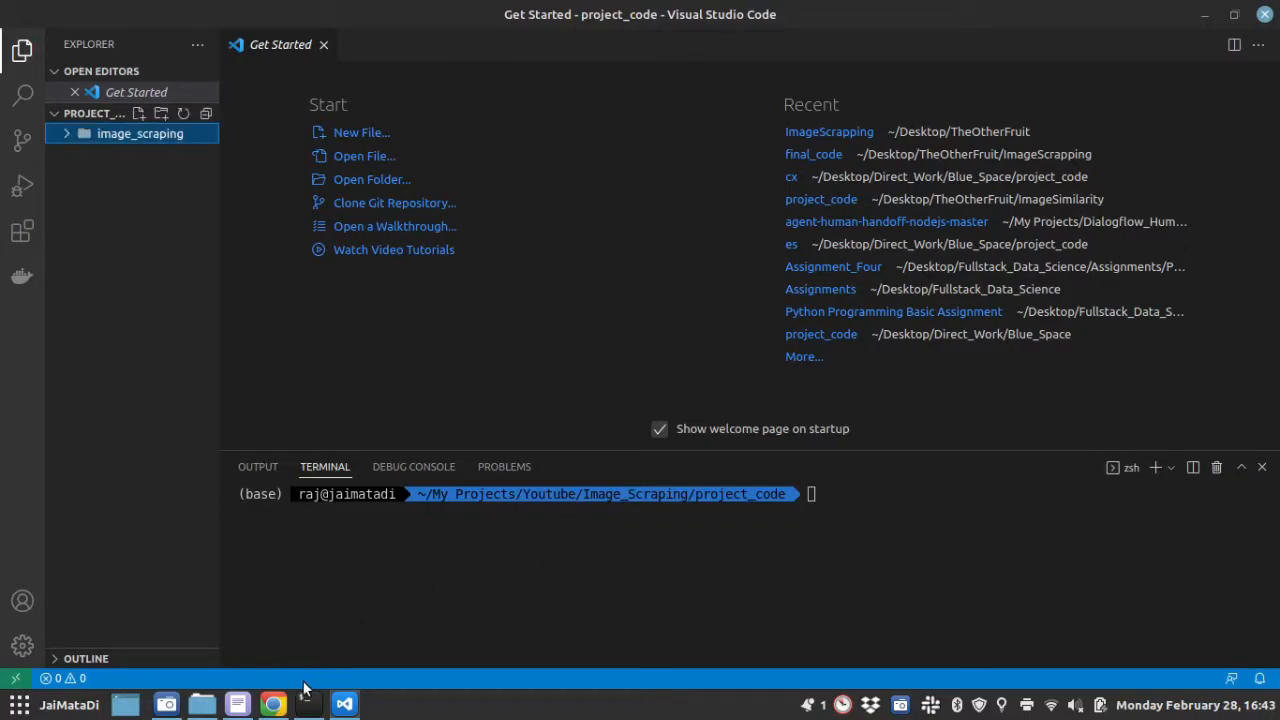
Consult the venv tutorial's Windows and Unix activation commands in Chrome
left_click(272, 704)
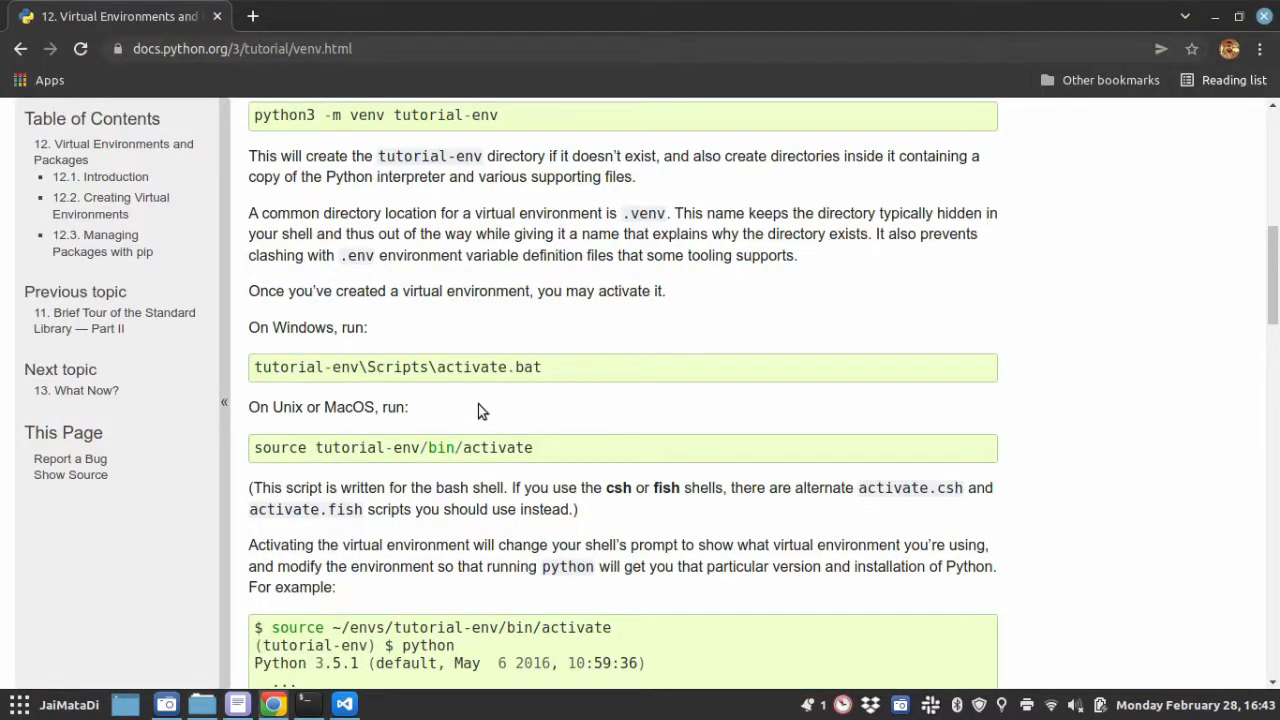
mouse_move(320, 400)
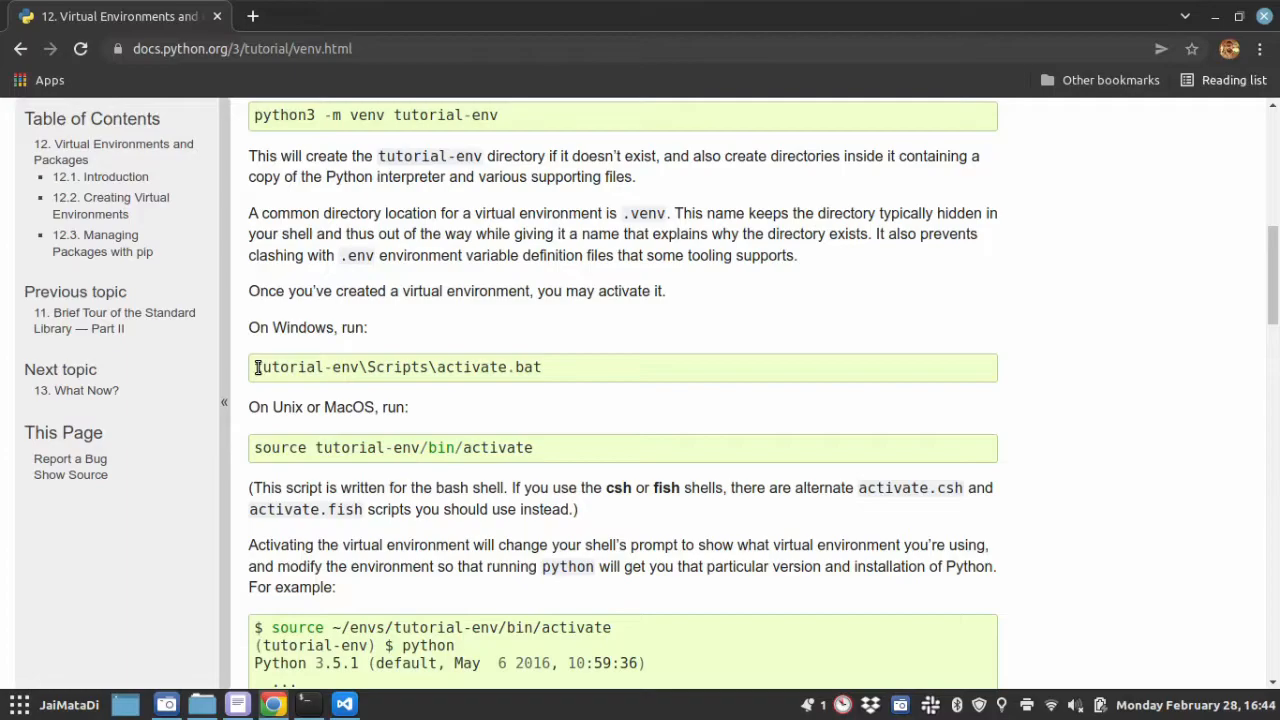
double_click(304, 368)
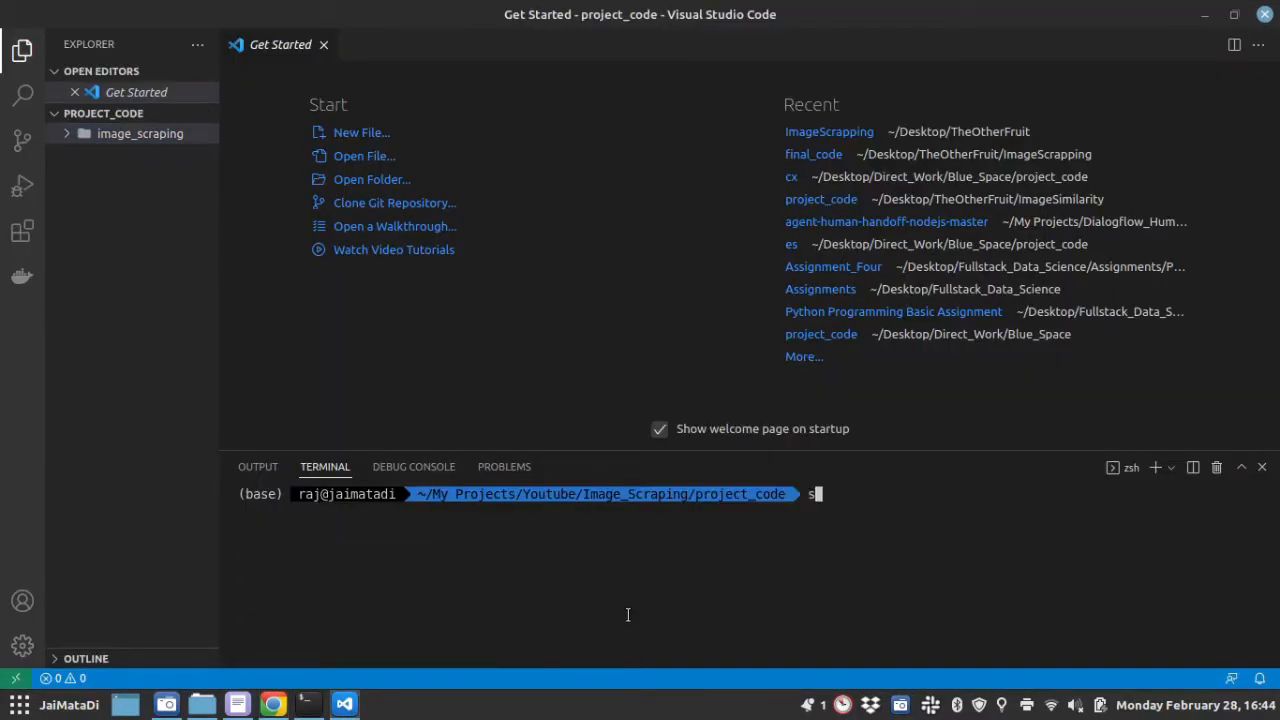
Activate the environment with source image_scraping/bin/activate
type("ource")
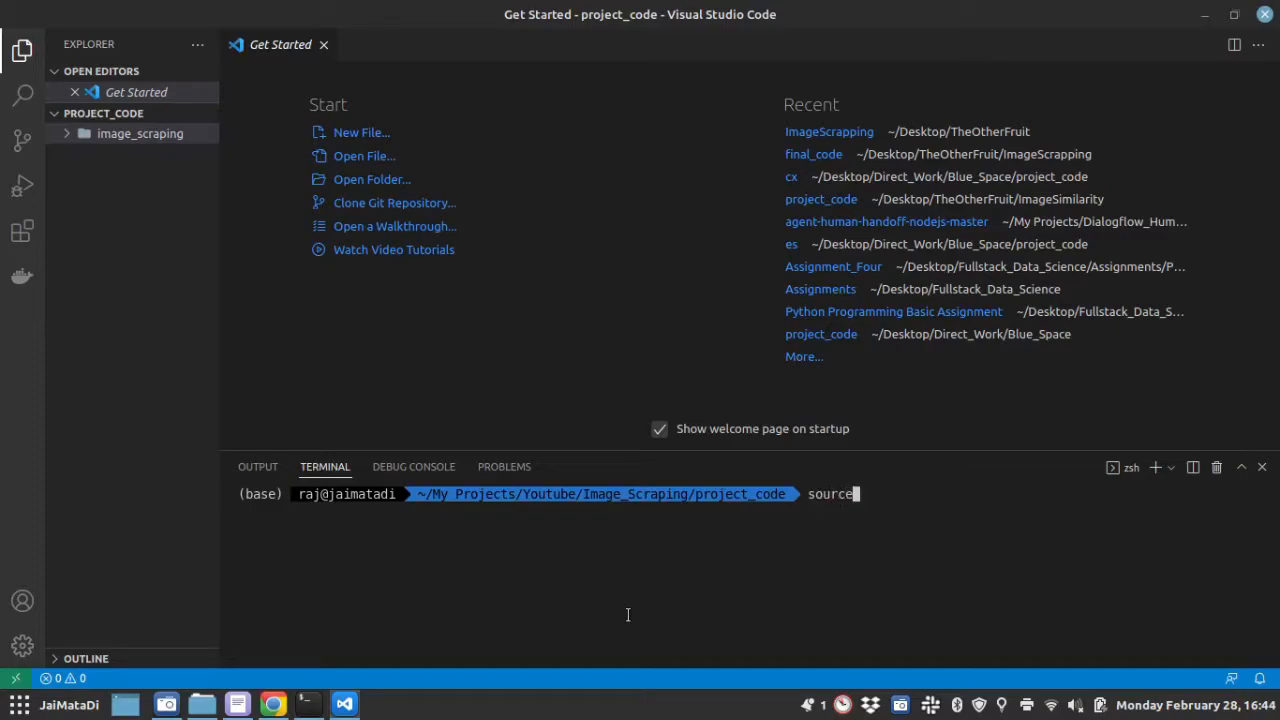
type("image_scraping/")
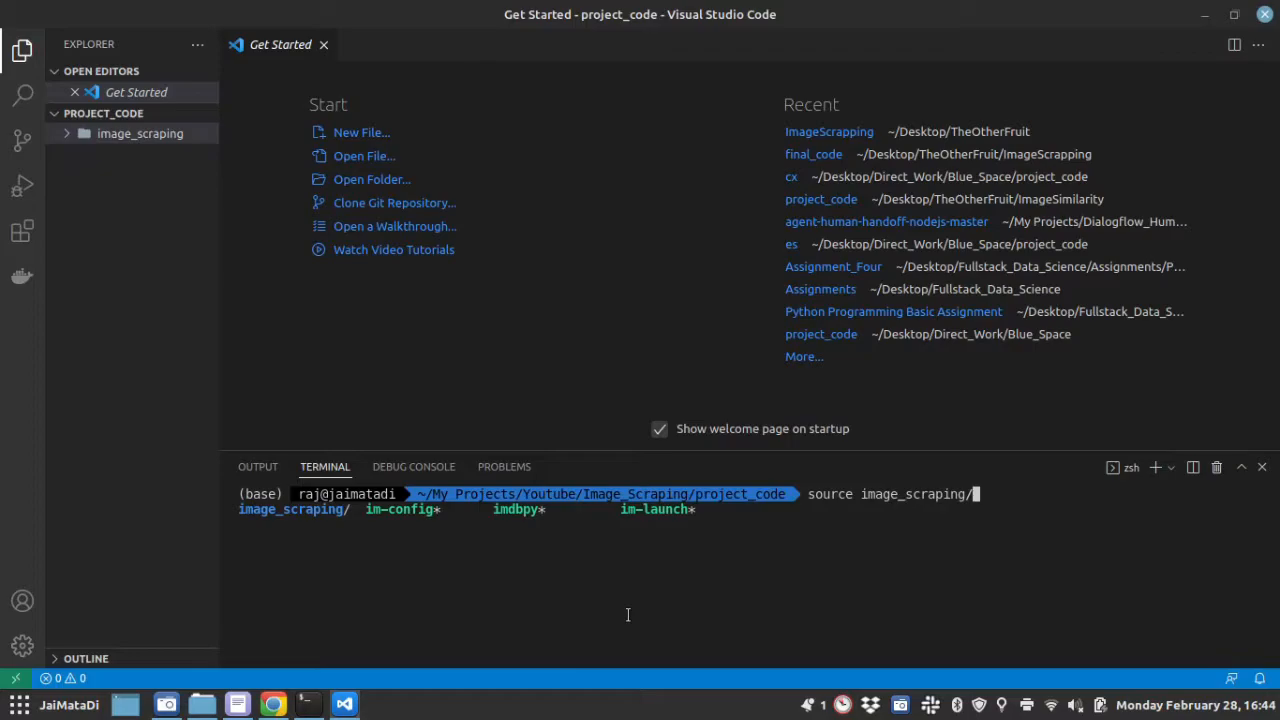
type("bin/activate")
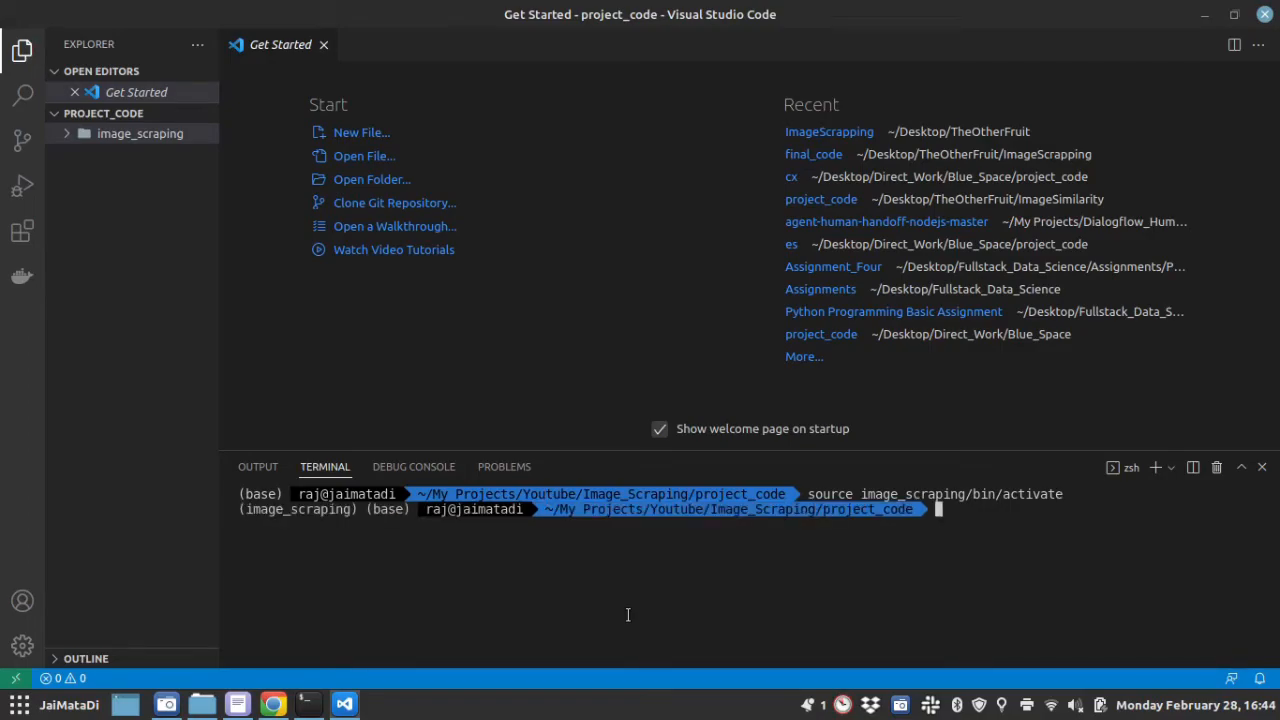
mouse_move(300, 516)
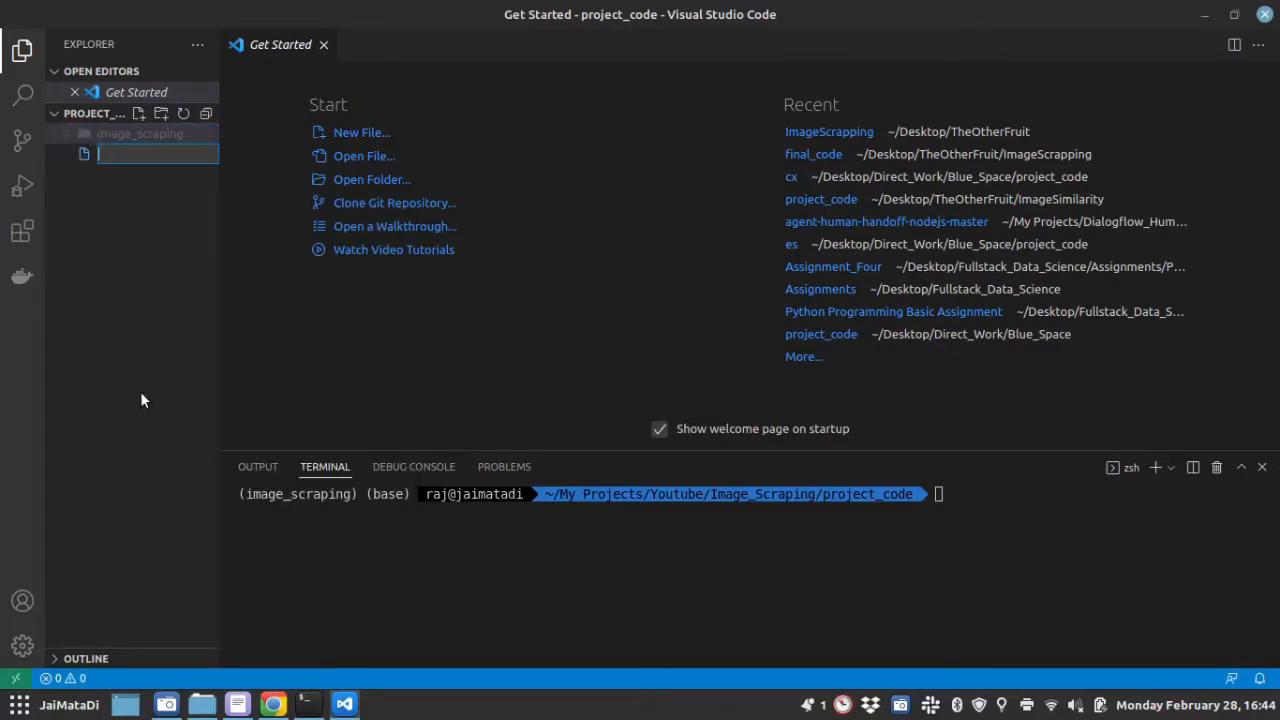
Create an empty demo_code.py file in project_code using the image_scraping interpreter
type("demo_code.py")
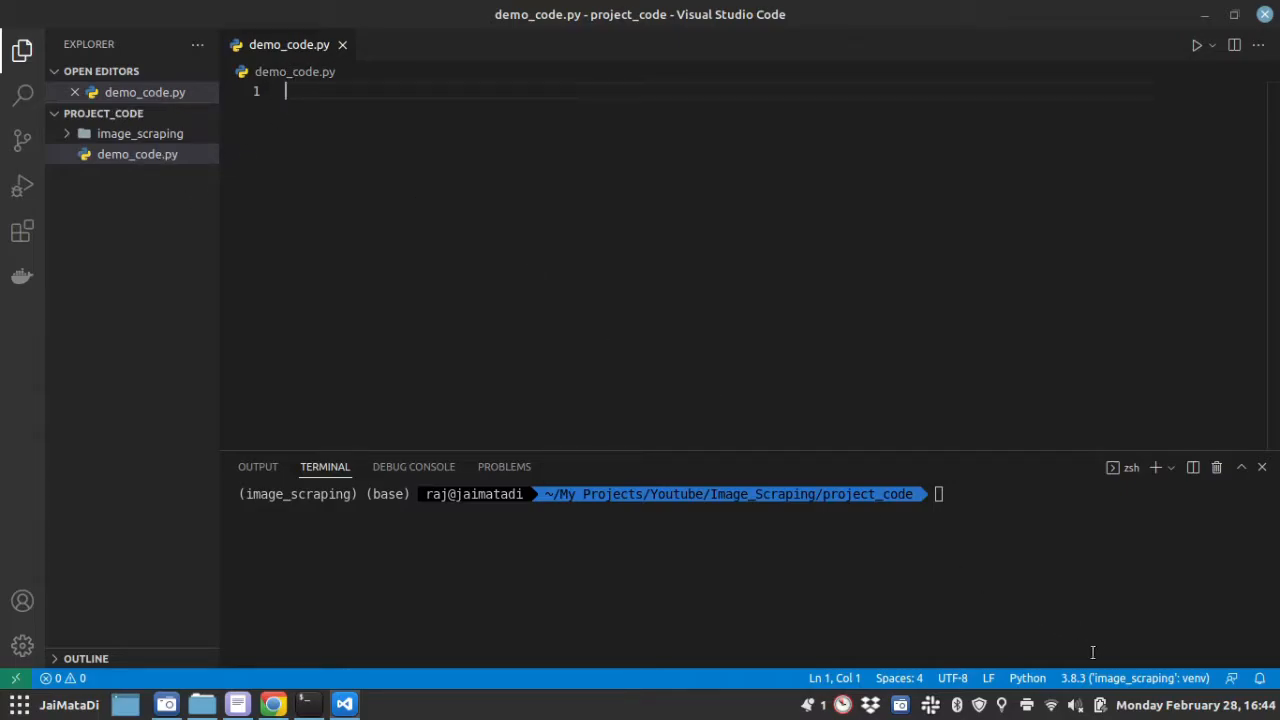
mouse_move(1092, 692)
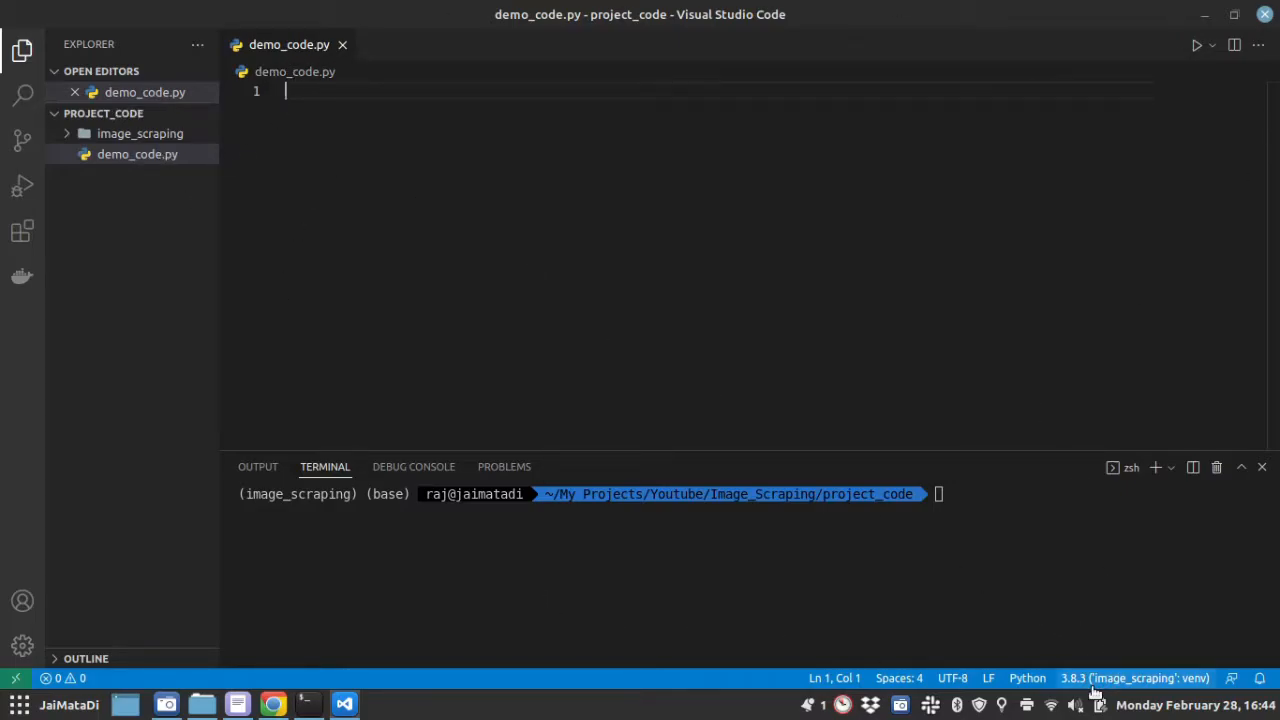
mouse_move(1136, 678)
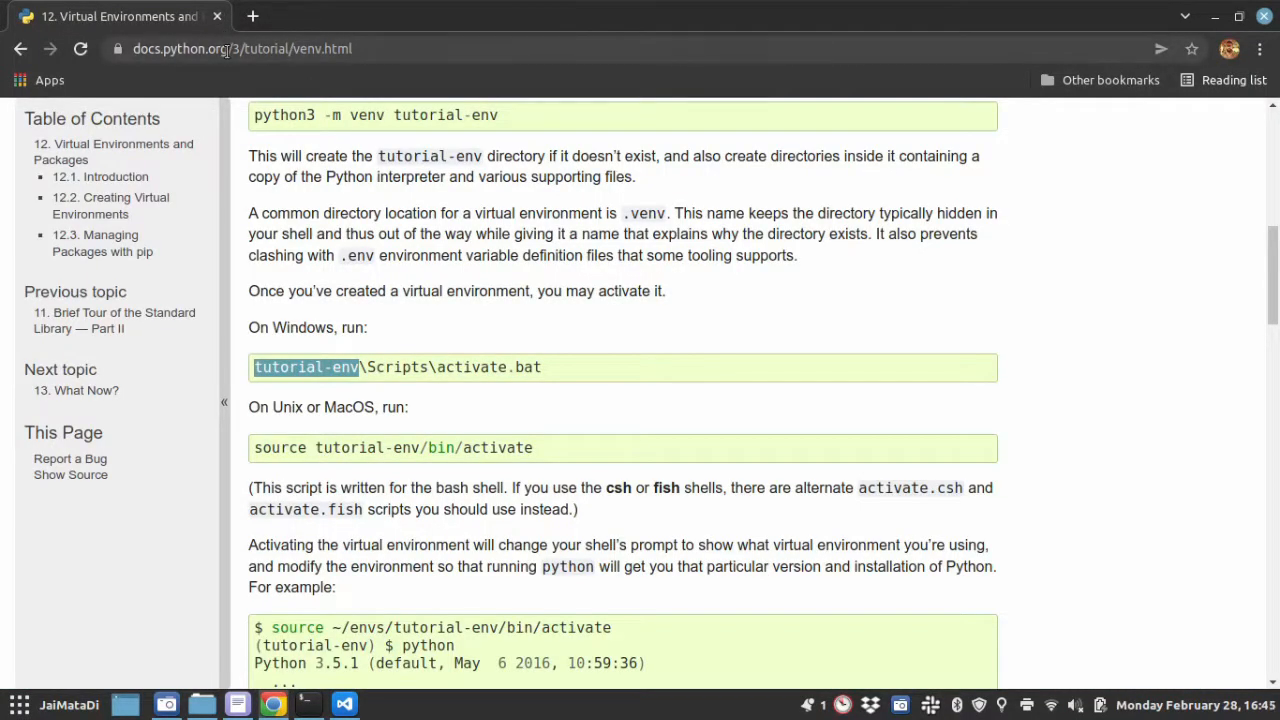
Open the selenium PyPI page and copy its pip install selenium command
type("sele")
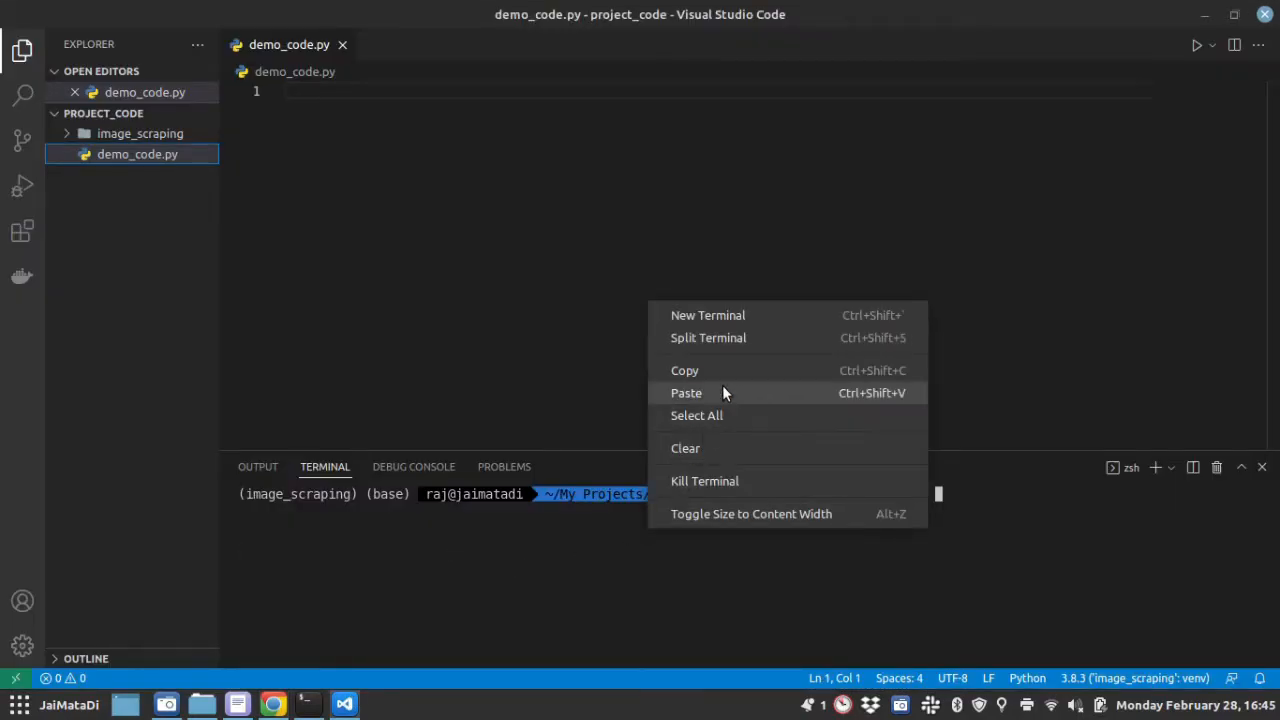
Paste and run pip install selenium in the project_code terminal
left_click(686, 392)
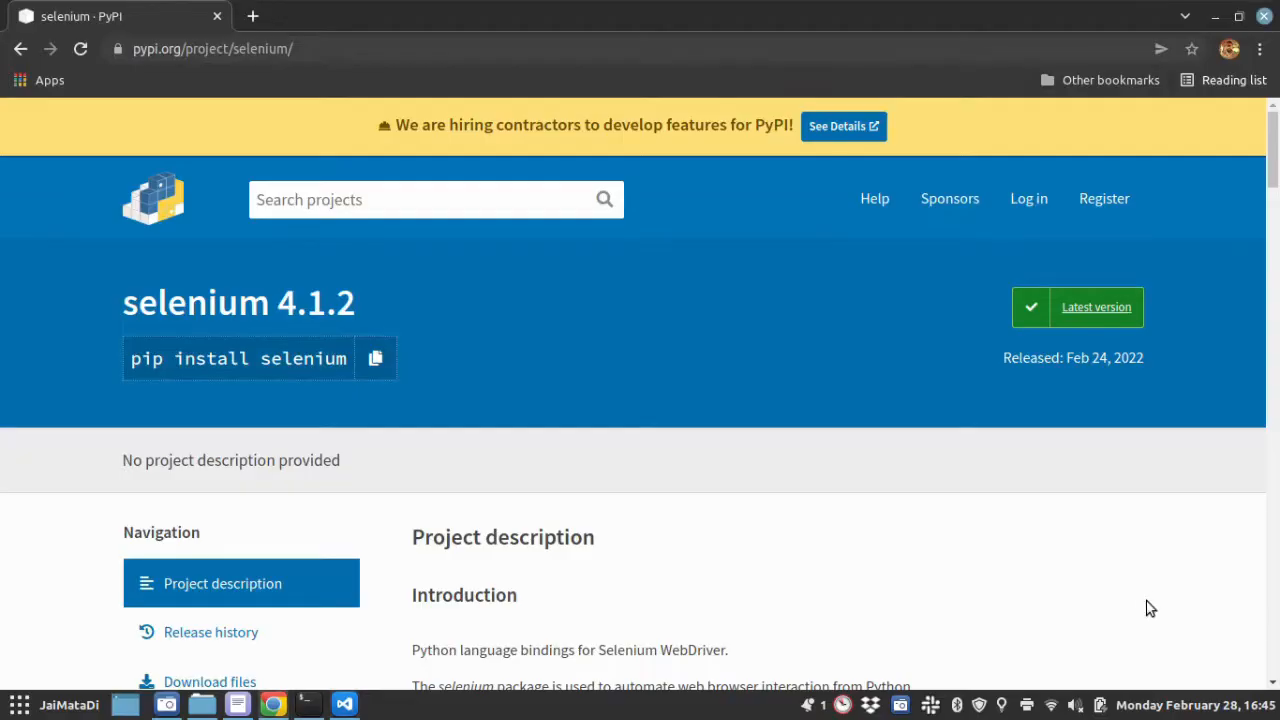
Search Google for 'webdriver manager python' and go to the webdriver-manager PyPI result
left_click(210, 48)
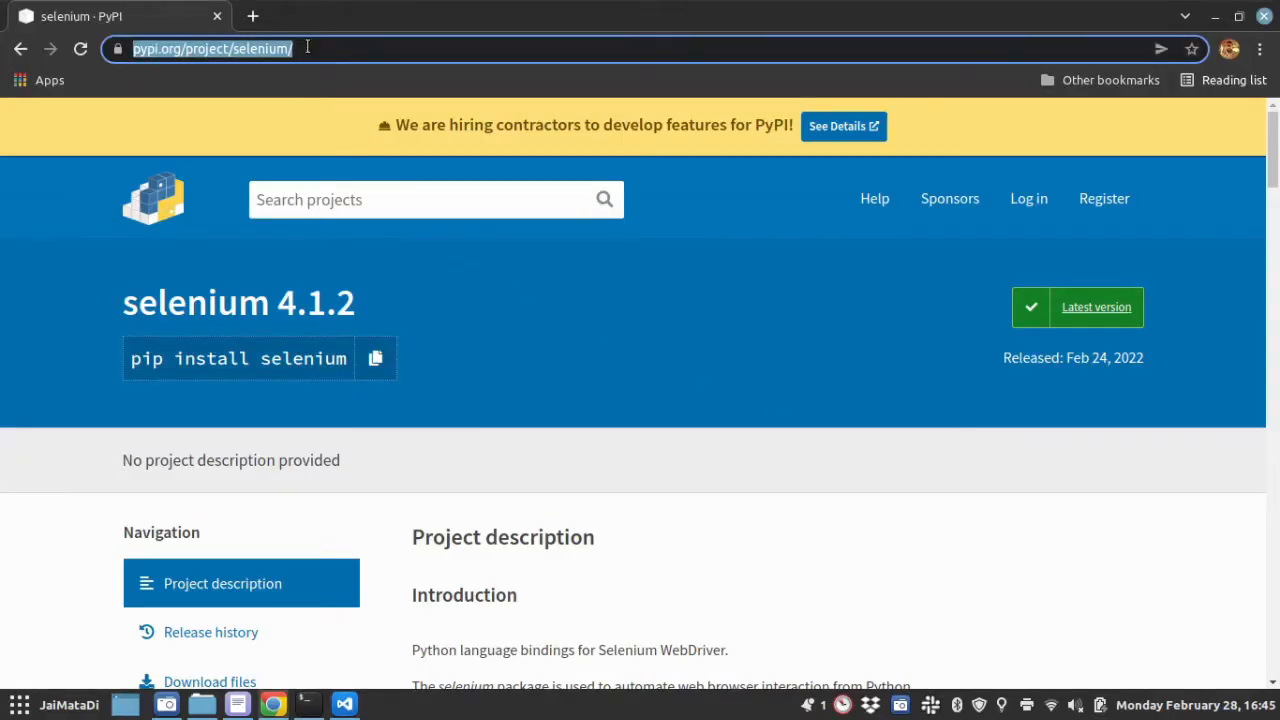
type("web")
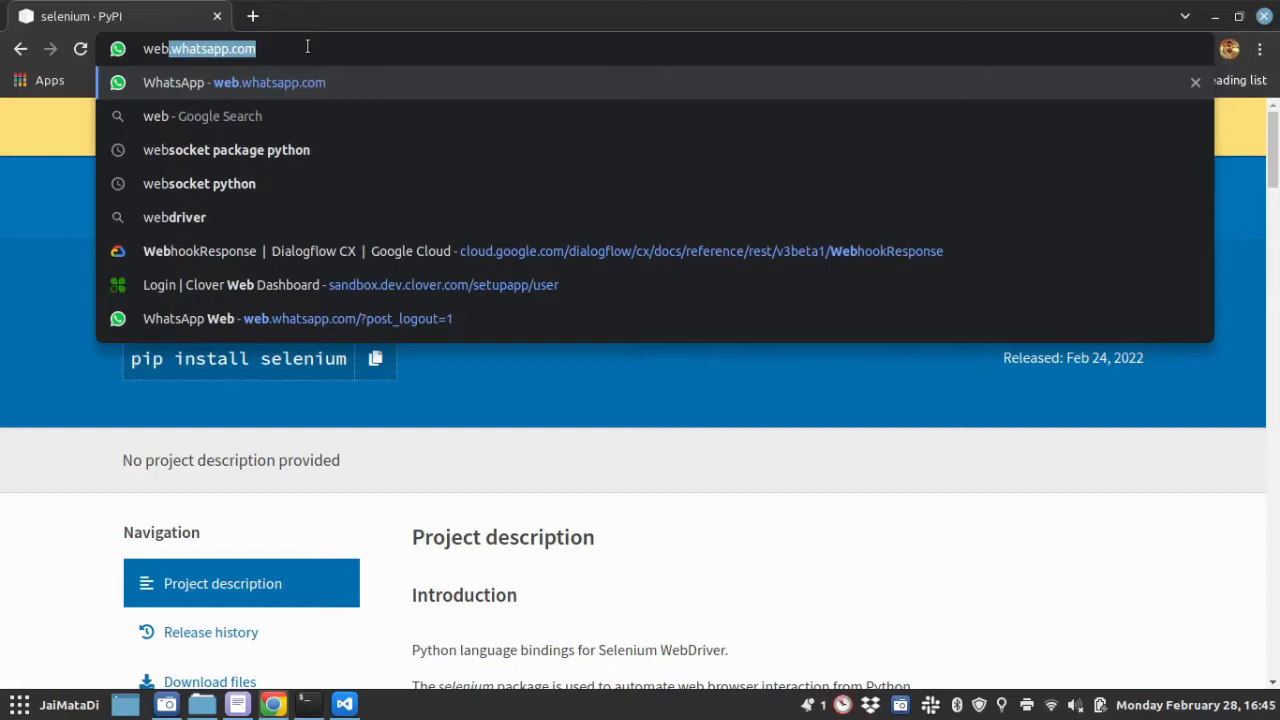
type("webdriver")
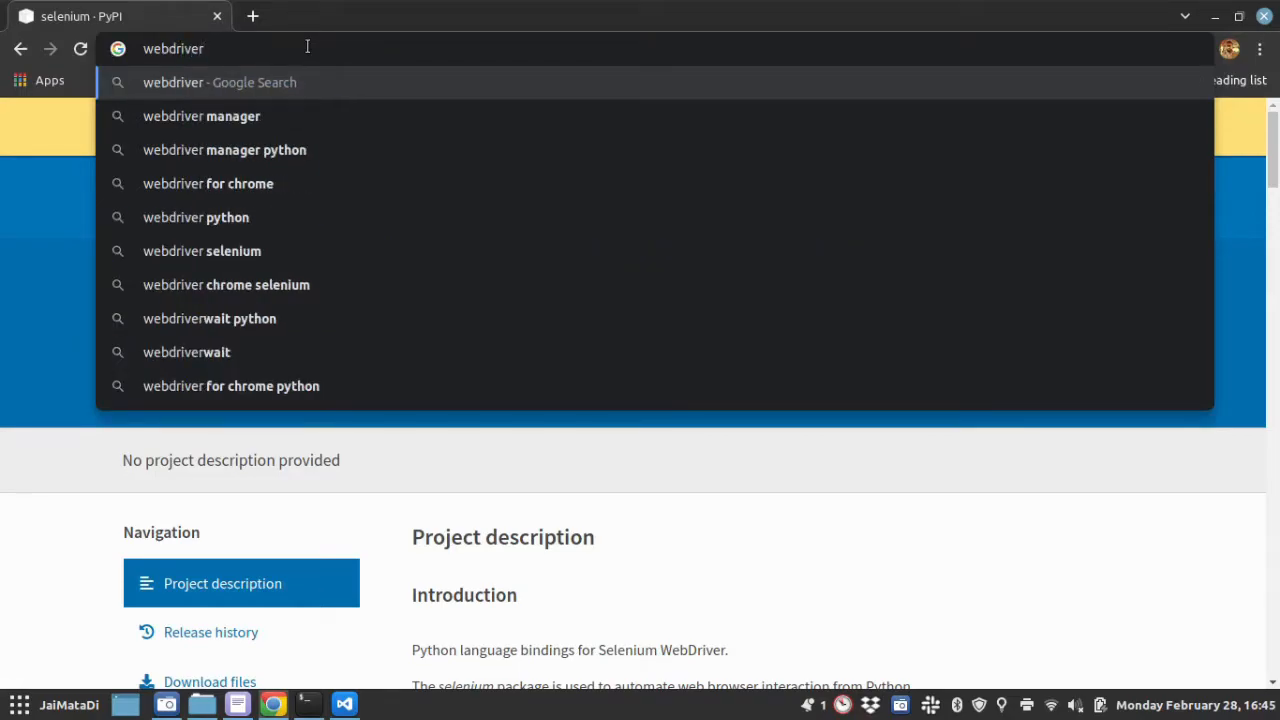
left_click(224, 148)
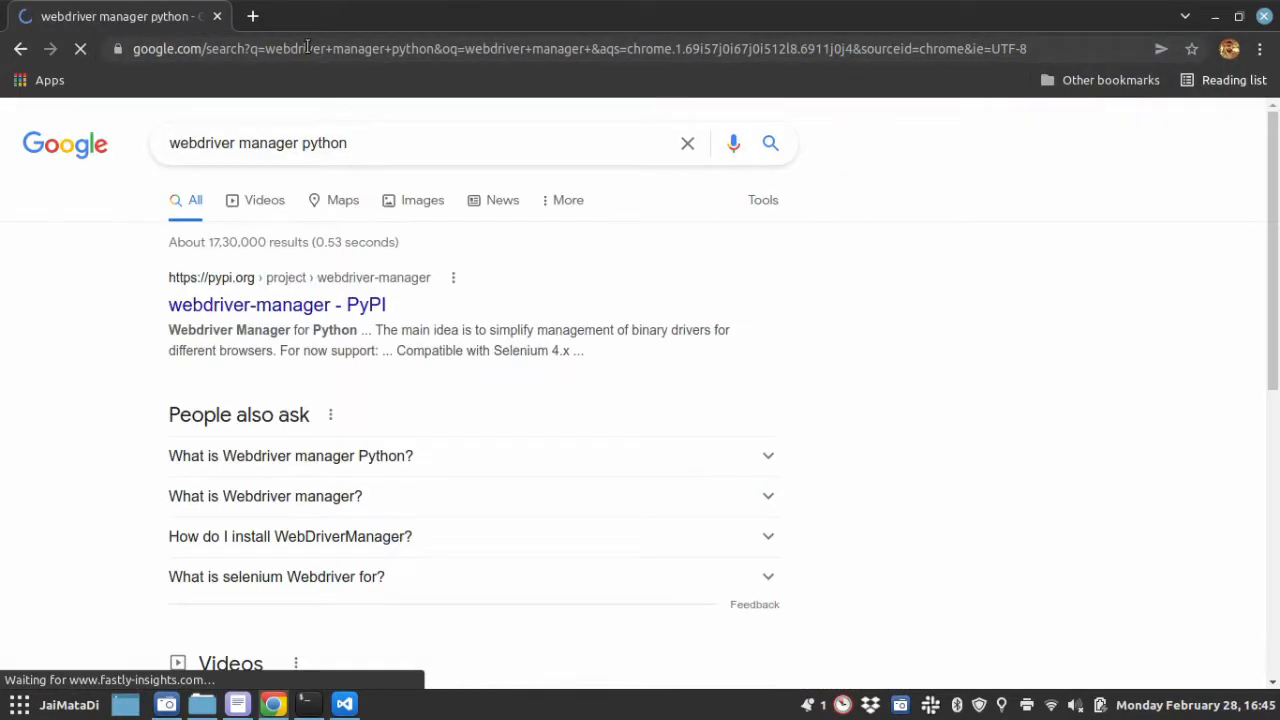
left_click(276, 304)
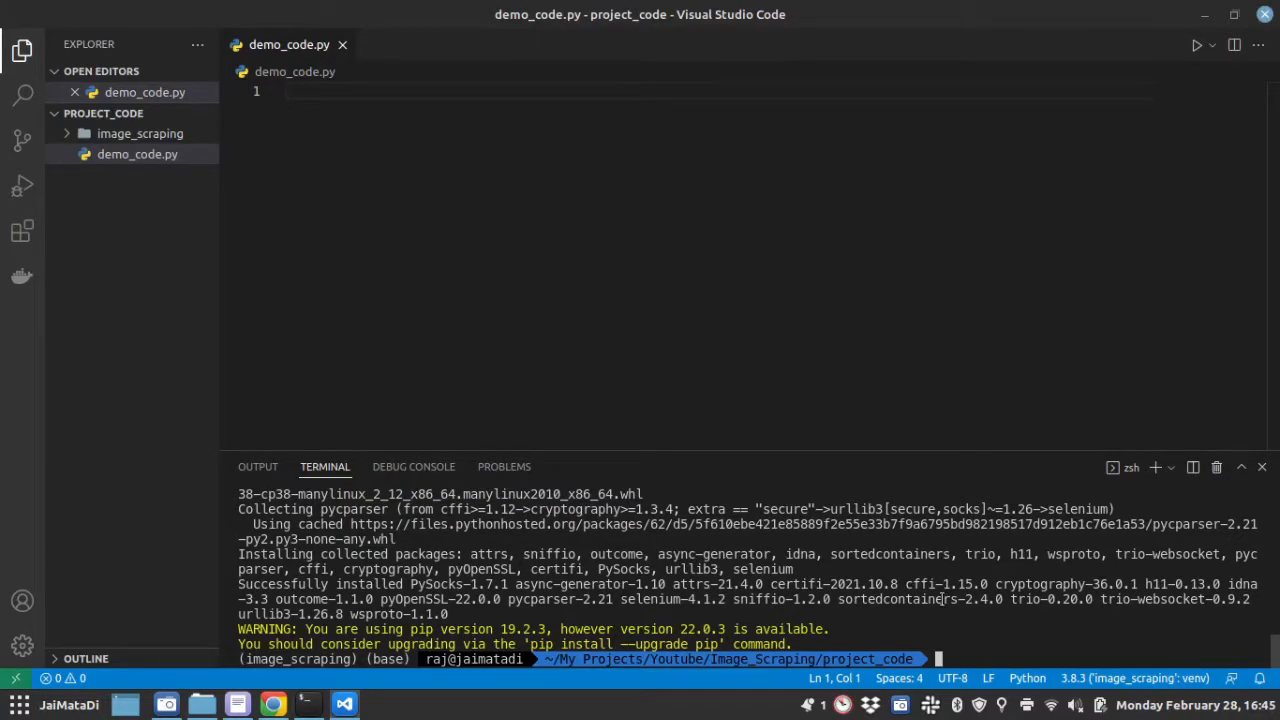
Run 'pip install webdriver-manager' in the terminal, then clear it
type("pip install webdriver-manager")
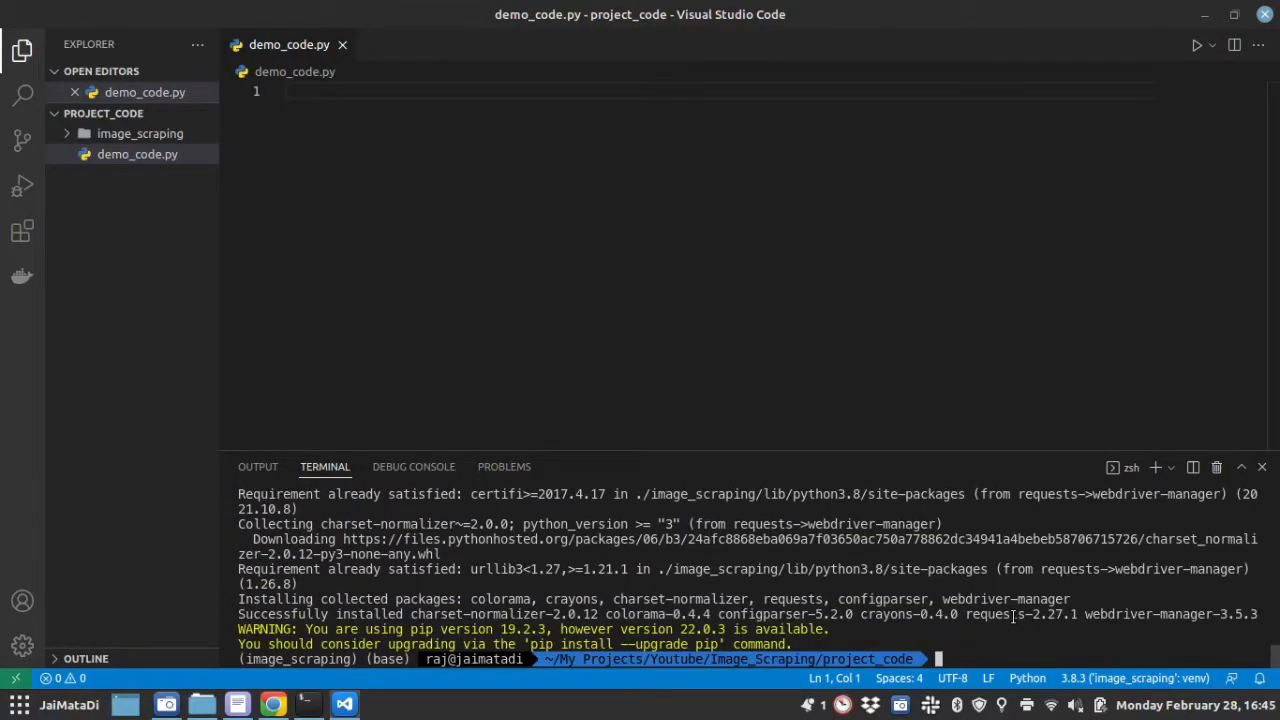
type("cle")
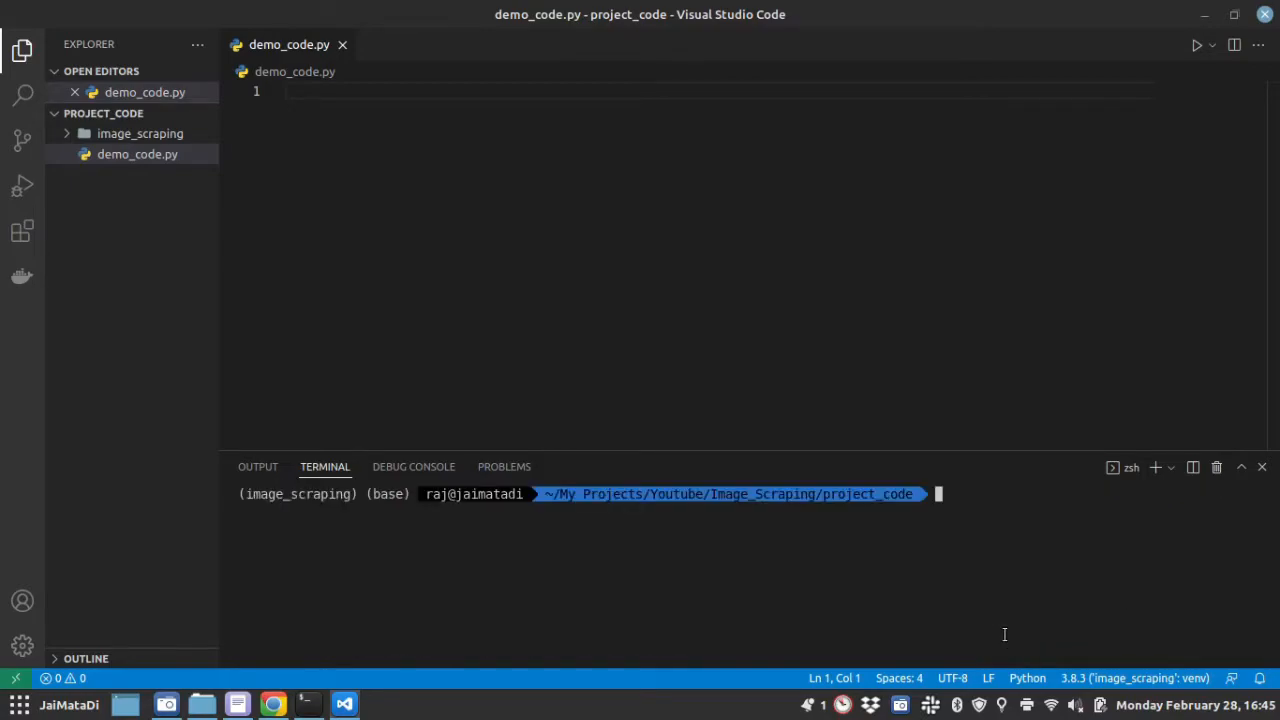
mouse_move(964, 526)
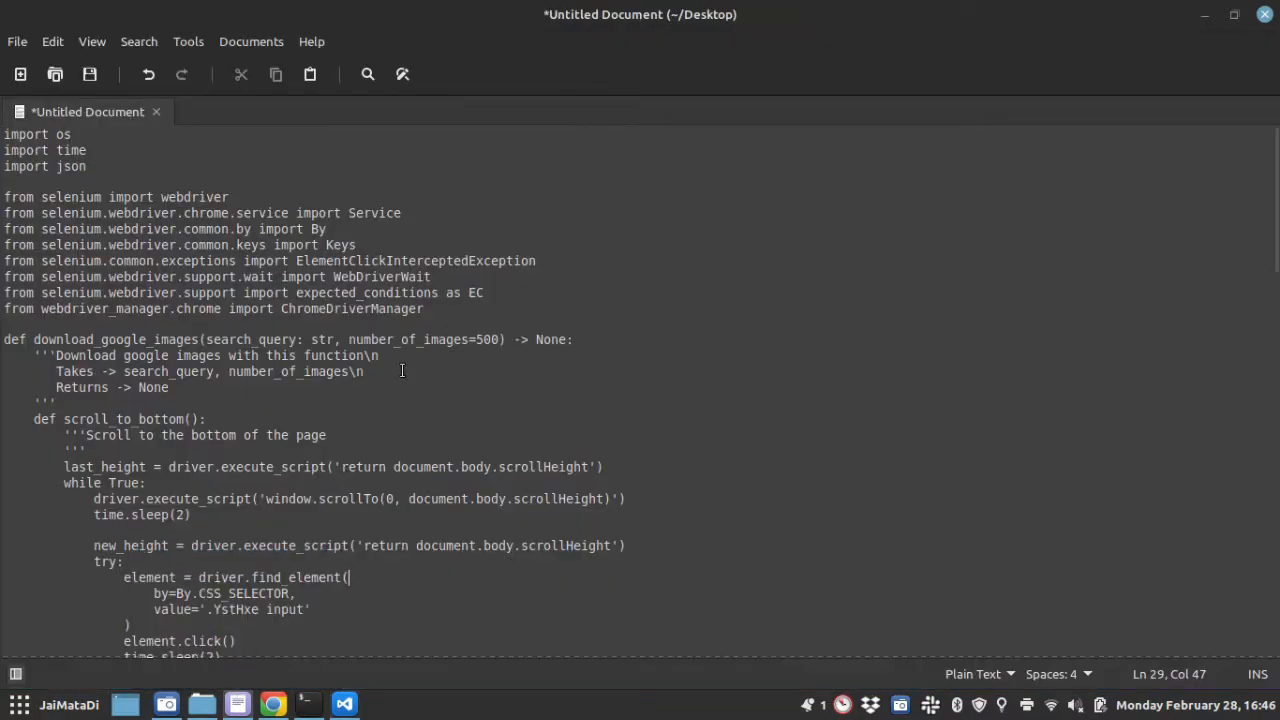
Copy the ChromeDriverManager driver setup, images.google.com load and webdriver/Service imports into demo_code.py
scroll("down", 3)
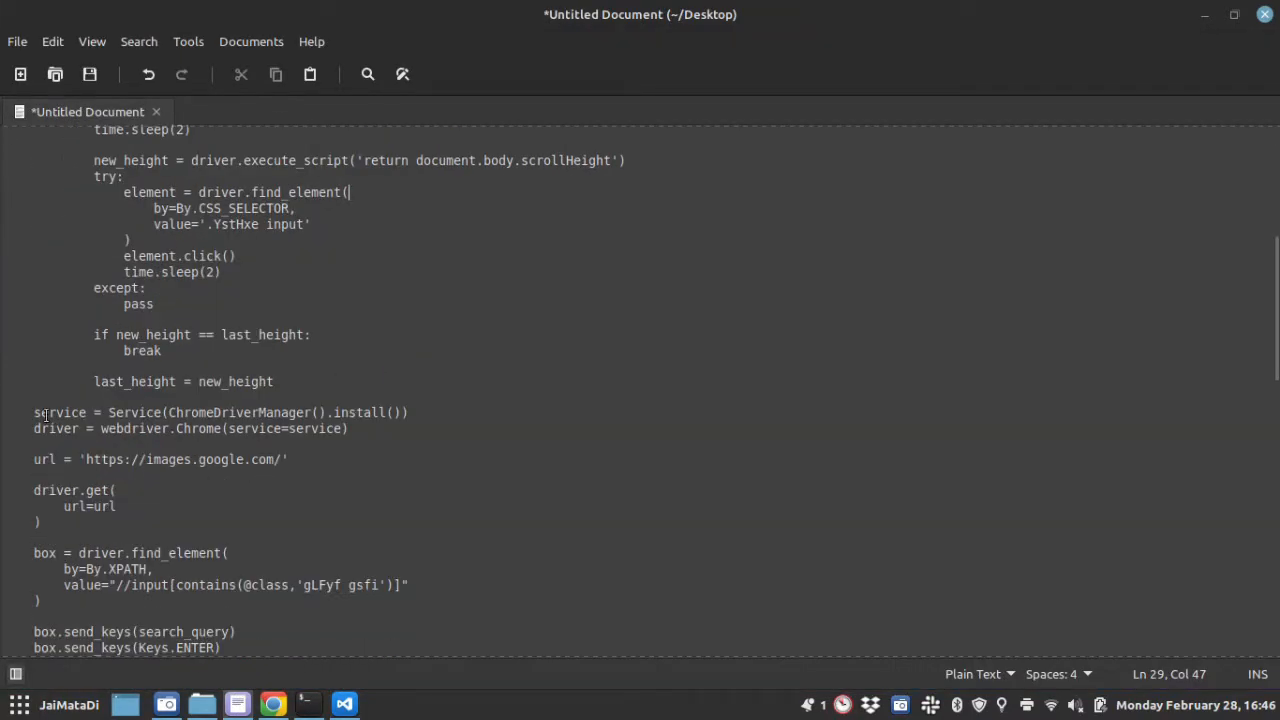
left_click_drag(32, 412, 48, 520)
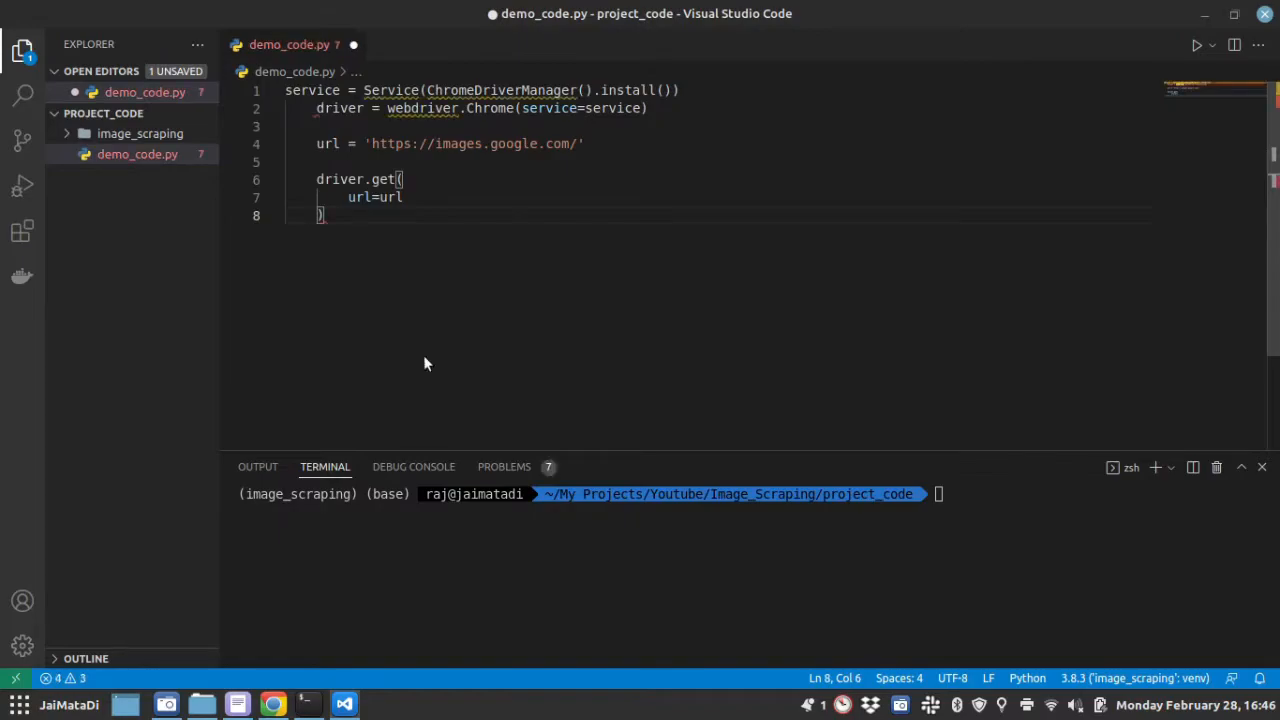
left_click(236, 704)
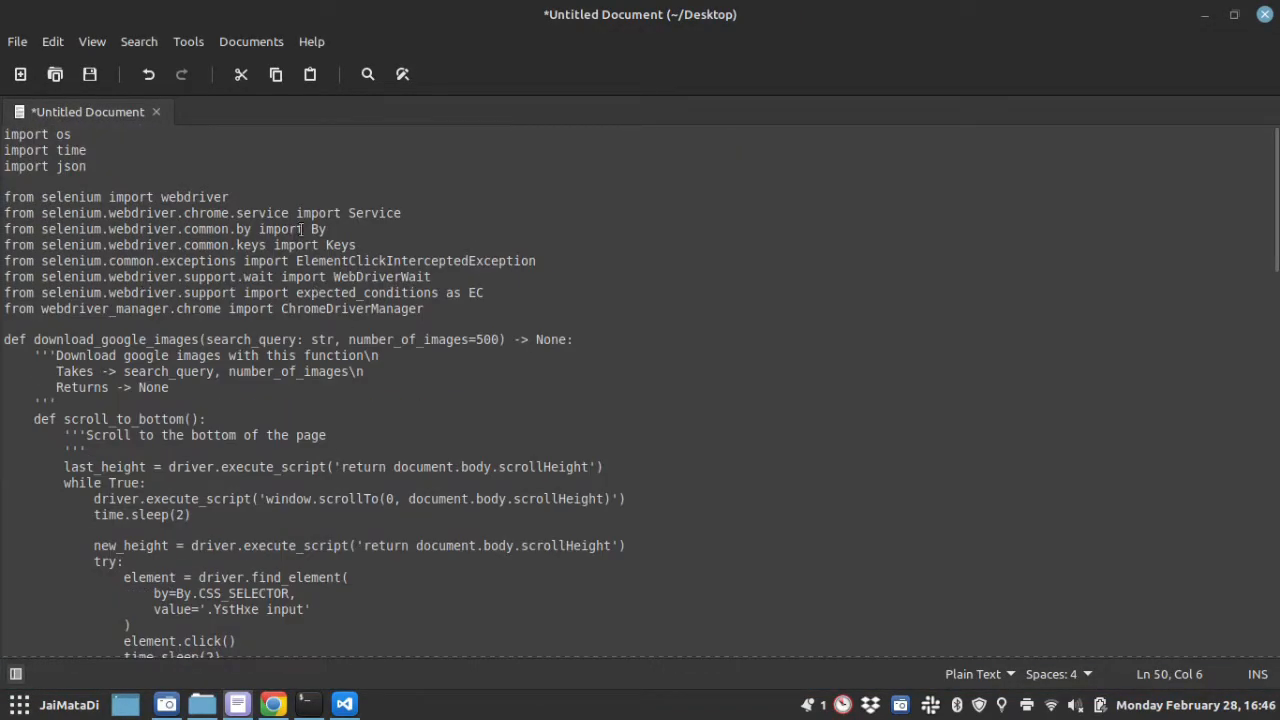
left_click_drag(4, 198, 400, 212)
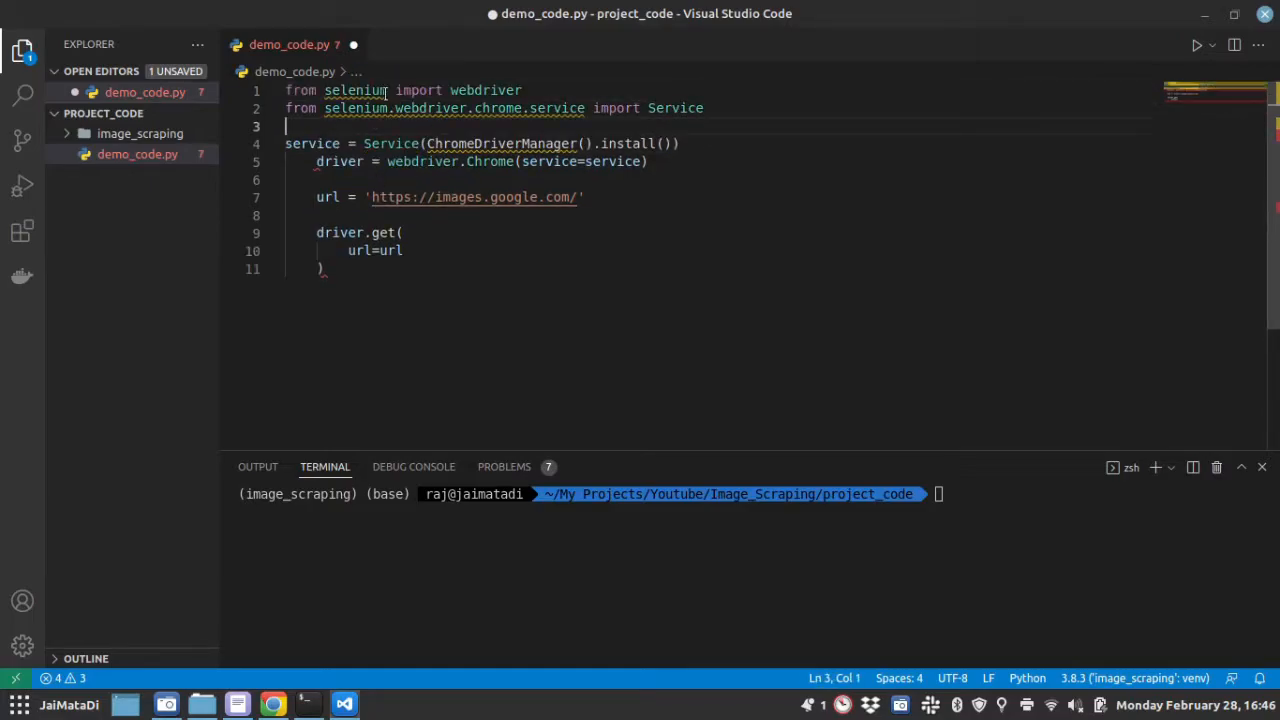
mouse_move(356, 90)
type("from webdriver_manager.chrome import ChromeDriverManager")
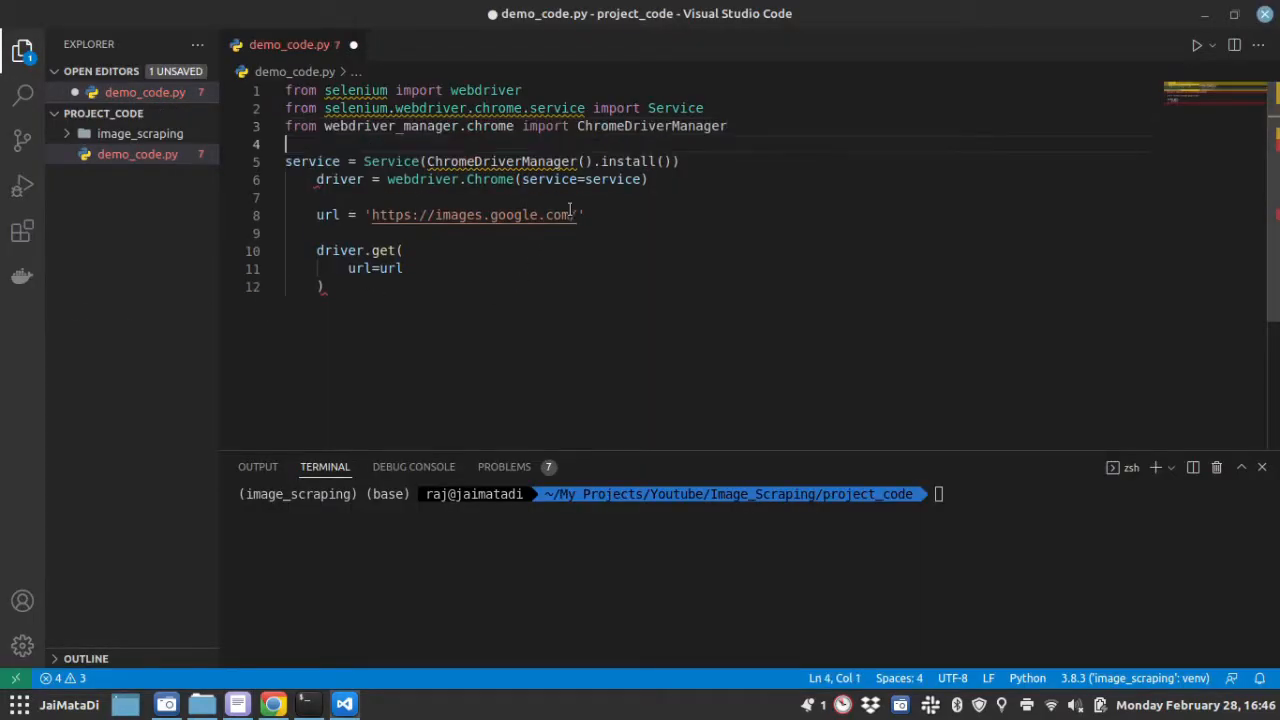
mouse_move(484, 90)
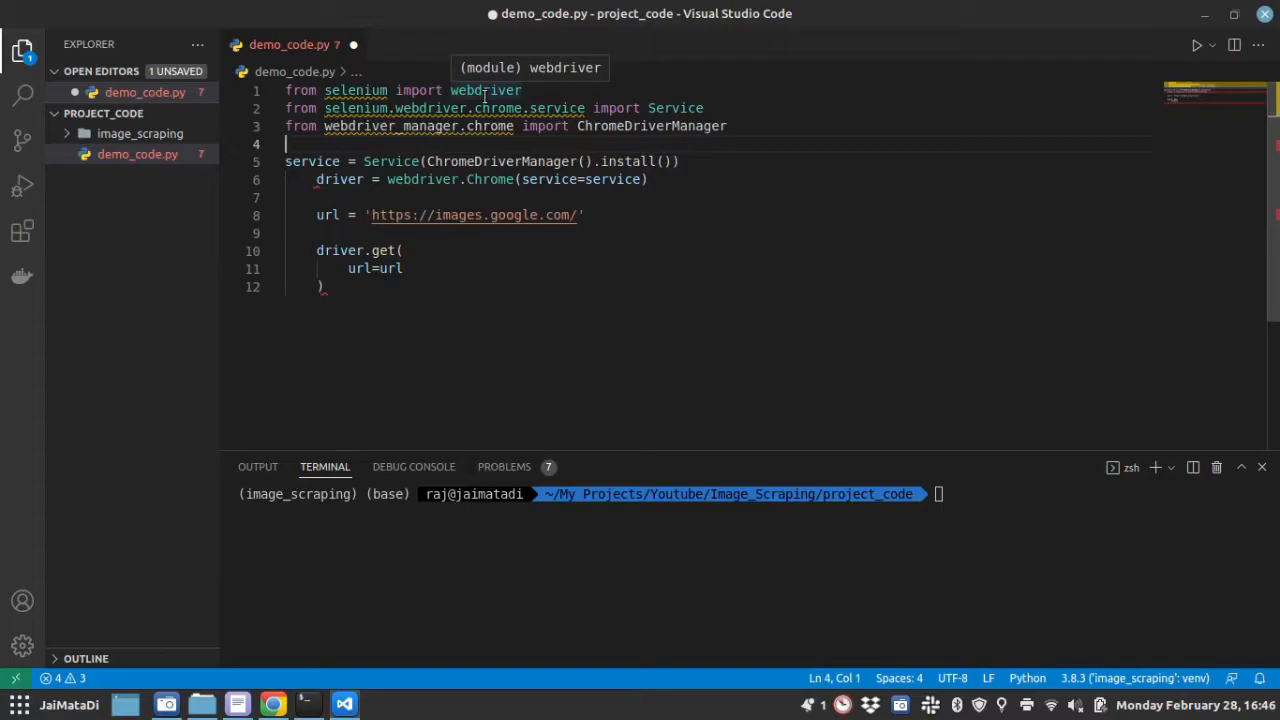
mouse_move(358, 144)
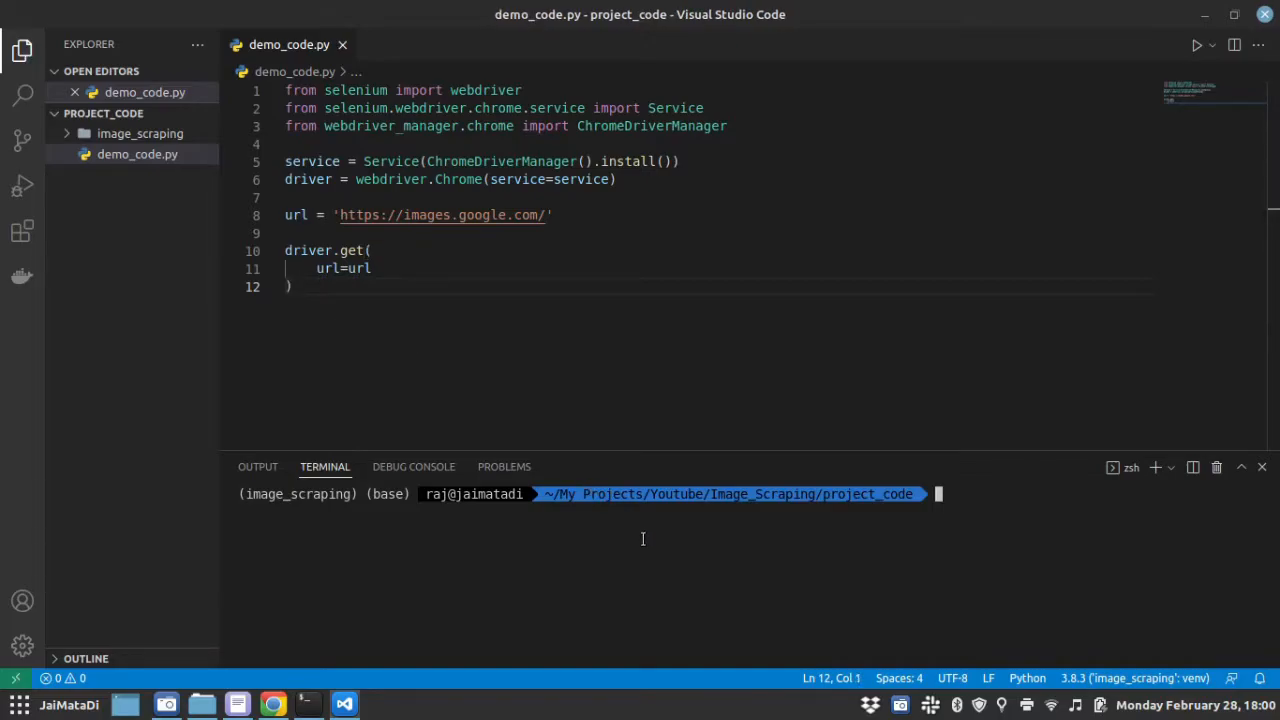
Run 'python demo_code.py' so WebDriver manager finds the cached chromedriver for Chrome 98
type("python")
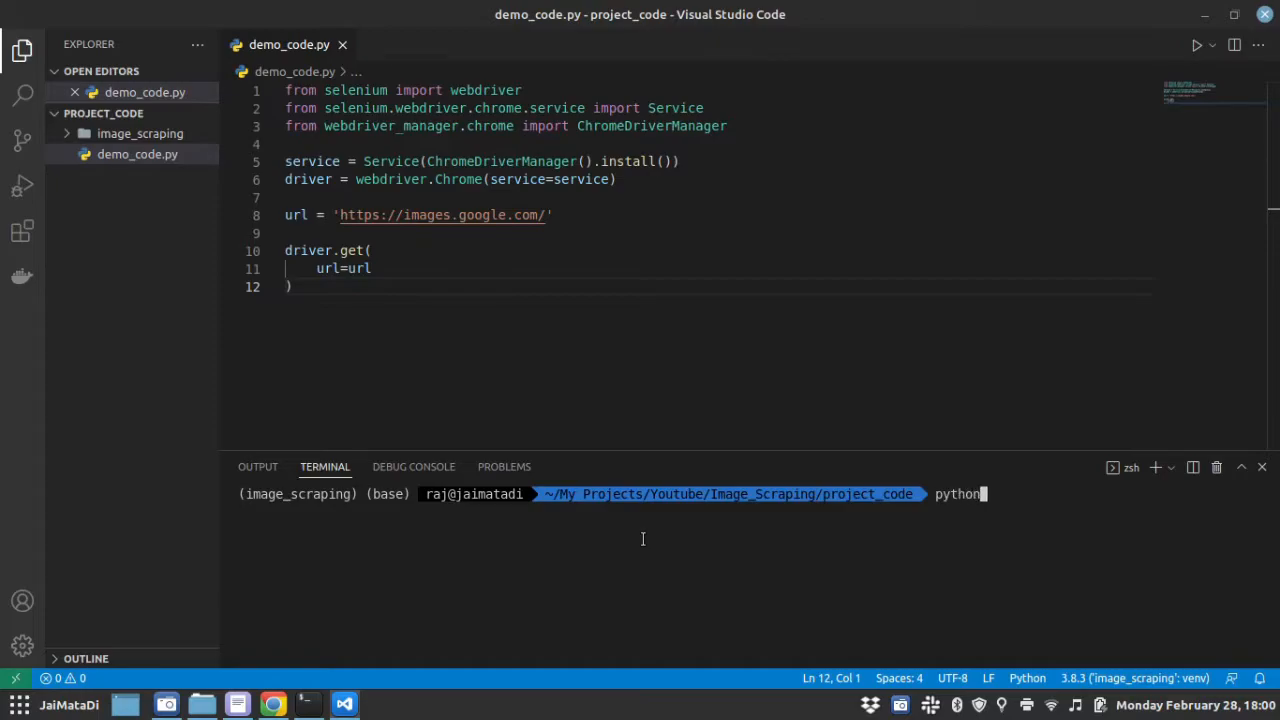
type("demo_code.py")
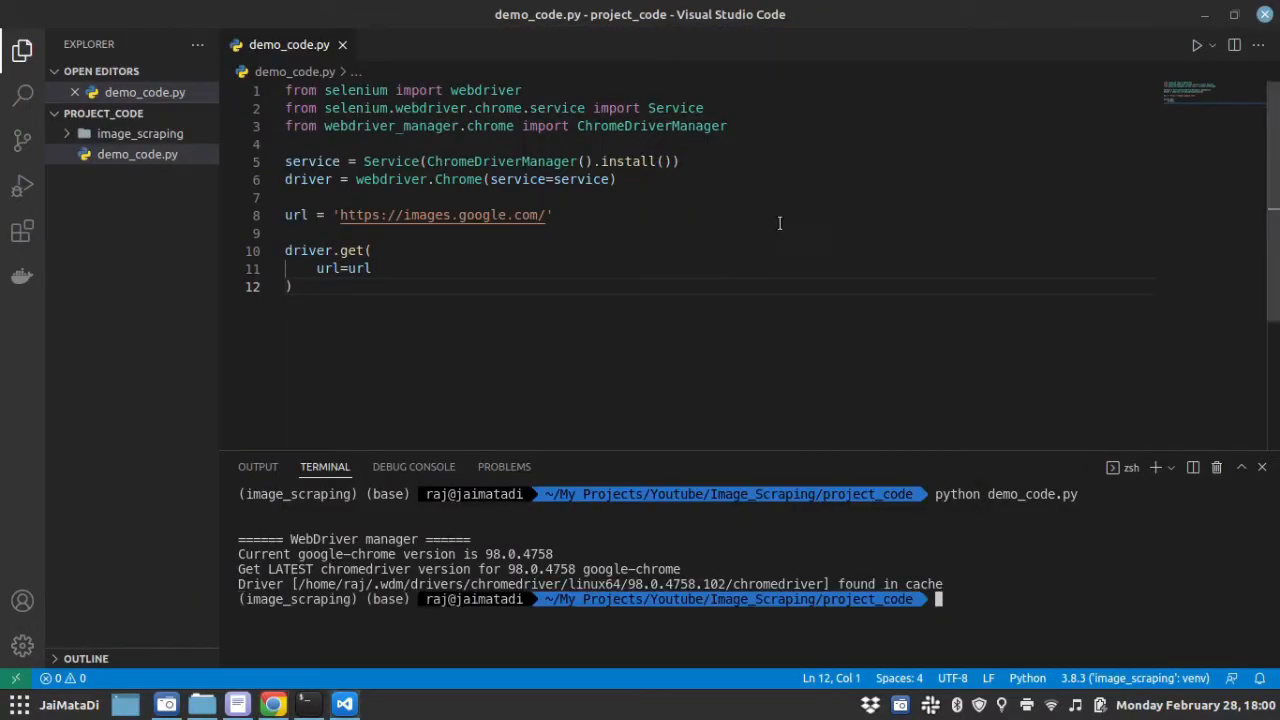
double_click(424, 214)
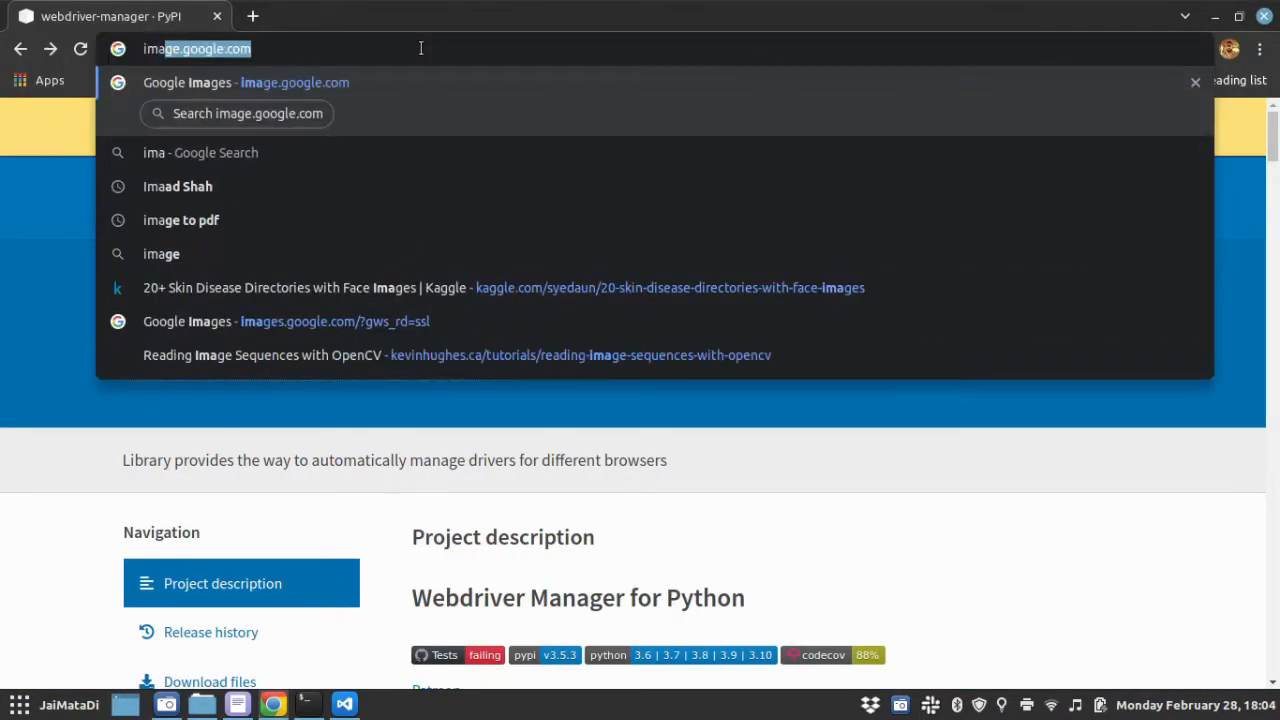
Load Google Images and bring up developer tools with F12 to inspect the search box
left_click(294, 82)
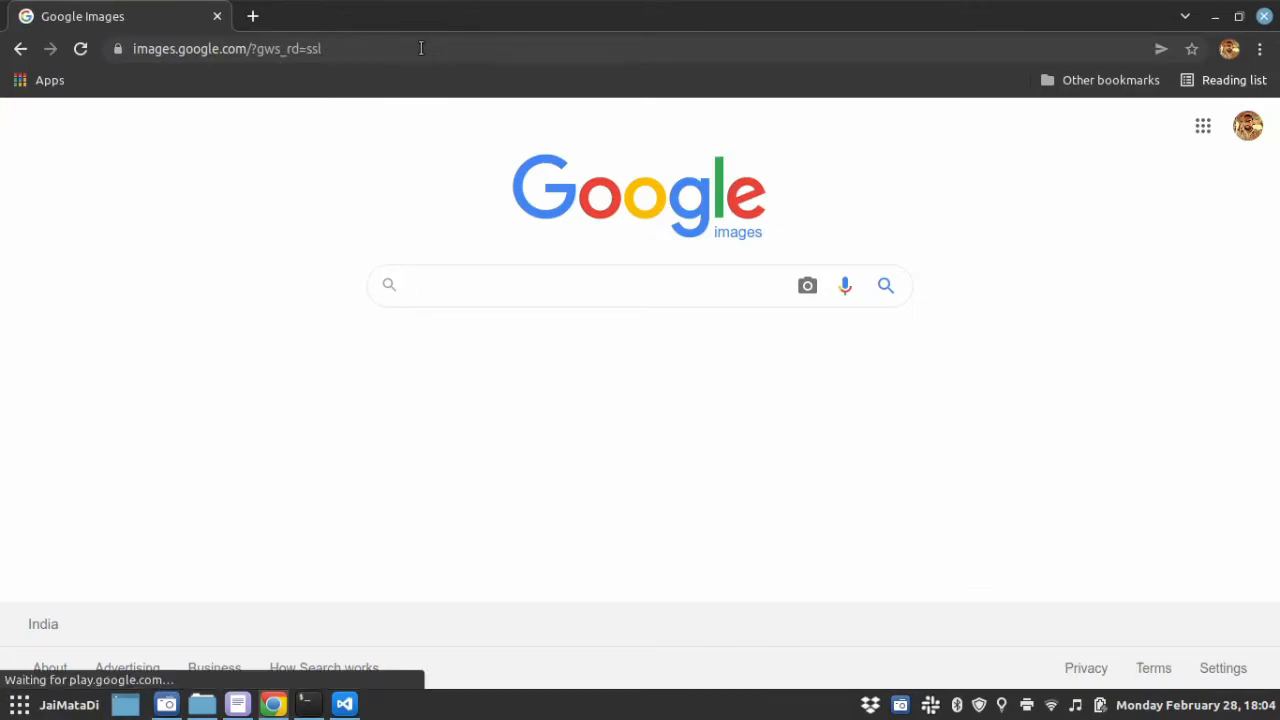
mouse_move(1136, 332)
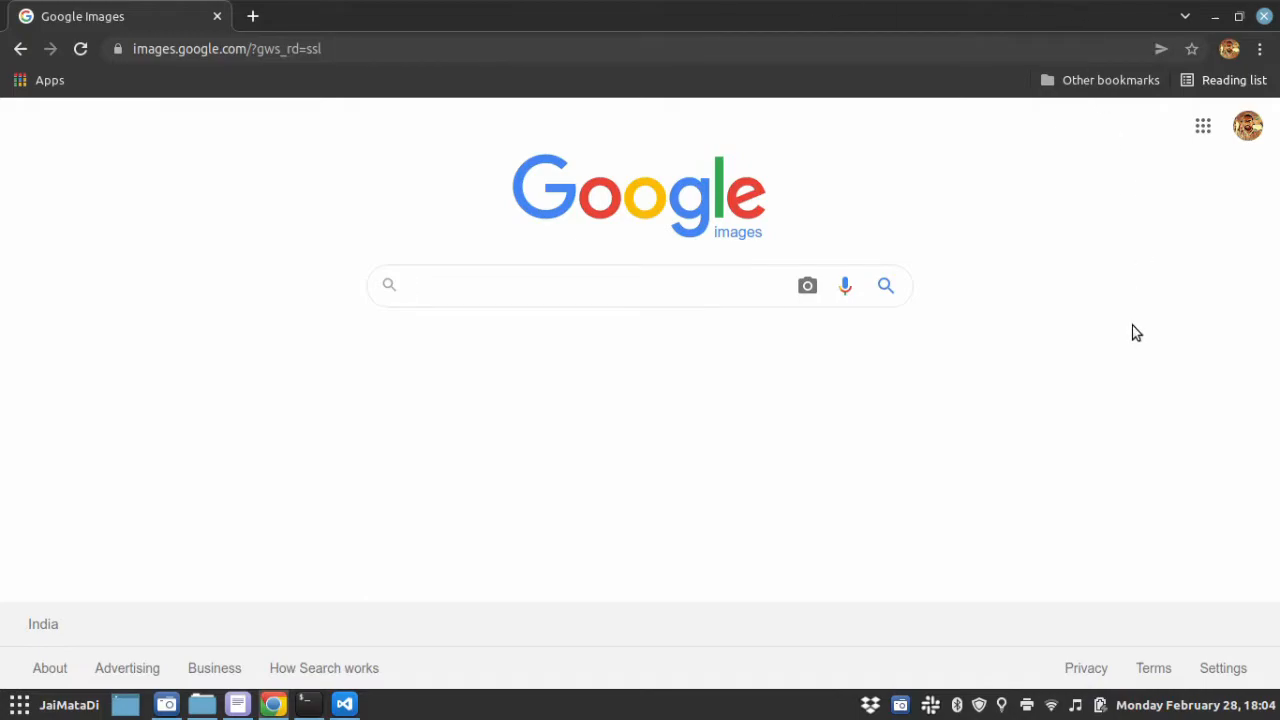
key("f12")
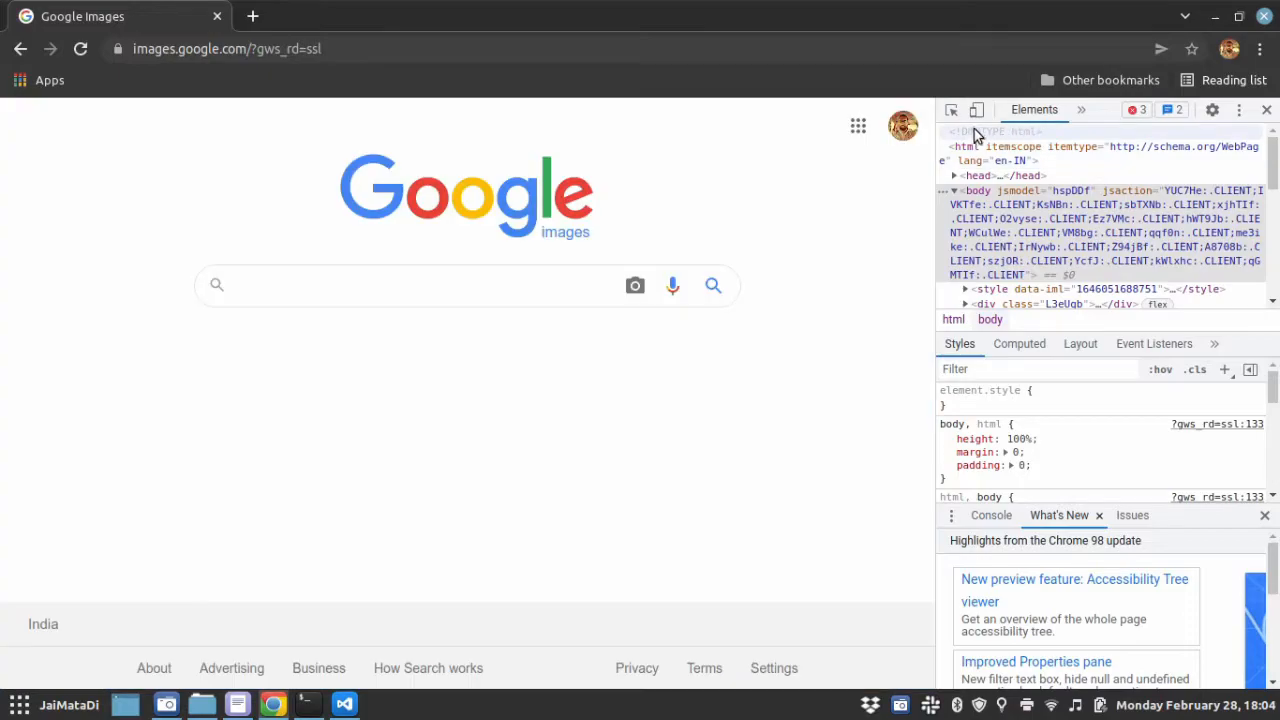
mouse_move(952, 110)
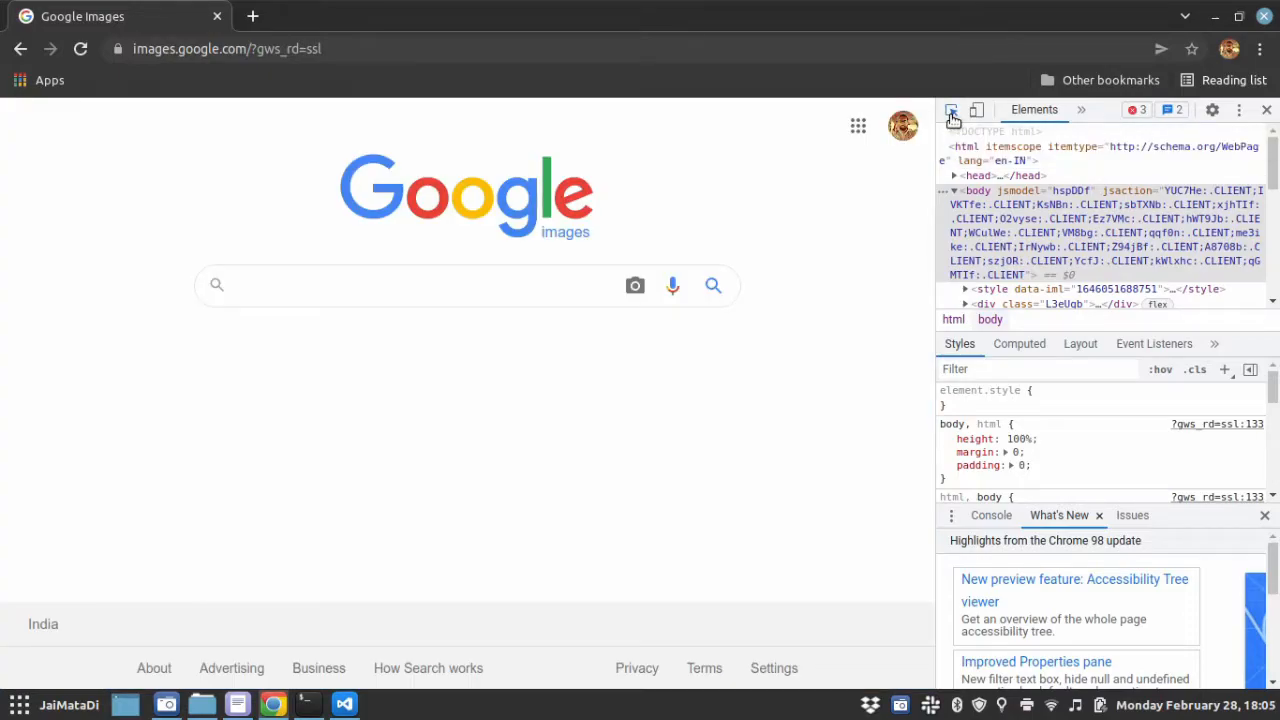
mouse_move(470, 288)
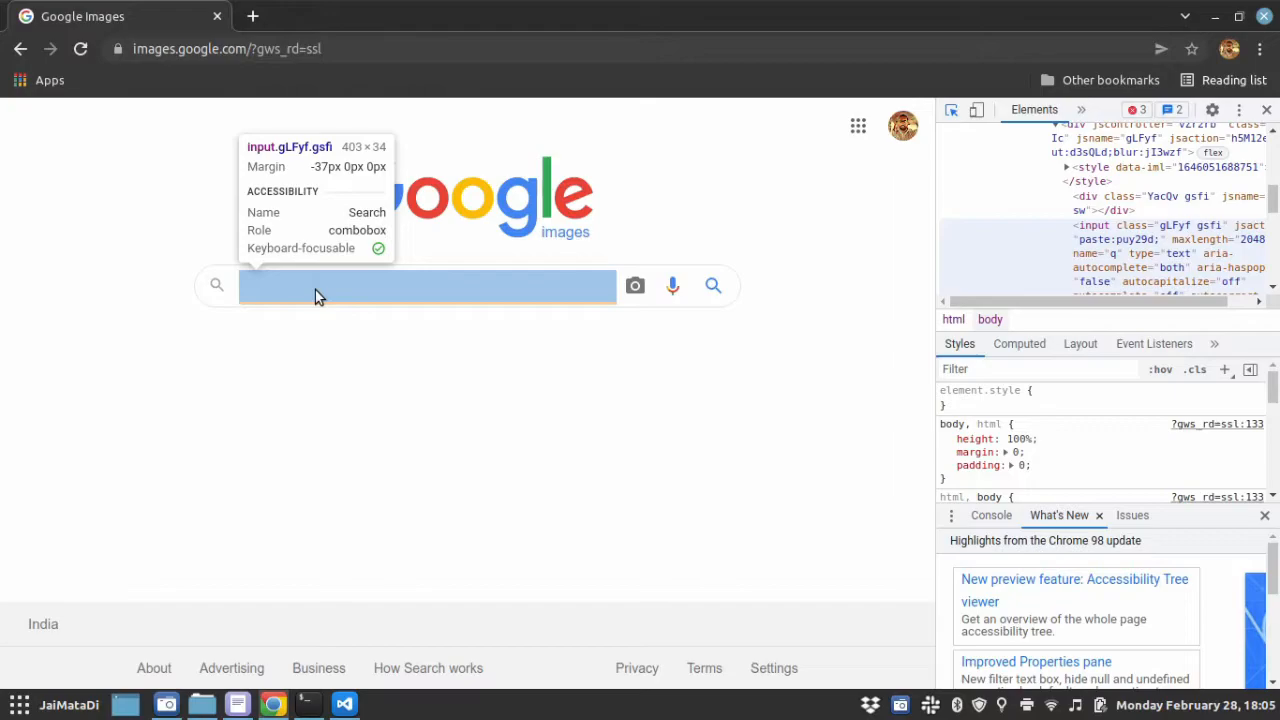
mouse_move(292, 280)
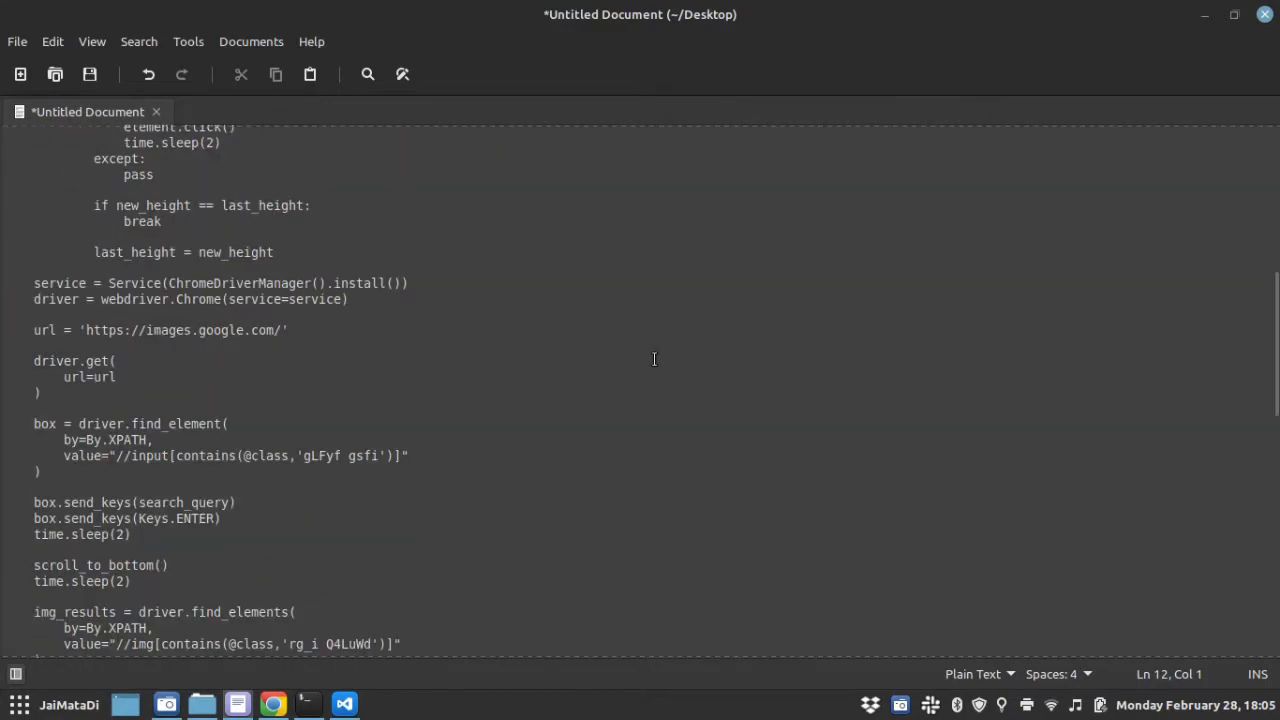
Copy the find_element/send_keys block into demo_code.py and replace search_query with 'mickey mouse'
scroll("down", 3)
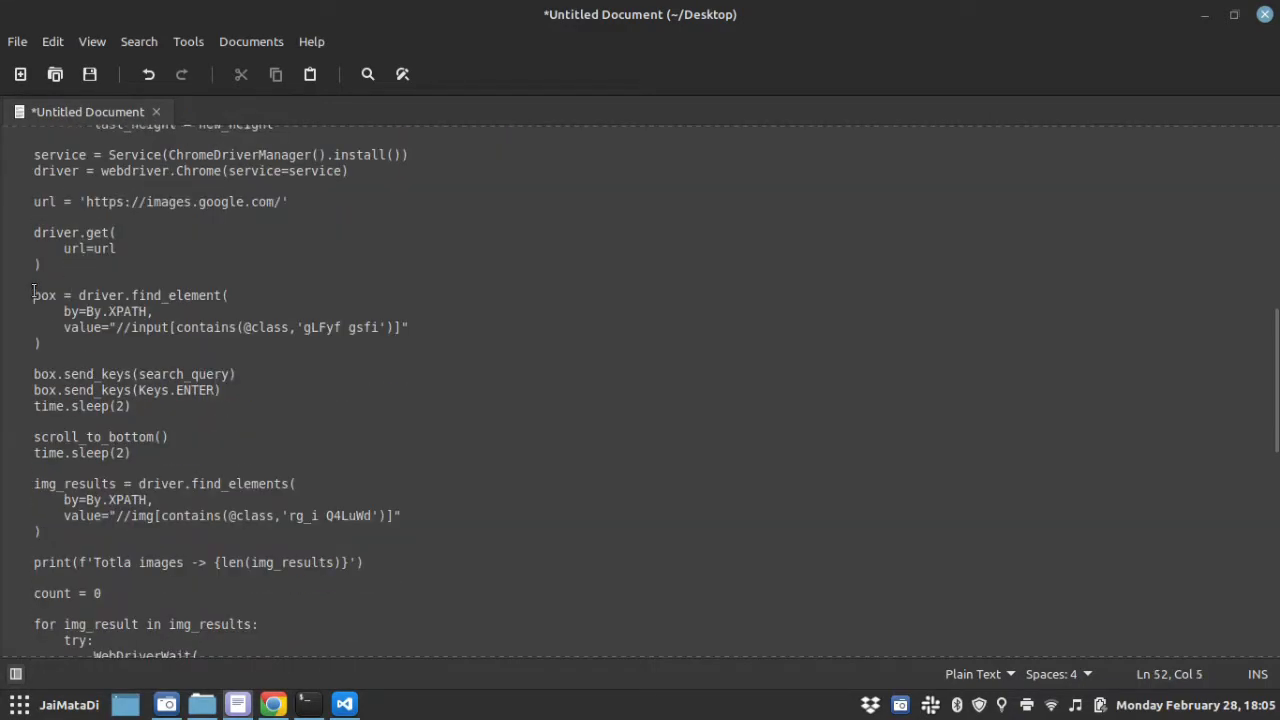
left_click_drag(32, 296, 130, 406)
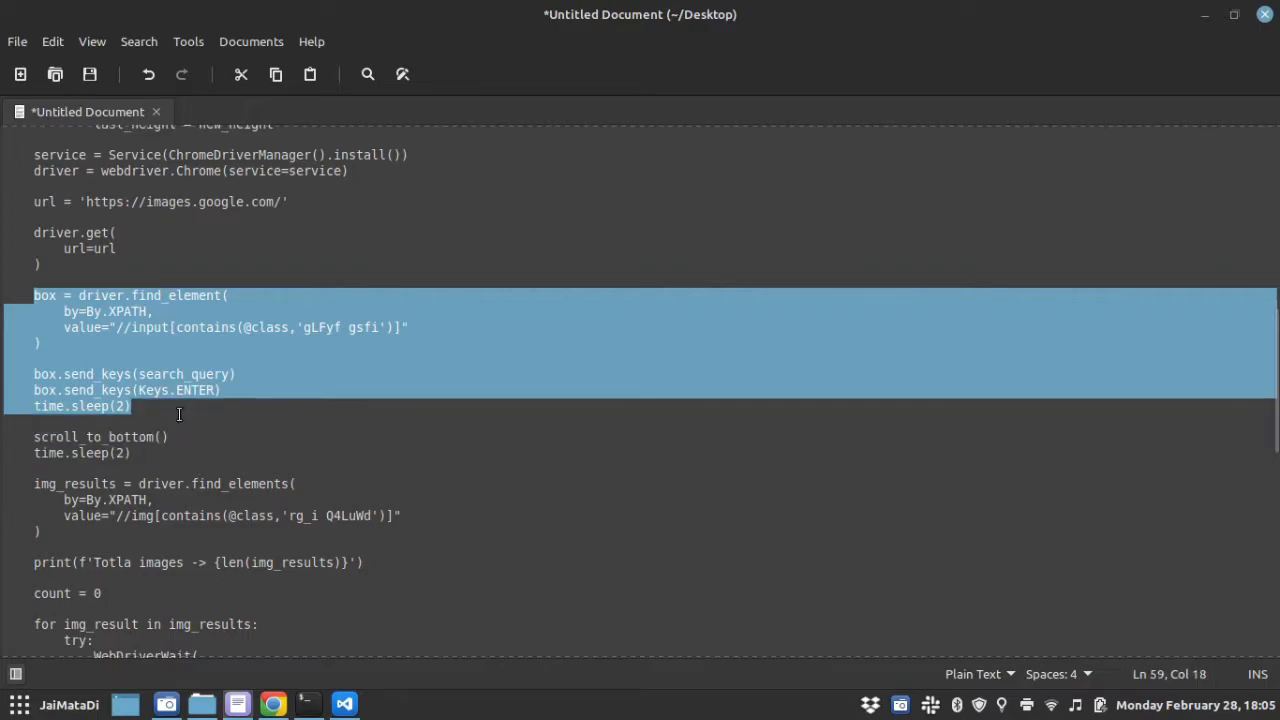
mouse_move(178, 418)
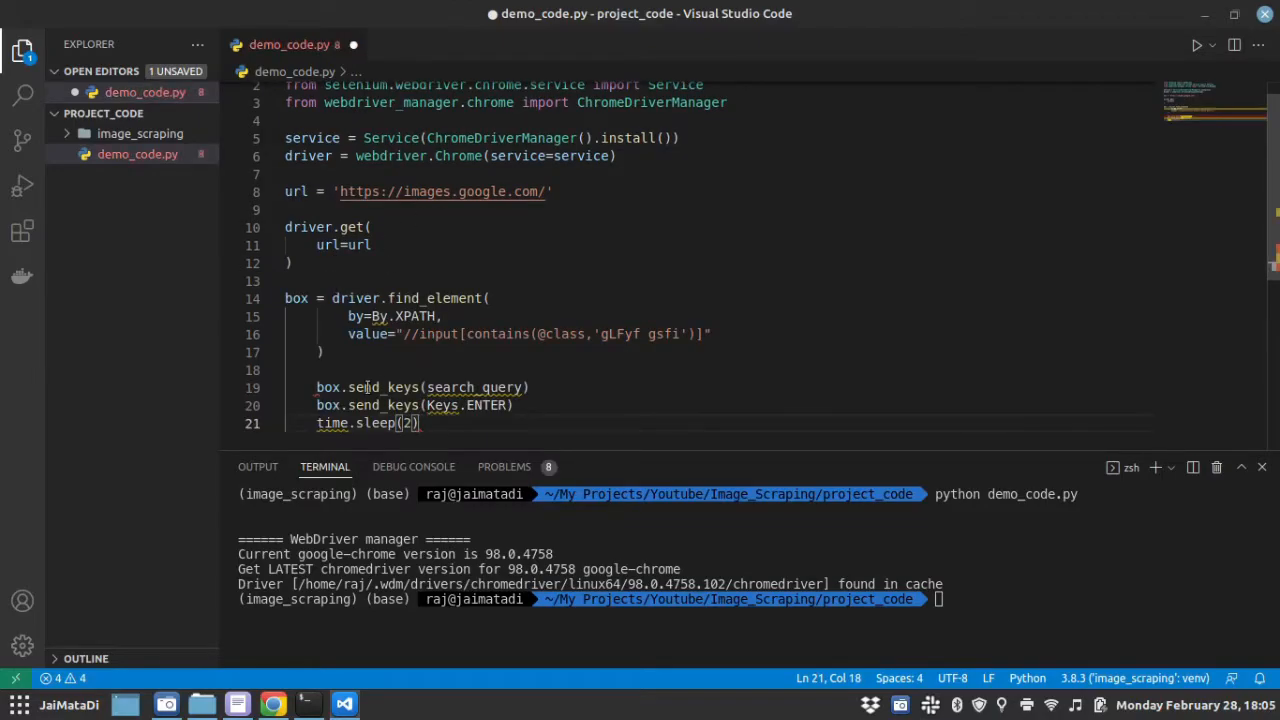
left_click(316, 388)
type("from selenium.w")
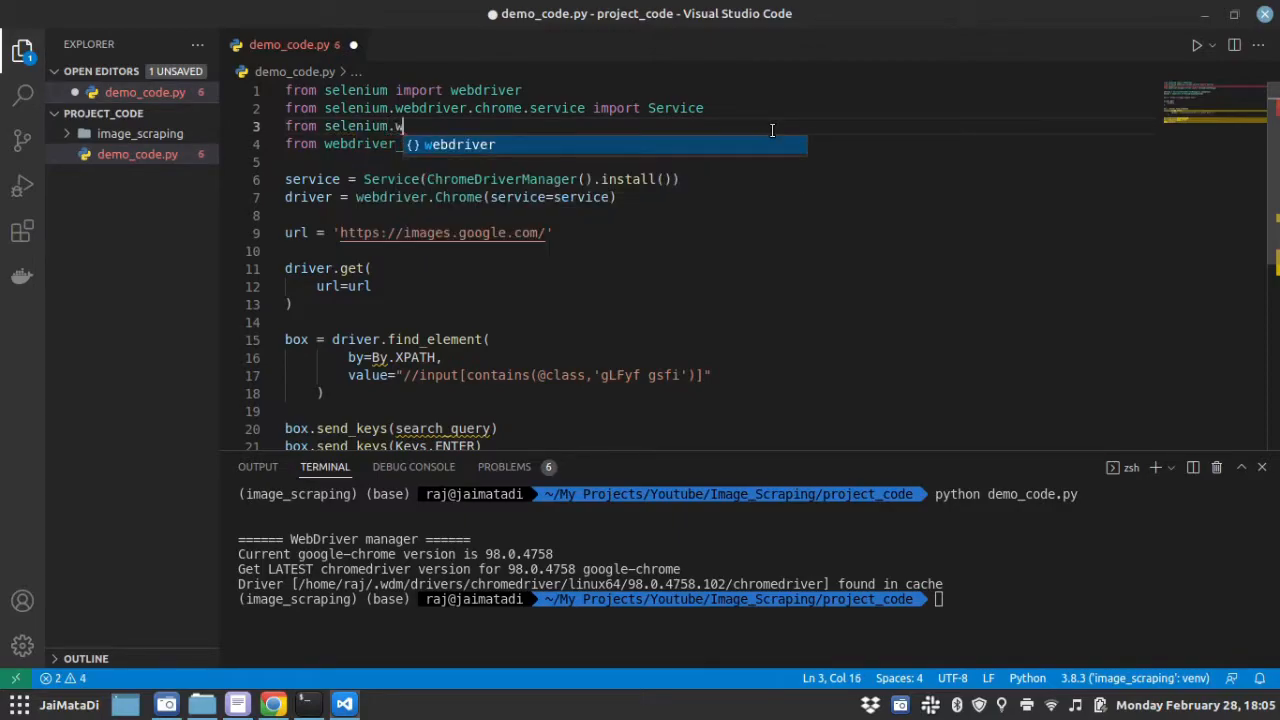
type("co")
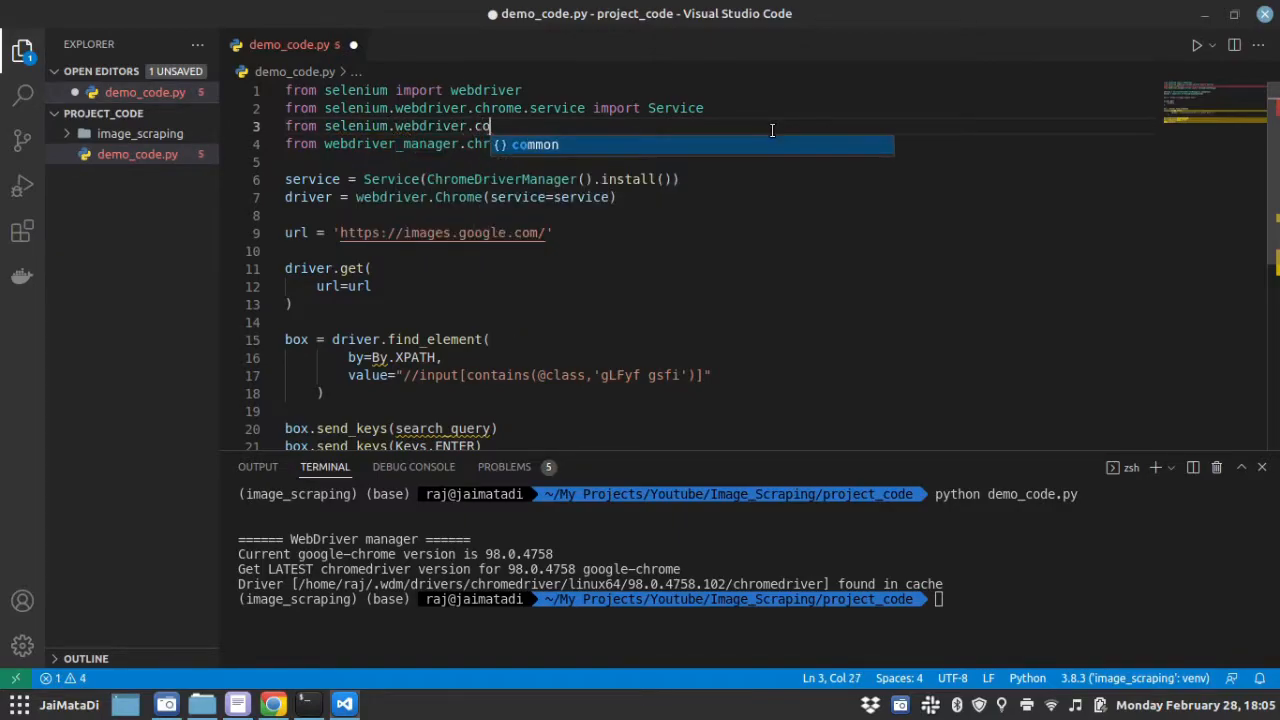
type("mmon.b")
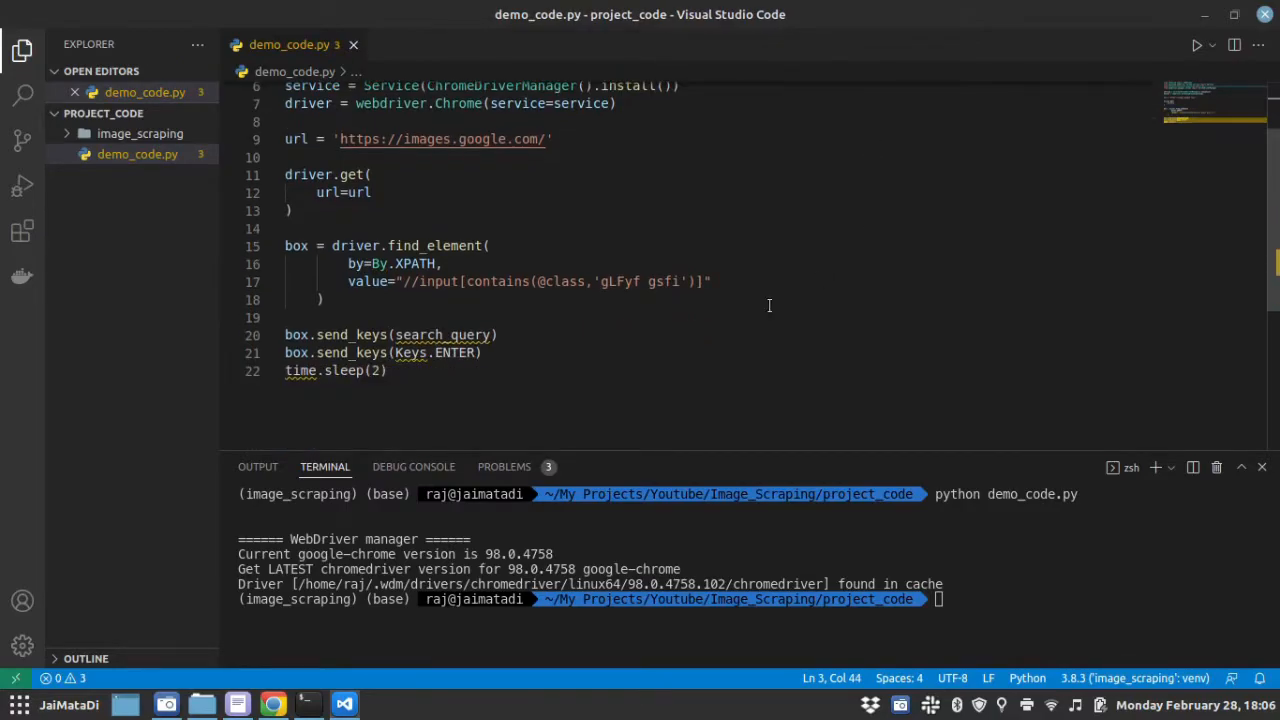
double_click(442, 336)
type("from seleni")
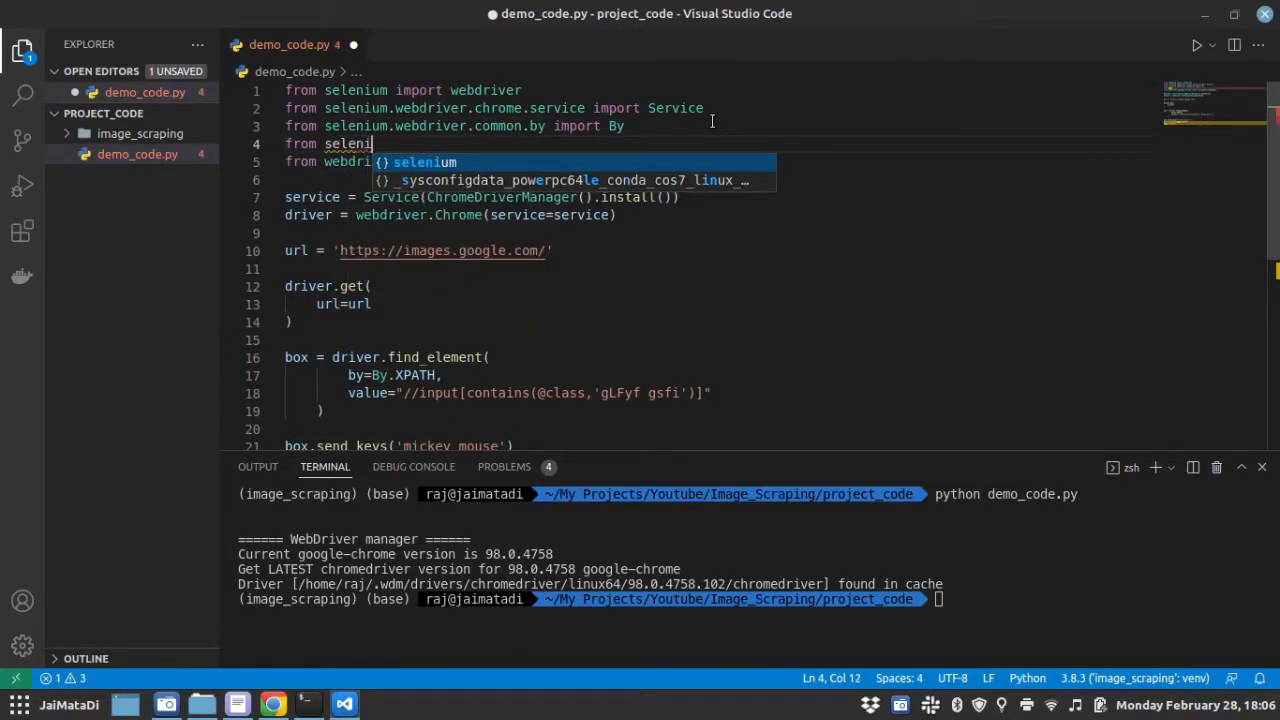
Add the By and Keys imports from selenium.webdriver plus 'import time'
type("webdriver.common.ke")
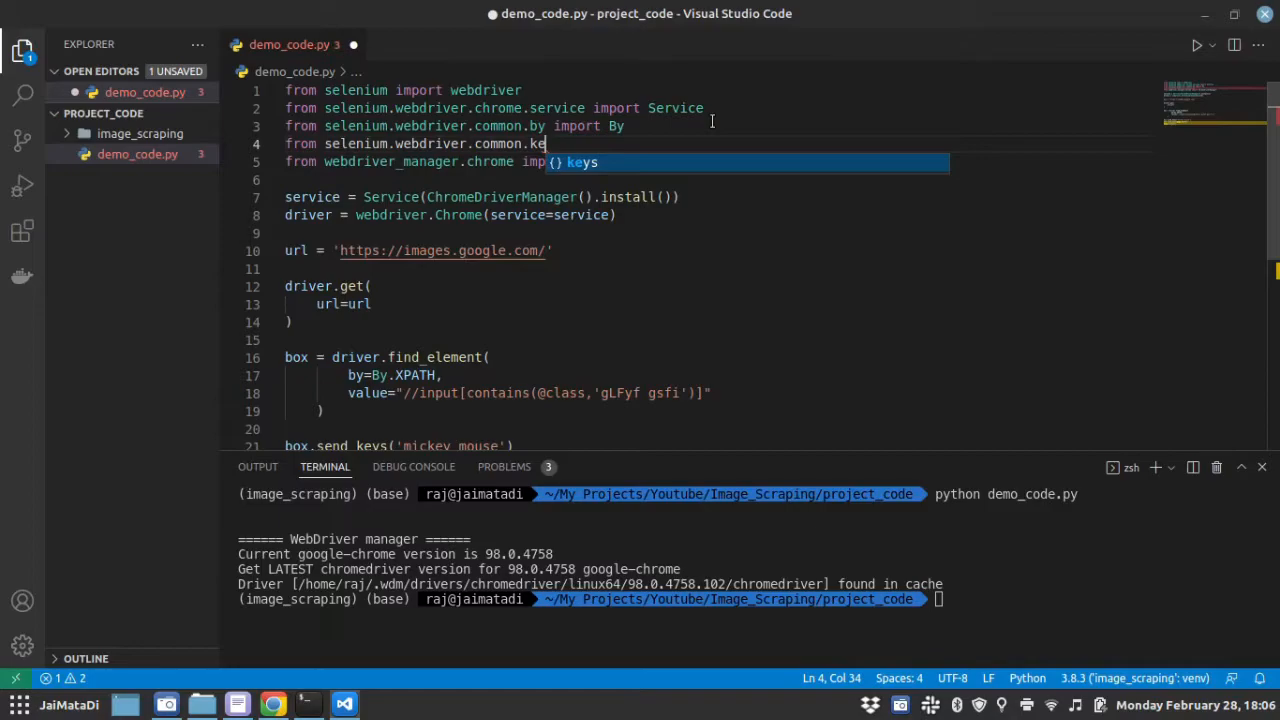
type("ys import")
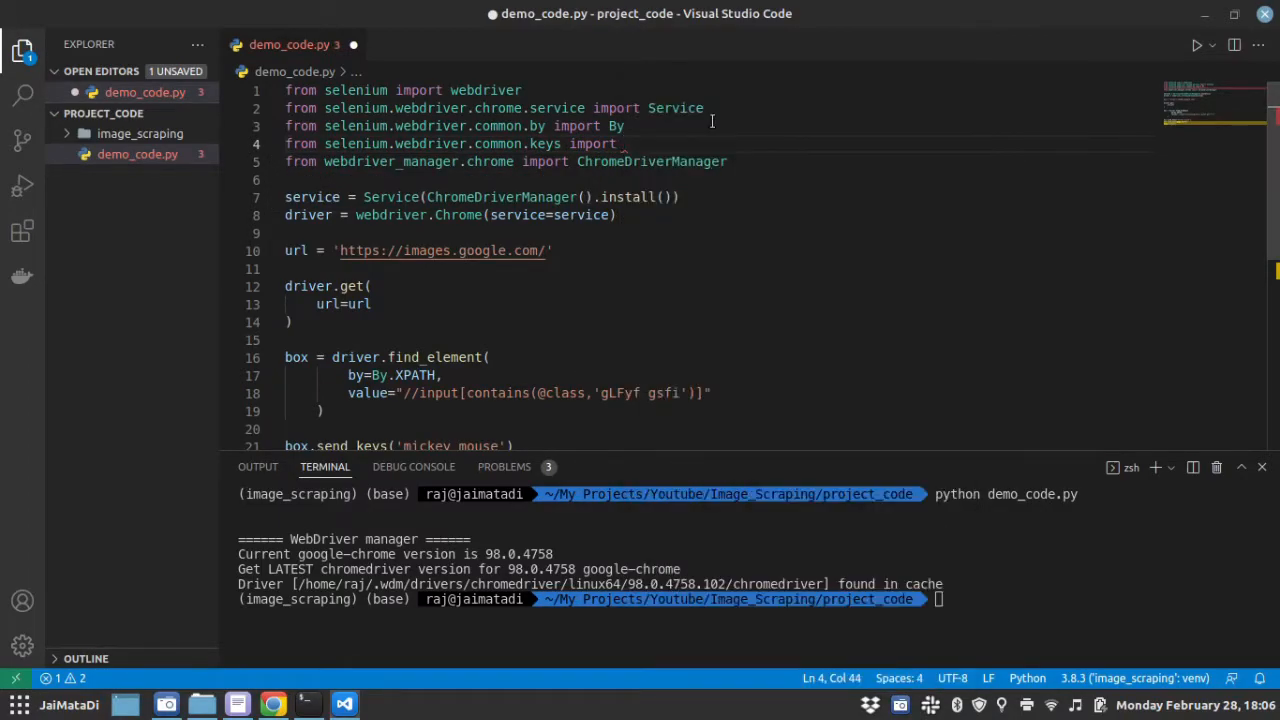
type("Keys")
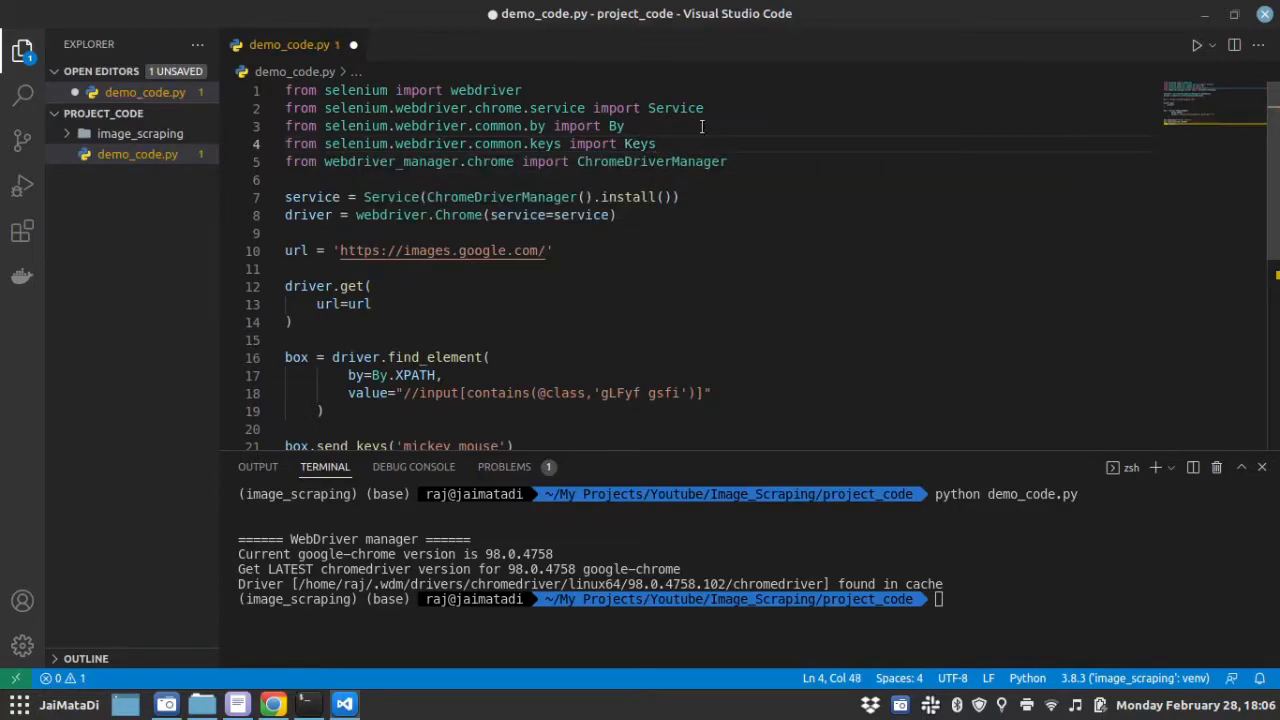
mouse_move(684, 236)
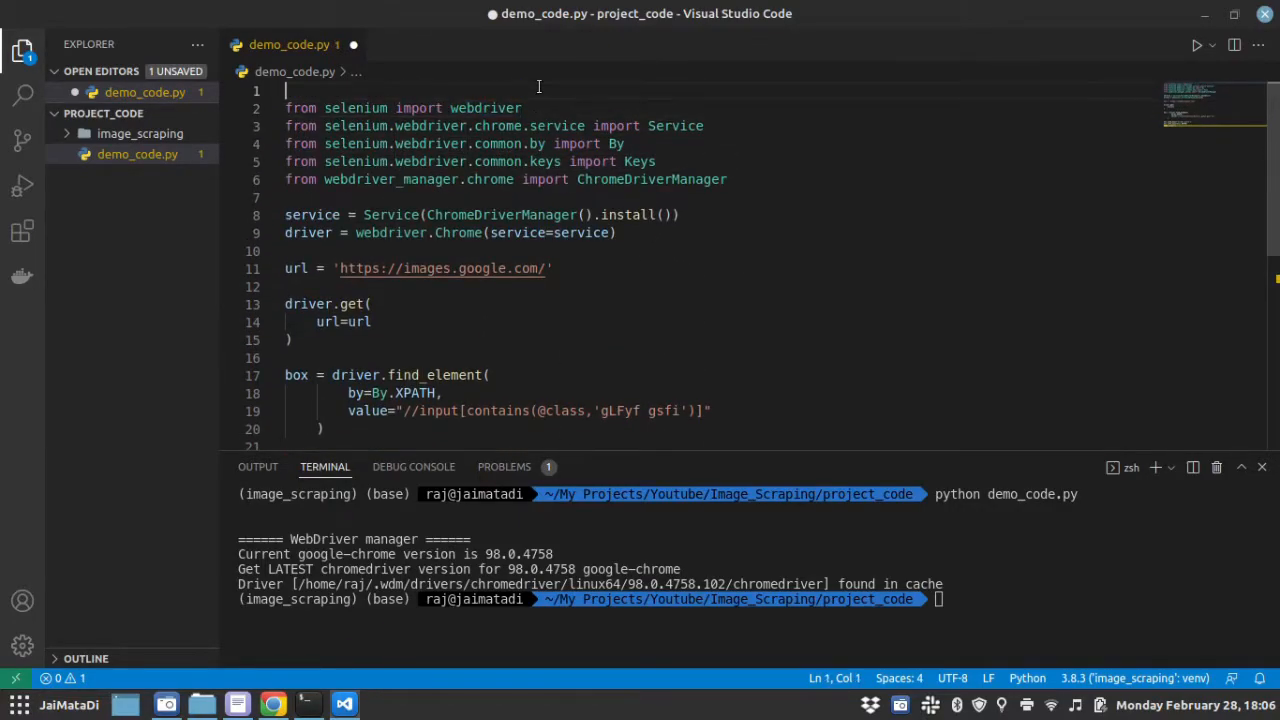
type("import t")
left_click(752, 600)
type("python demo_code.py")
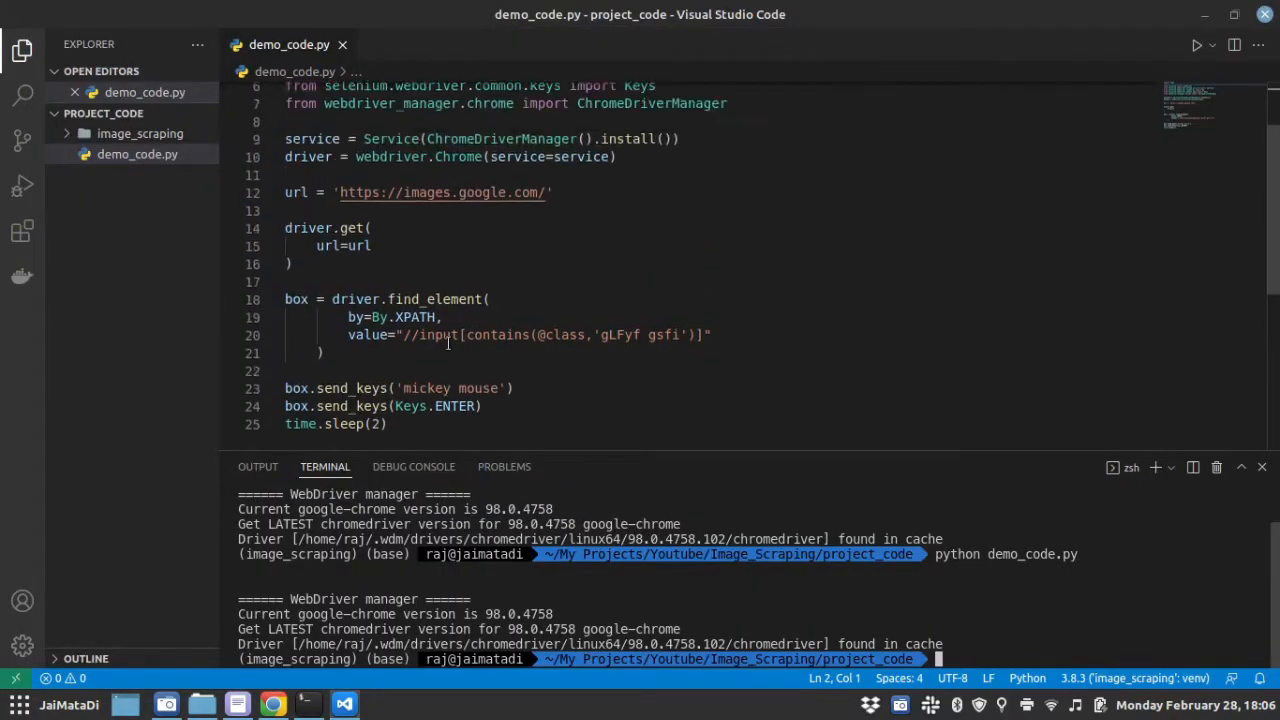
Scroll through the Xed draft to check the next code after the second run
scroll("down", 3)
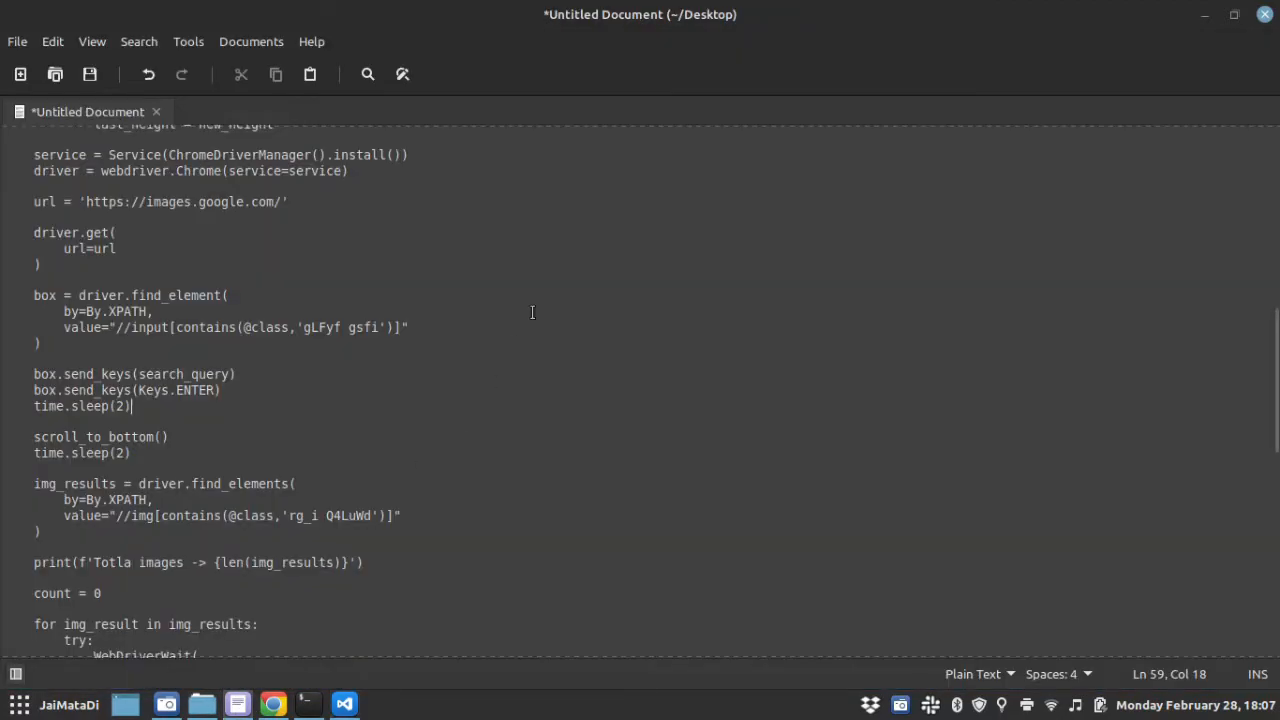
scroll("down", 3)
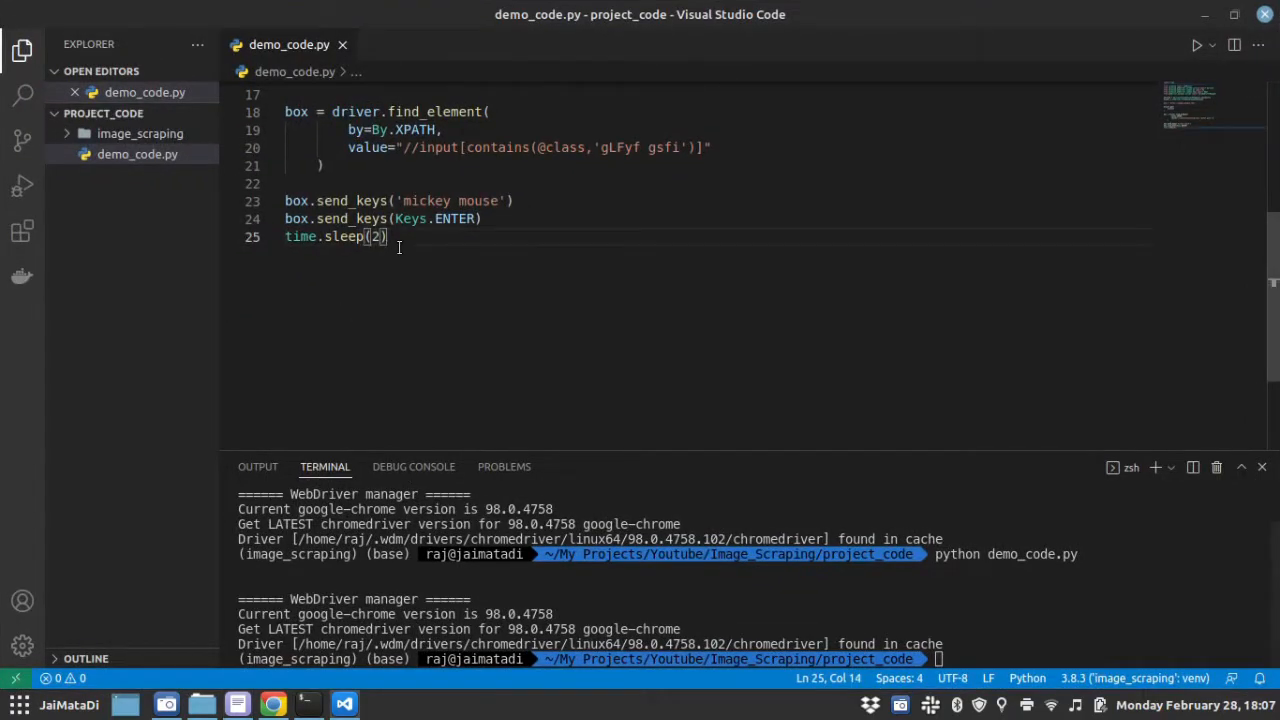
Add the scroll_to_bottom() call, then search Google Images for 'mickey mouse' in Chrome
type("scroll_to_bottom()")
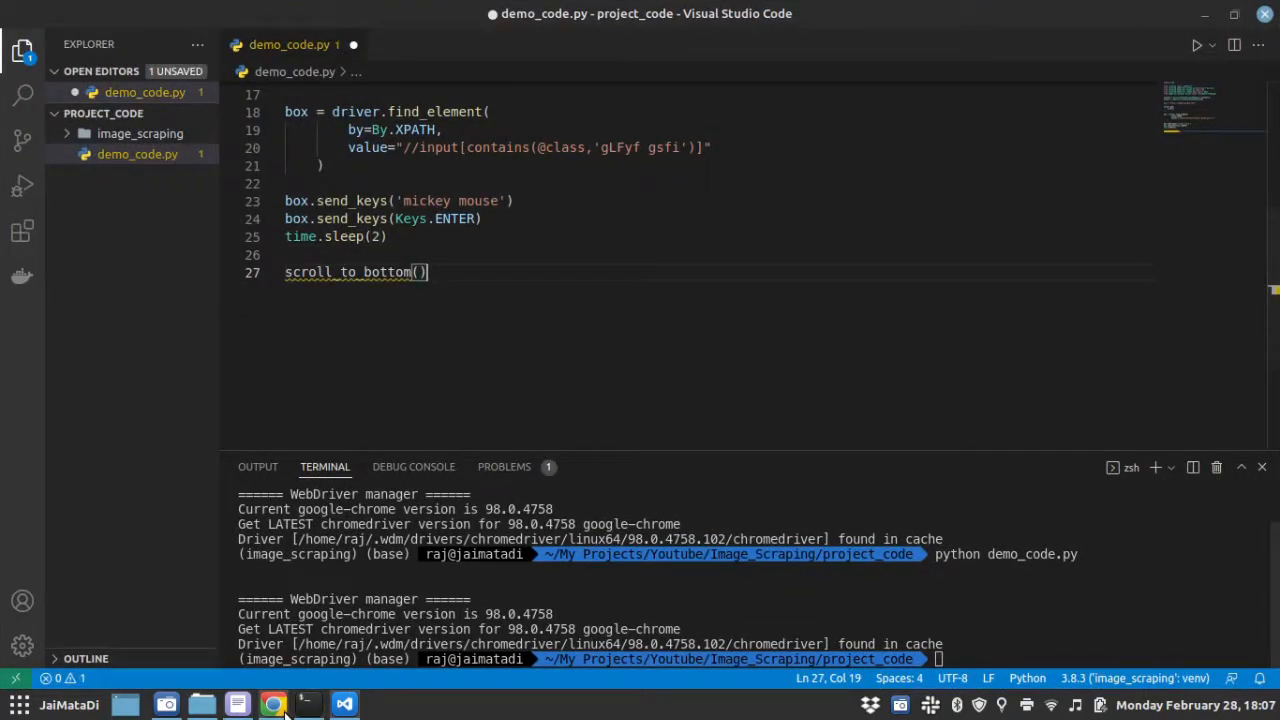
left_click(272, 704)
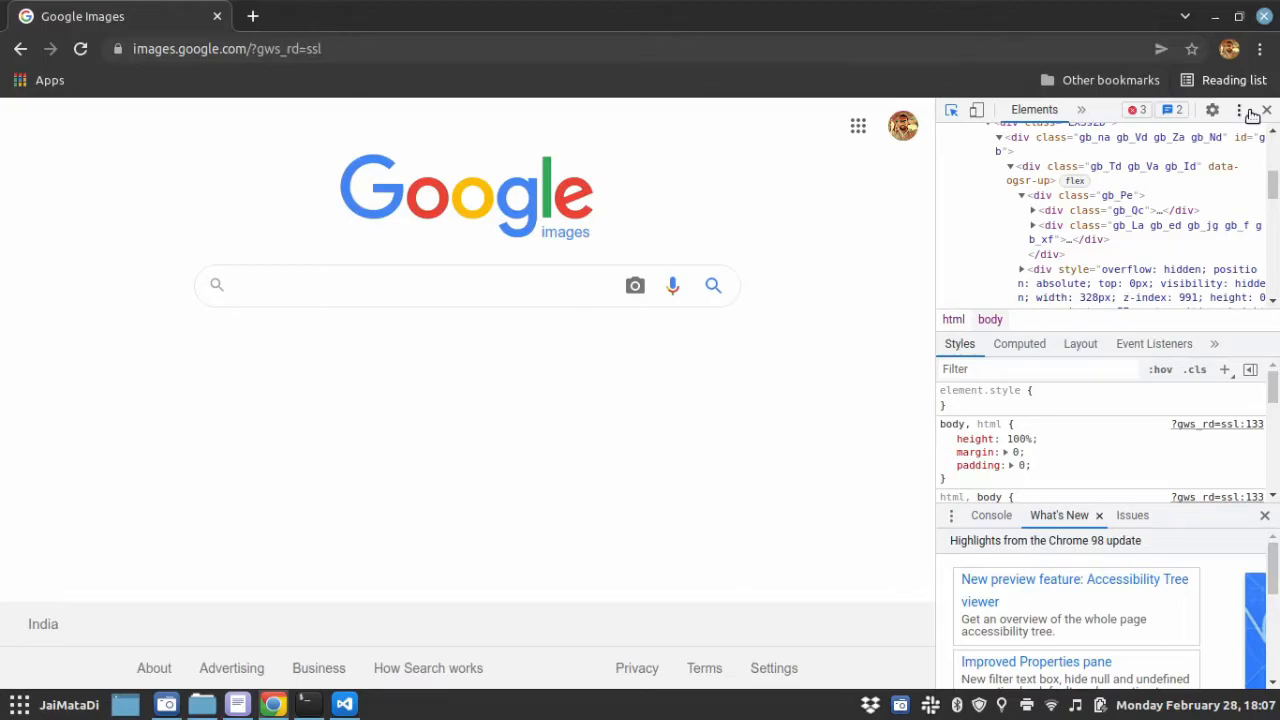
left_click(400, 284)
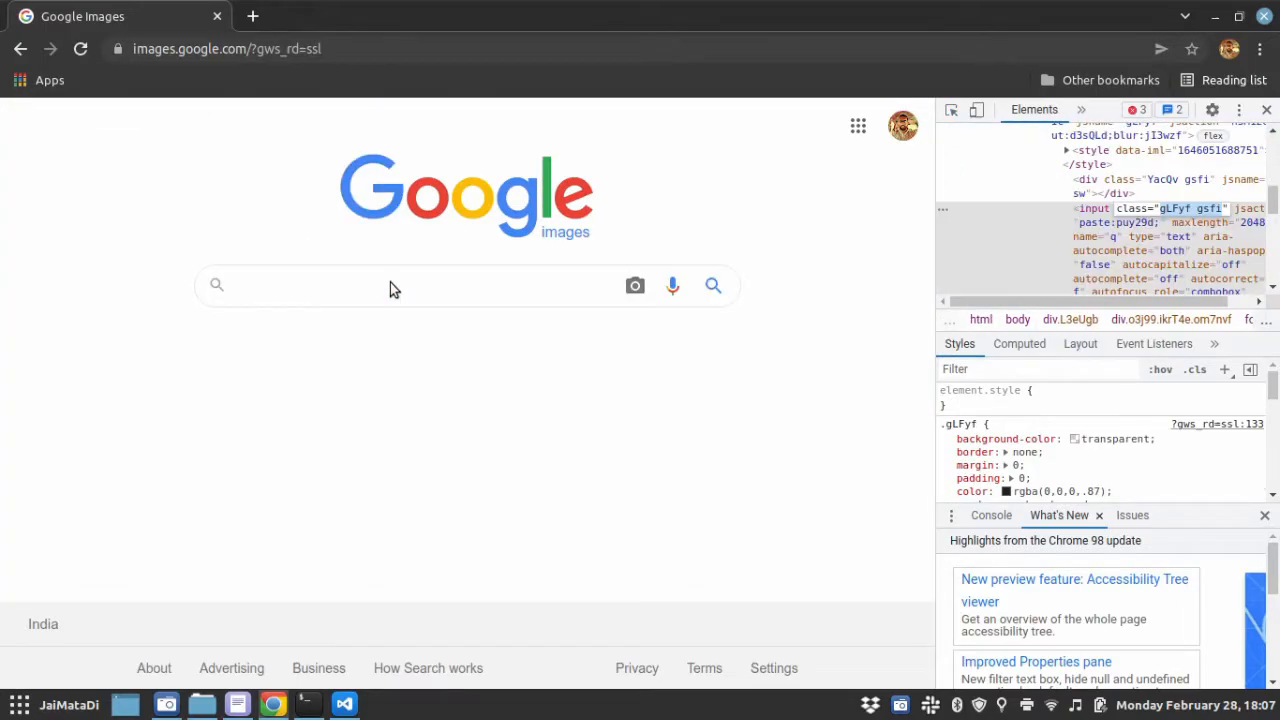
type("m")
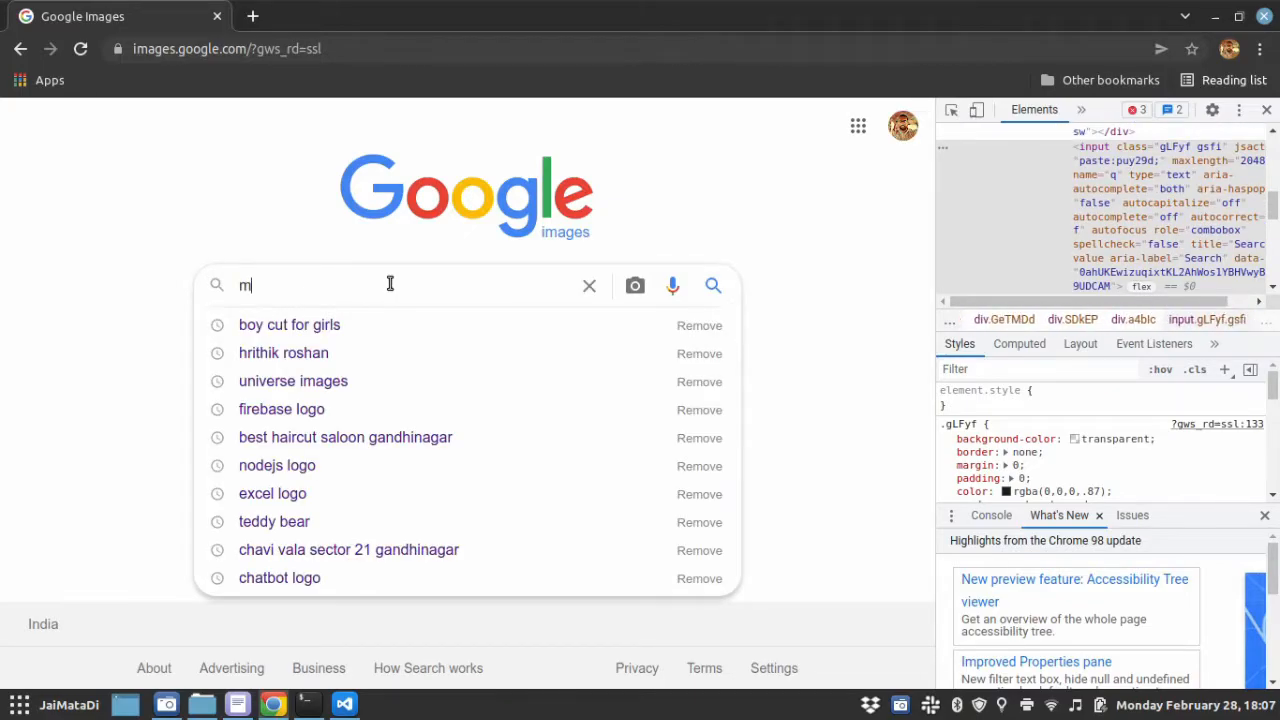
type("ickey mouse")
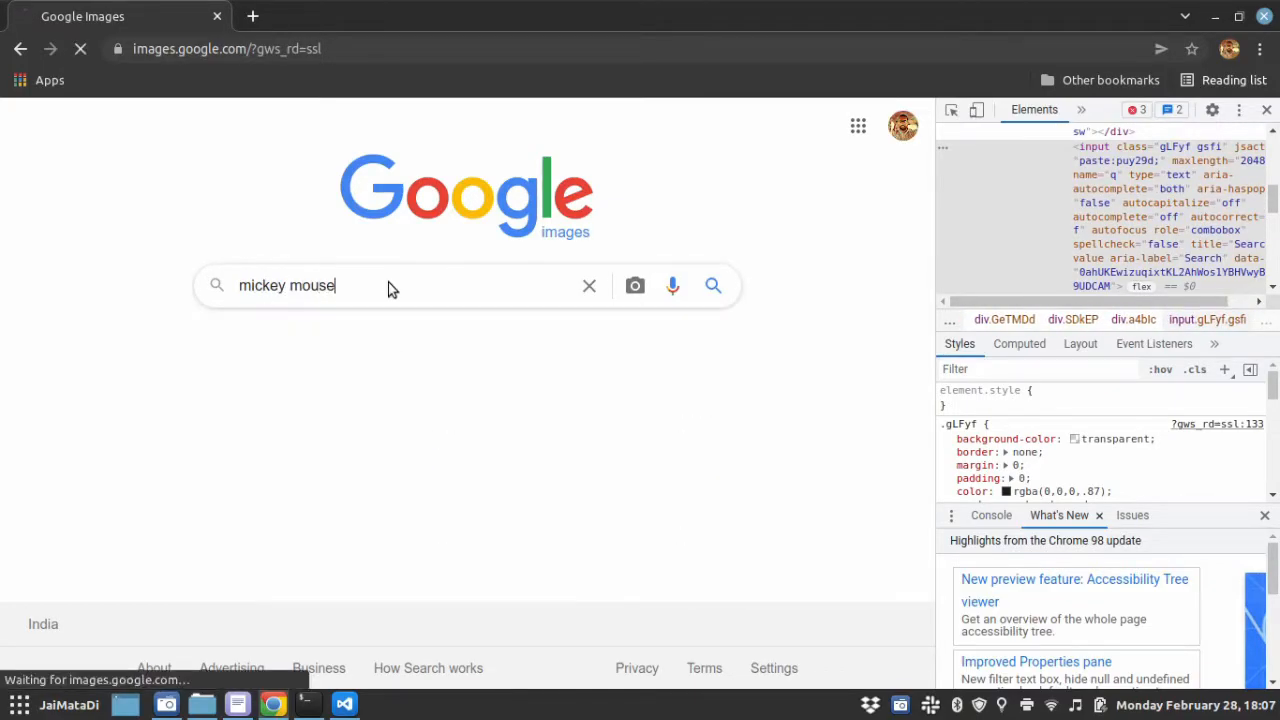
key("enter")
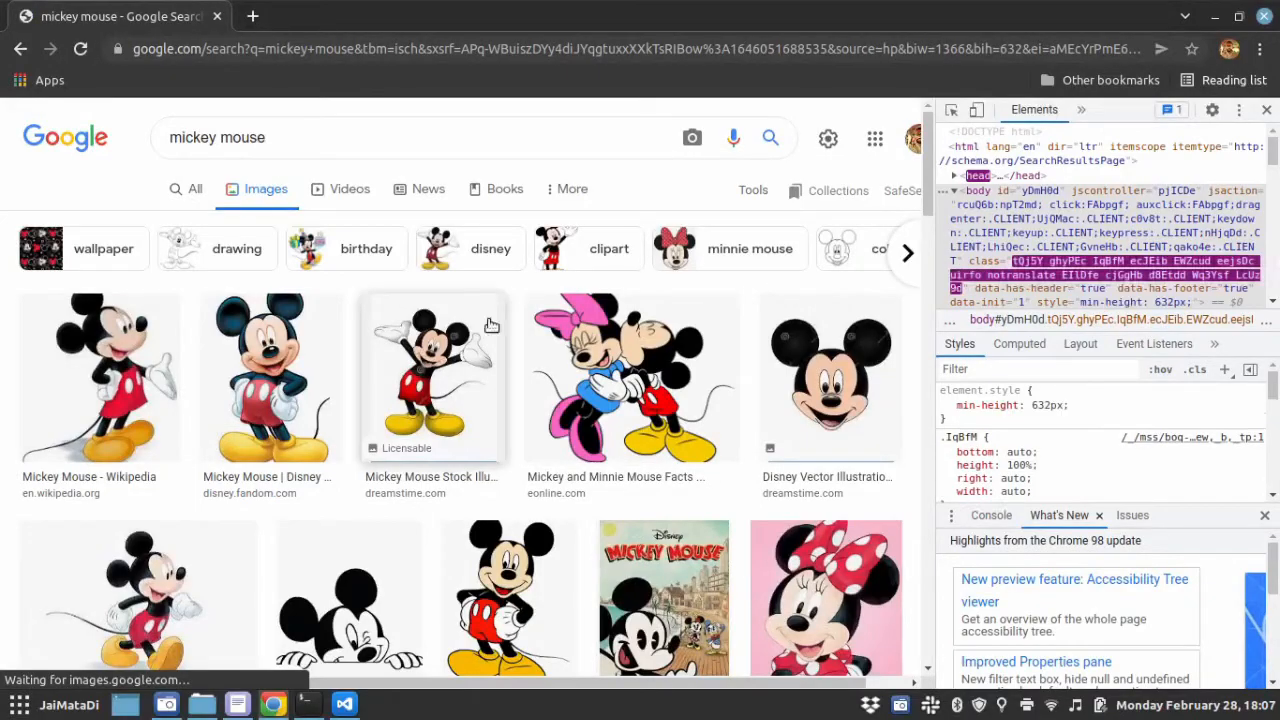
Scroll down the mickey mouse results page to load many more images
scroll("down", 3)
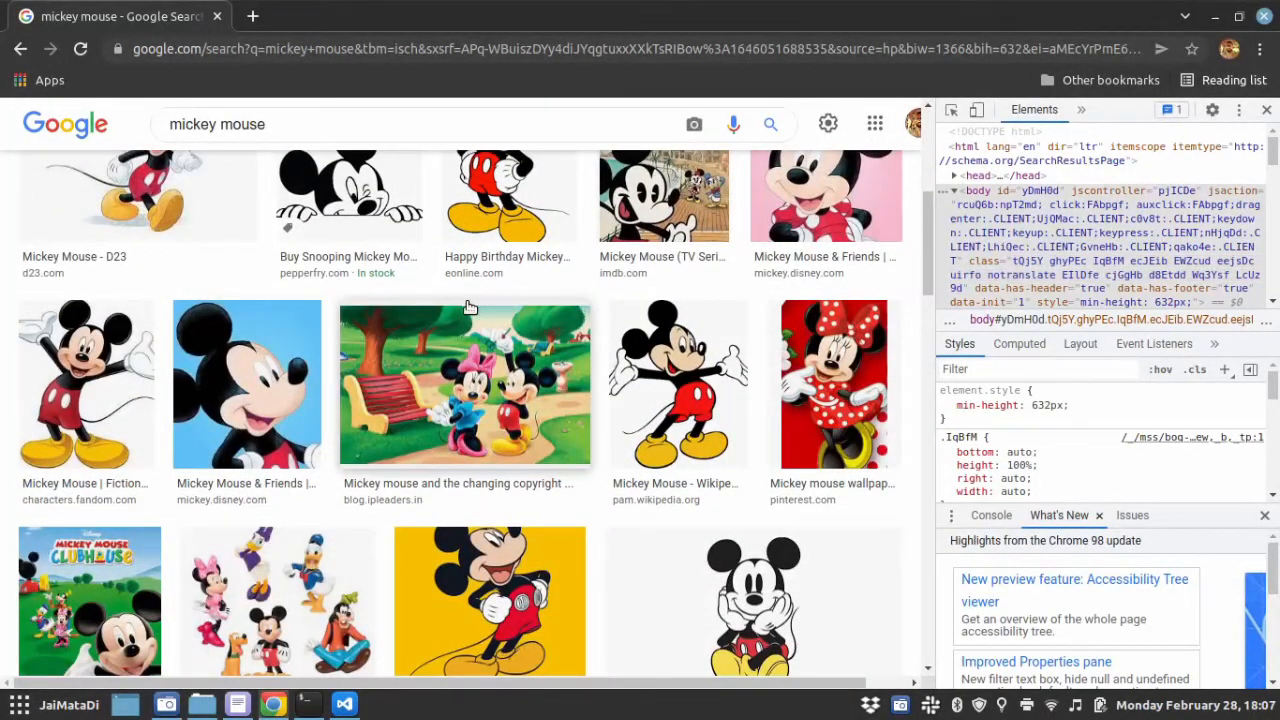
scroll("down", 3)
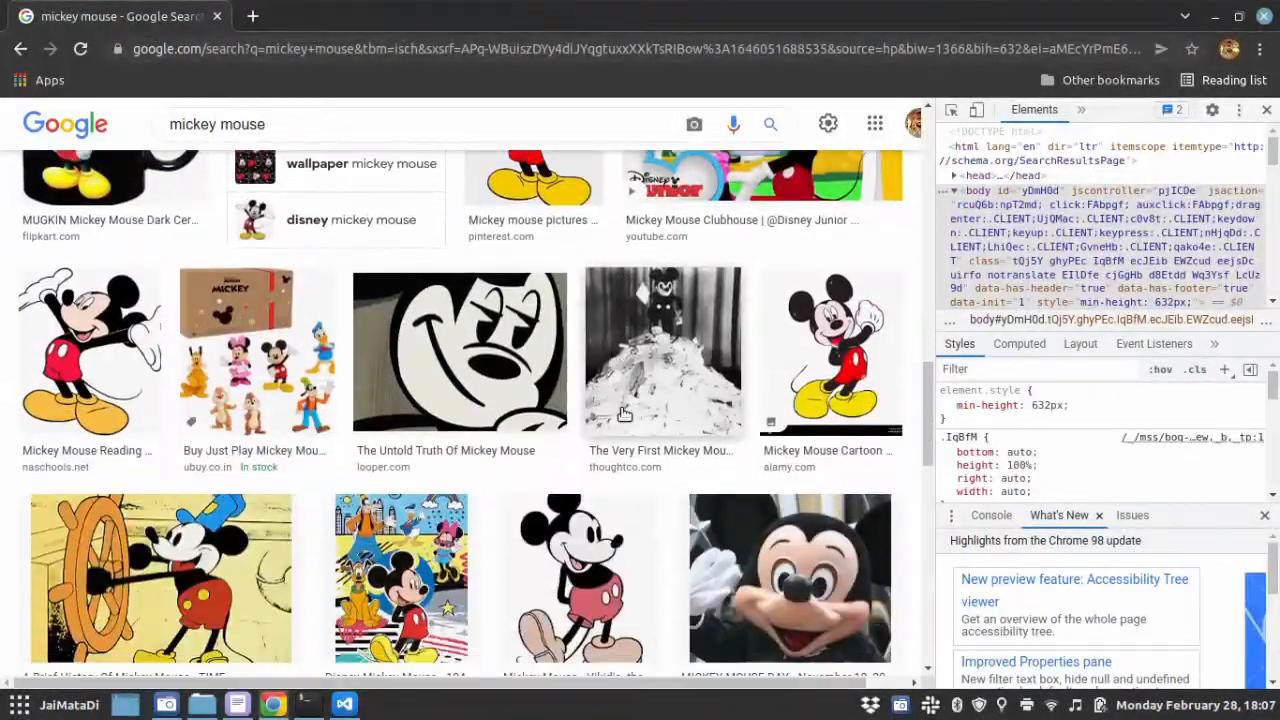
scroll("down", 3)
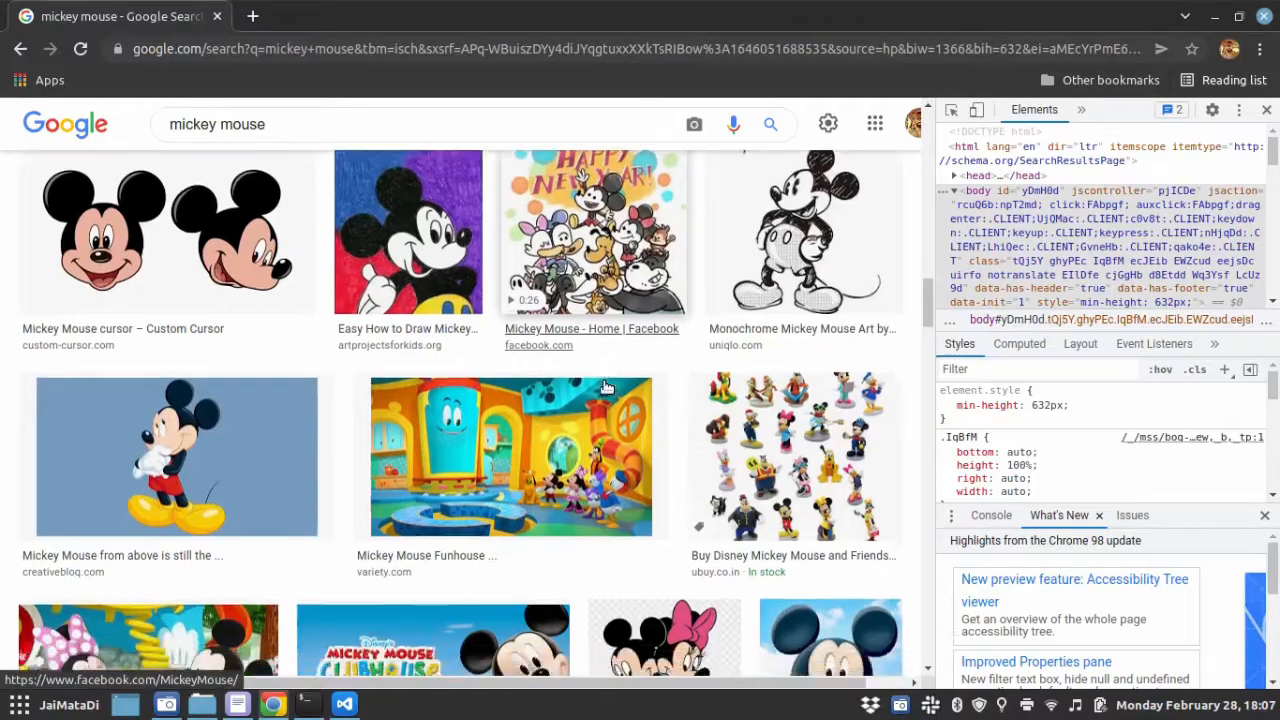
scroll("down", 3)
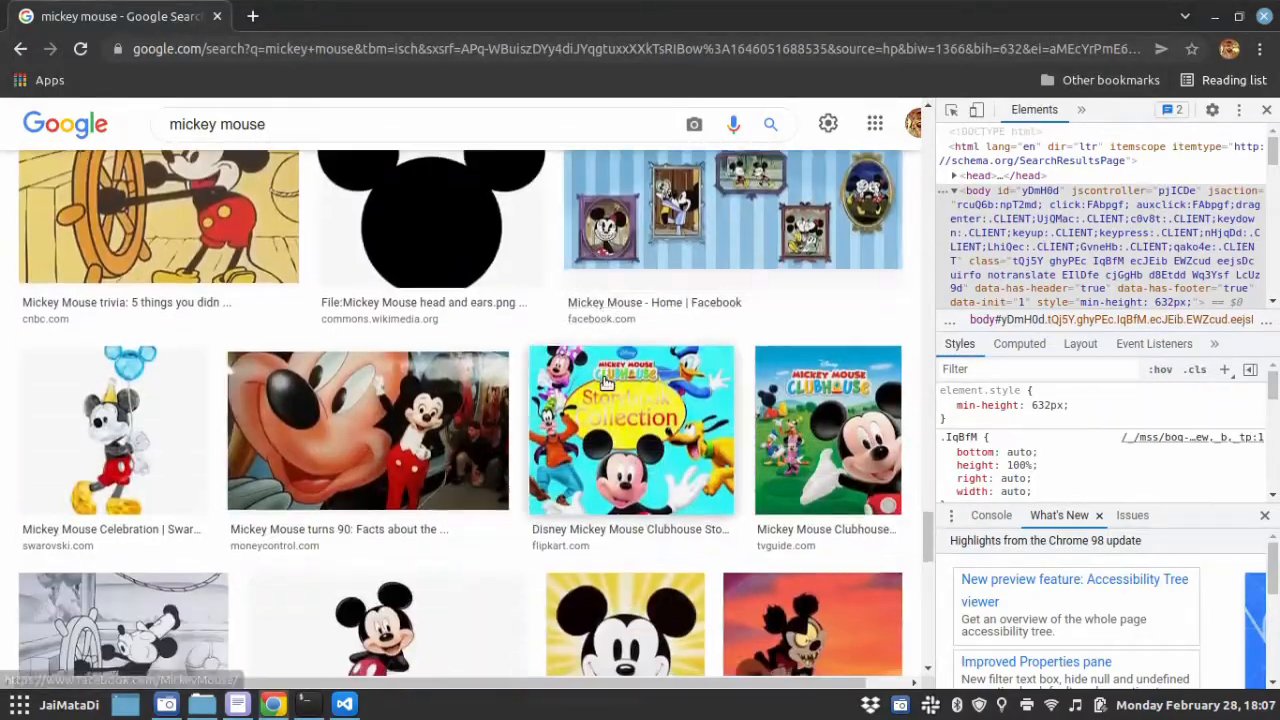
scroll("down", 3)
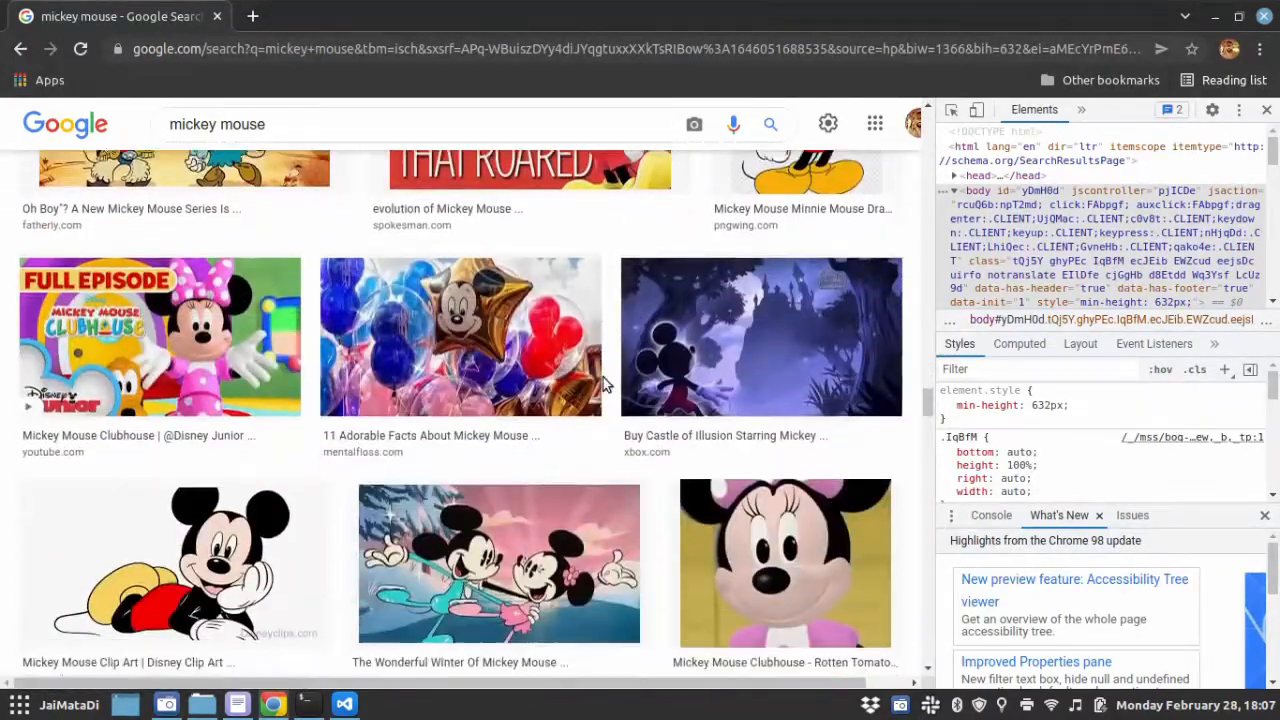
scroll("down", 3)
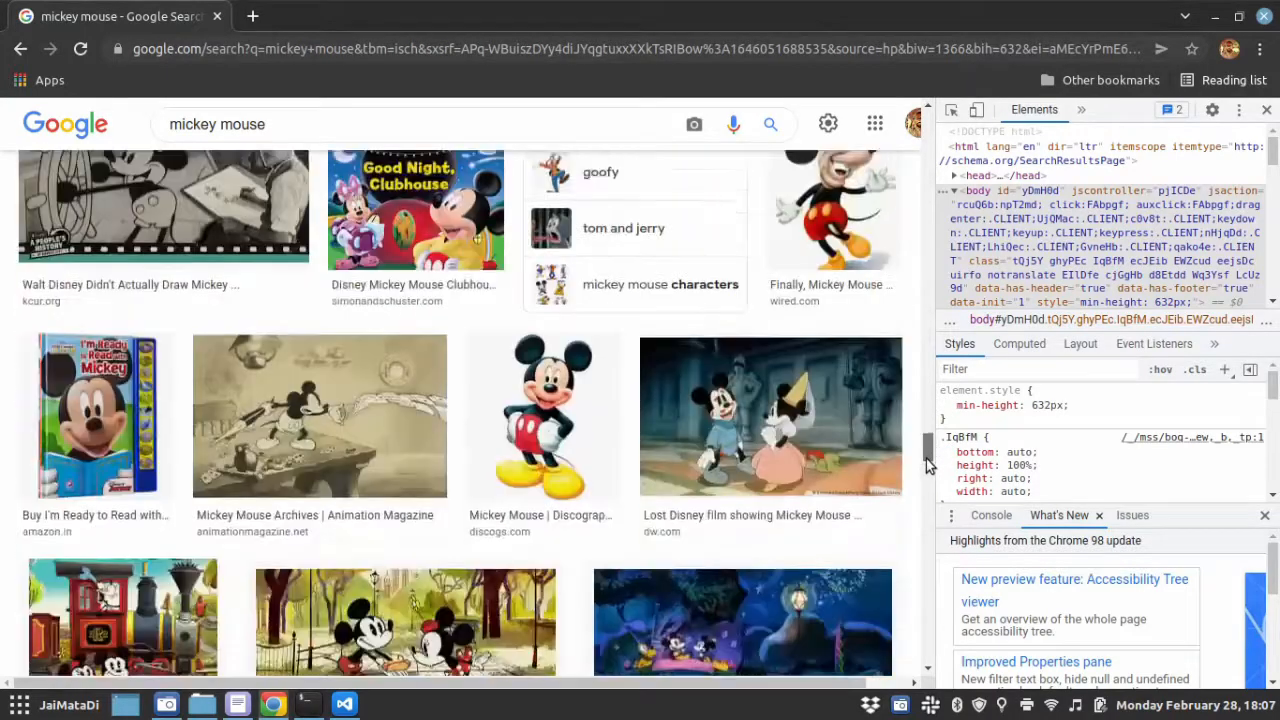
scroll("down", 3)
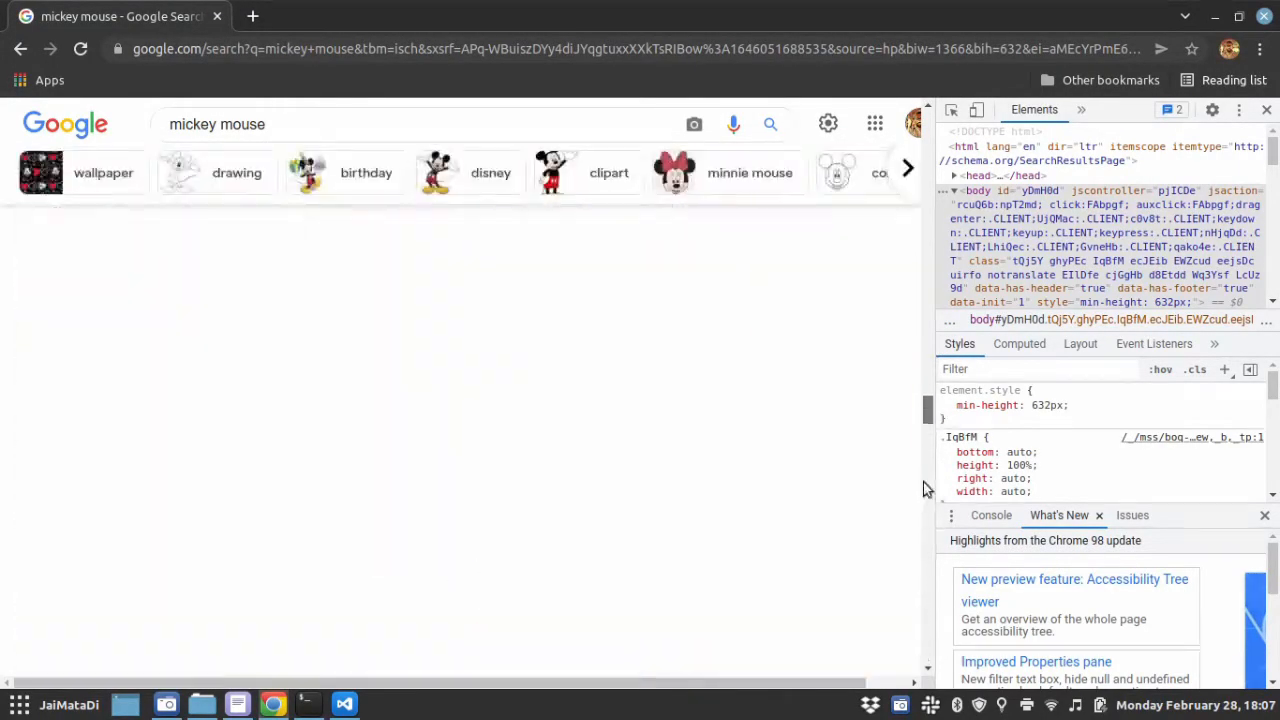
Back in demo_code.py, add time.sleep(2) on the line after scroll_to_bottom()
left_click(344, 704)
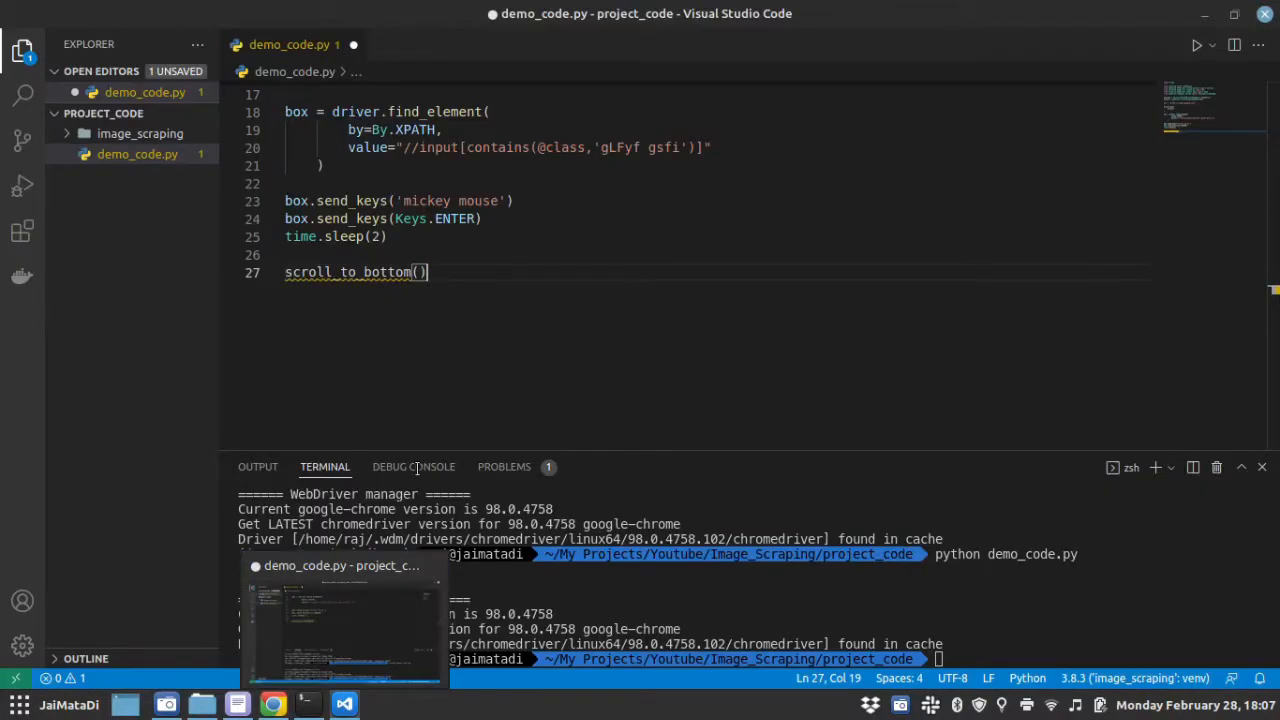
mouse_move(350, 272)
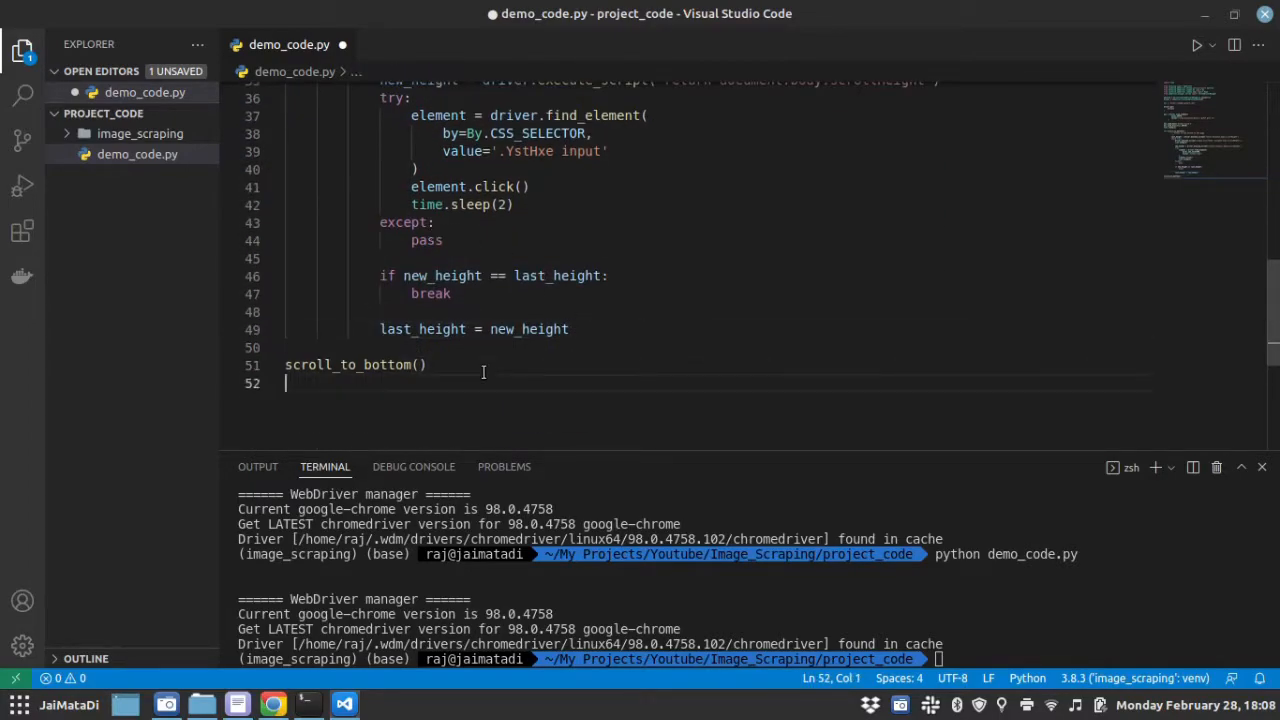
type("time.s")
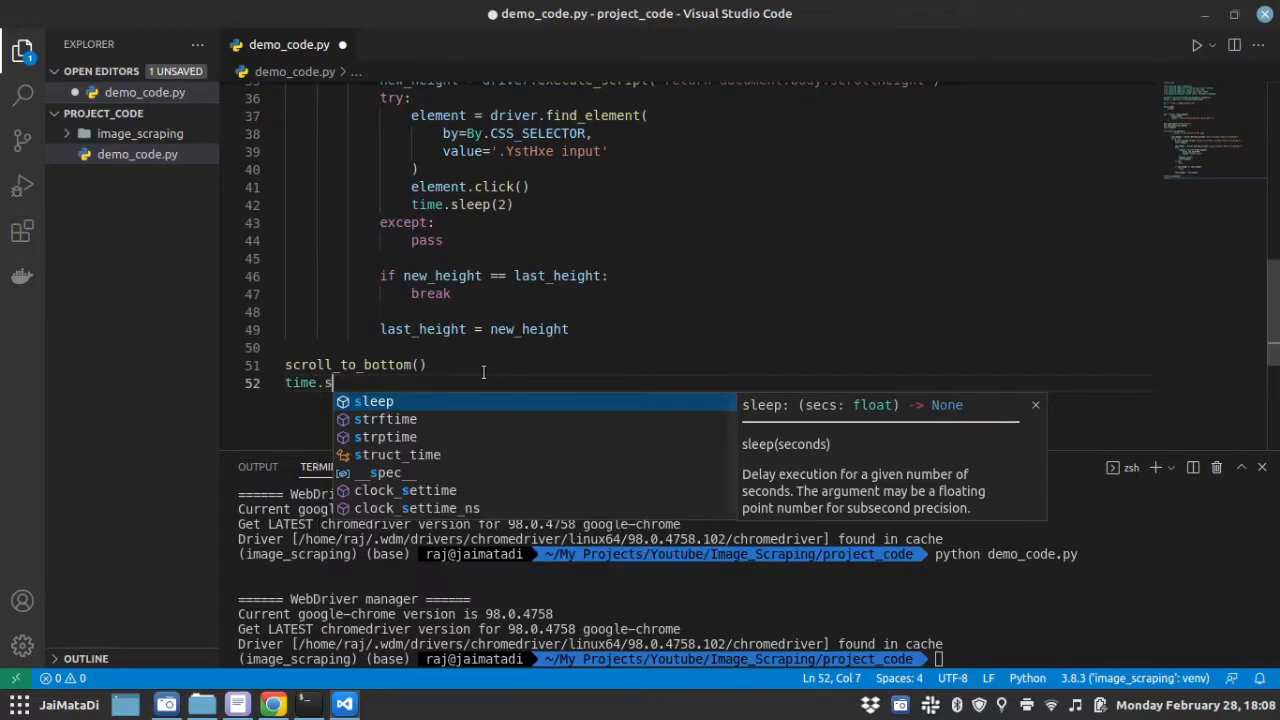
type("leep(2)")
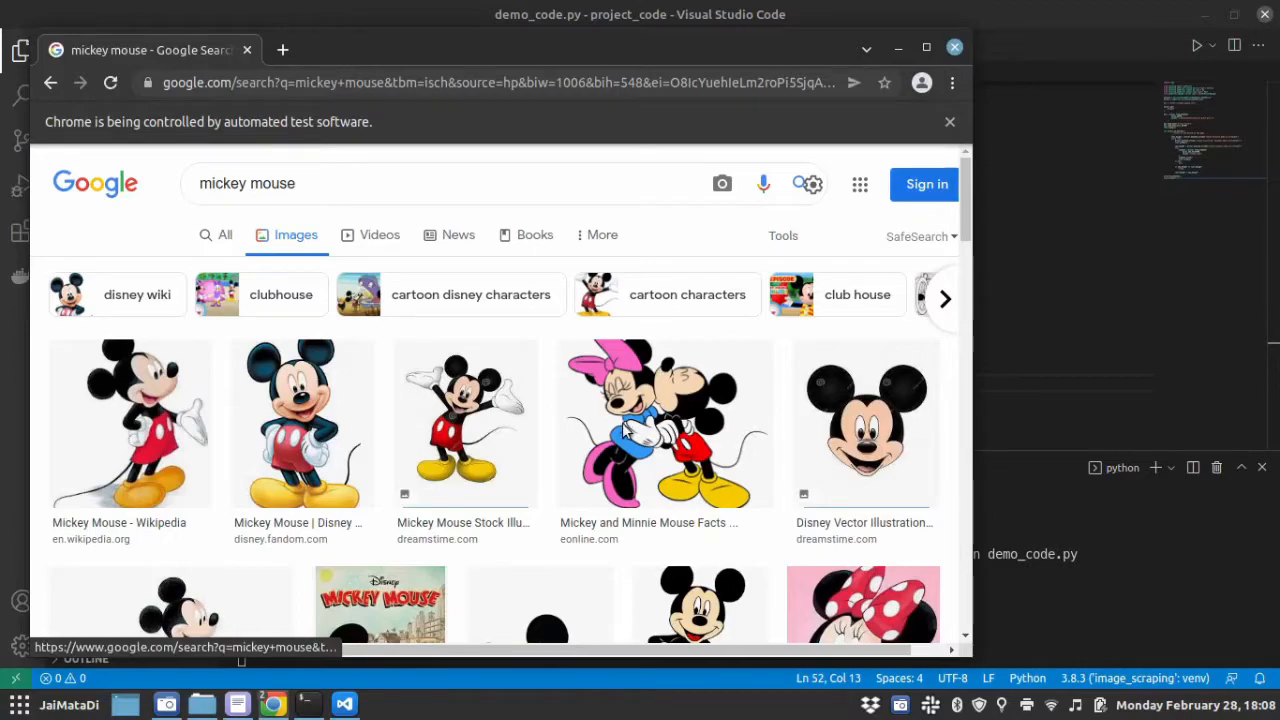
Scroll the Selenium-driven mickey mouse results down to the end of the page
scroll("down", 3)
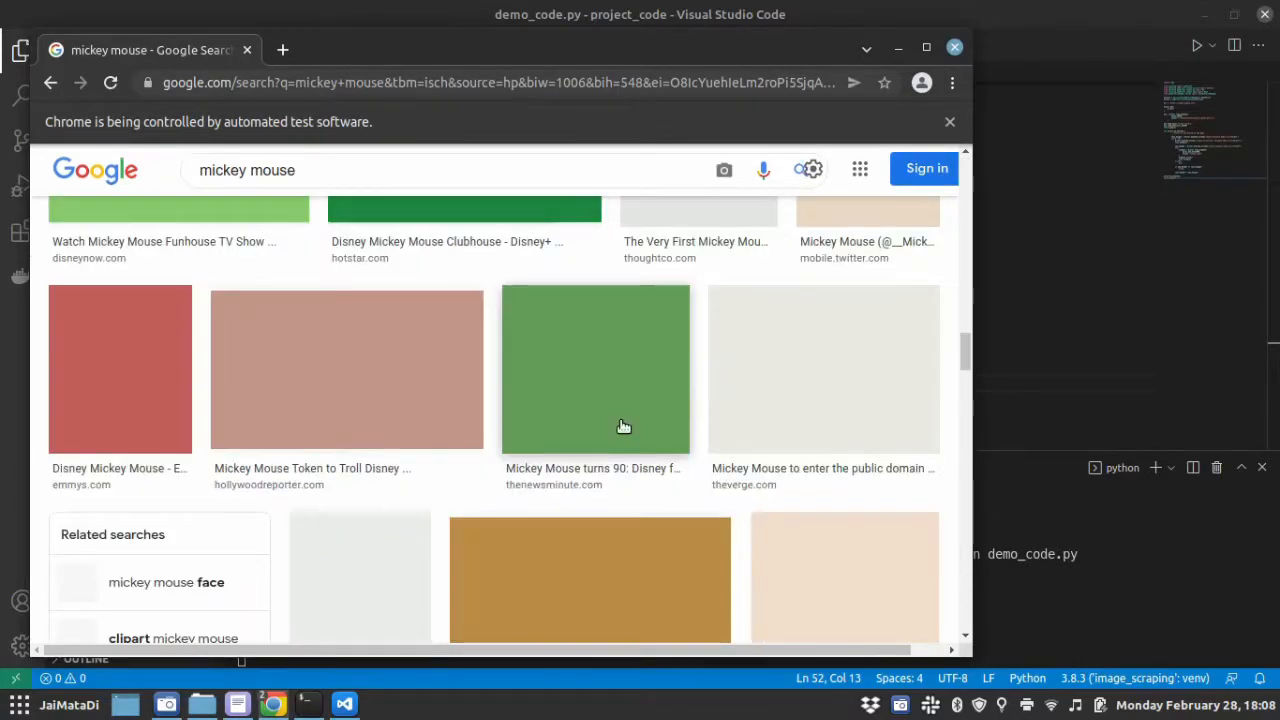
scroll("down", 3)
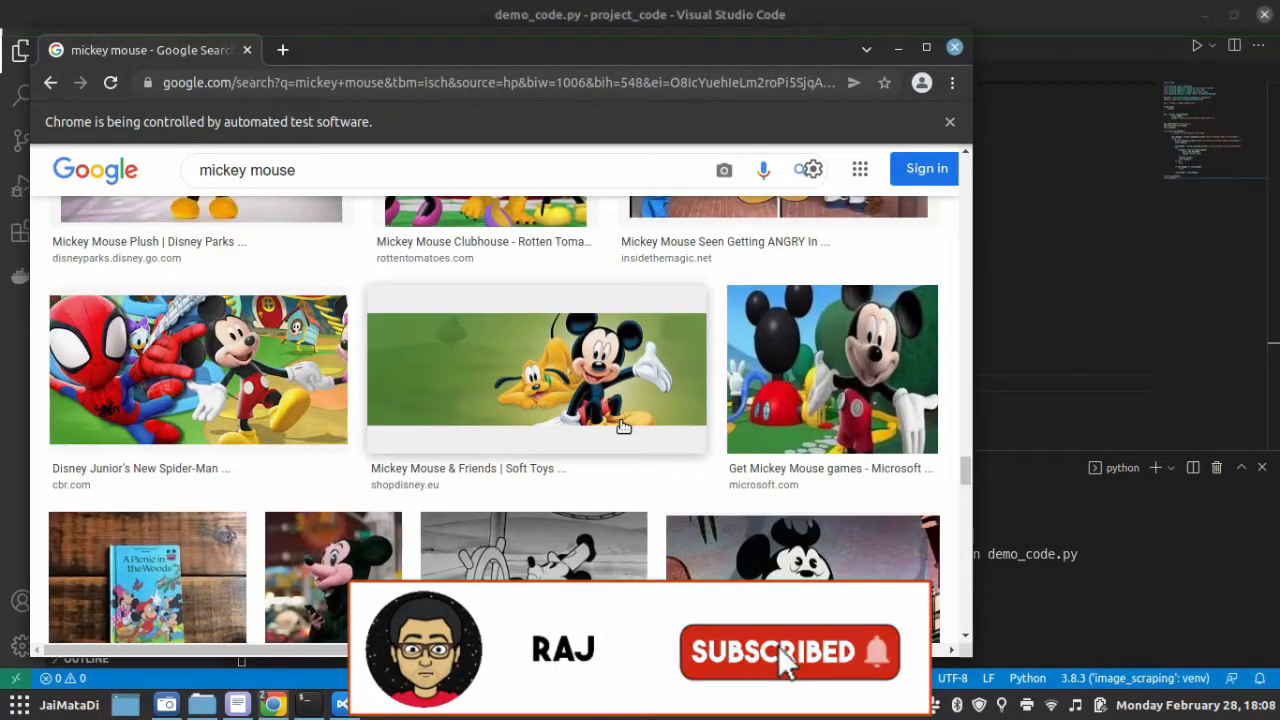
scroll("down", 3)
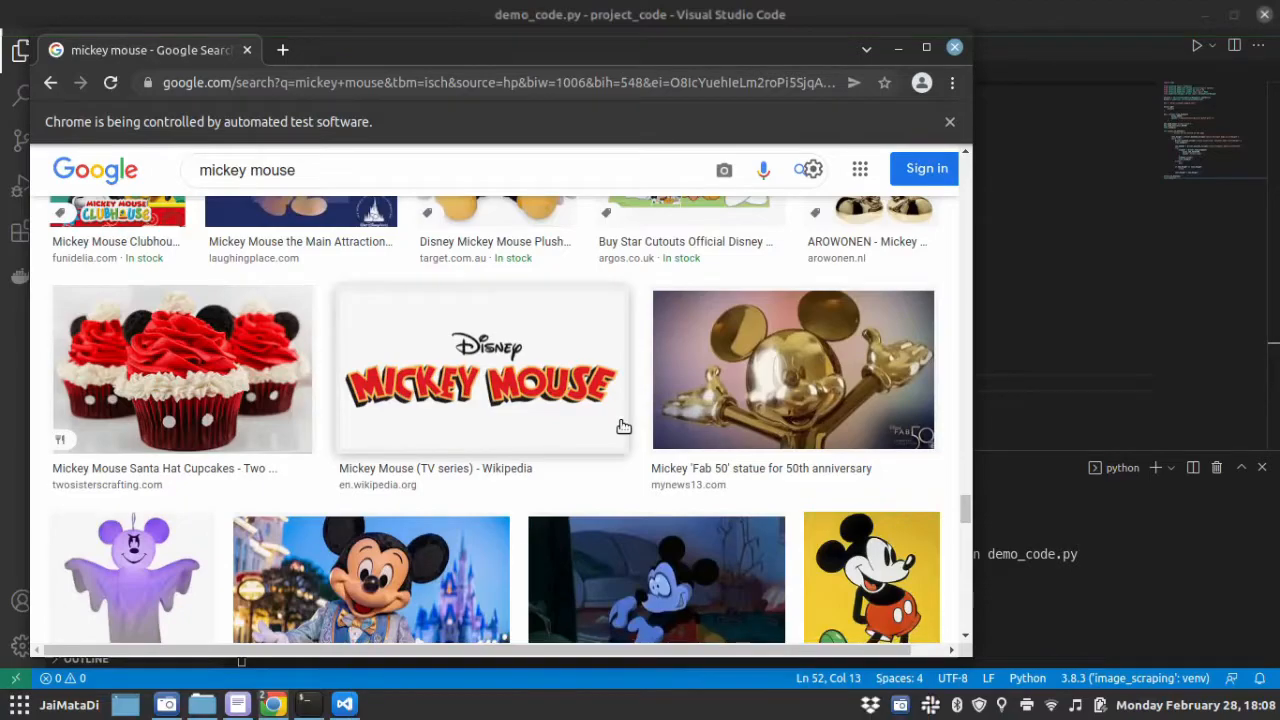
scroll("down", 3)
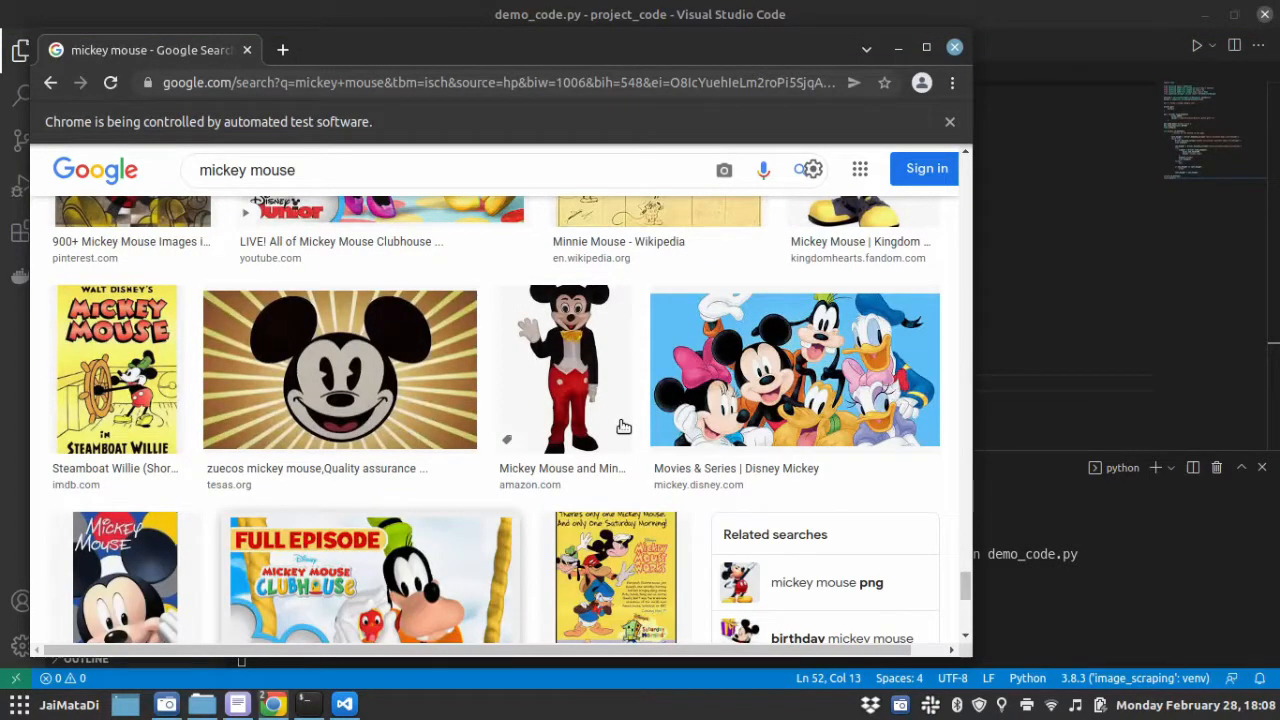
scroll("down", 3)
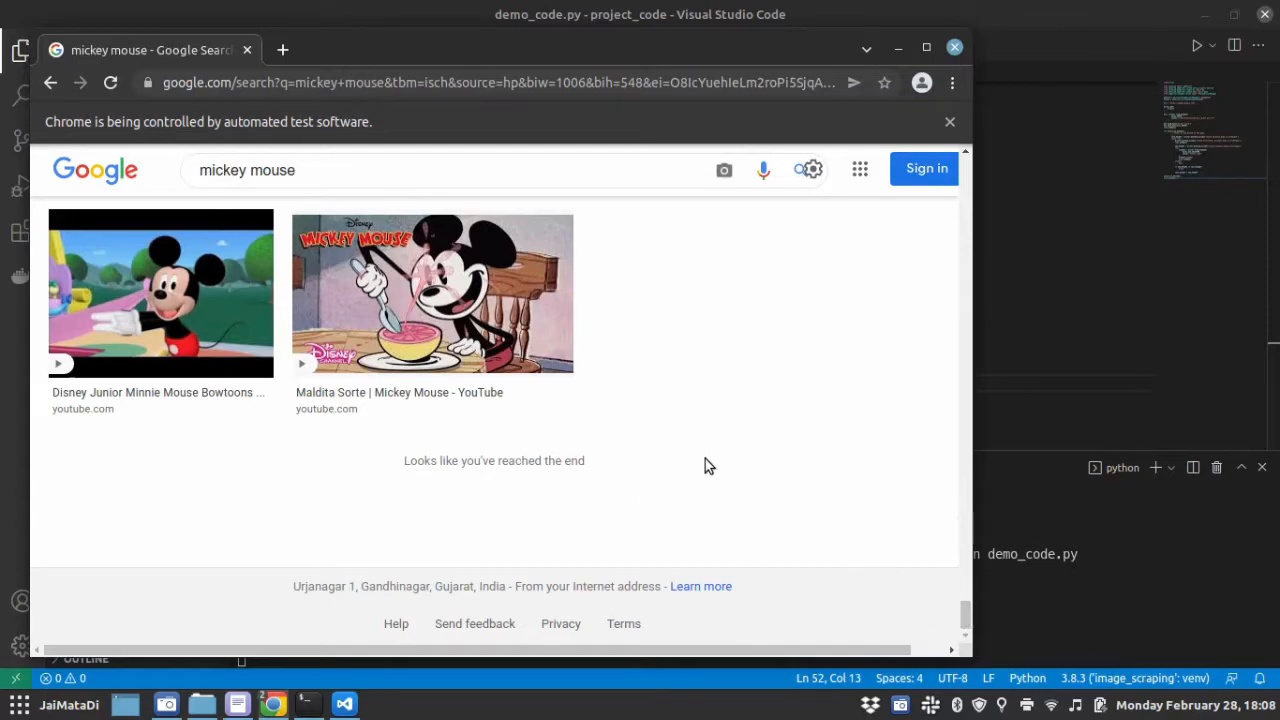
mouse_move(716, 364)
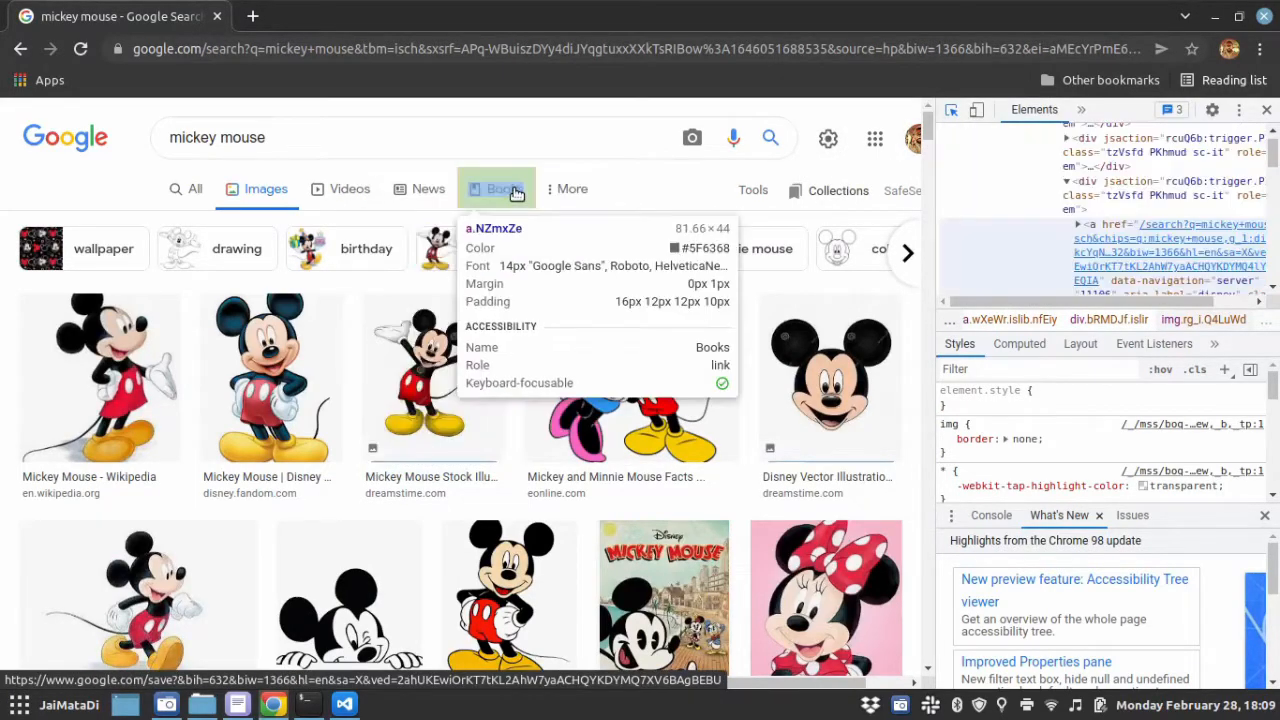
Inspect the result images in DevTools, revealing their rg_i Q4LuWd class
left_click(236, 704)
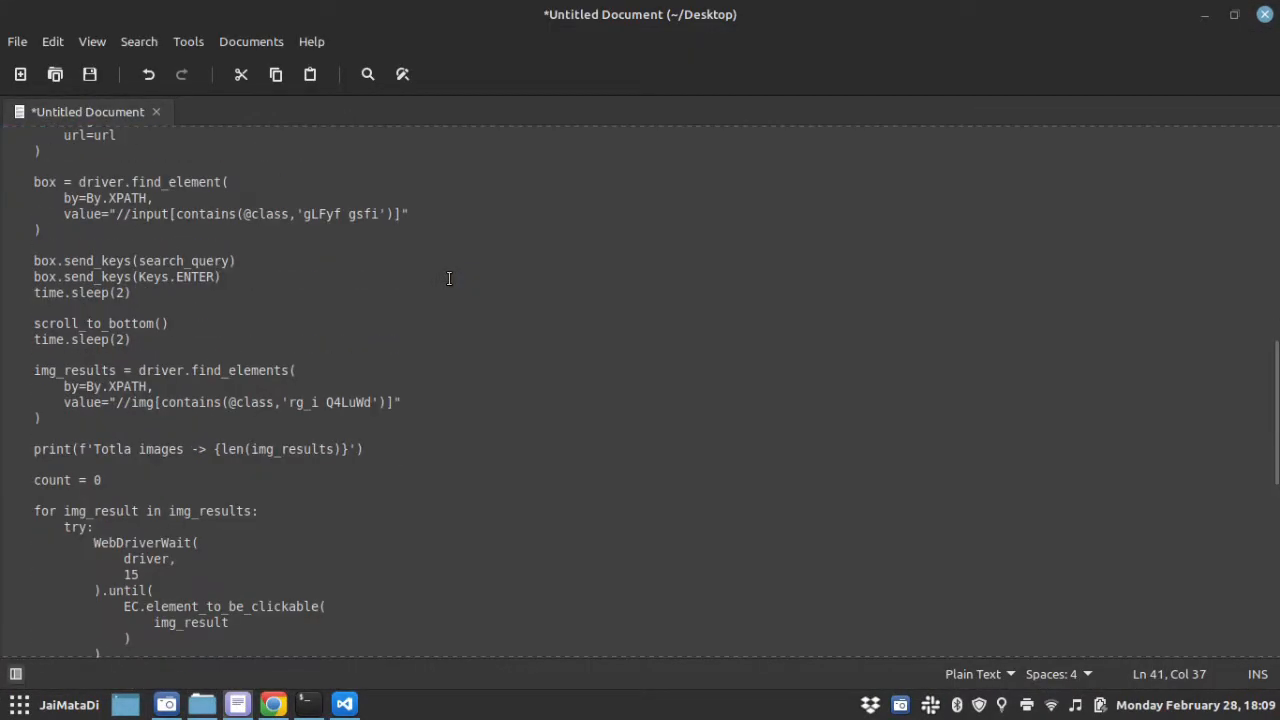
Copy the img_results find_elements block for rg_i Q4LuWd images from the Xed notes
scroll("down", 3)
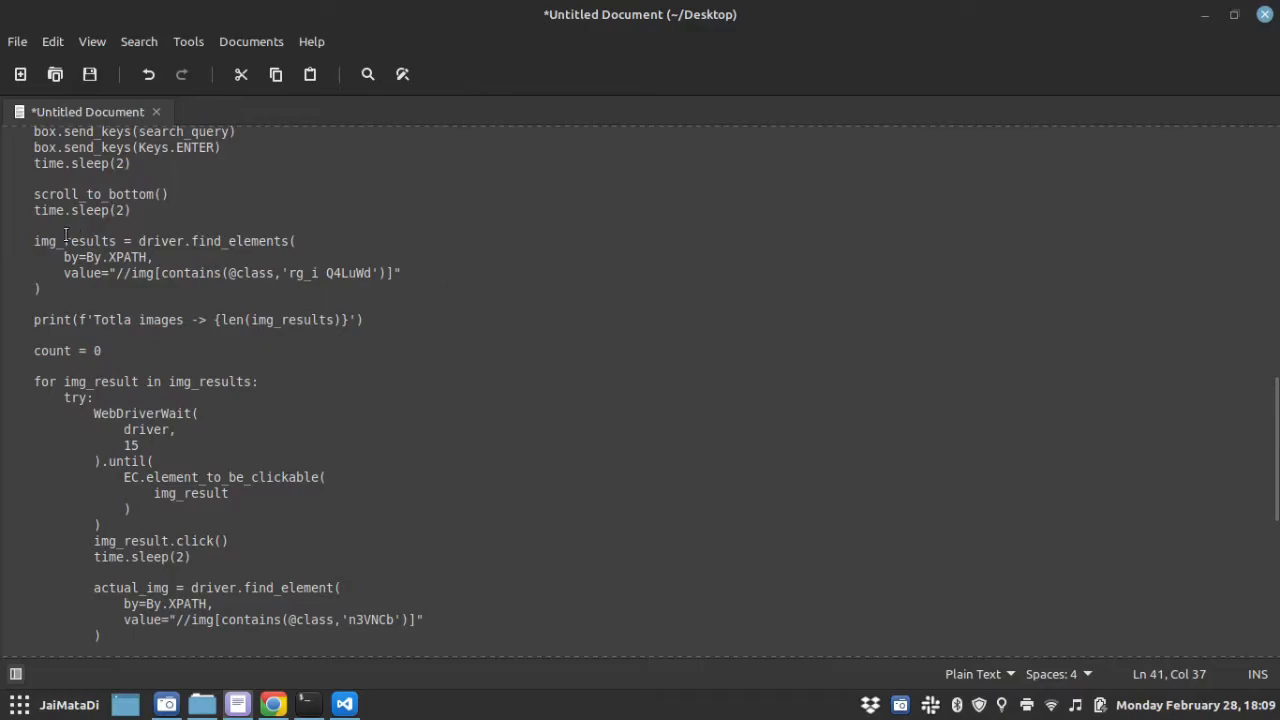
left_click_drag(34, 240, 40, 288)
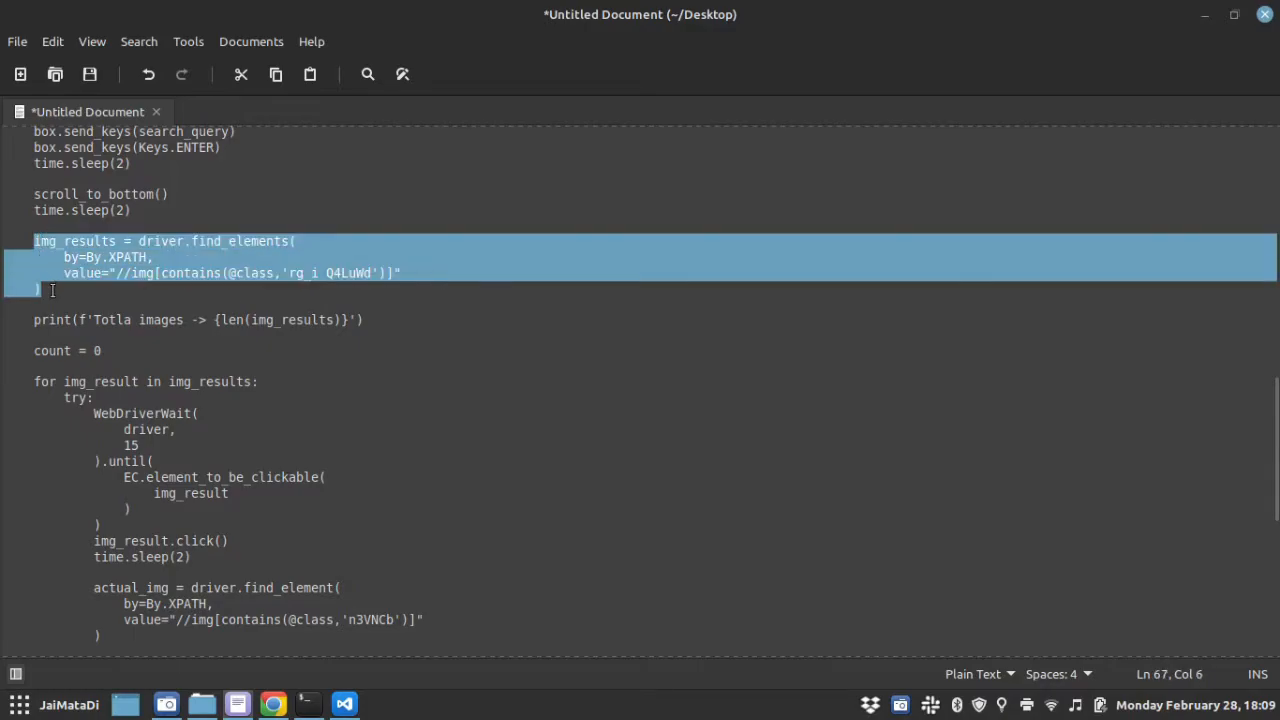
left_click(272, 704)
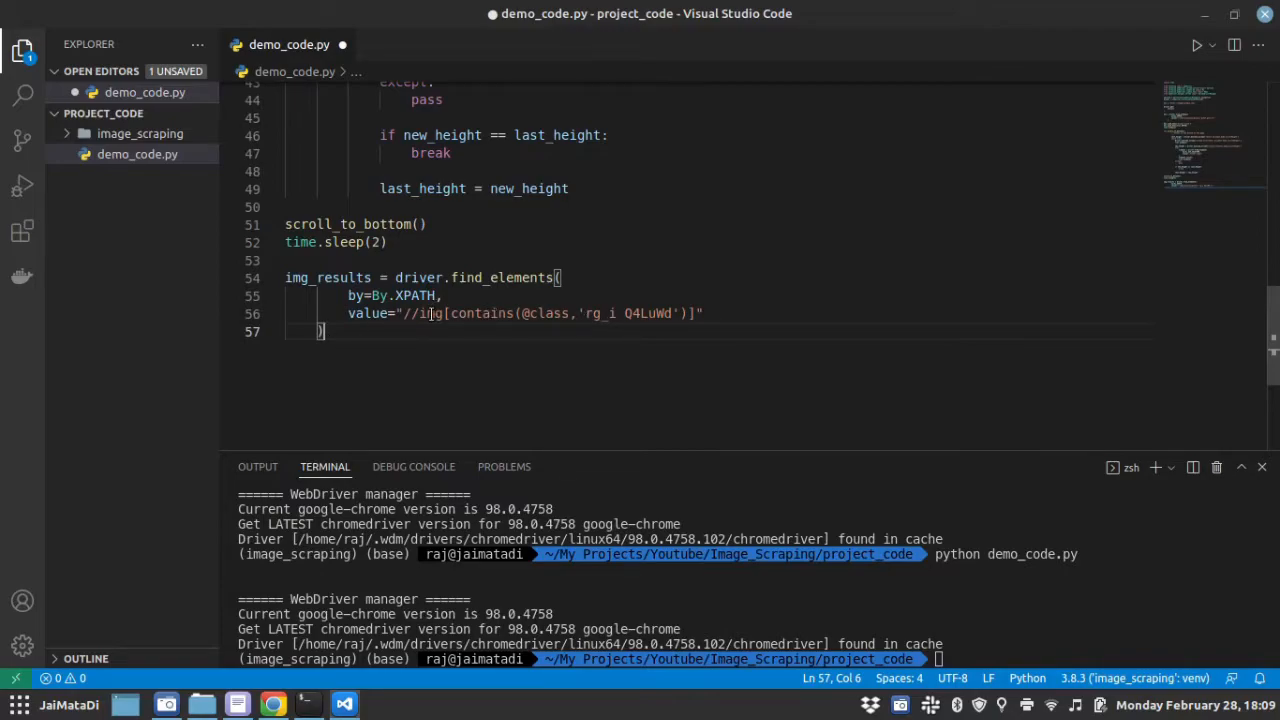
Check the pasted img_results XPath against an image result's class in Chrome
double_click(428, 312)
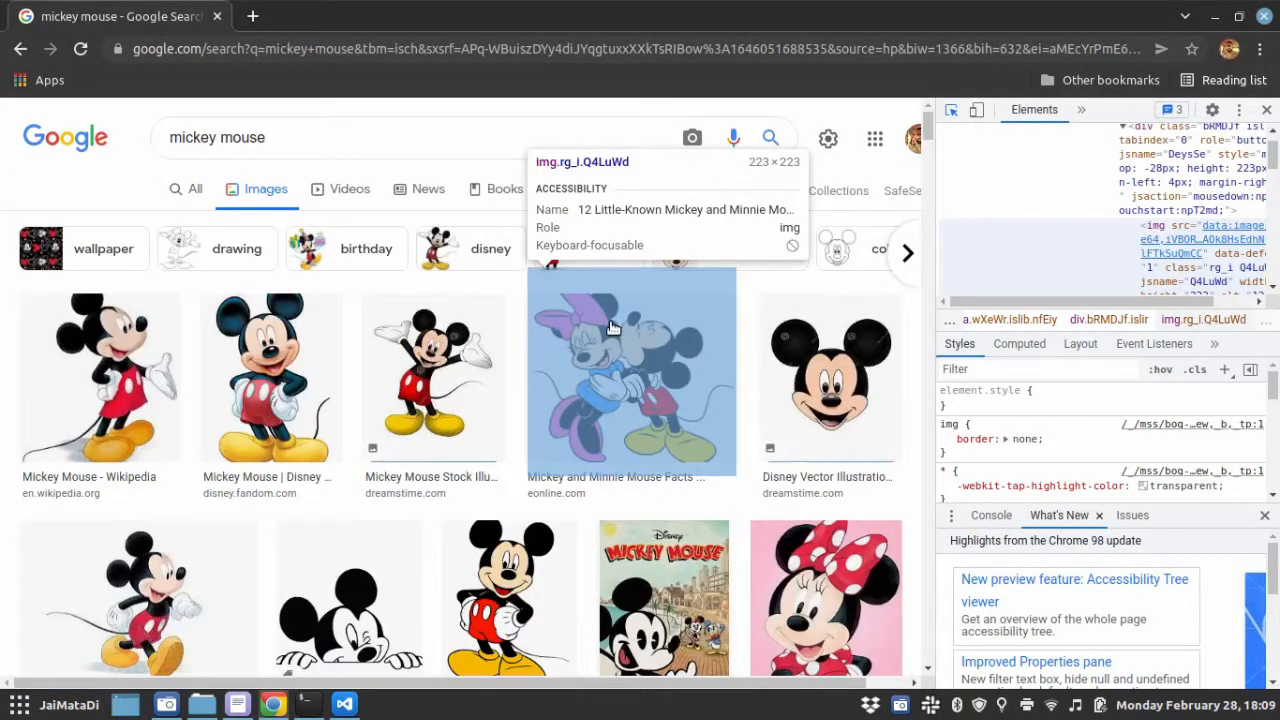
left_click(344, 704)
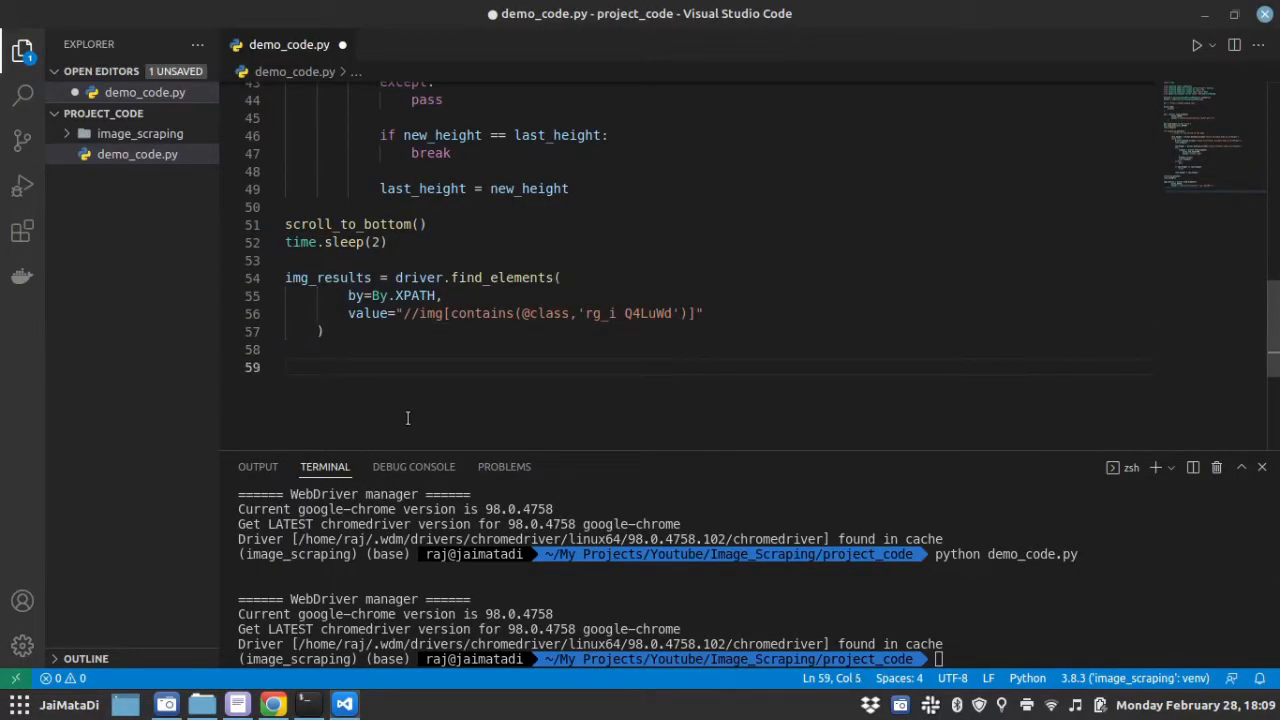
Add a print f-string reporting the number of image tags via len(img_results)
type("print(")
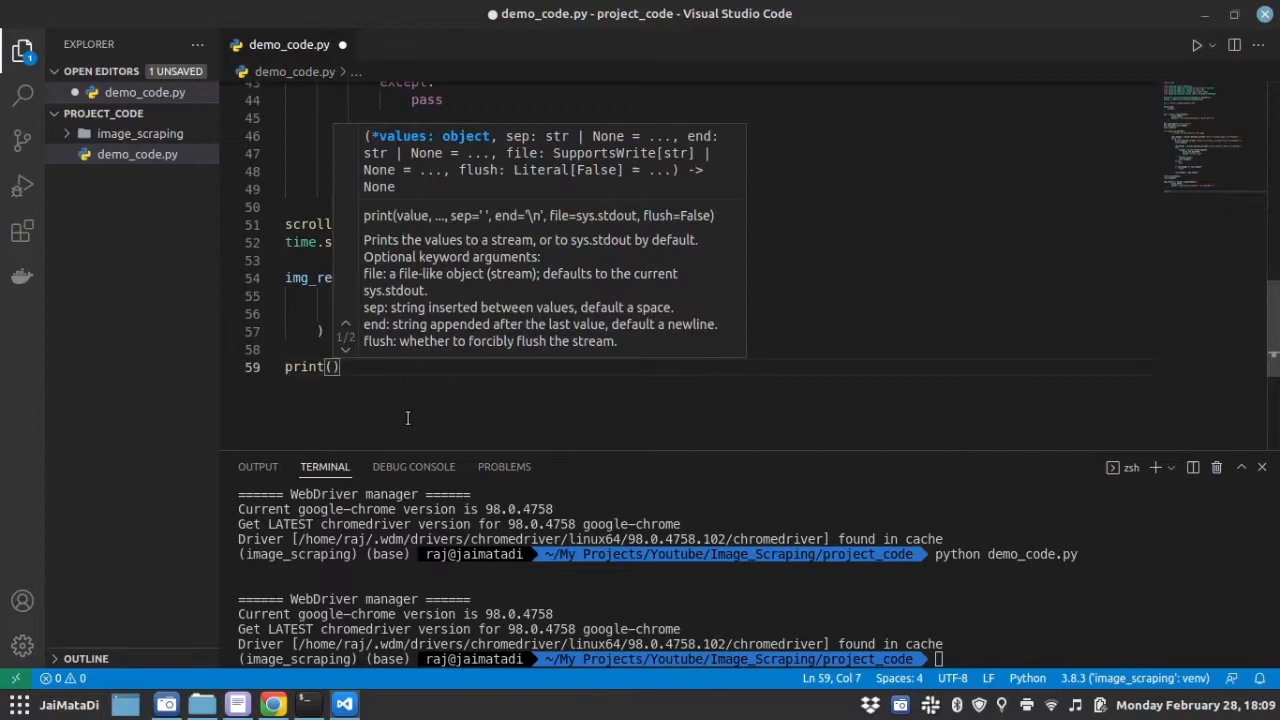
type("f'Lrmn'")
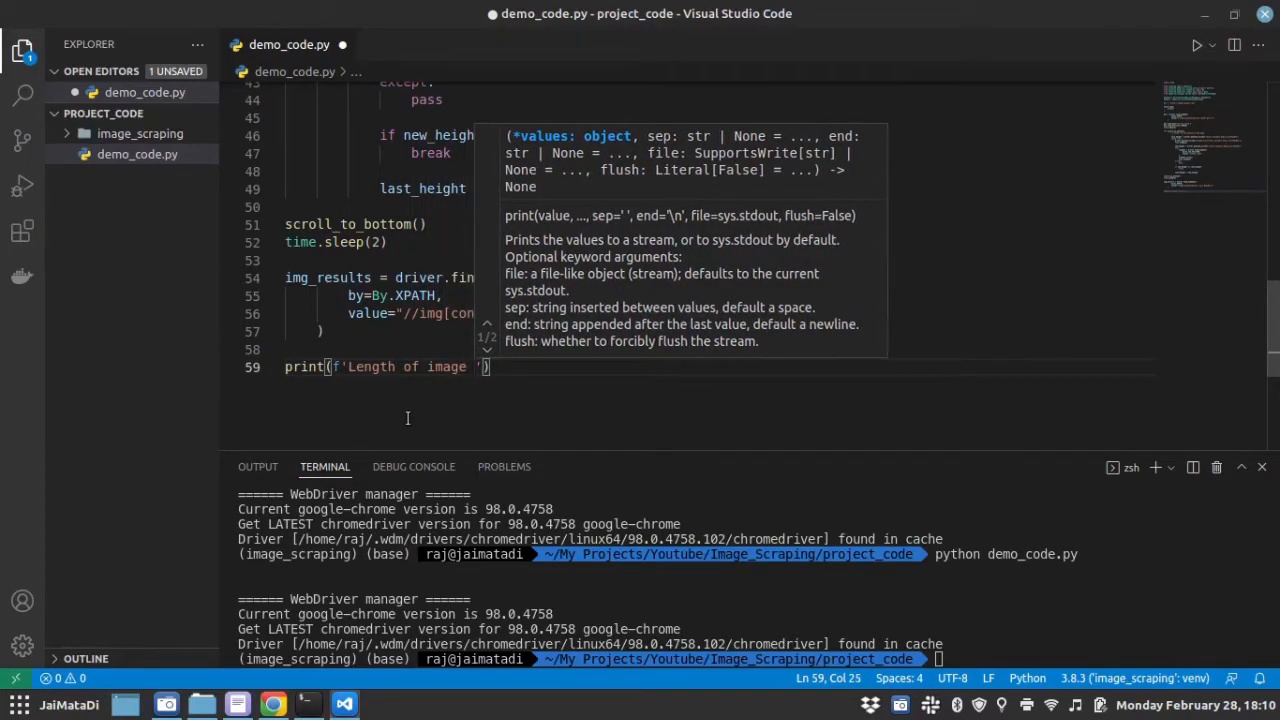
type("tage")
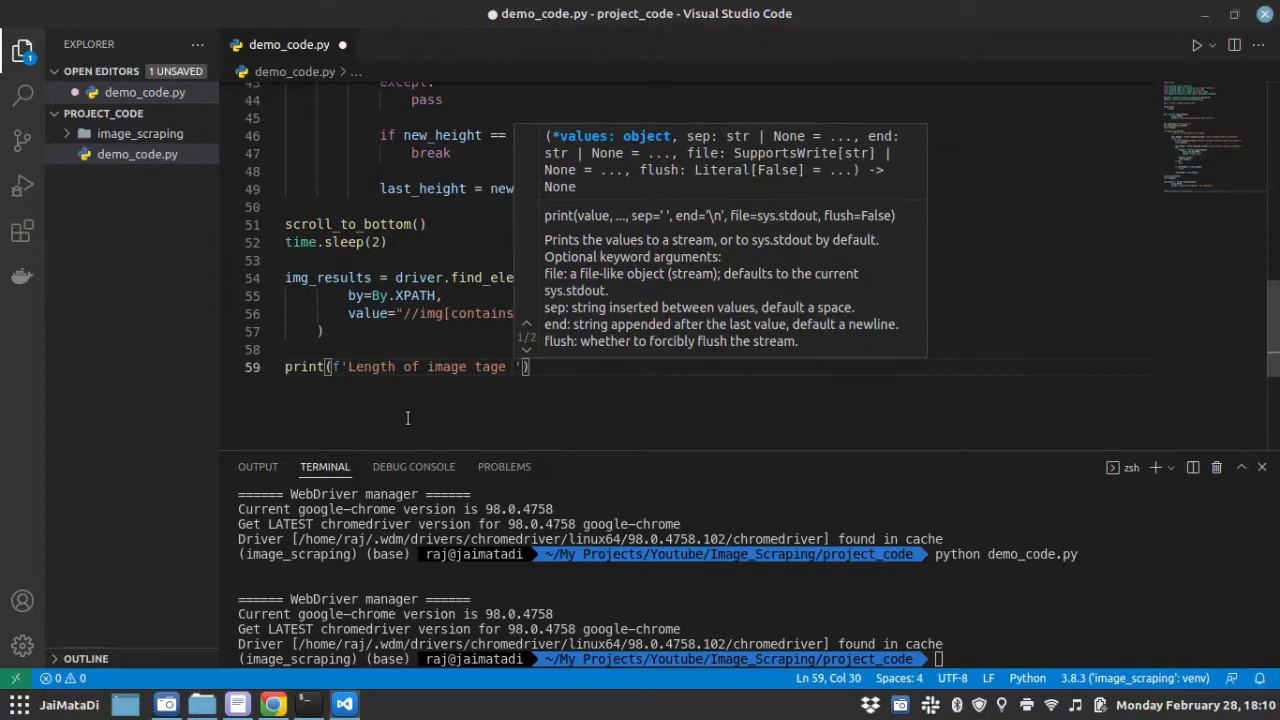
type("len(ima)}")
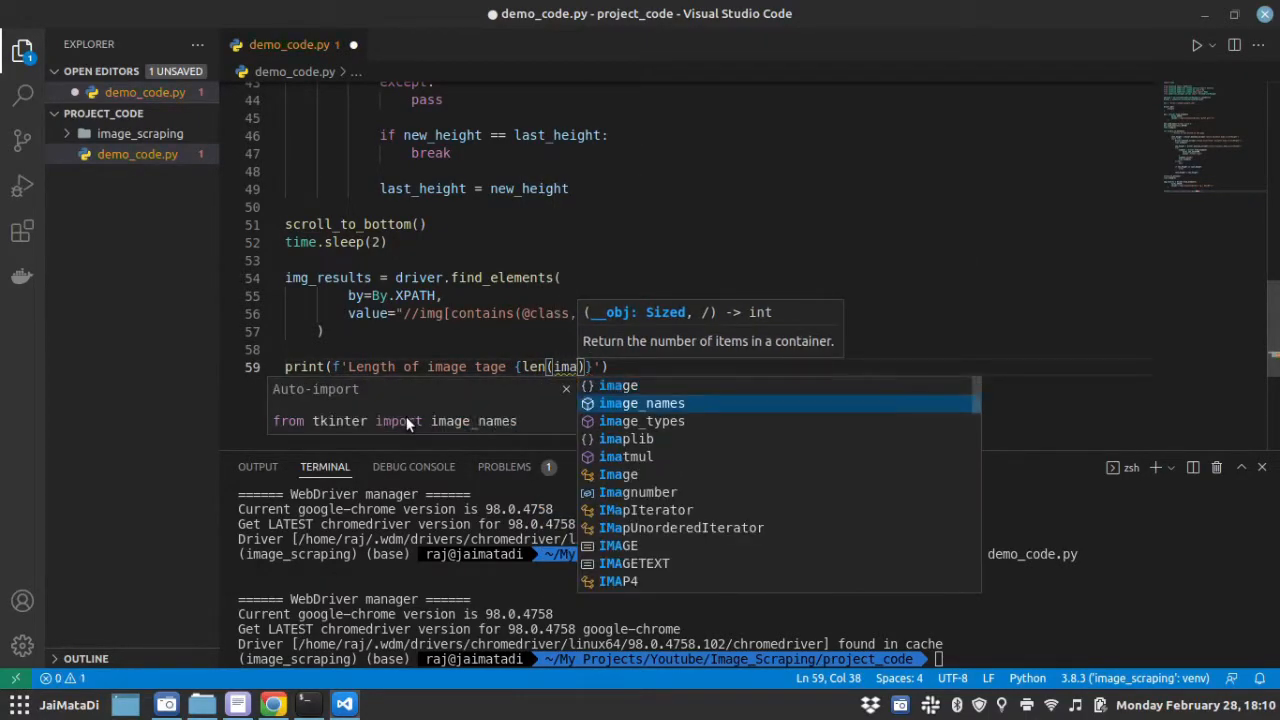
key("Backspace")
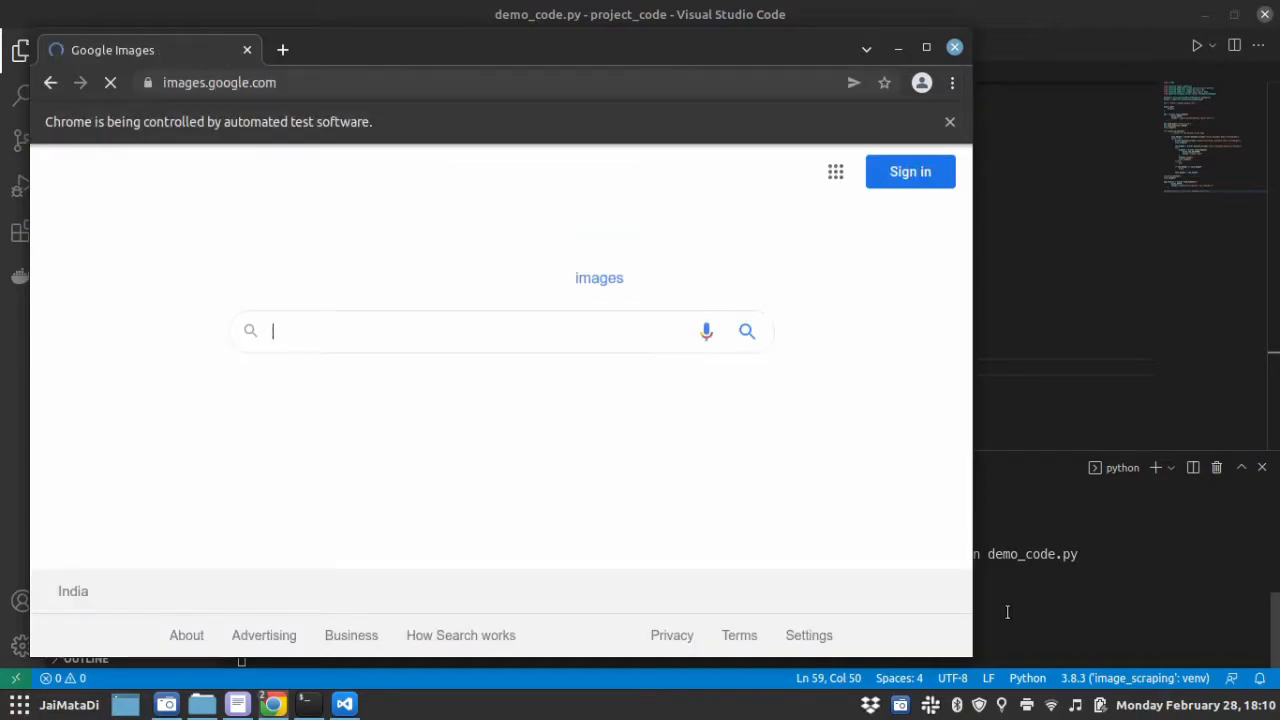
Watch the automated Chrome run search mickey mouse and scroll through the image results
type("mickey mouse")
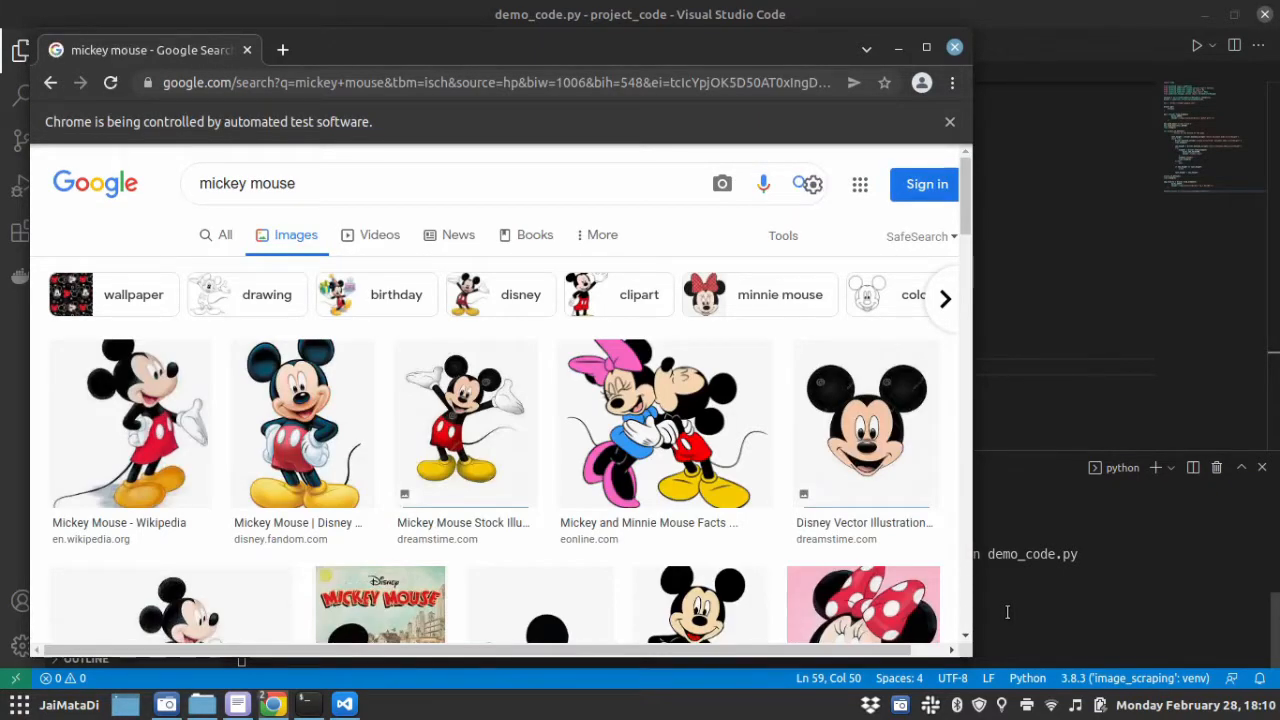
scroll("down", 3)
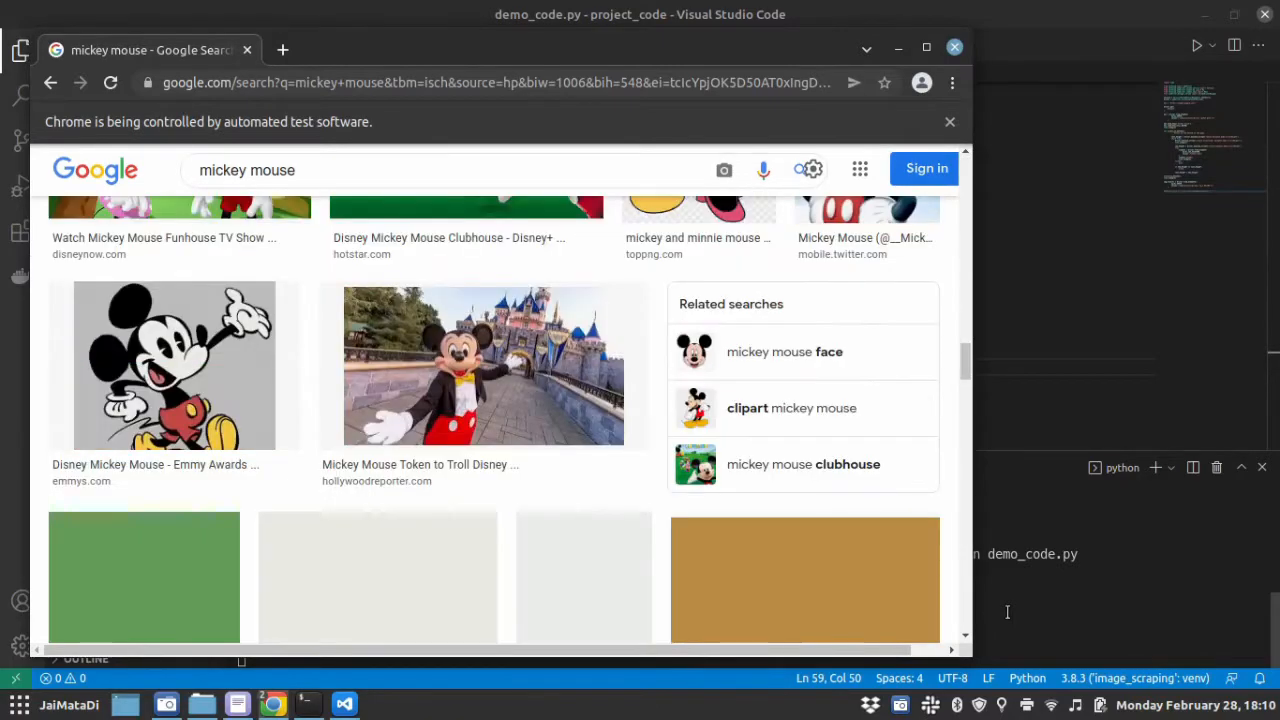
scroll("down", 3)
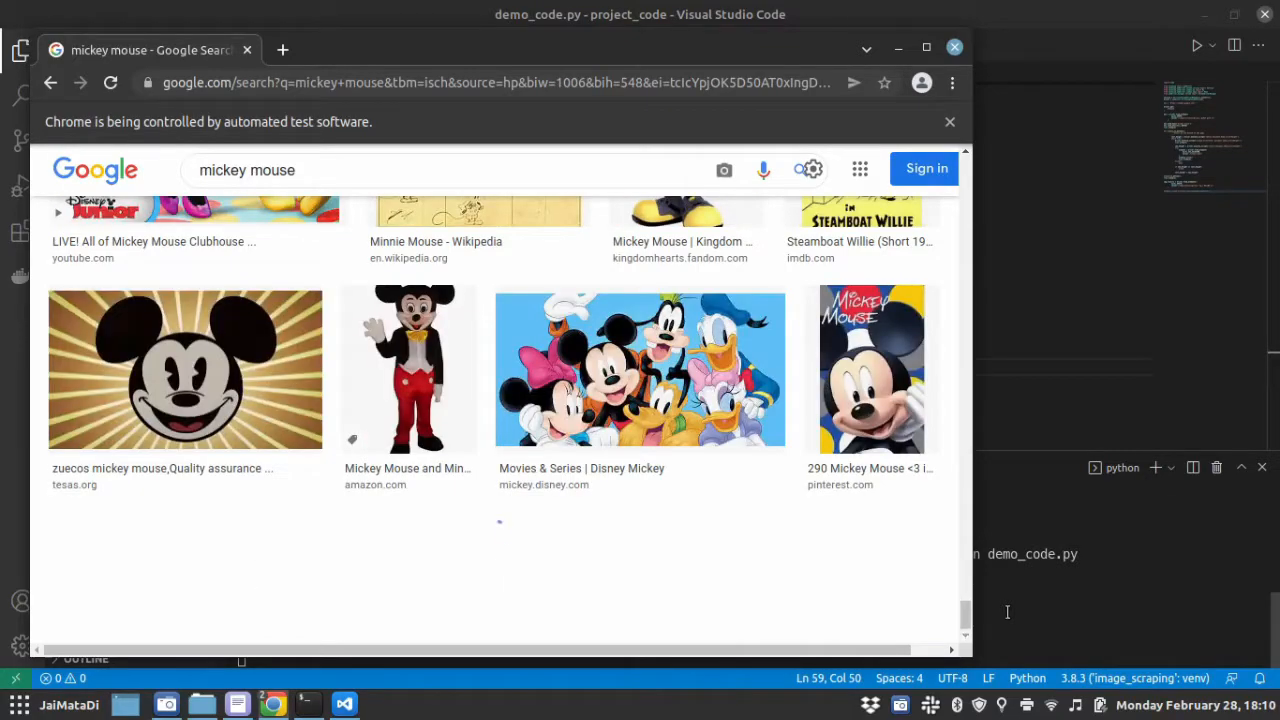
scroll("down", 3)
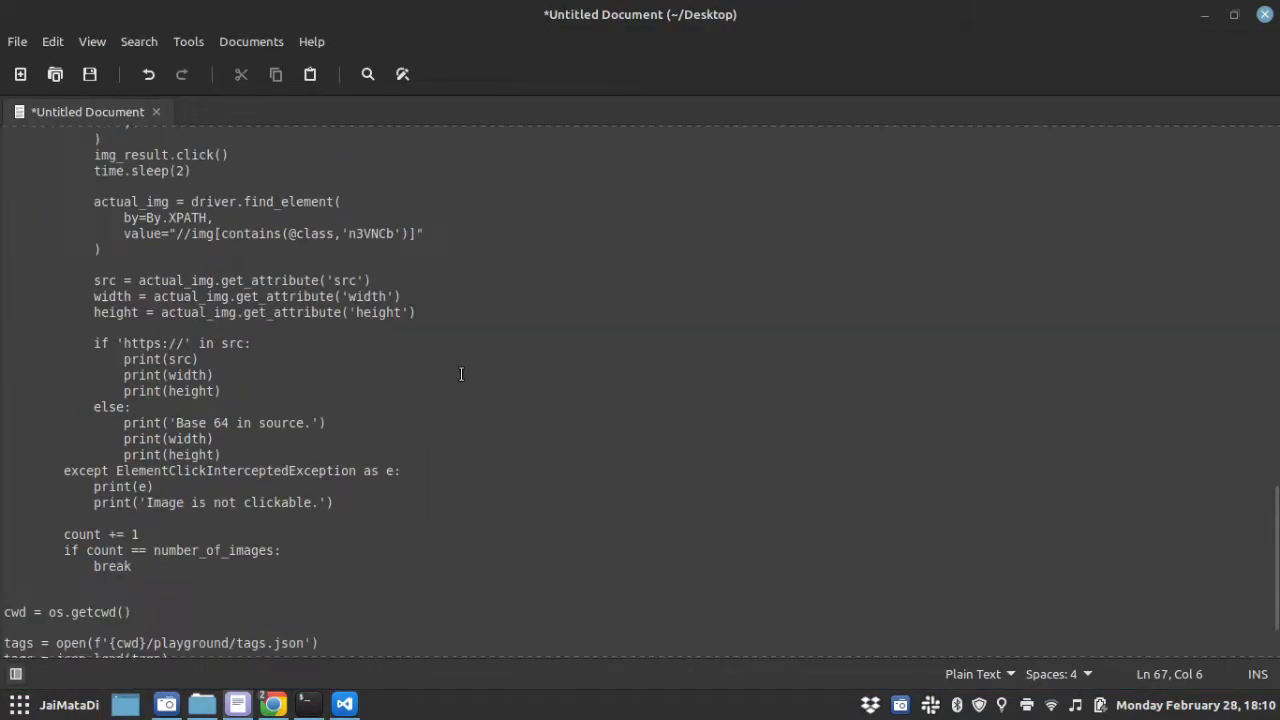
Scroll the Xed reference script to the count = 0 and image-click loop block
scroll("down", 3)
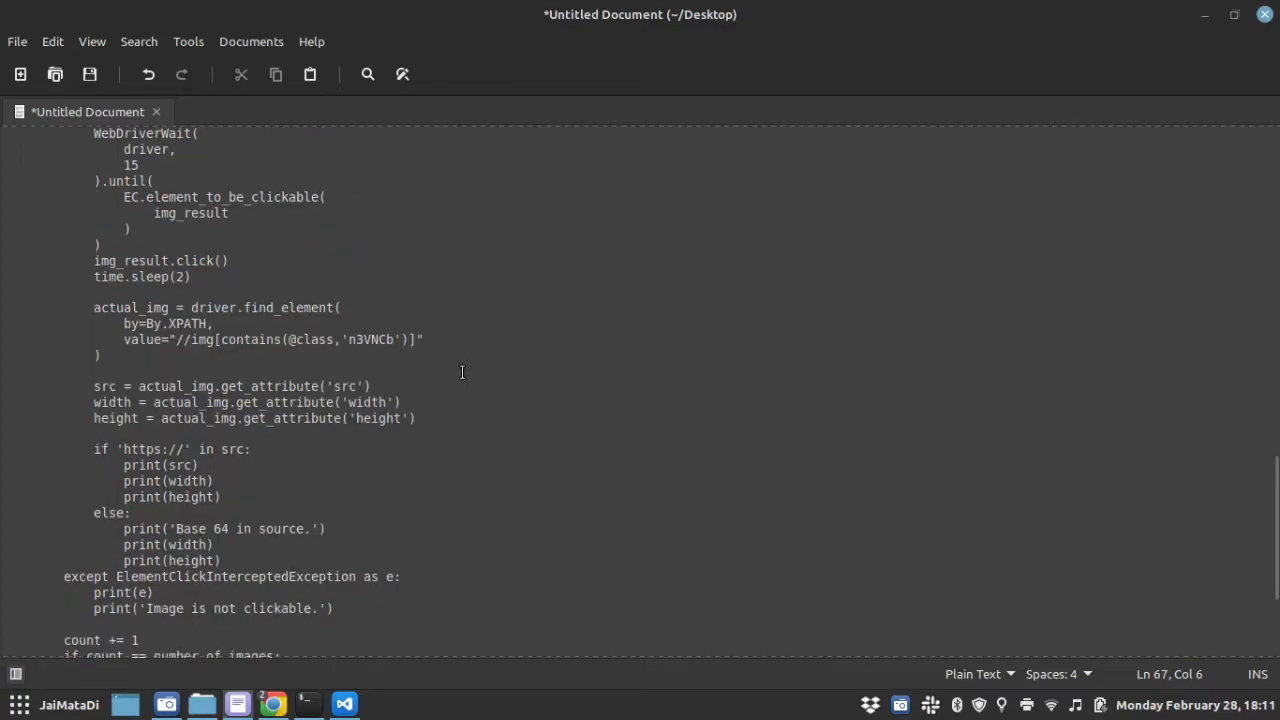
scroll("up", 3)
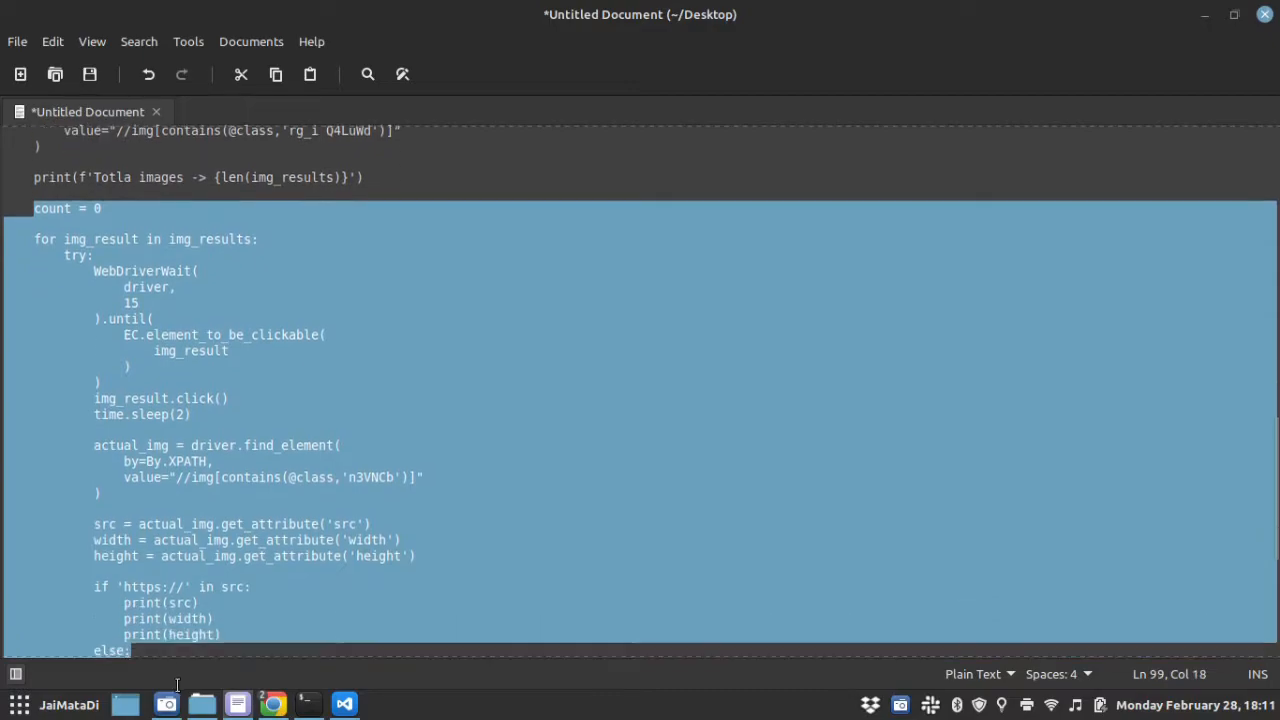
scroll("down", 3)
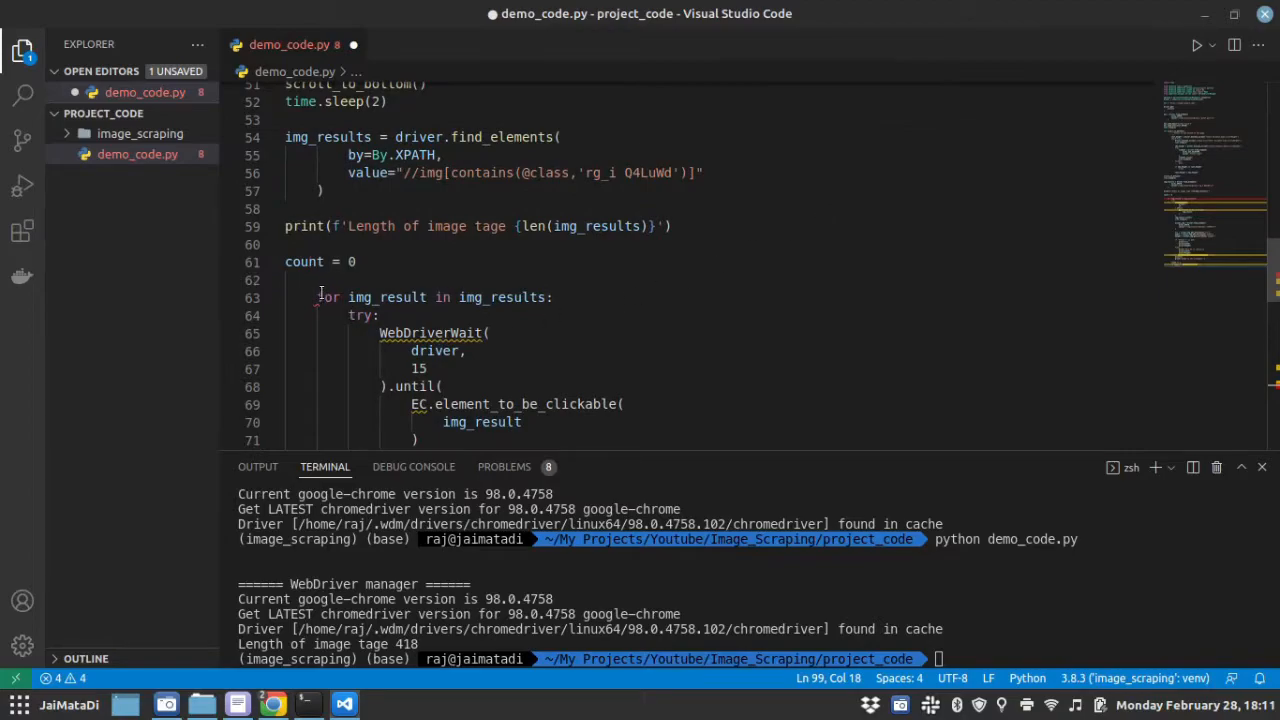
Fix the pasted loop's indentation, remove count = 0, and return to the regular Chrome window
left_click(316, 296)
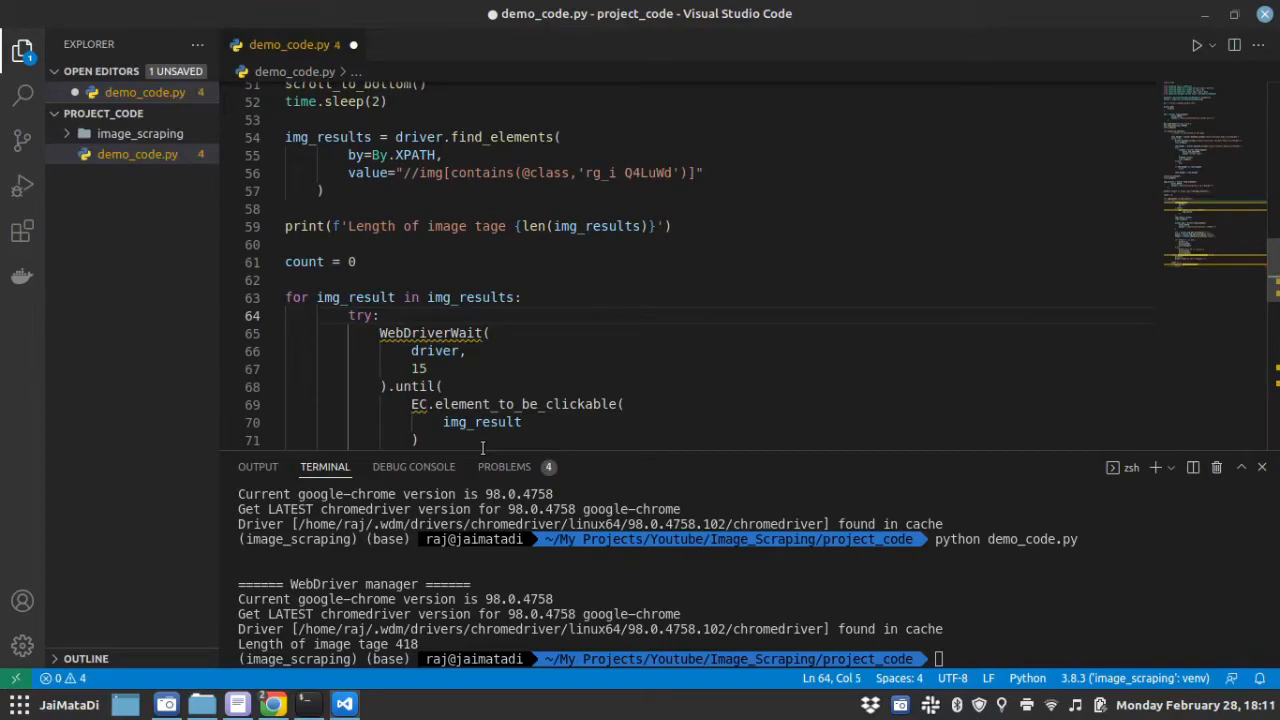
scroll("down", 3)
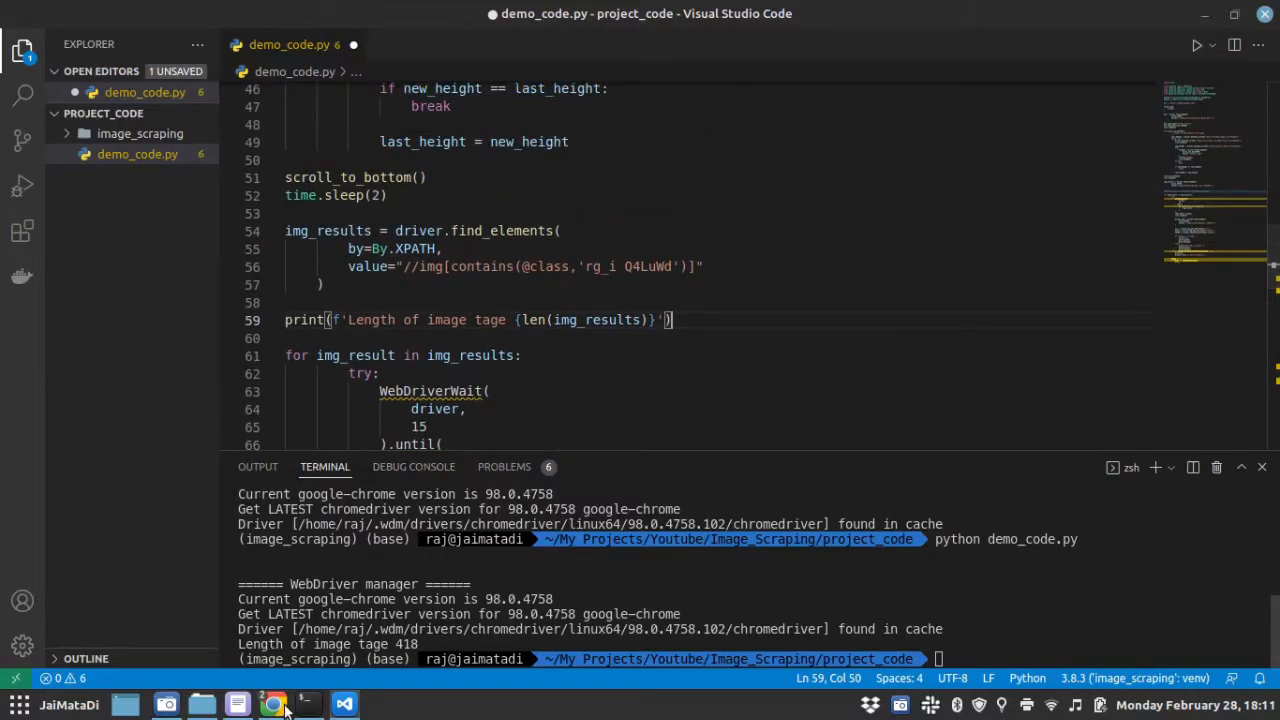
left_click(272, 704)
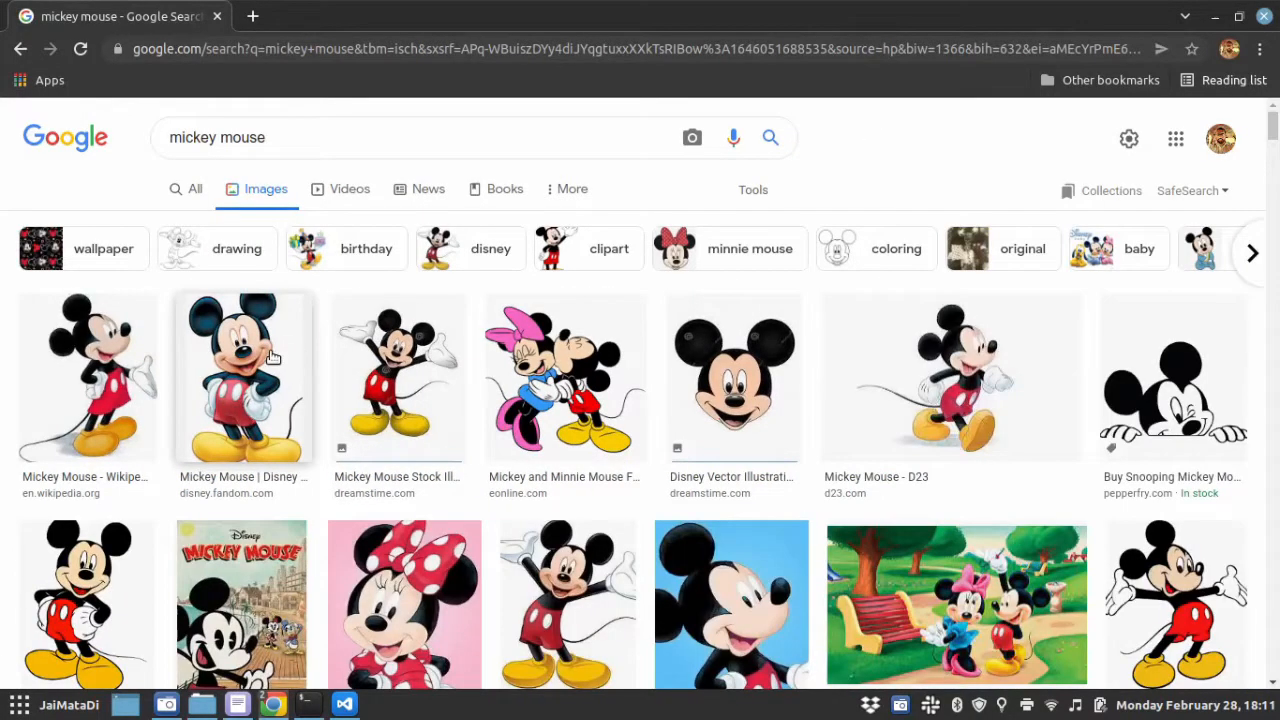
left_click(242, 376)
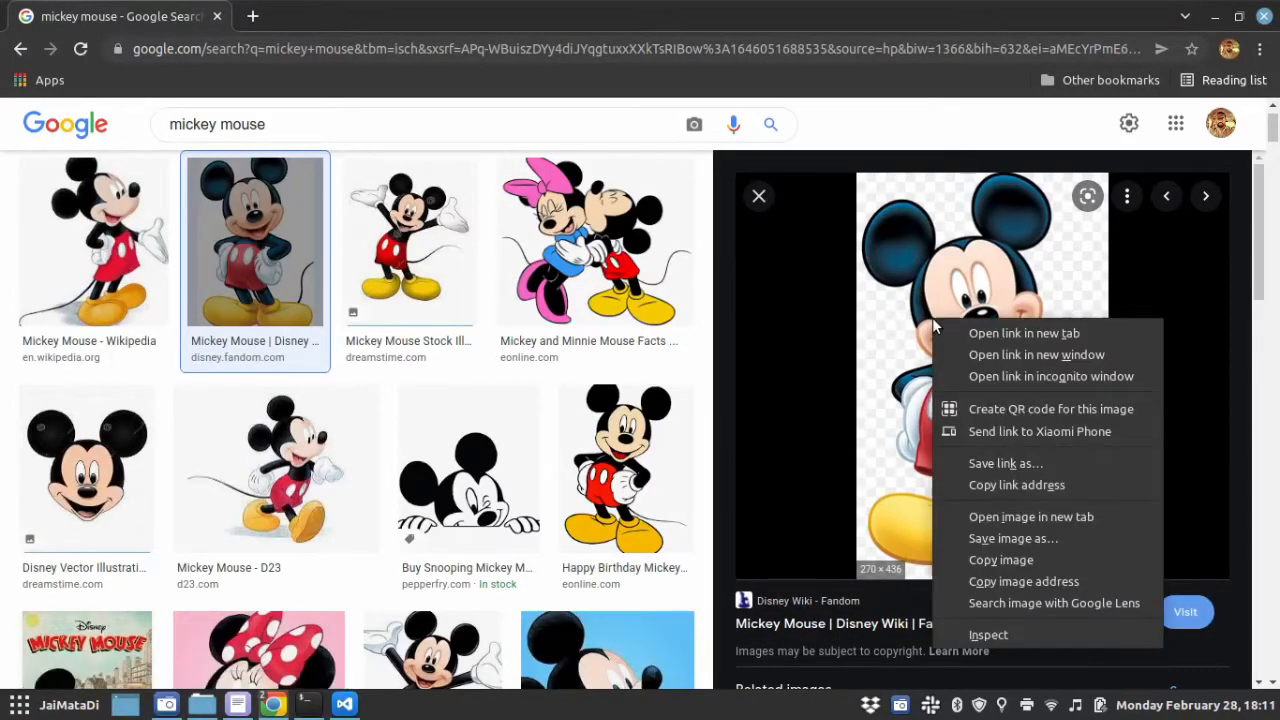
mouse_move(1004, 464)
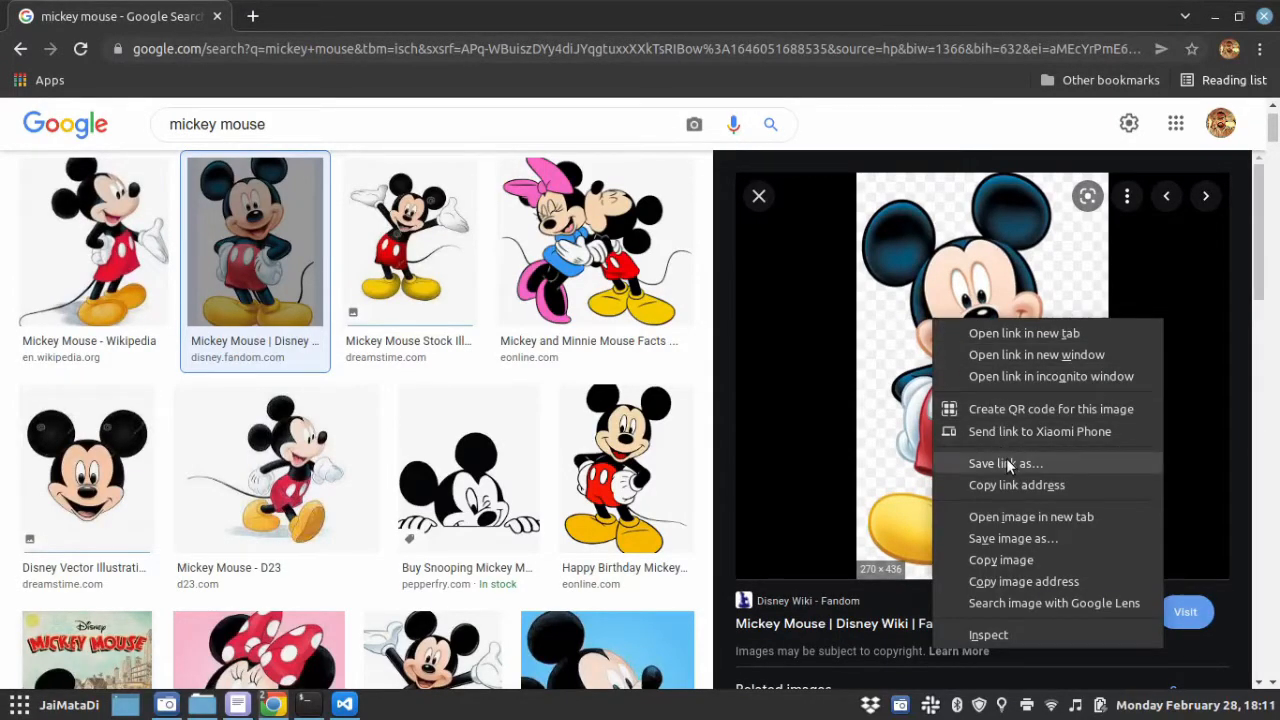
left_click(1010, 464)
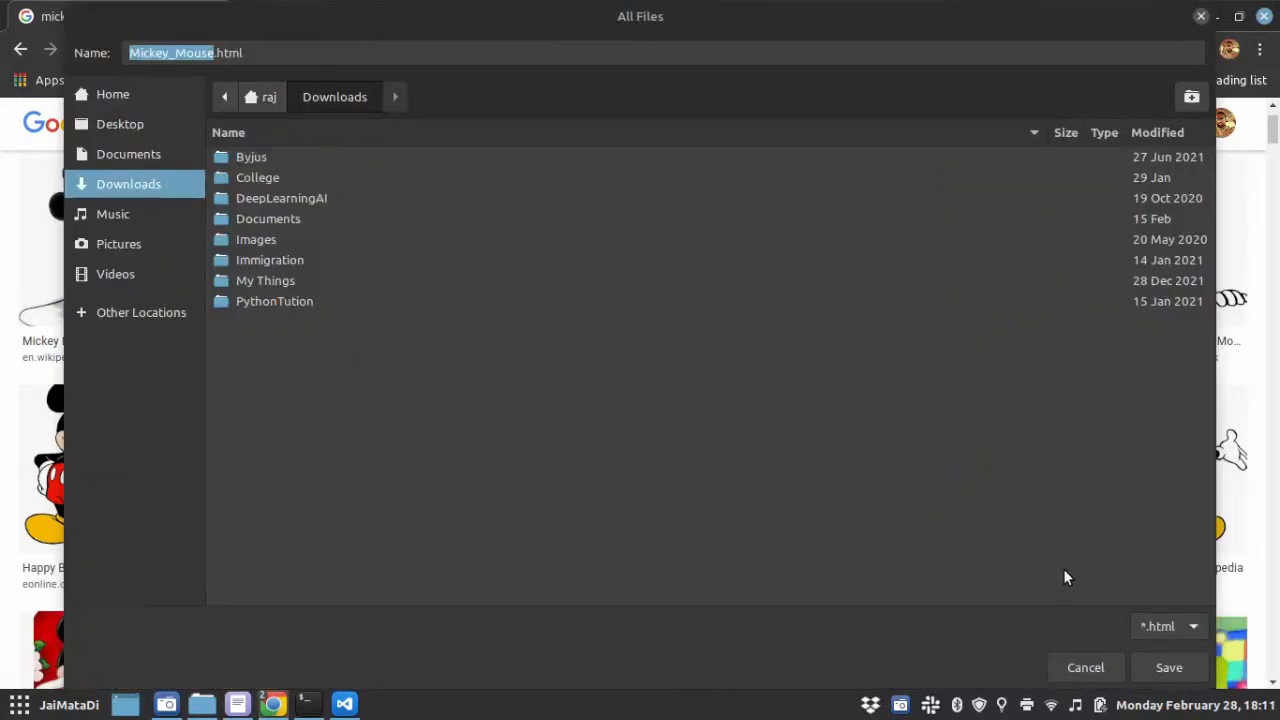
left_click(1084, 668)
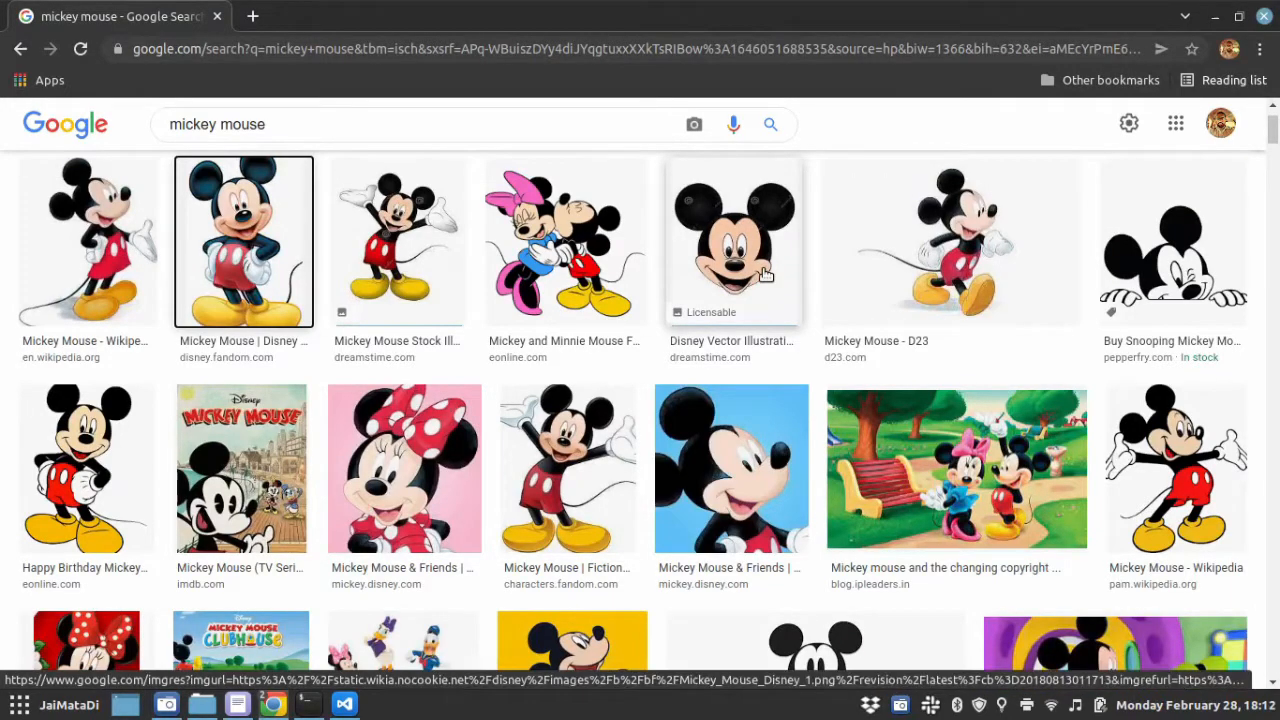
mouse_move(220, 244)
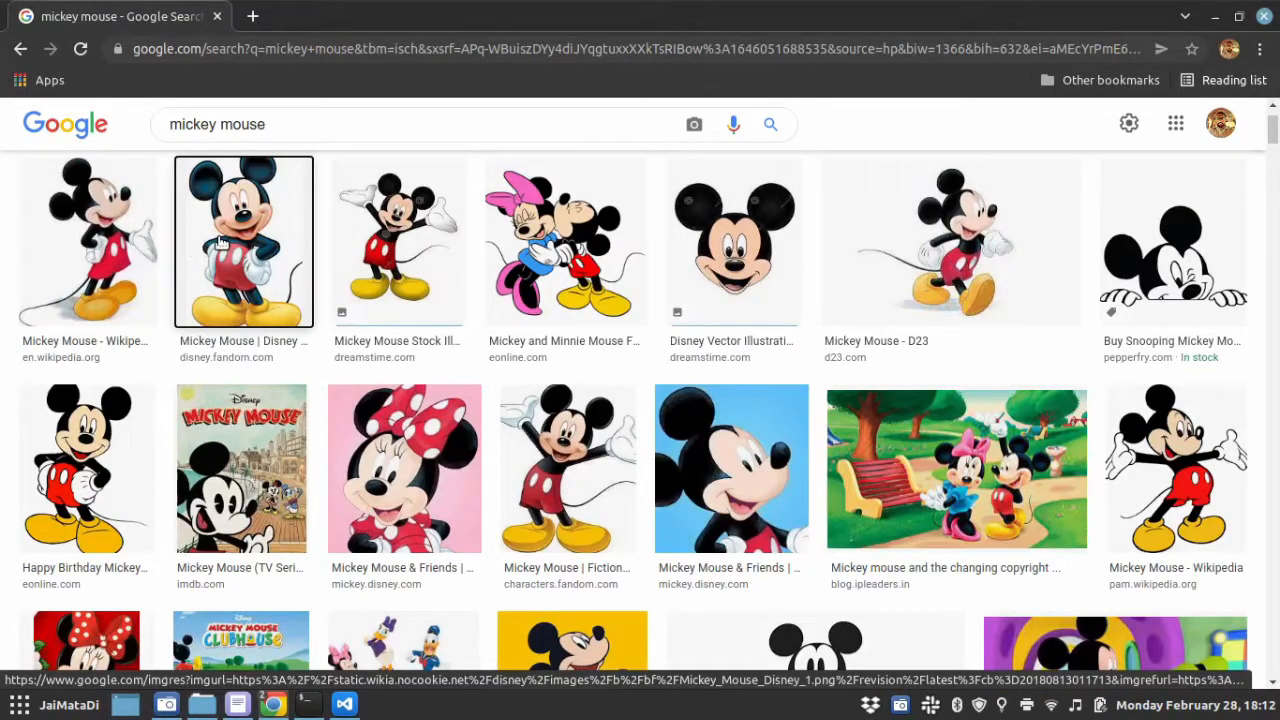
mouse_move(672, 252)
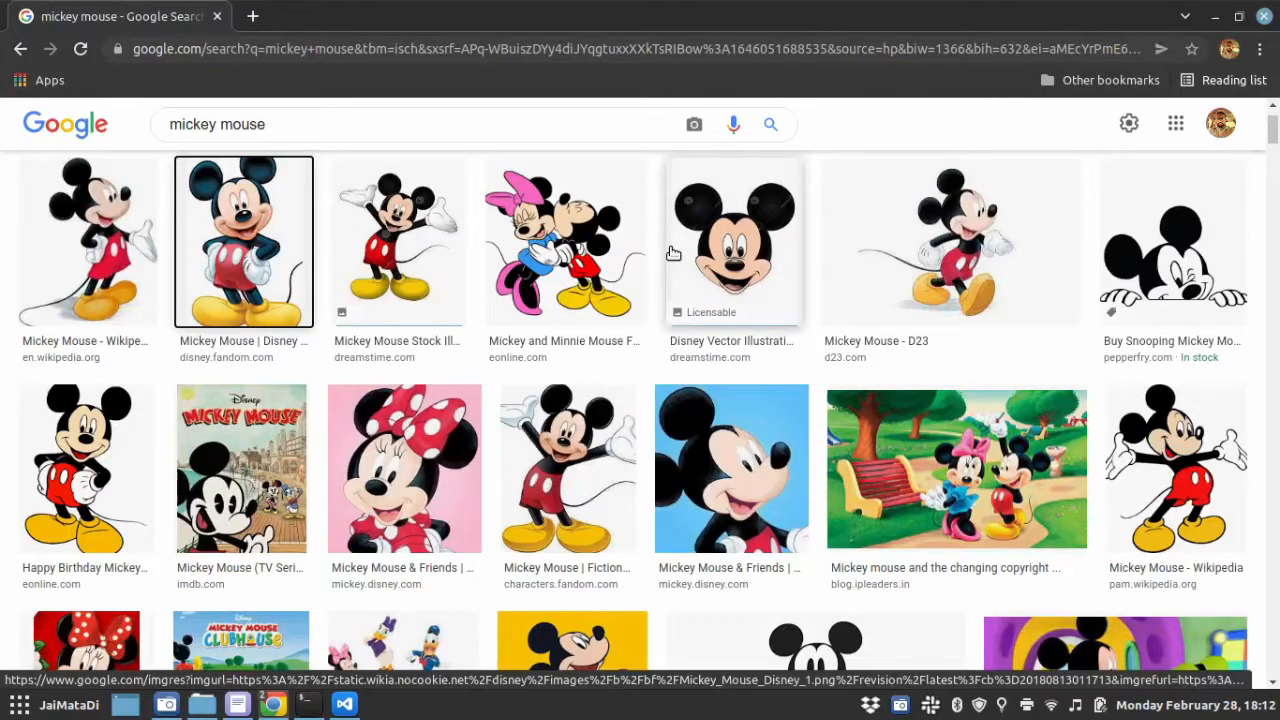
mouse_move(710, 248)
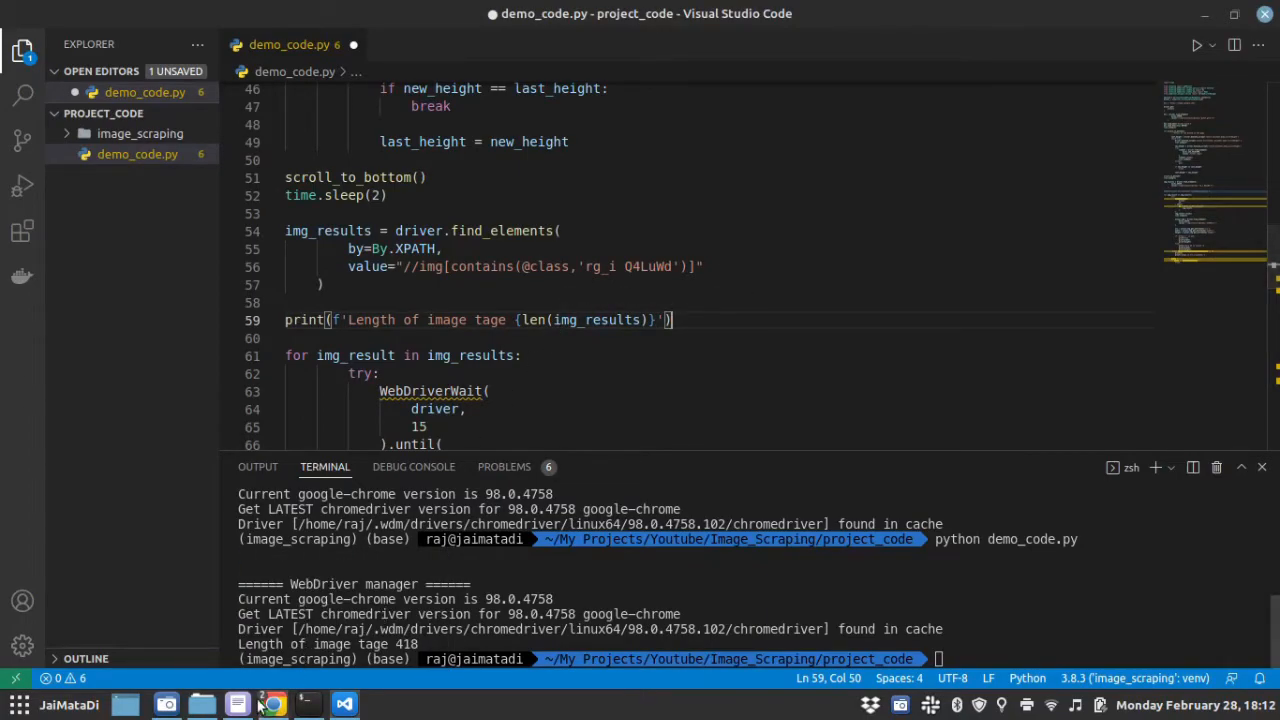
Add 'from selenium.webdriver.support.wait import WebDriverWait' to demo_code.py's imports
left_click(236, 704)
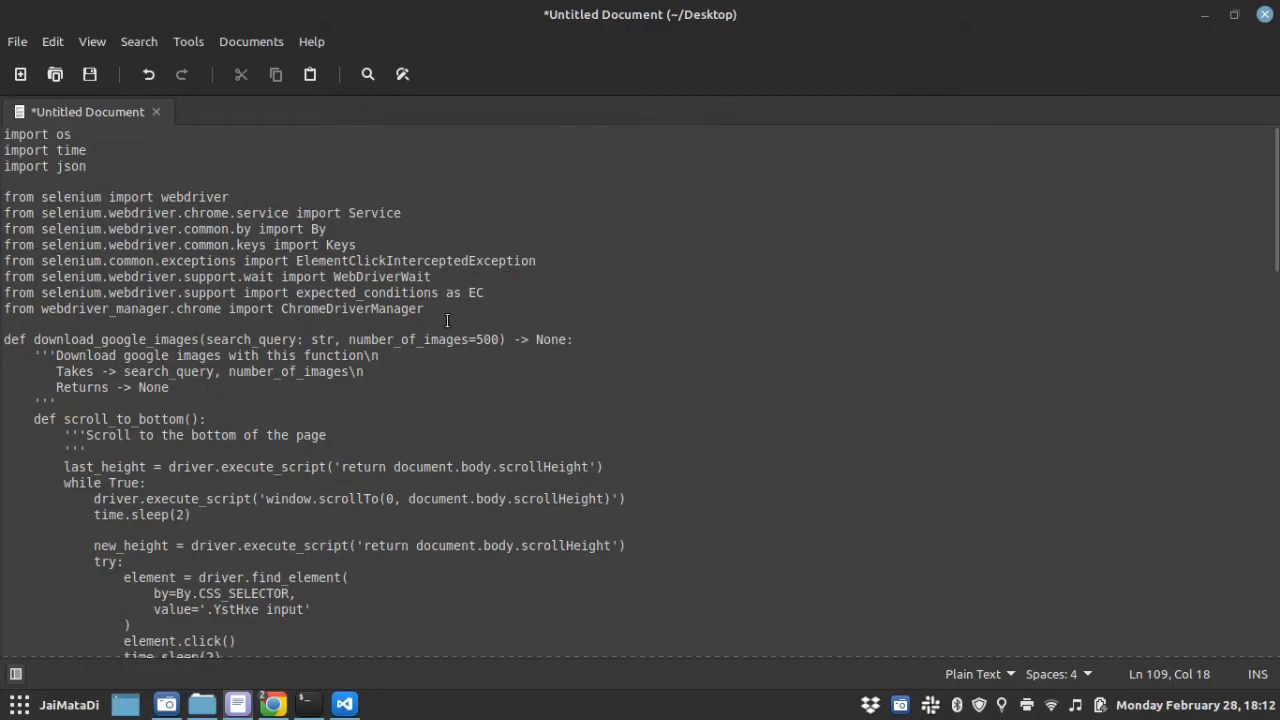
left_click(432, 276)
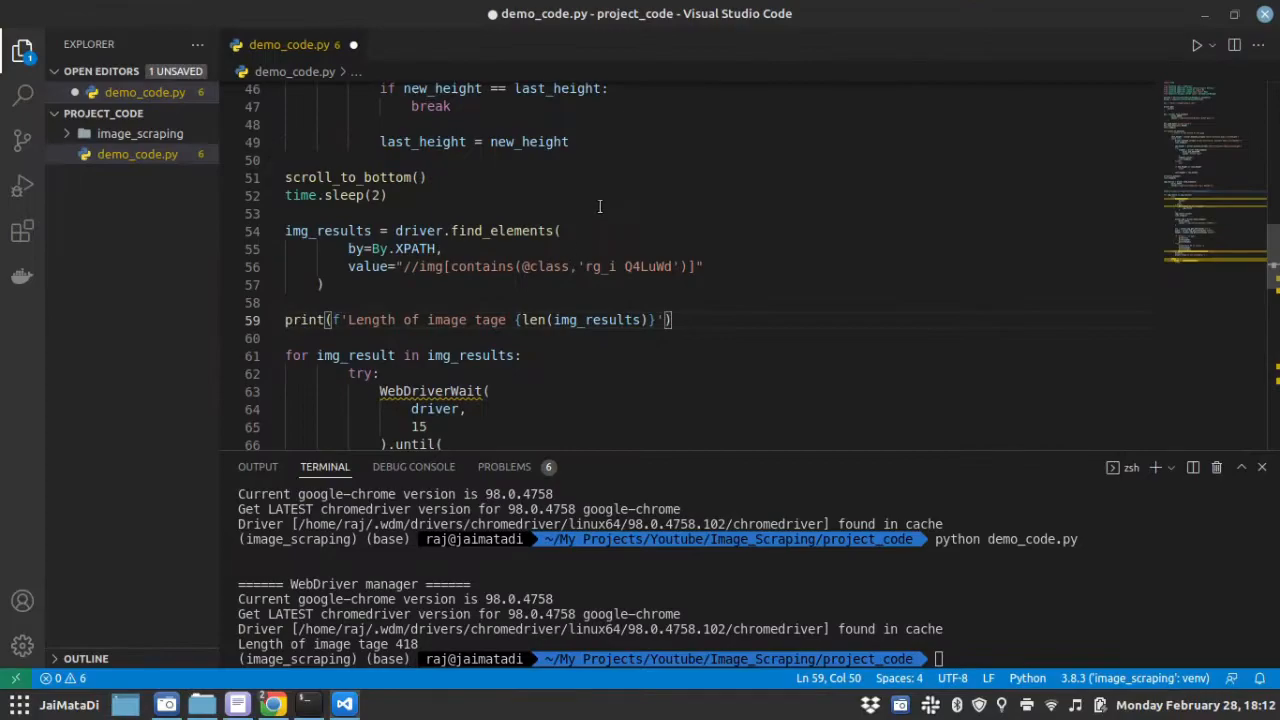
scroll("up", 3)
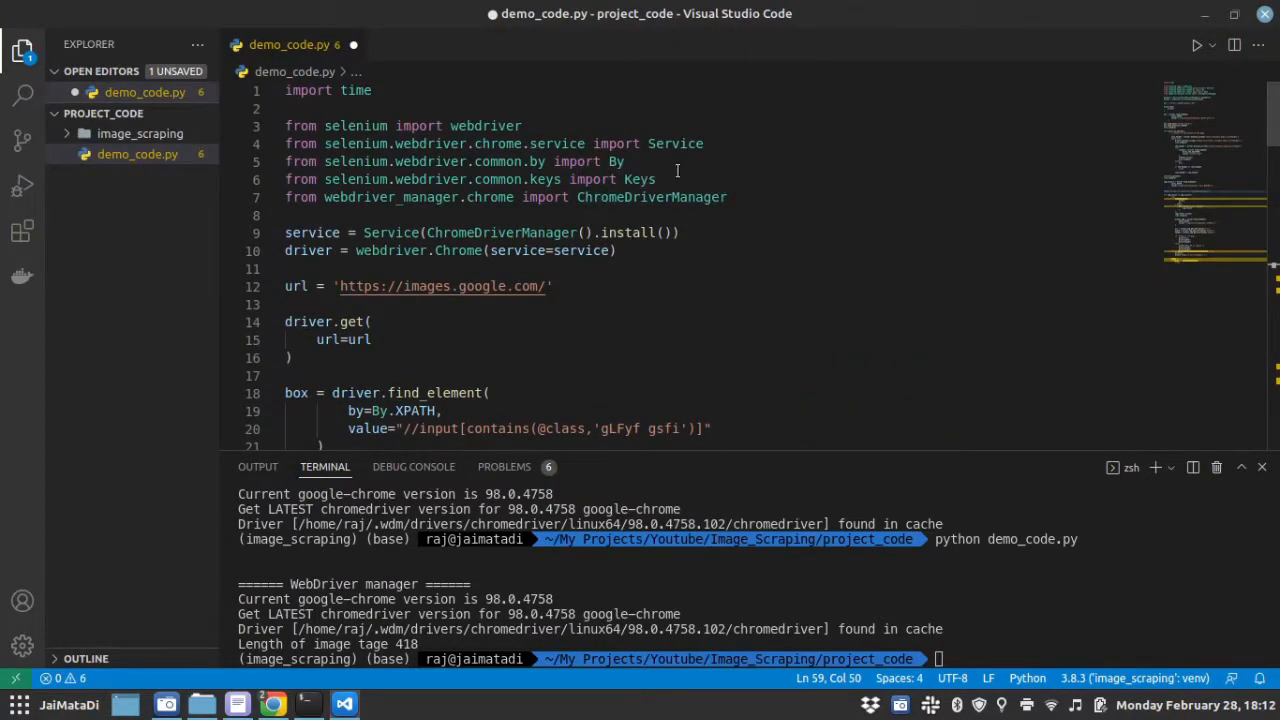
type("from selenium.webdriver.support.wait import WebDriverWait")
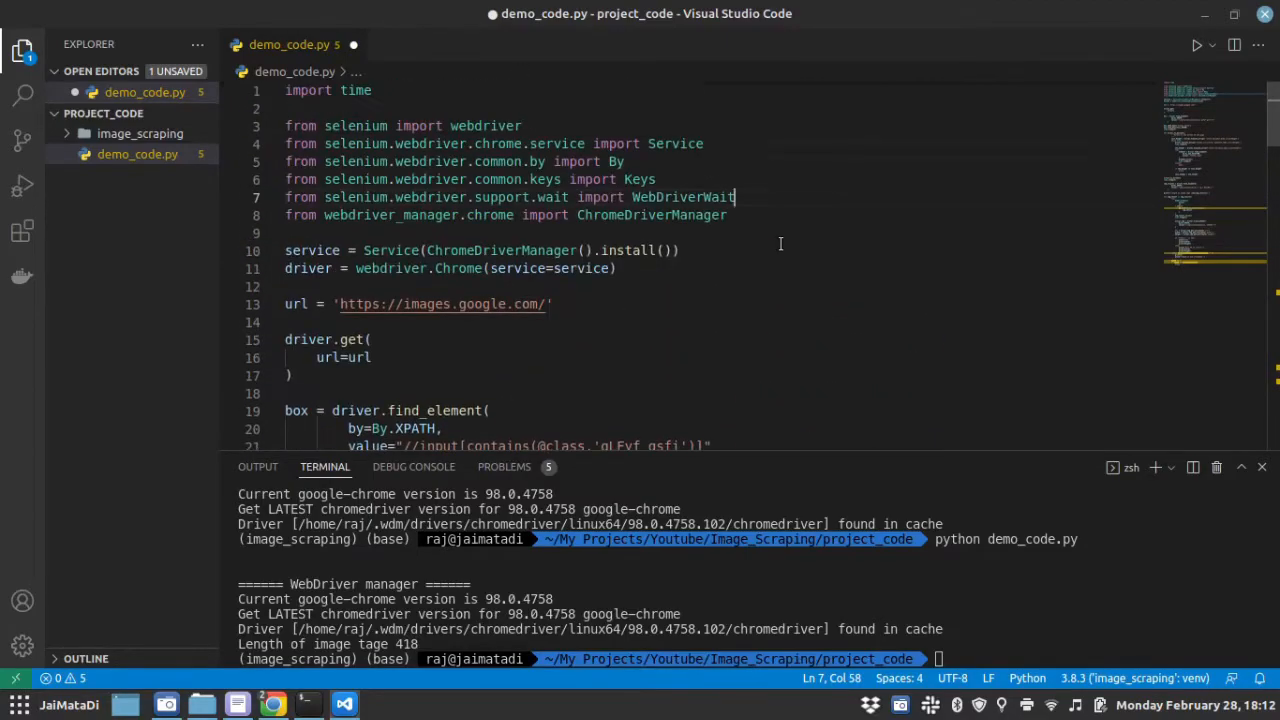
double_click(684, 196)
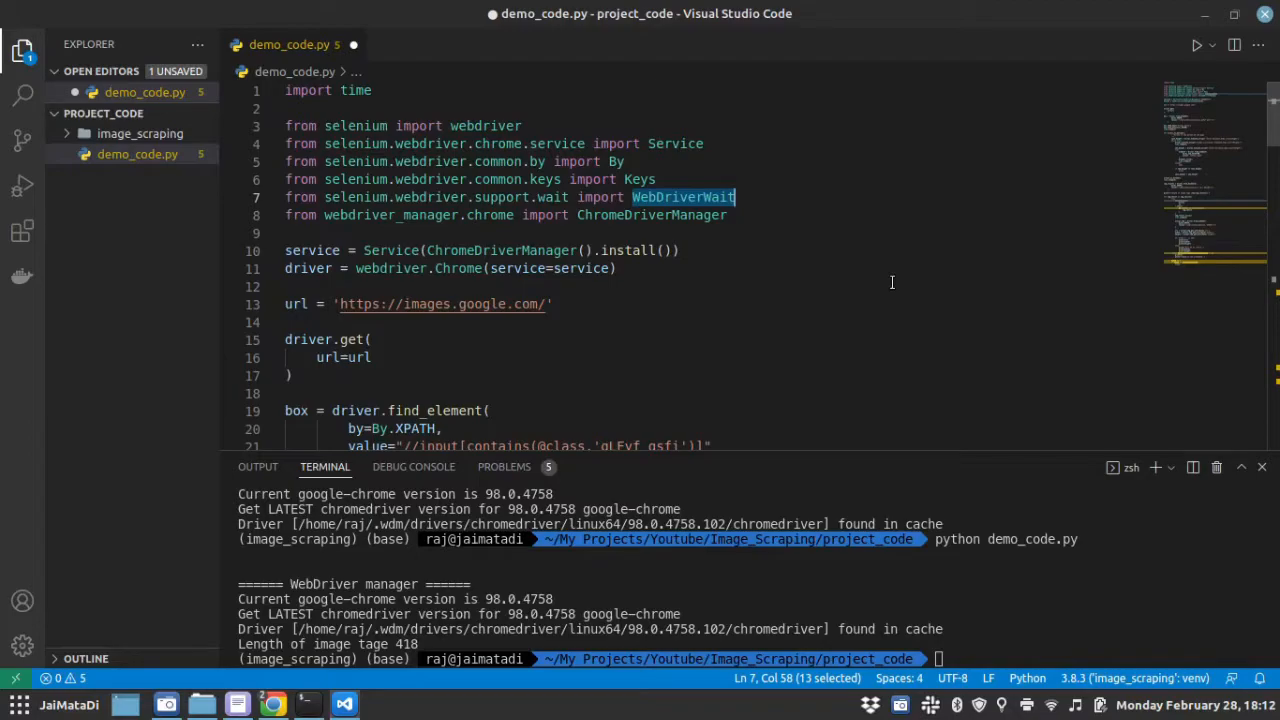
scroll("down", 3)
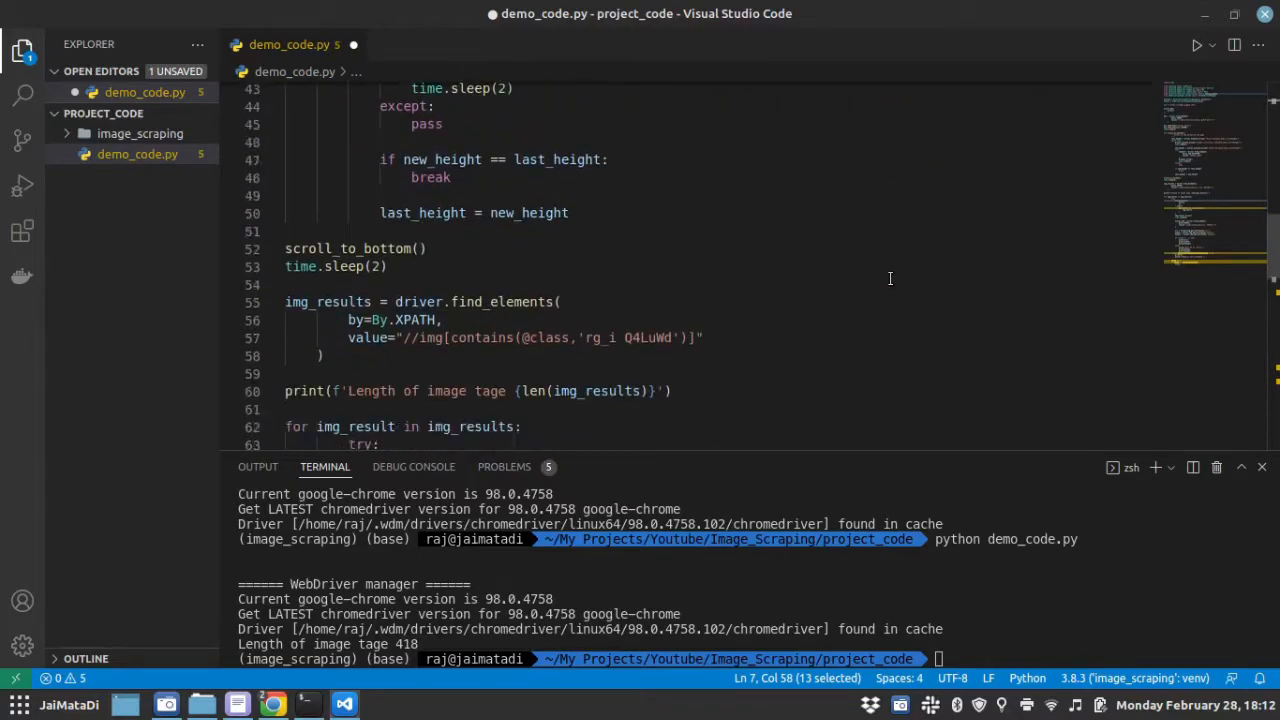
Delete the count += 1 and number_of_images break lines from the loop and save
scroll("down", 3)
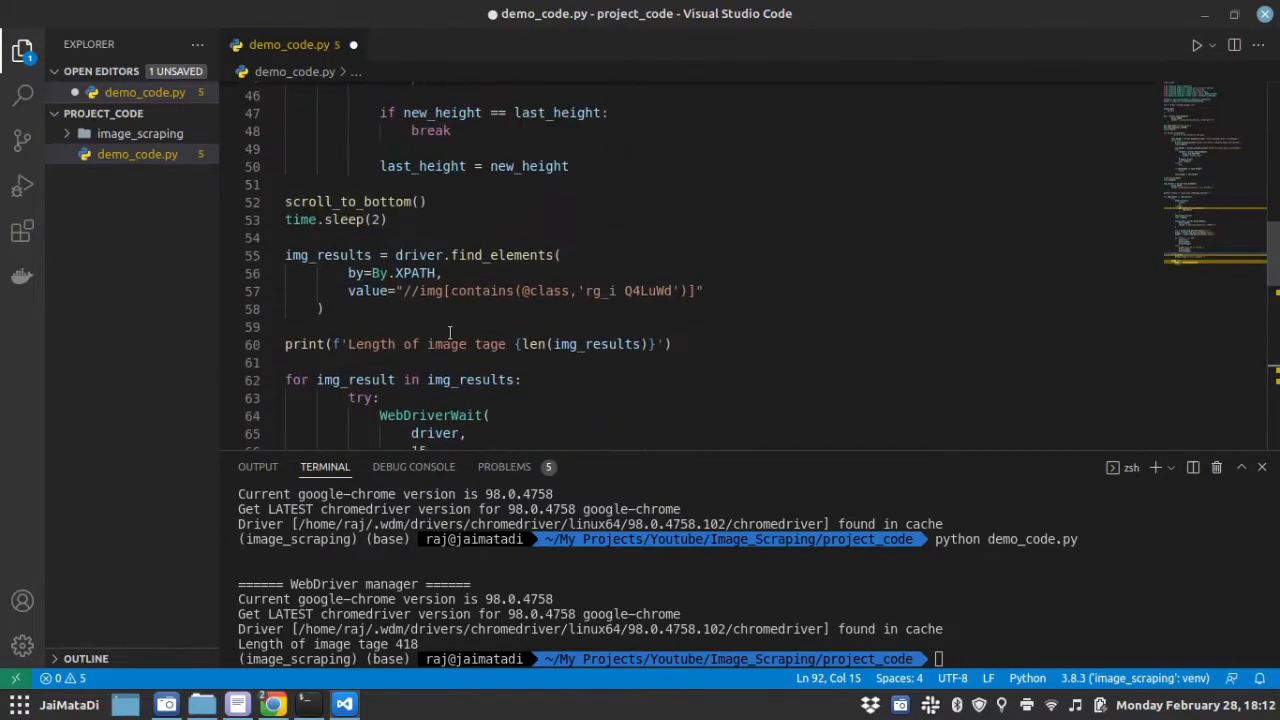
scroll("down", 3)
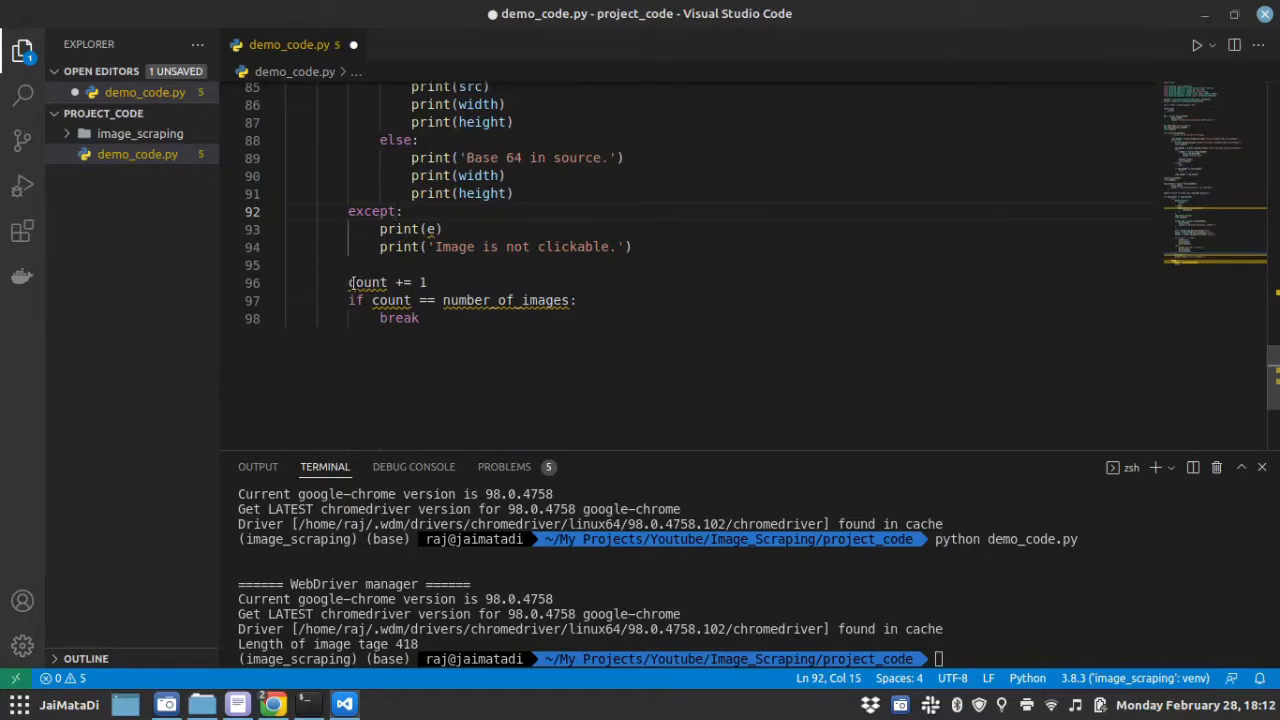
left_click_drag(348, 282, 420, 318)
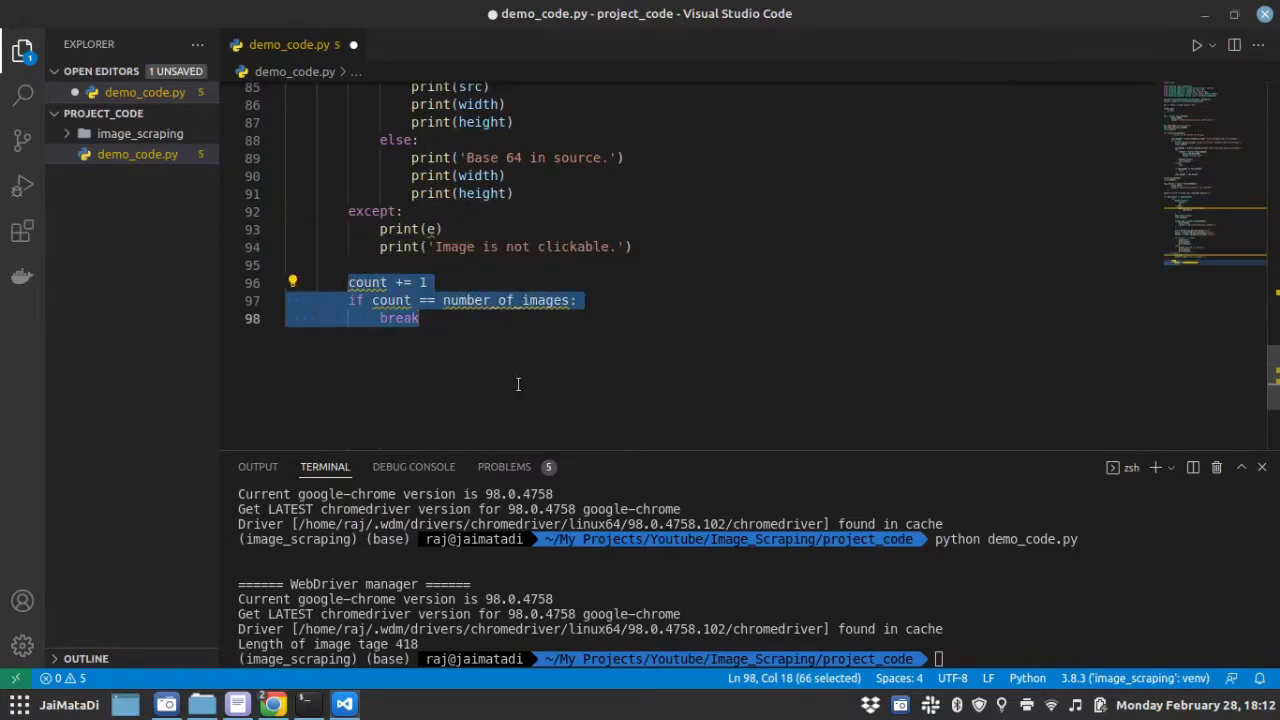
key("Delete")
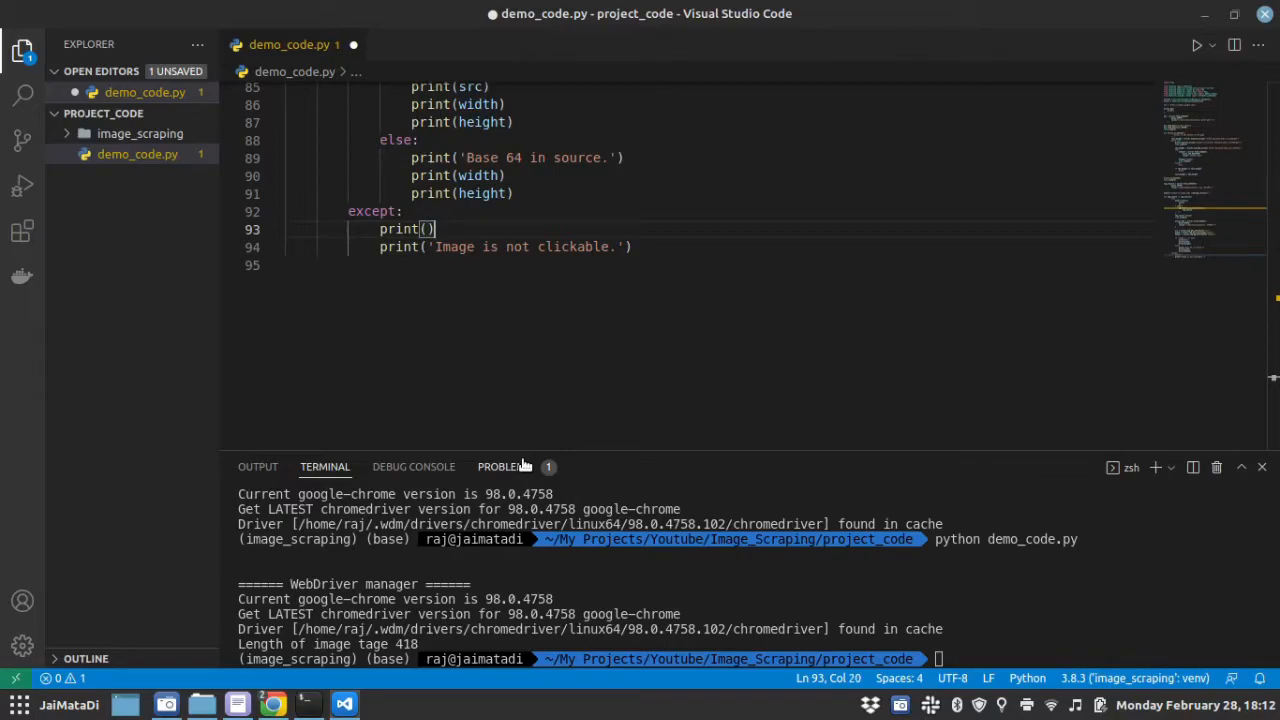
key("ctrl+s")
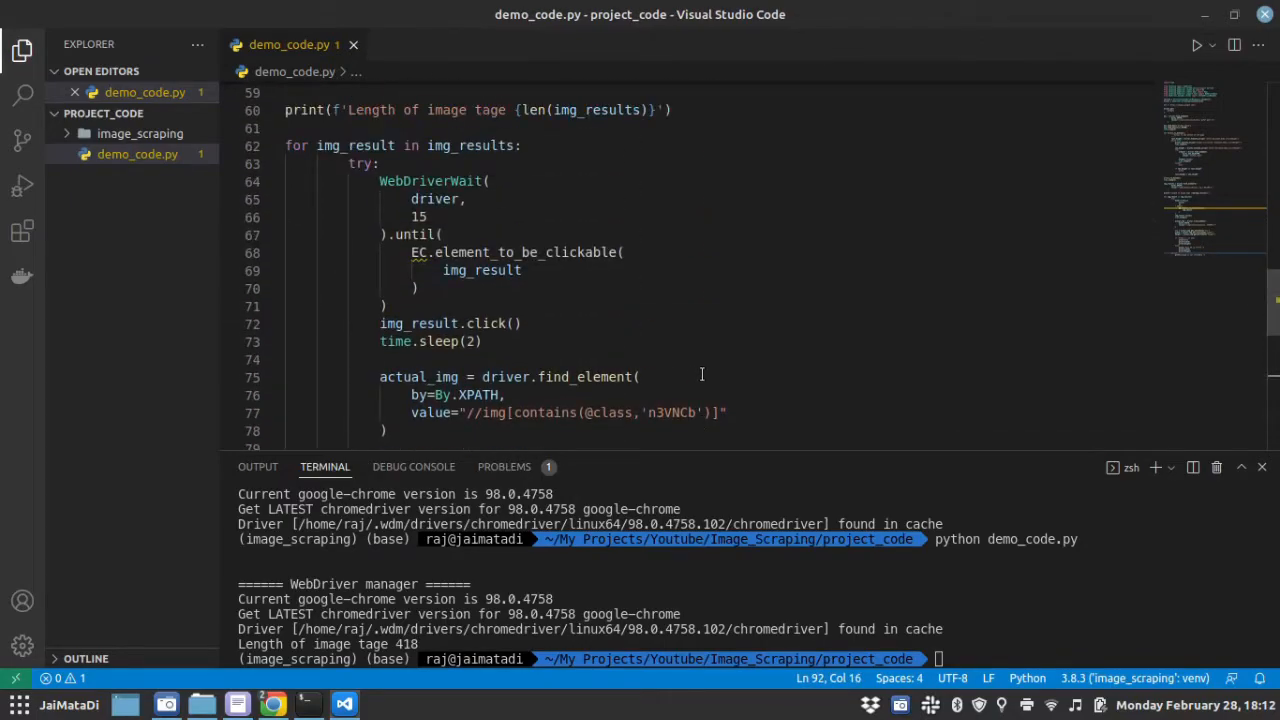
Watch automated Chrome scroll the mickey mouse results until the end-of-results message
scroll("down", 3)
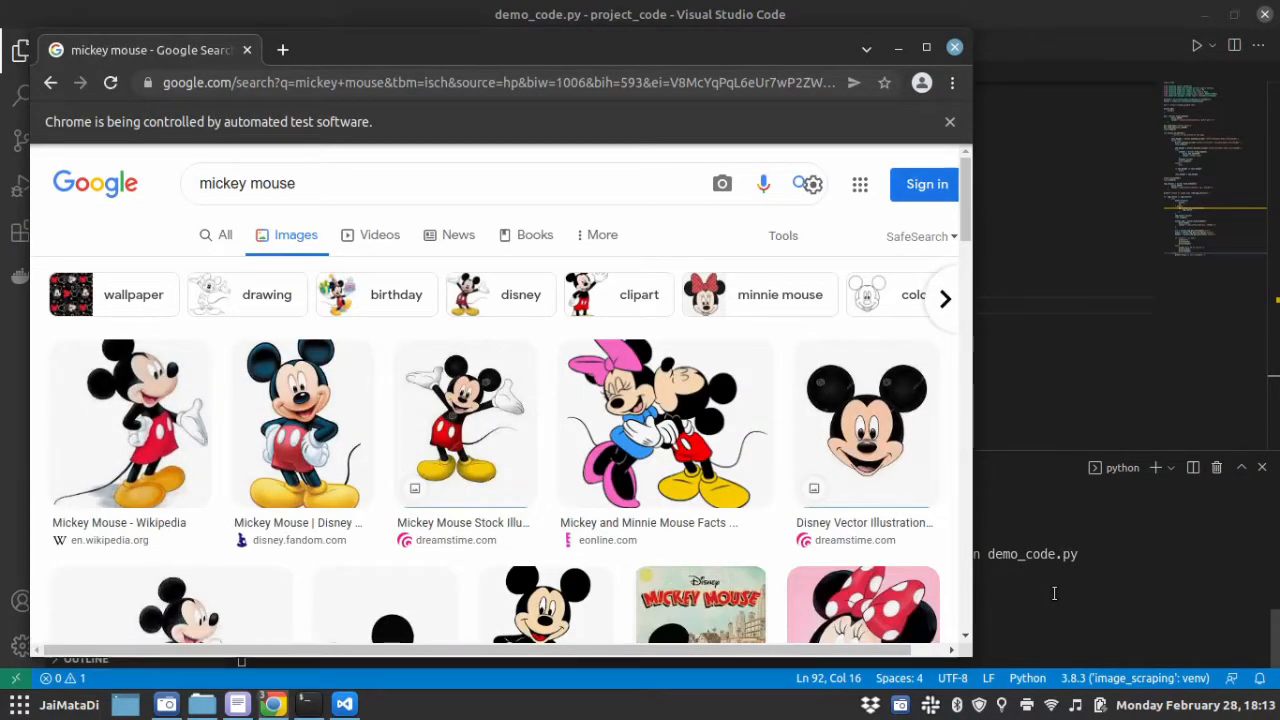
scroll("down", 3)
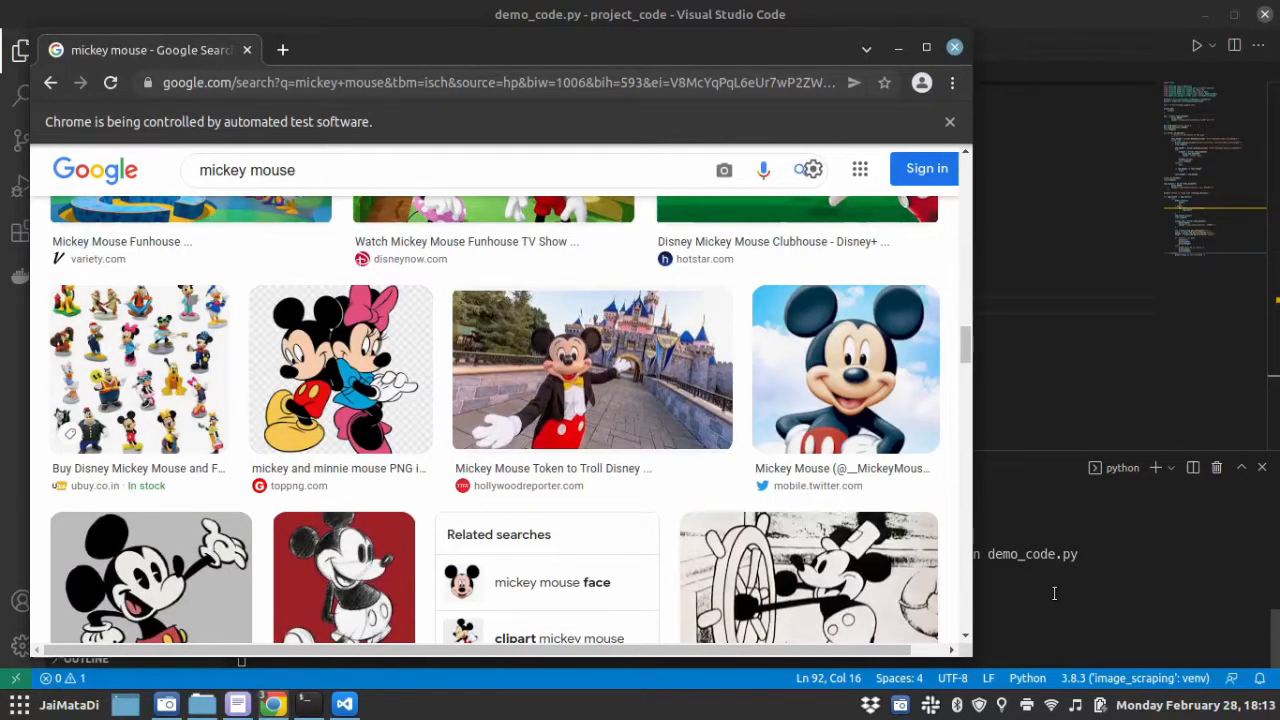
scroll("down", 3)
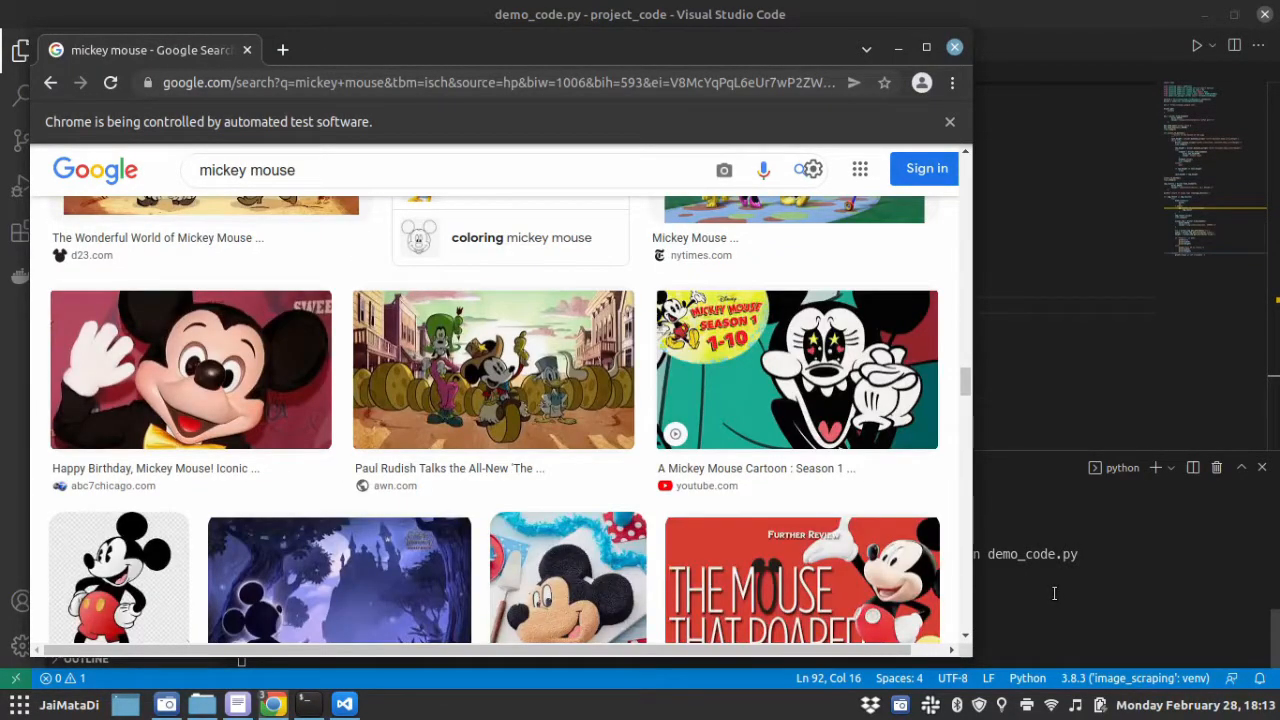
scroll("down", 3)
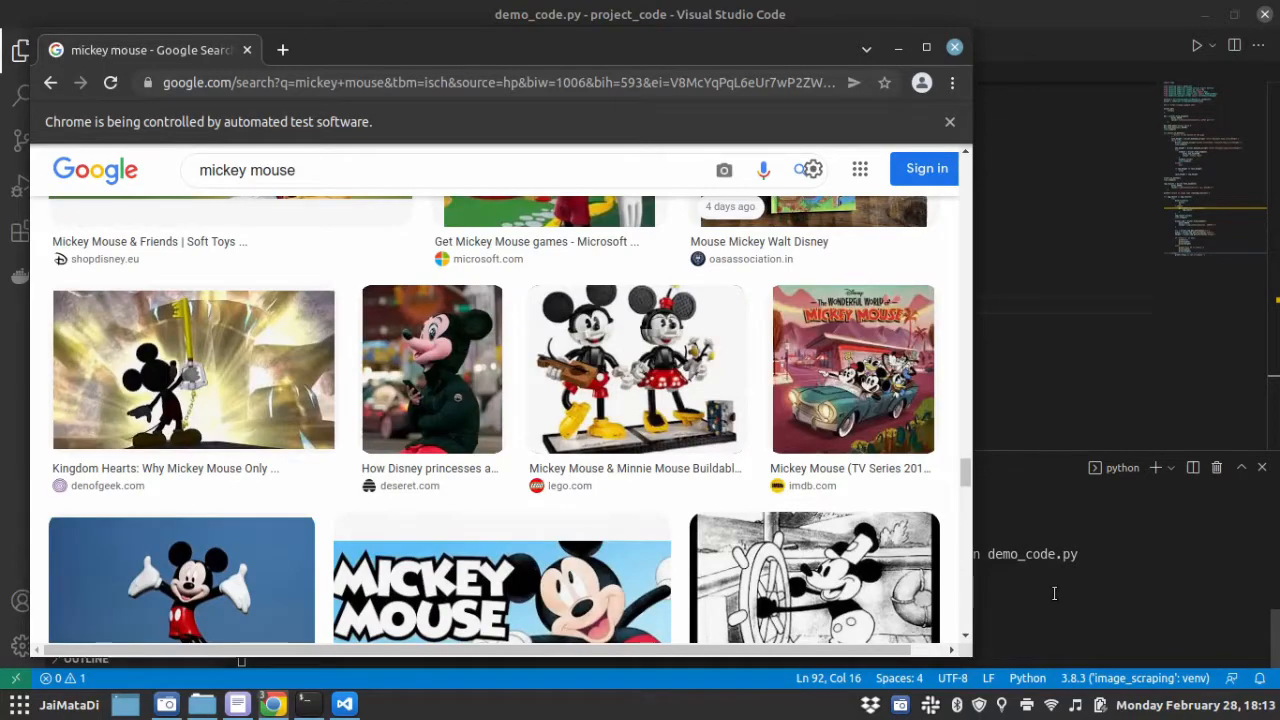
scroll("down", 3)
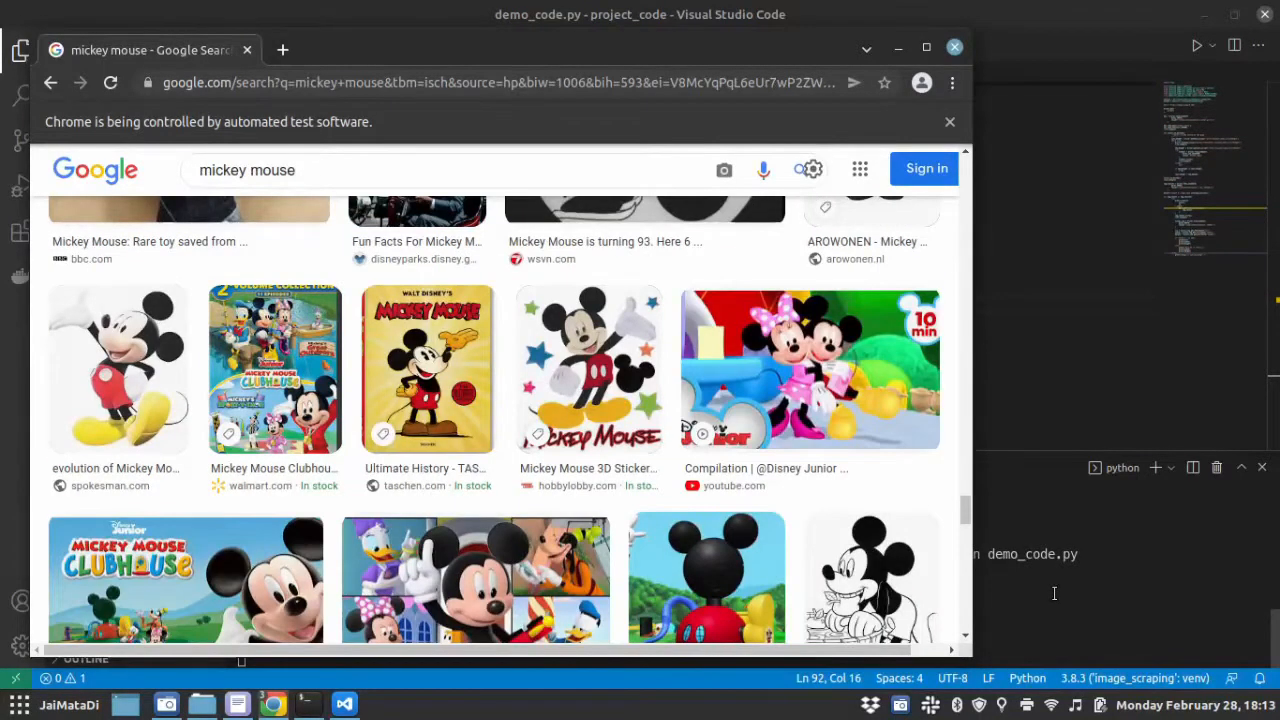
scroll("down", 3)
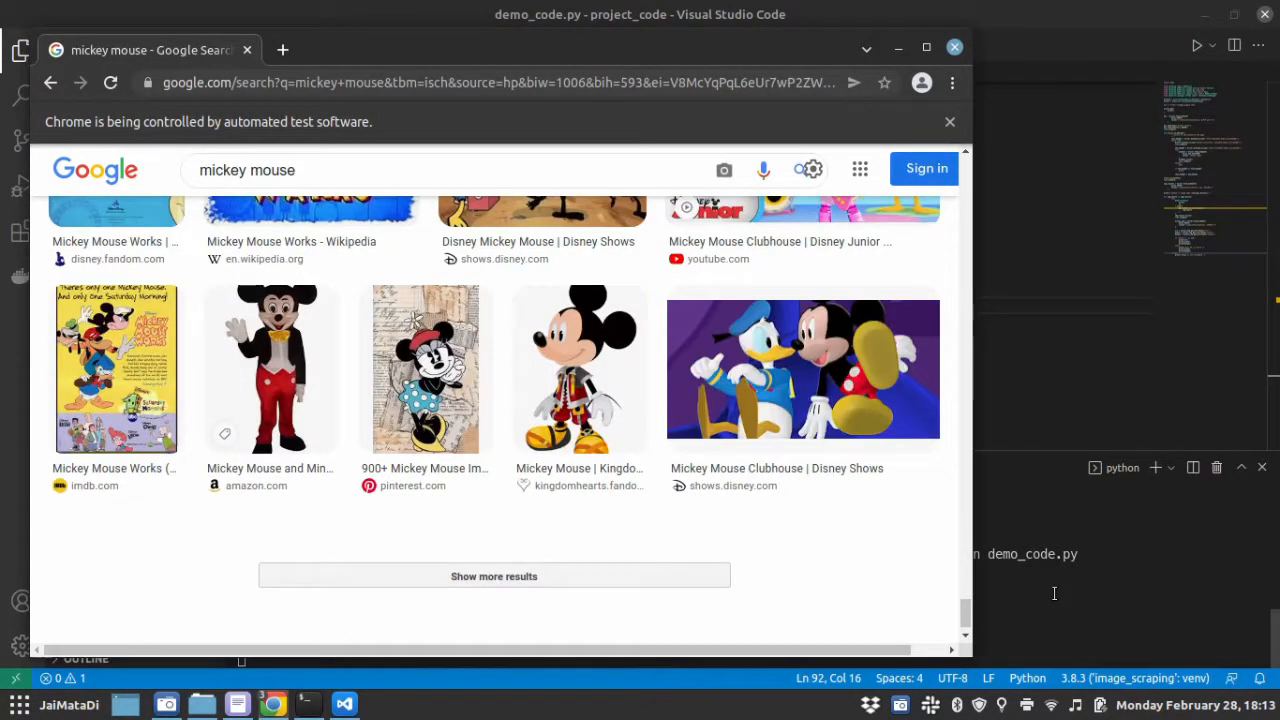
left_click(494, 576)
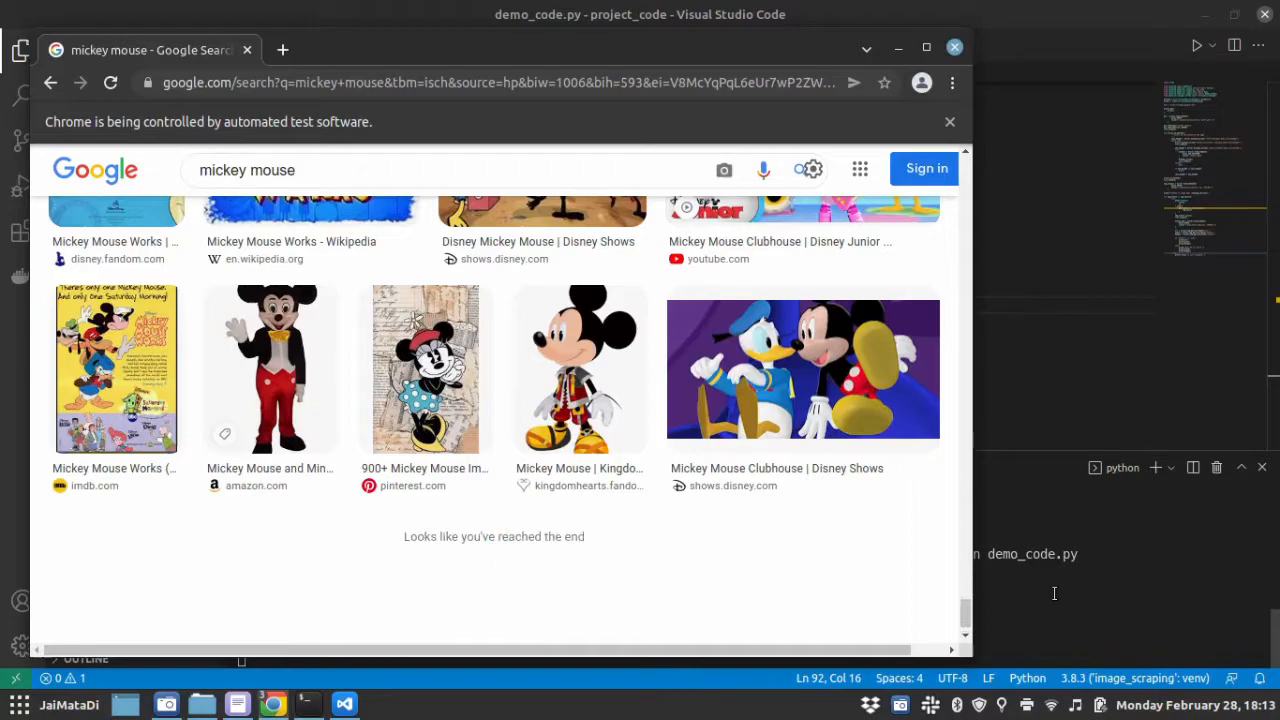
scroll("down", 3)
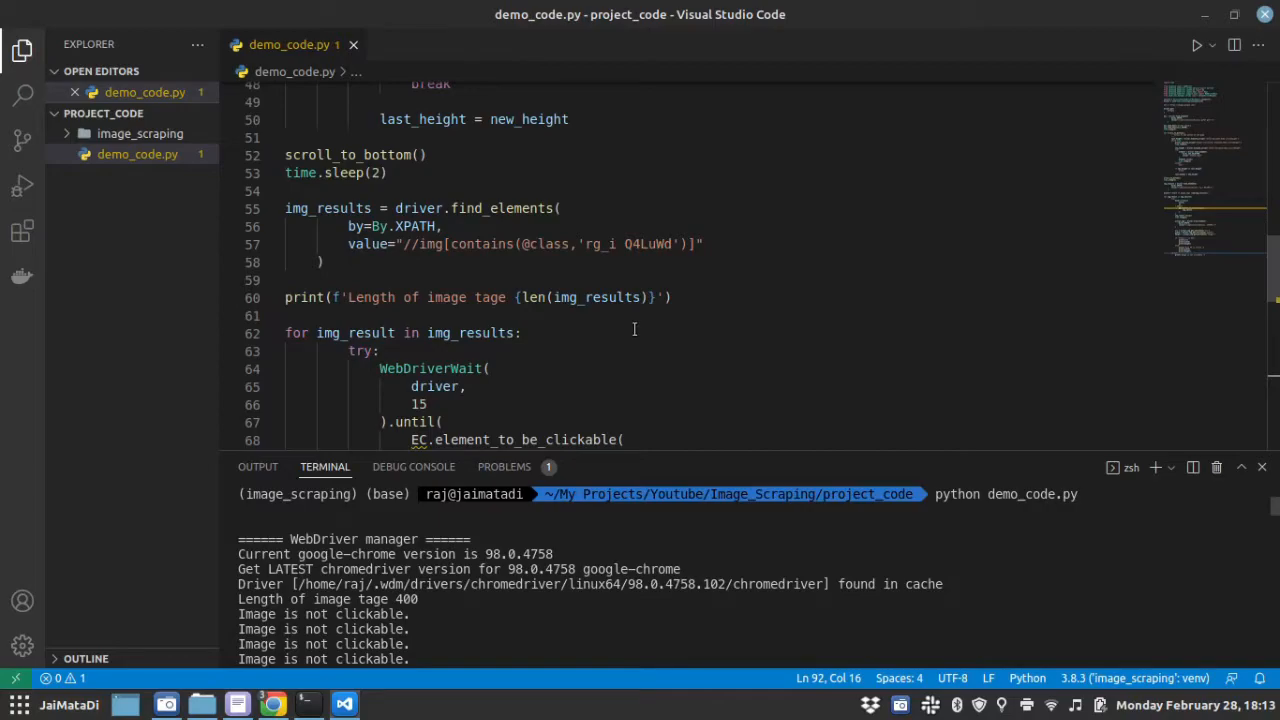
Add 'from selenium.webdriver.support import expected_conditions as EC' on line 8
scroll("down", 3)
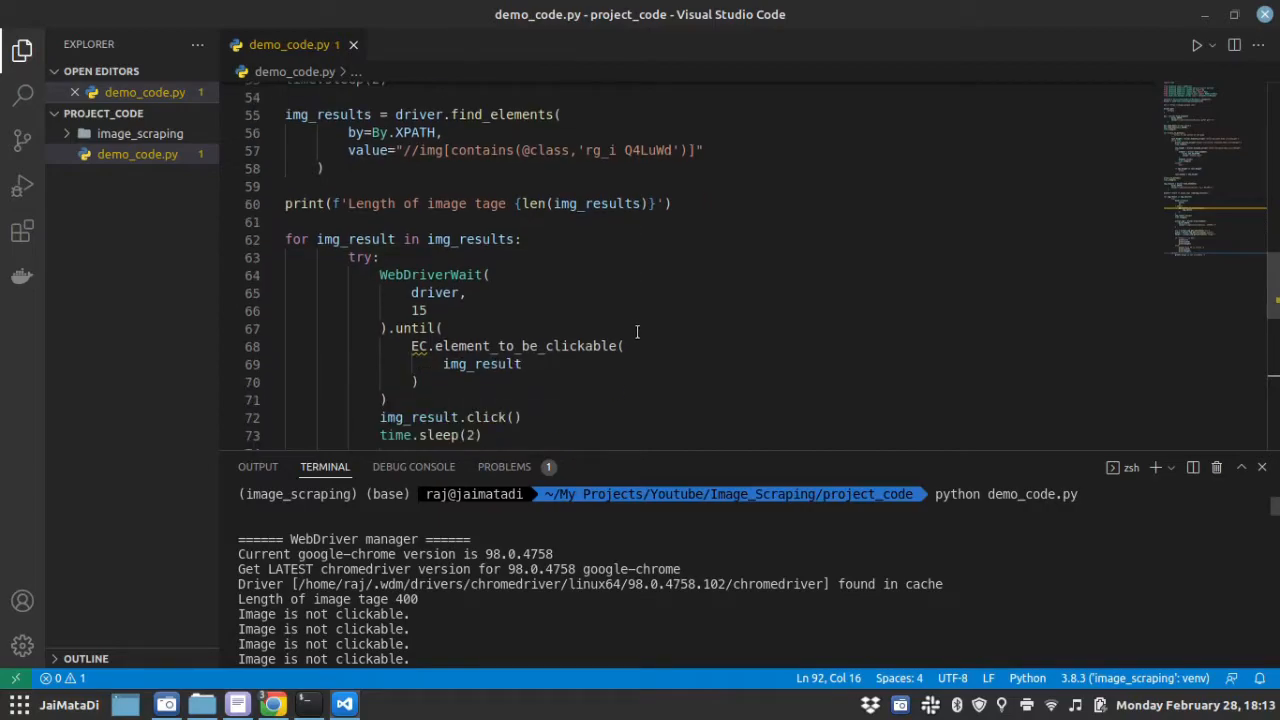
mouse_move(418, 344)
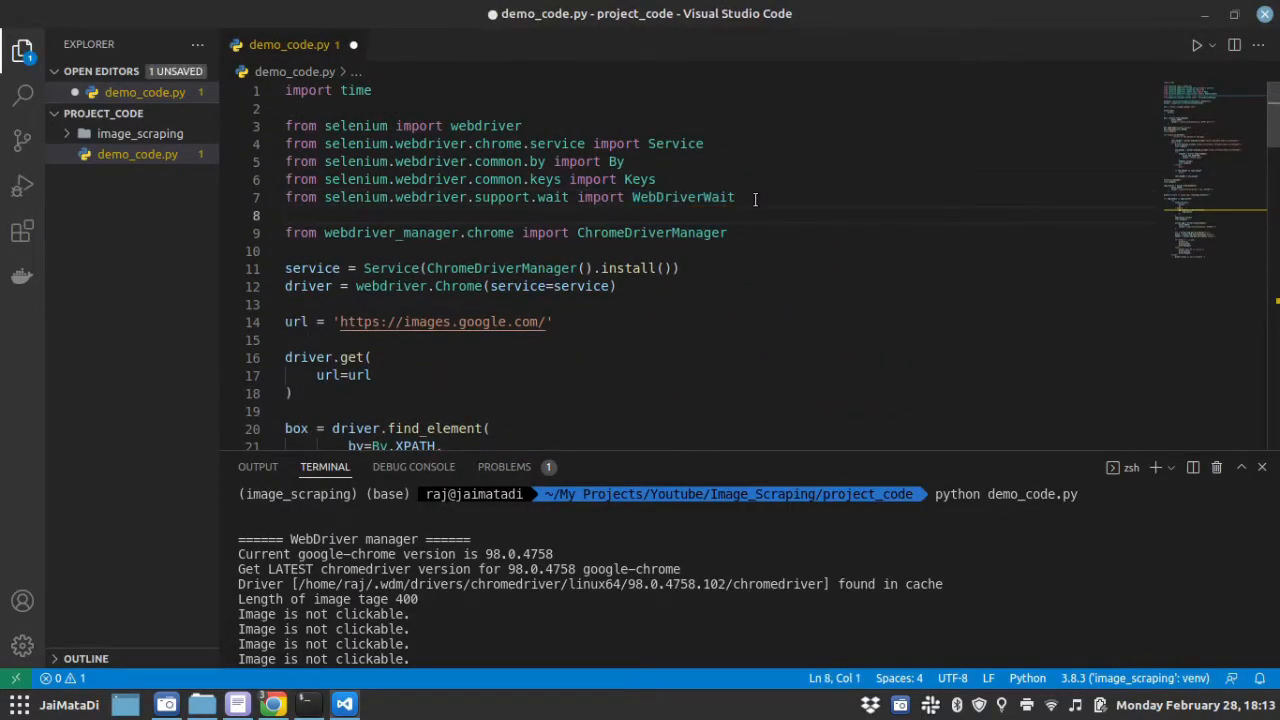
type("from selenium.webdriver.support import expected_conditions as EC")
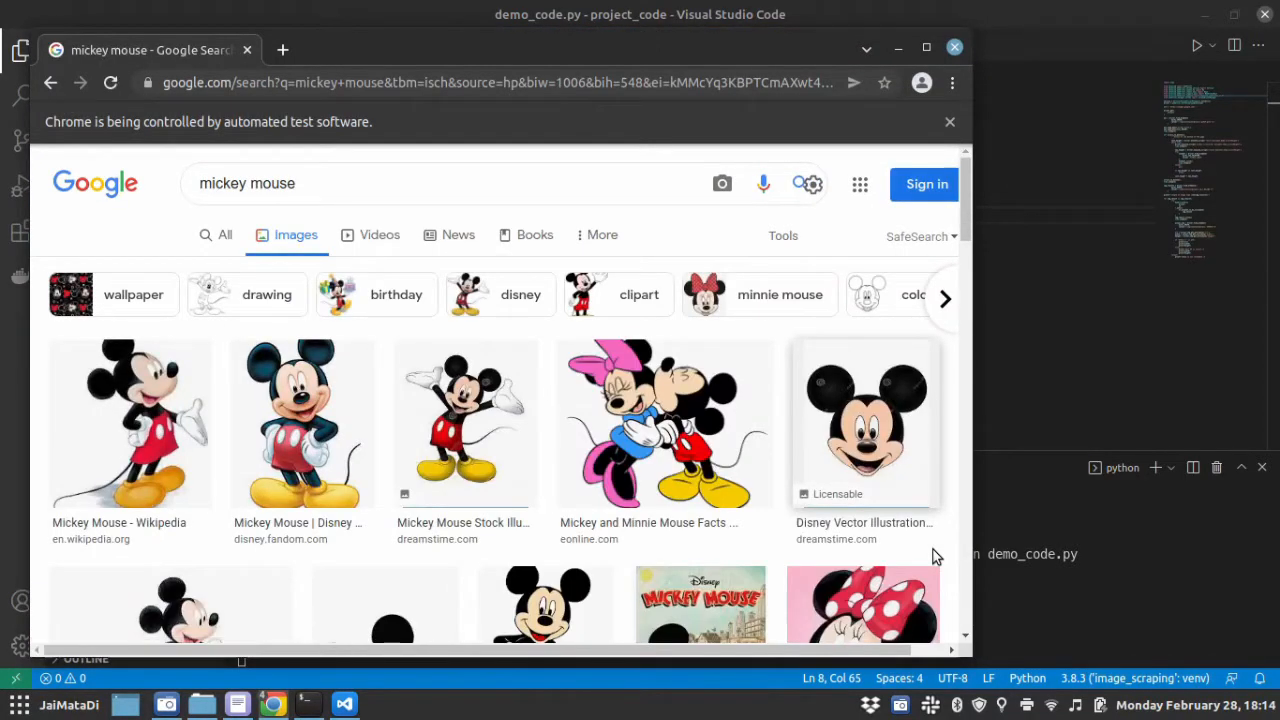
Scroll through the automated 'mickey mouse' Google Images results while the rerun script processes them
scroll("down", 3)
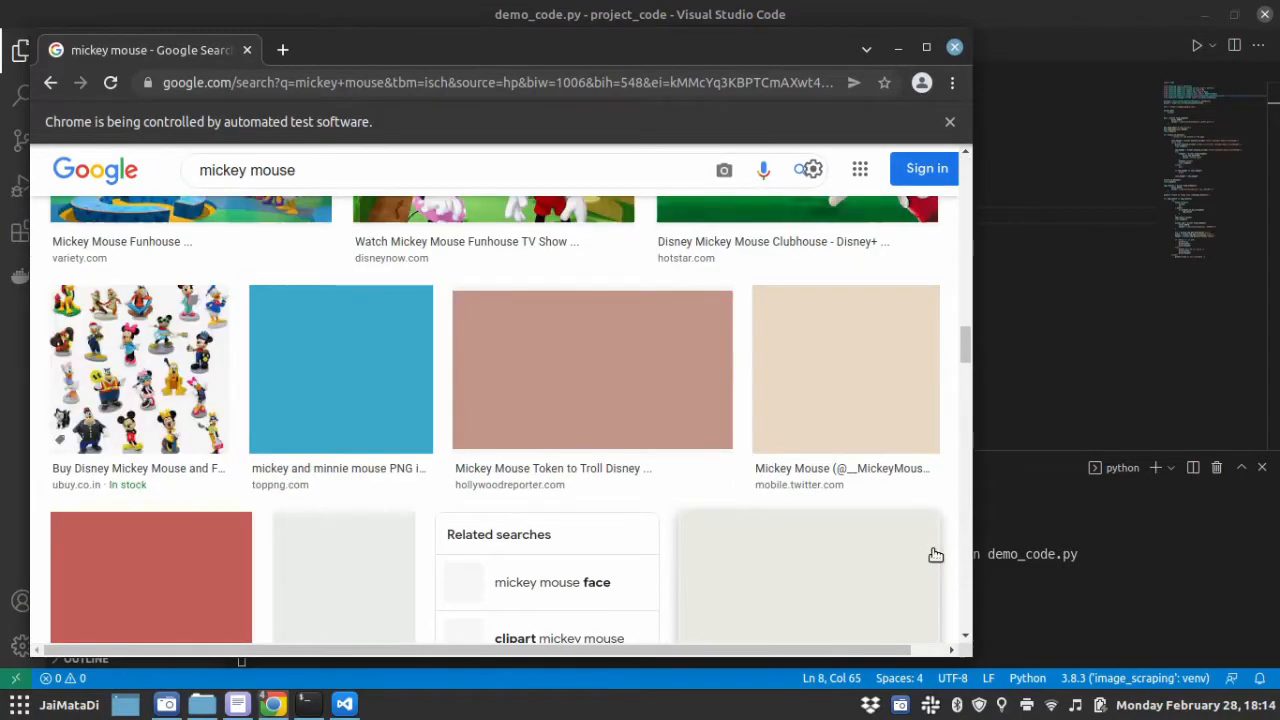
scroll("down", 3)
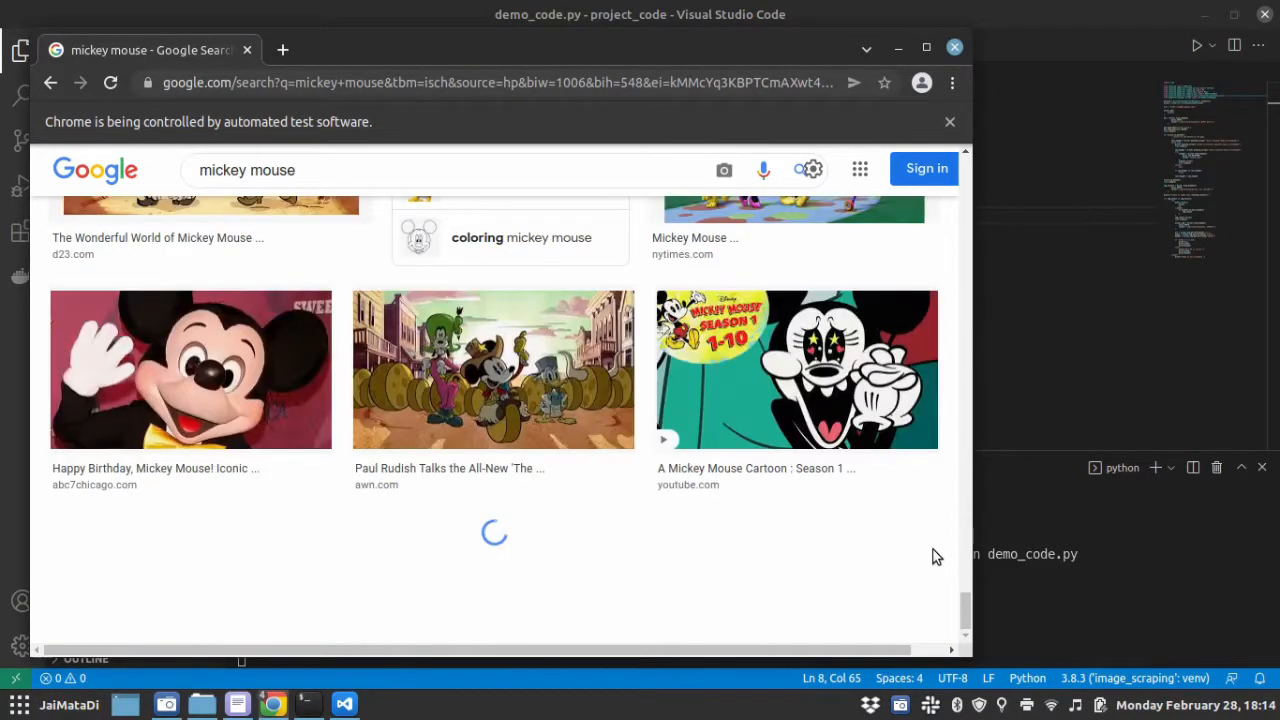
scroll("down", 3)
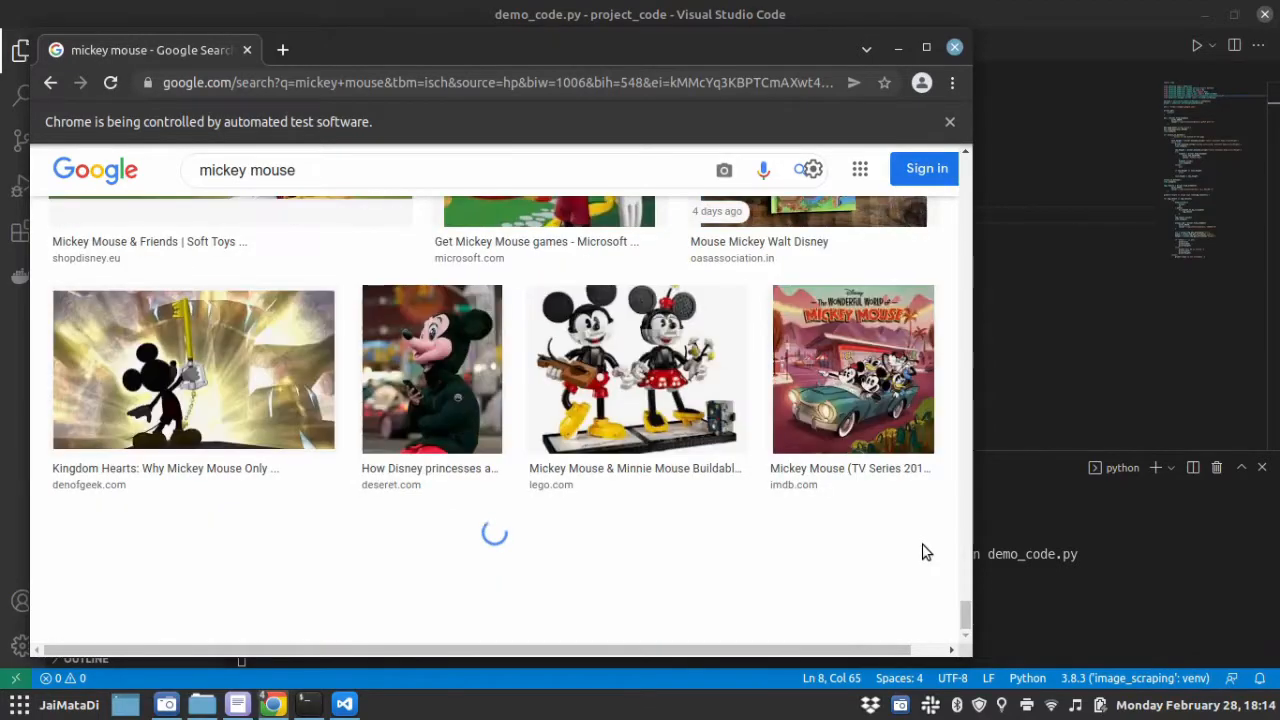
scroll("down", 3)
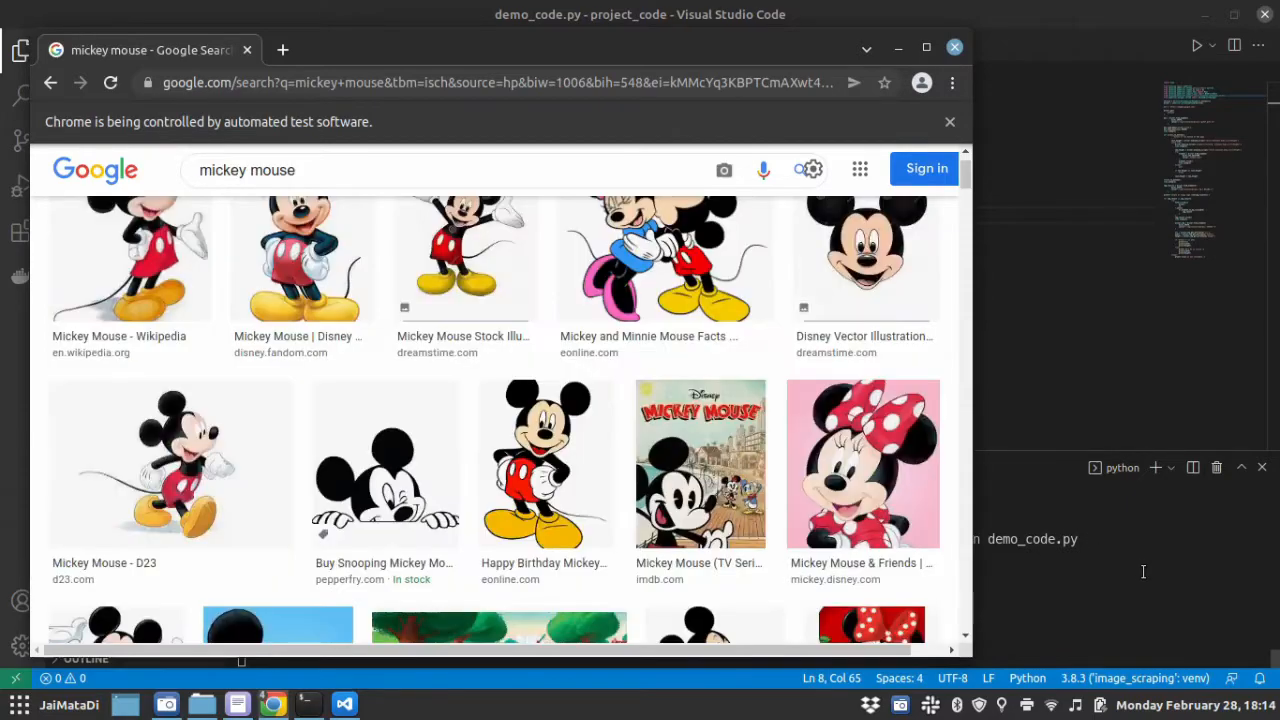
left_click(130, 260)
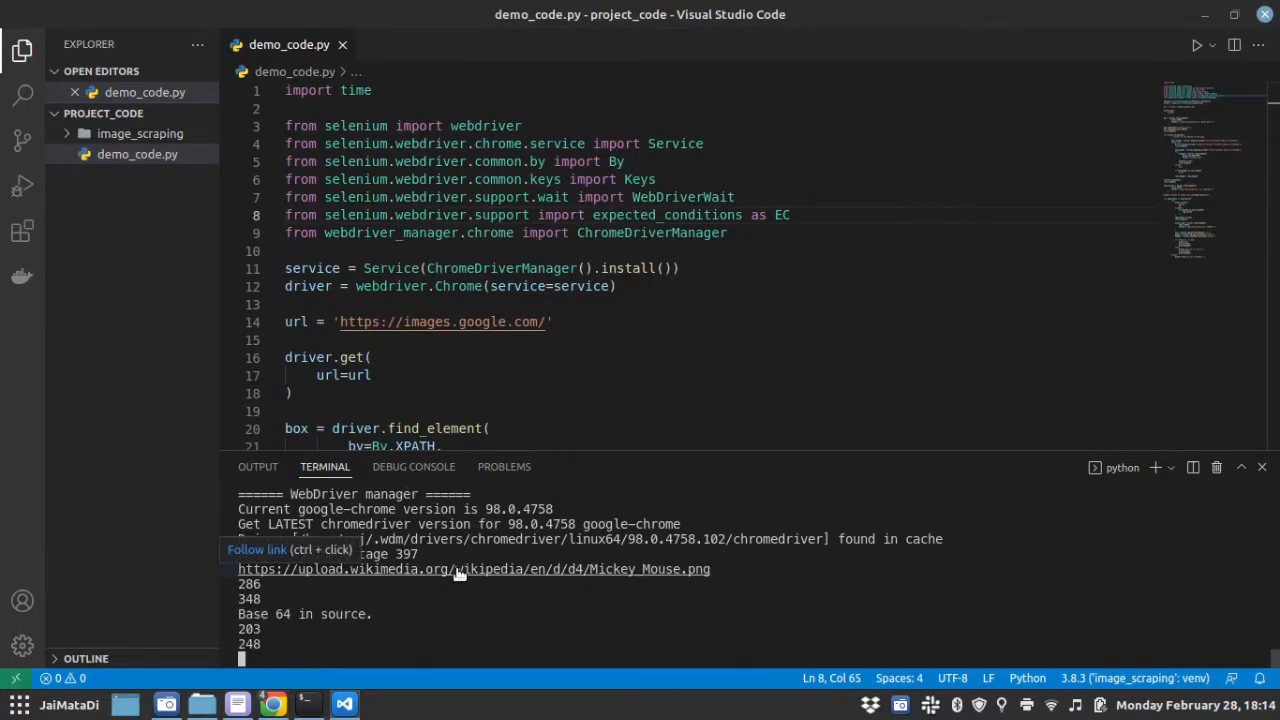
Review the printed Mickey_Mouse.png URL and 'Base 64 in source.' lines, scrolling to the if/else printing block
left_click(472, 568)
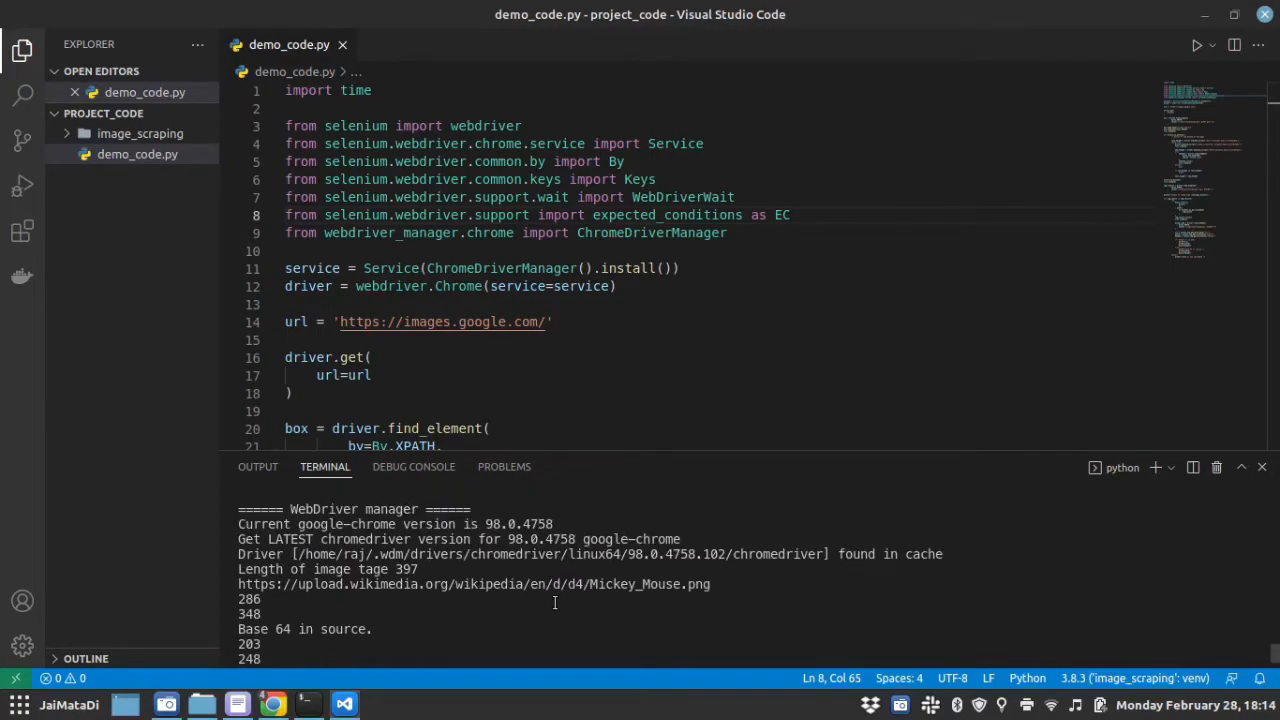
scroll("down", 3)
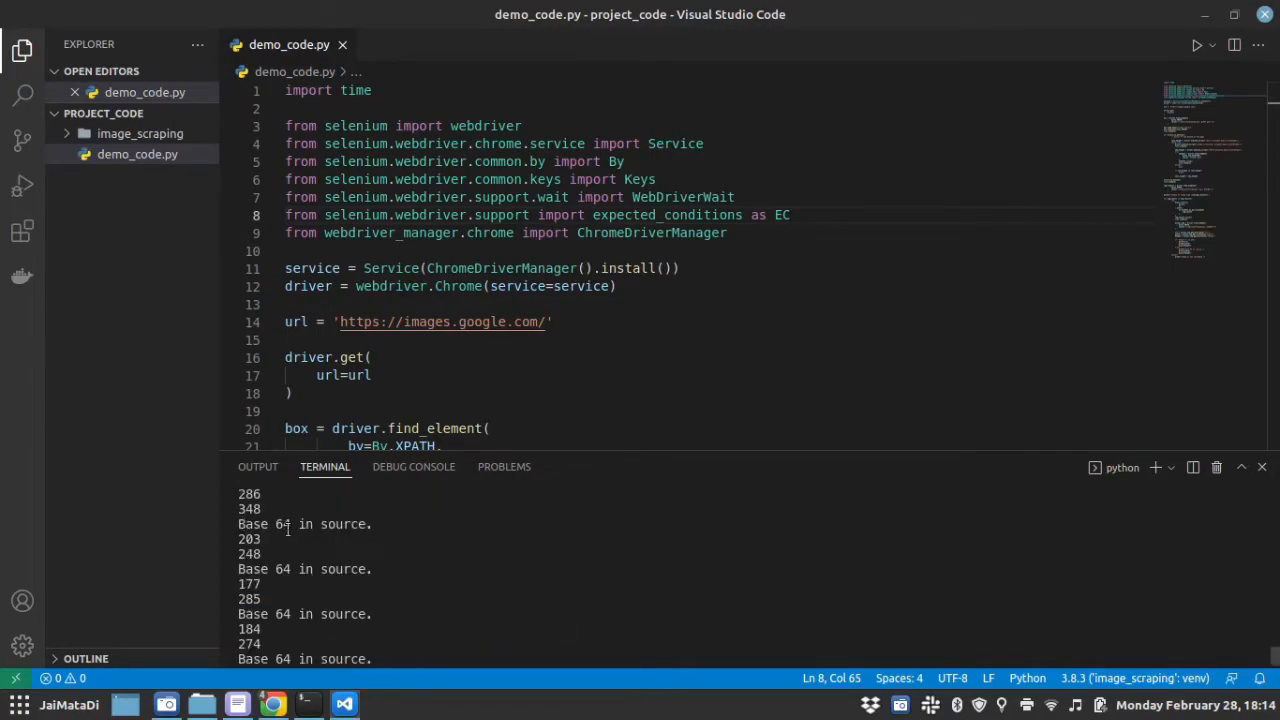
scroll("down", 3)
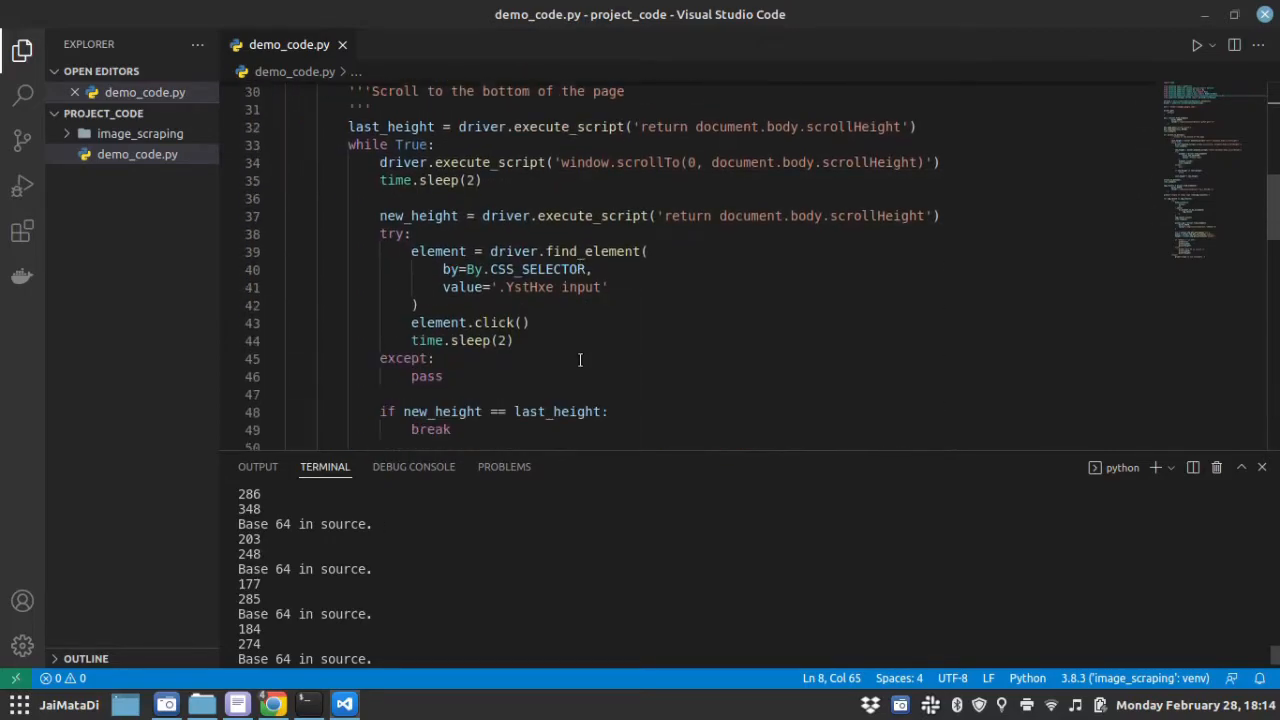
scroll("down", 3)
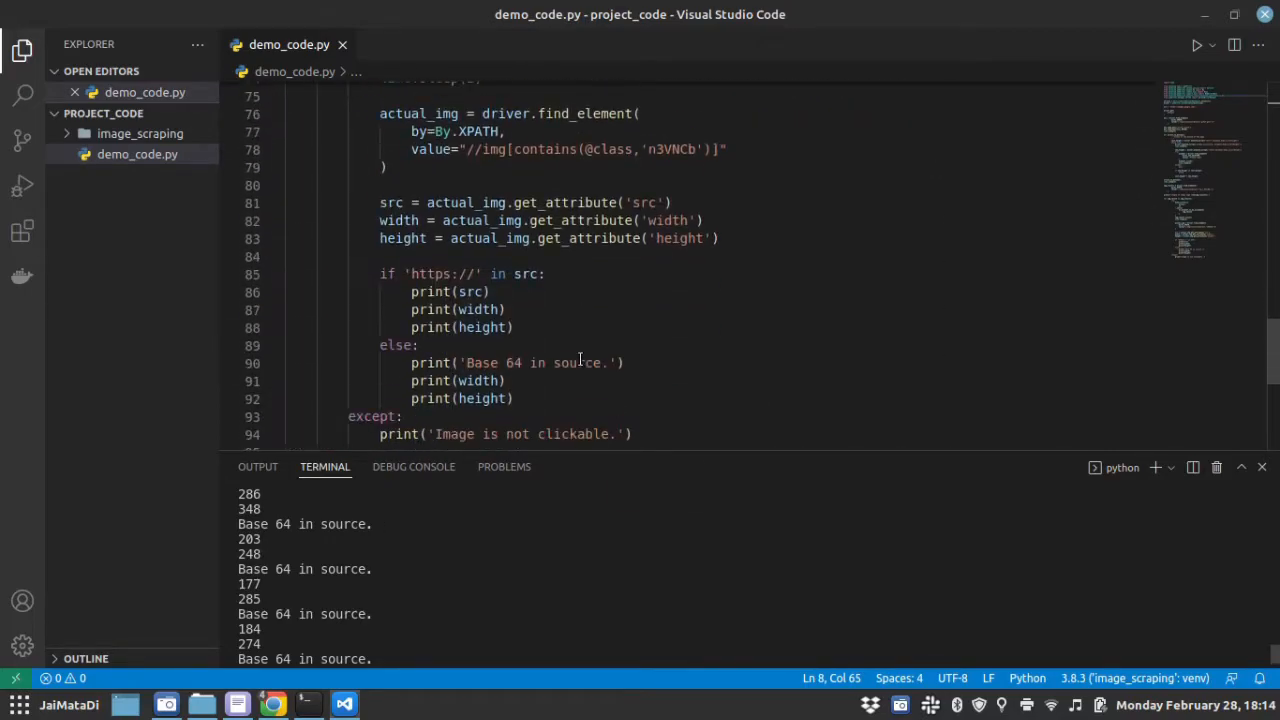
scroll("down", 3)
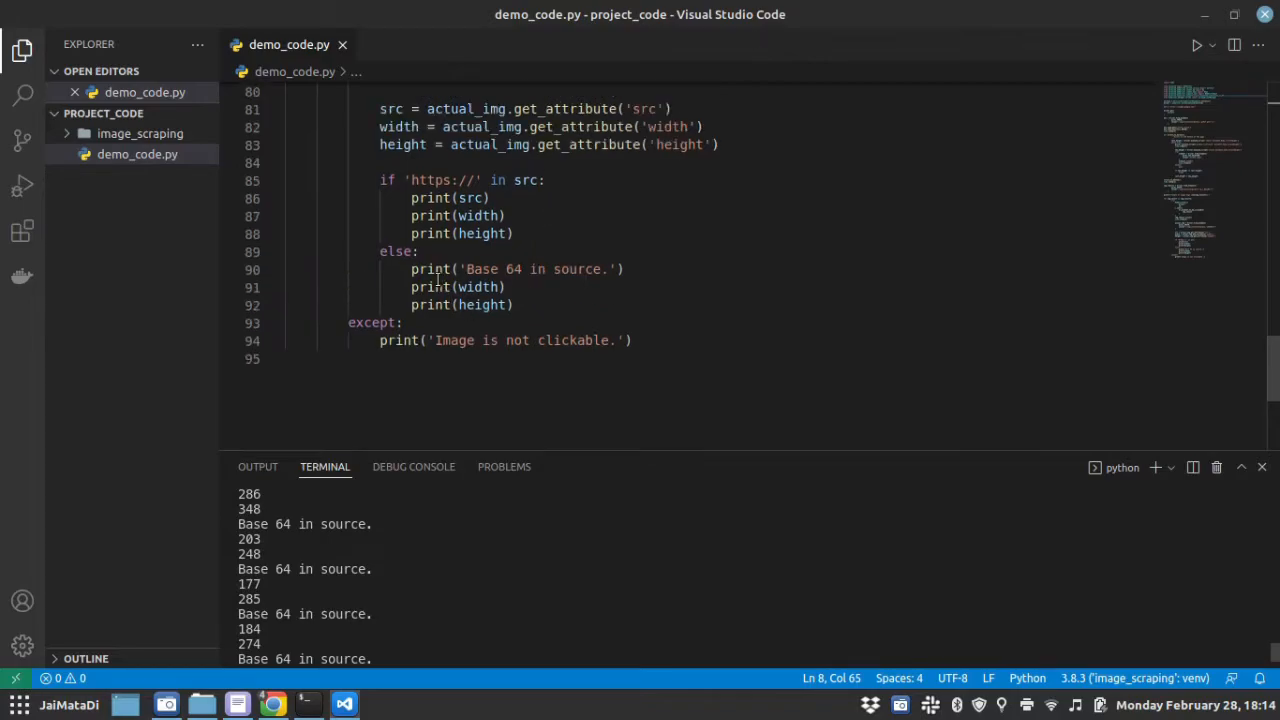
mouse_move(706, 272)
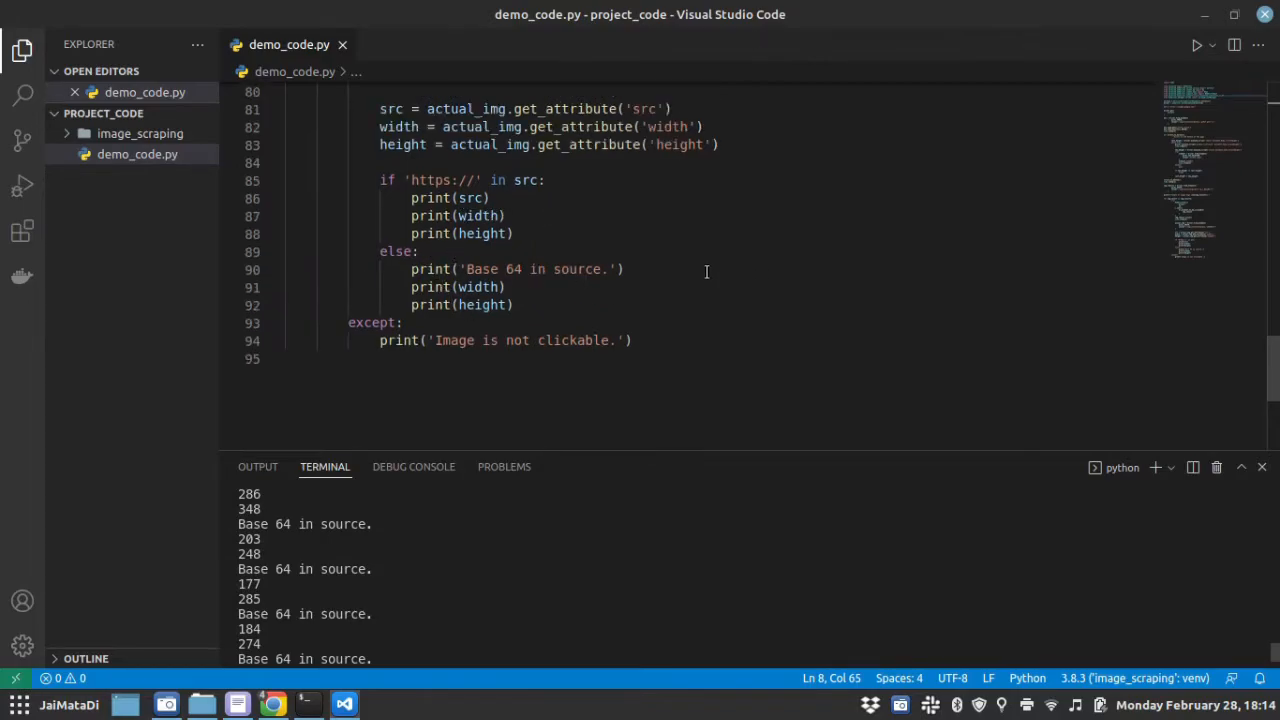
Highlight every use of src and select the lines 85–92 if/else block that prints src, width and height
double_click(472, 198)
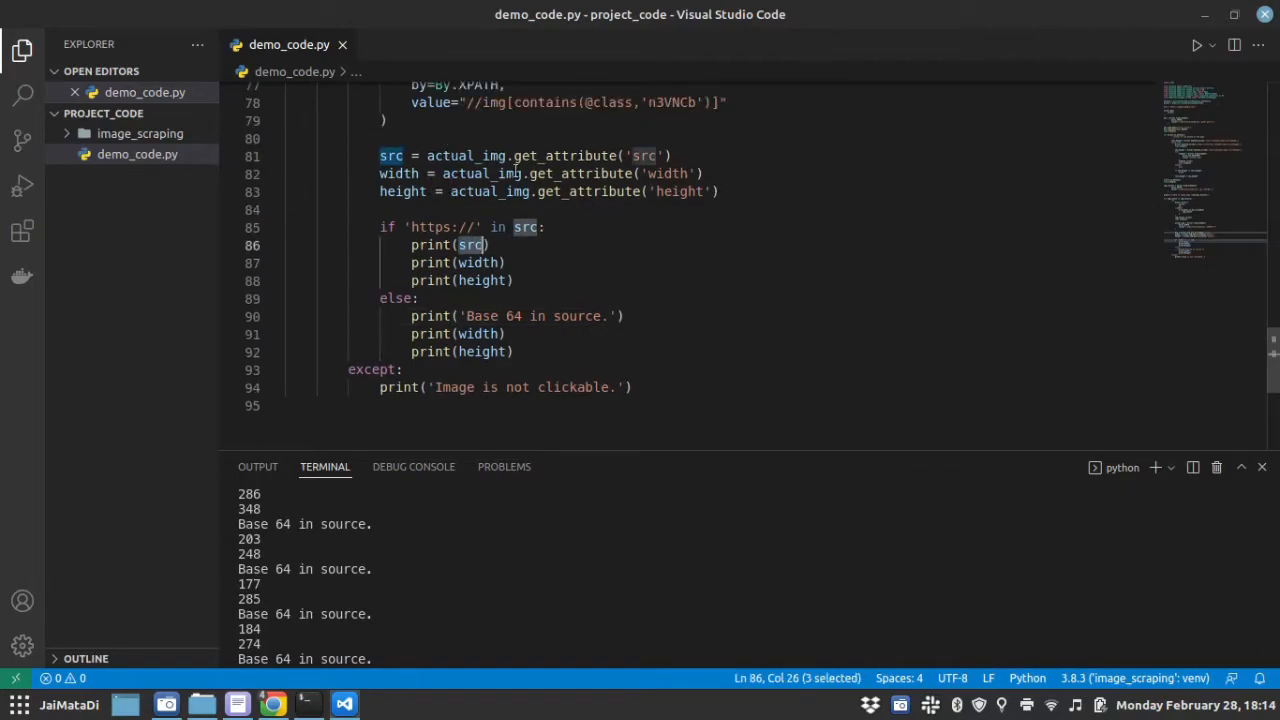
left_click(390, 156)
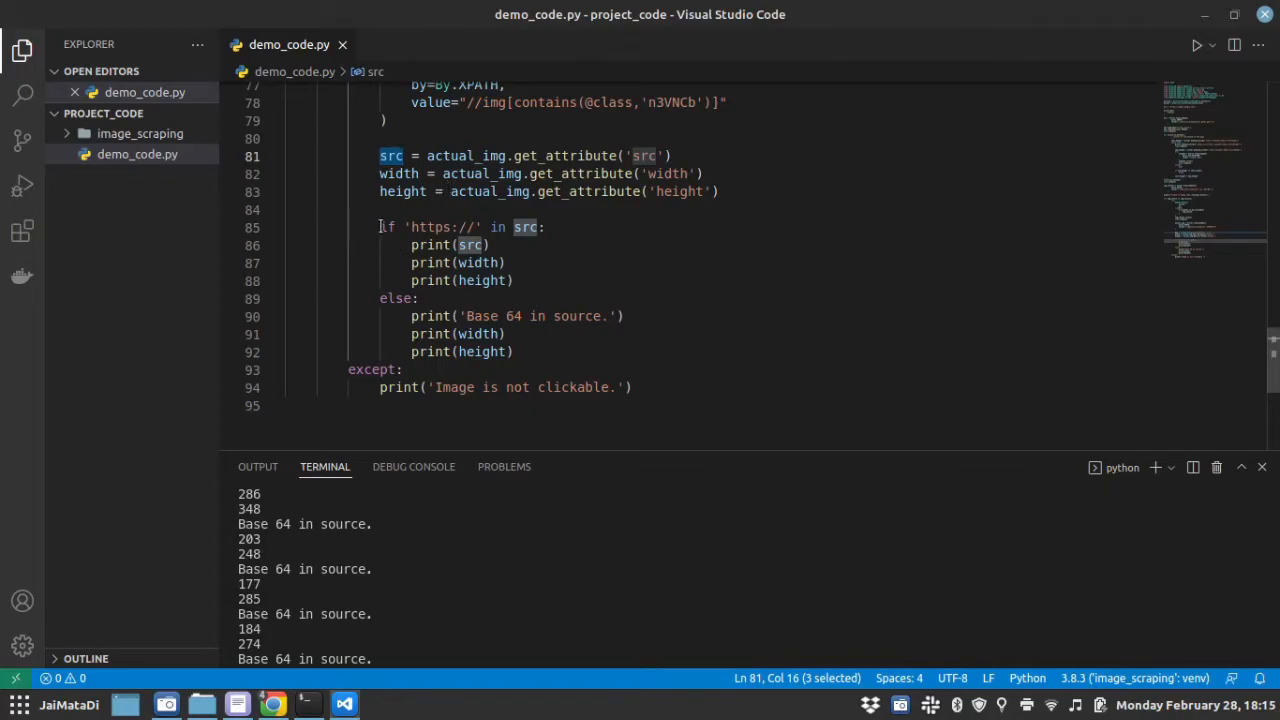
left_click_drag(380, 228, 516, 352)
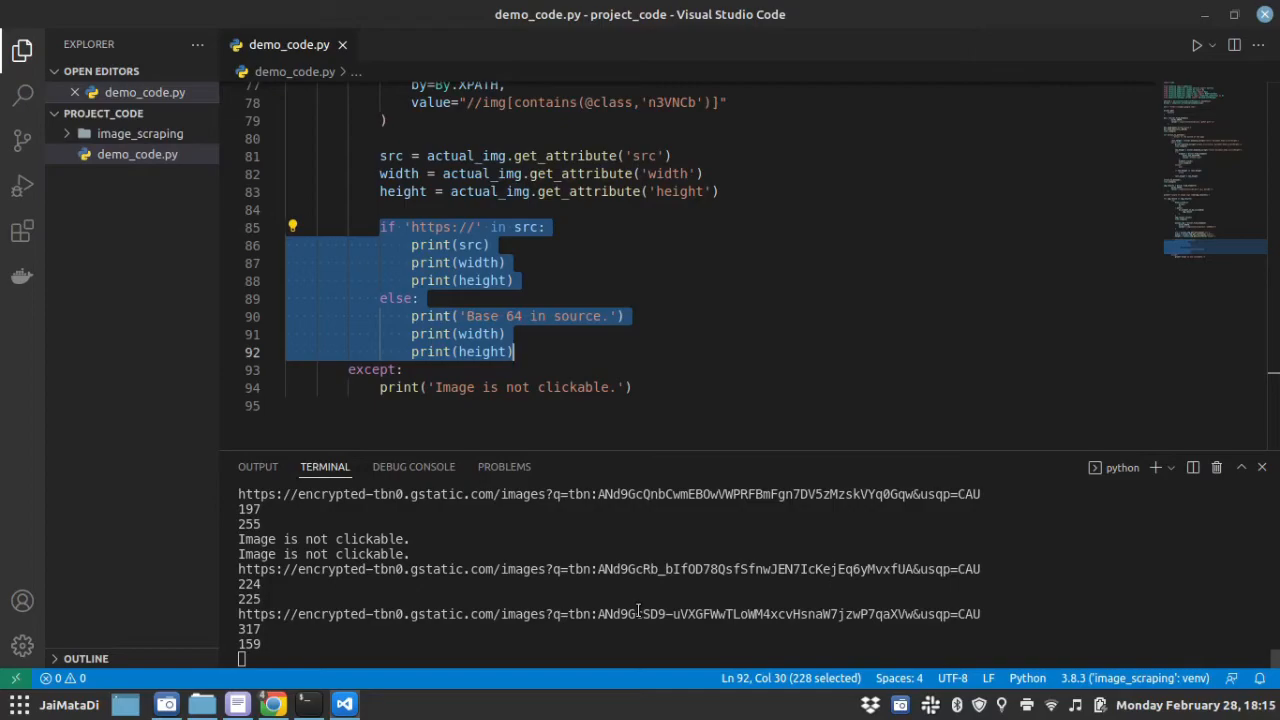
scroll("down", 3)
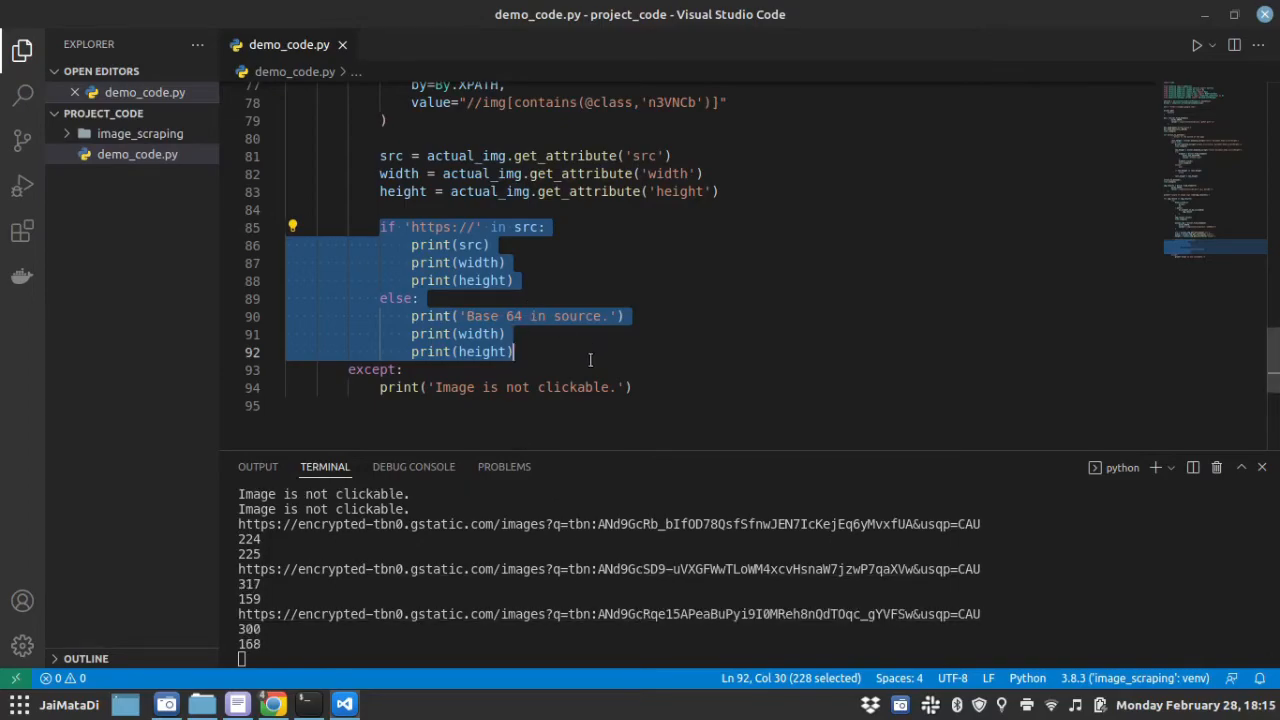
scroll("down", 3)
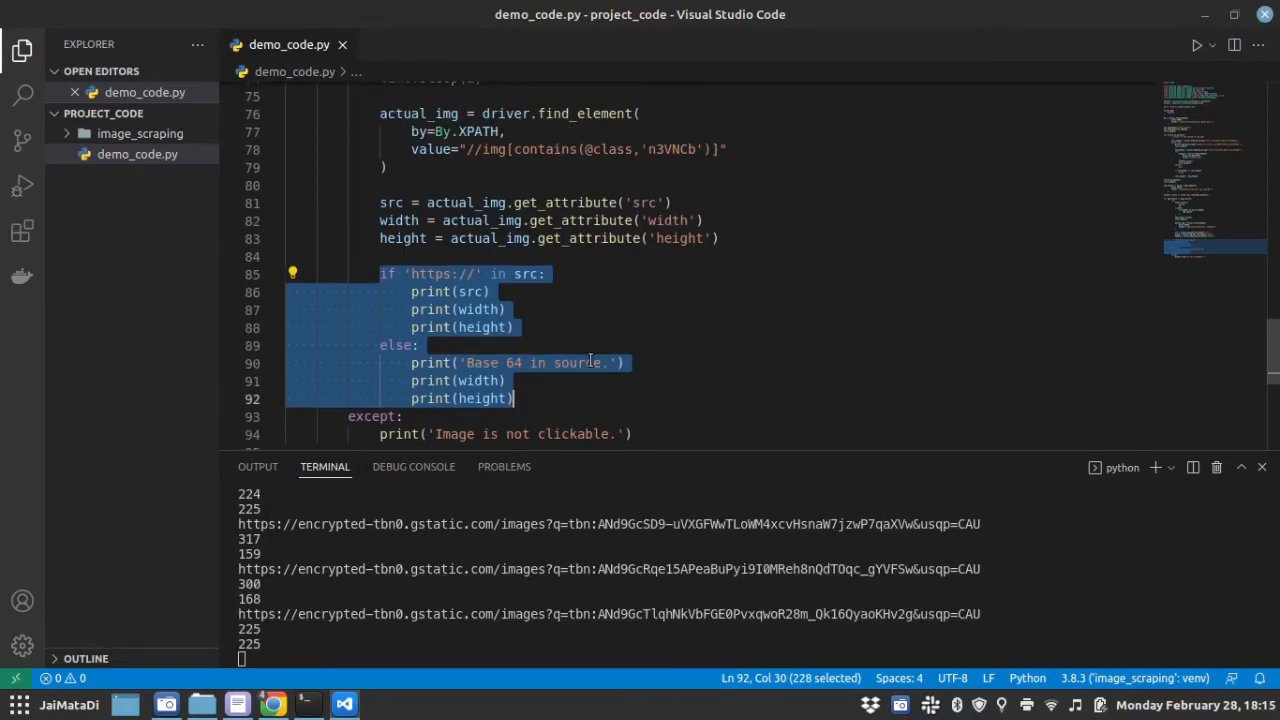